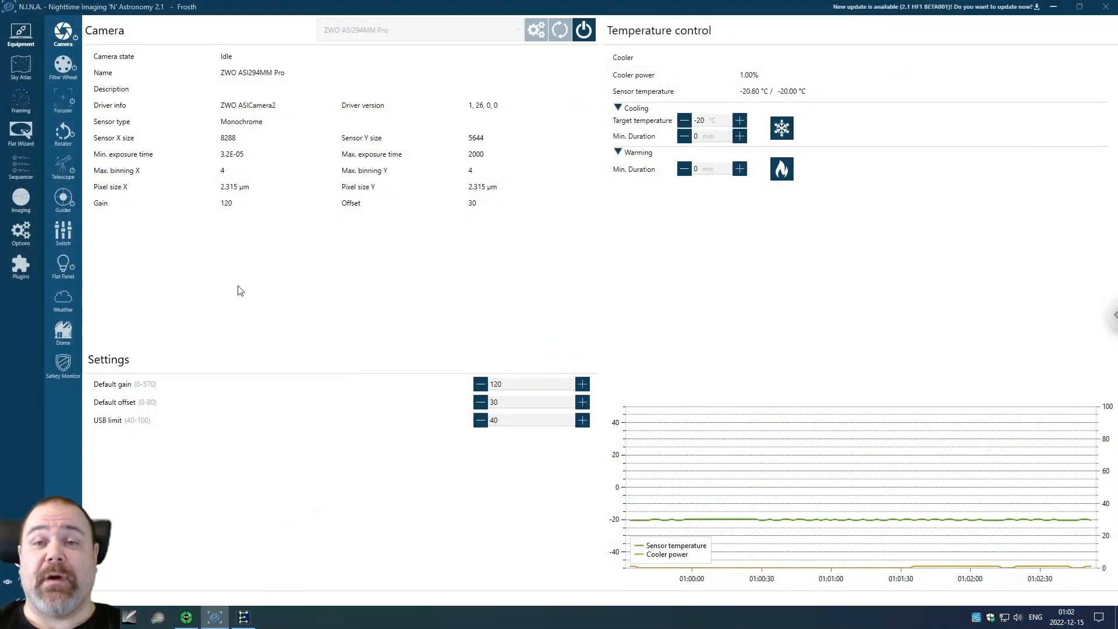
mouse_move(284, 335)
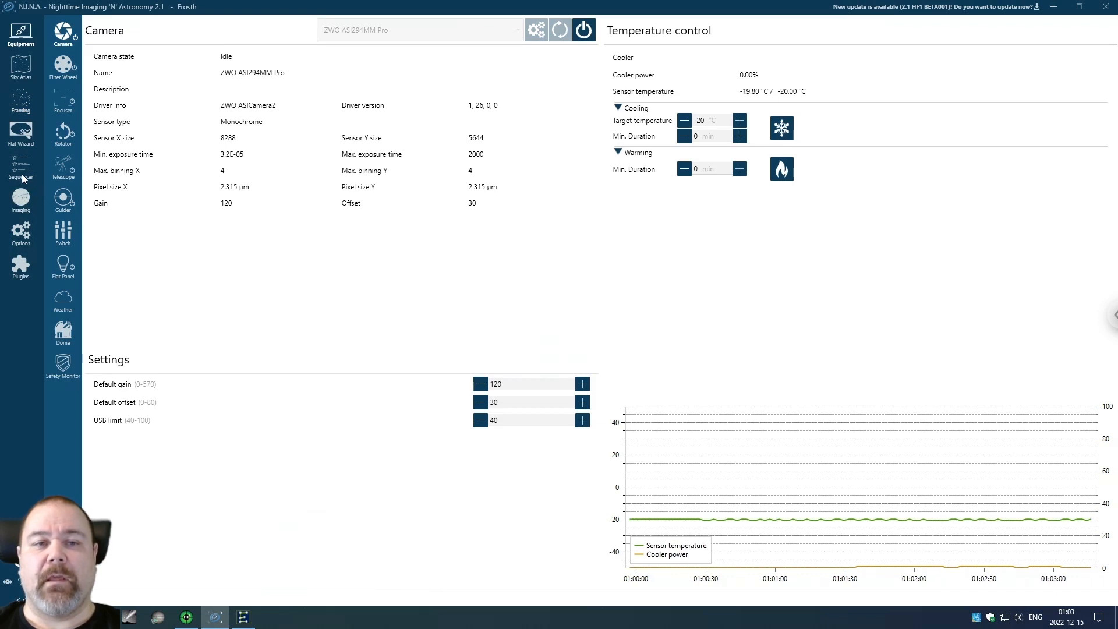
Load NGC 7822.ninaTargetSet from the Targets folder into the Simple Sequencer
left_click(19, 169)
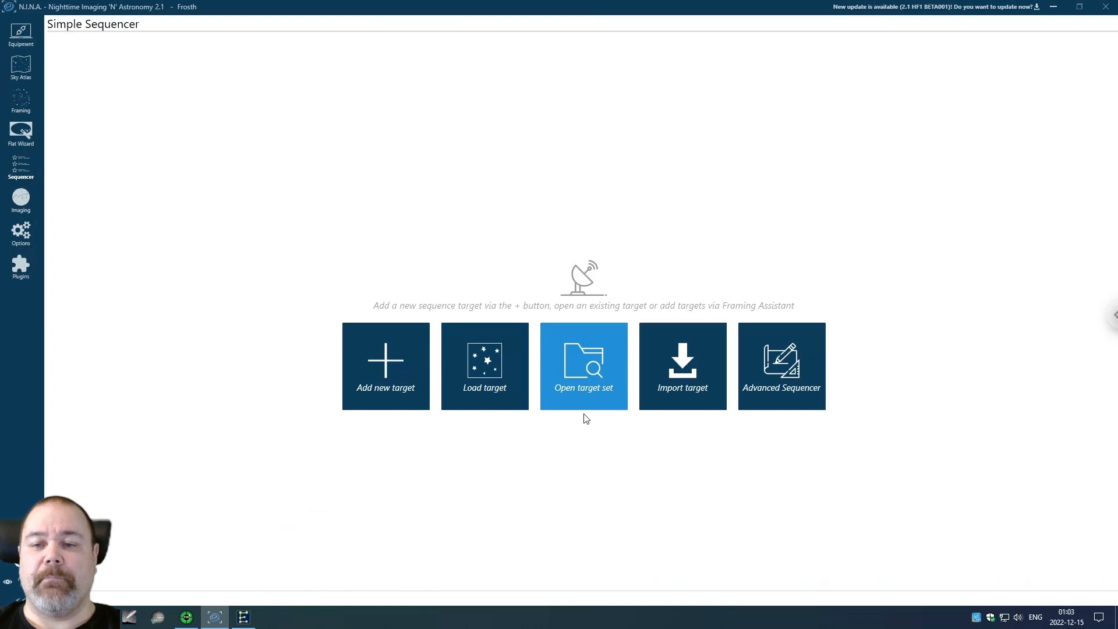
mouse_move(585, 374)
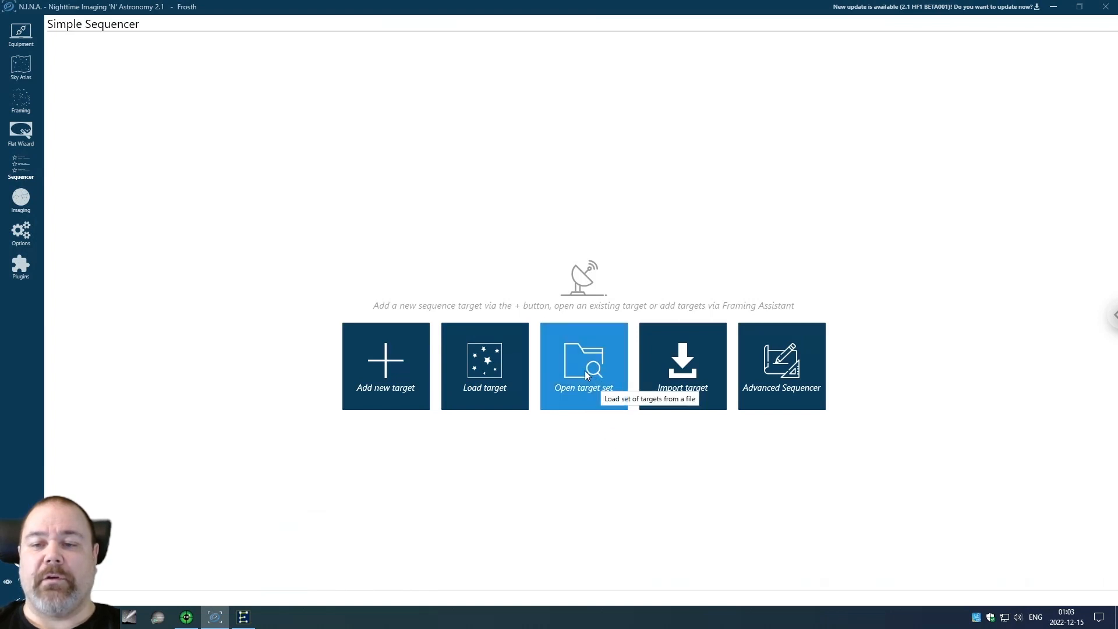
left_click(583, 366)
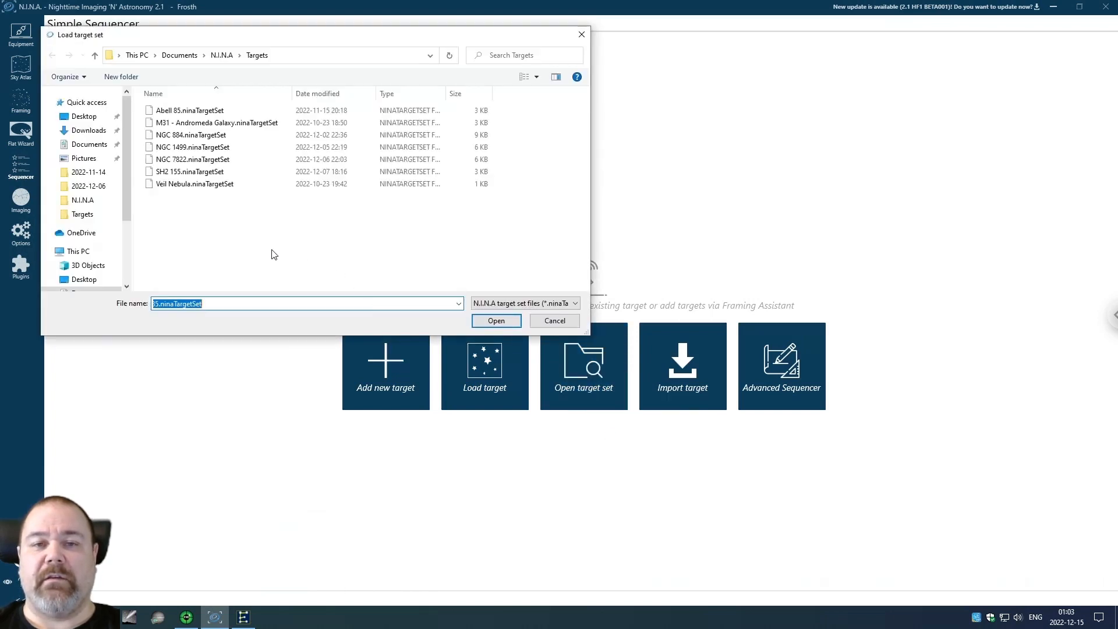
mouse_move(219, 221)
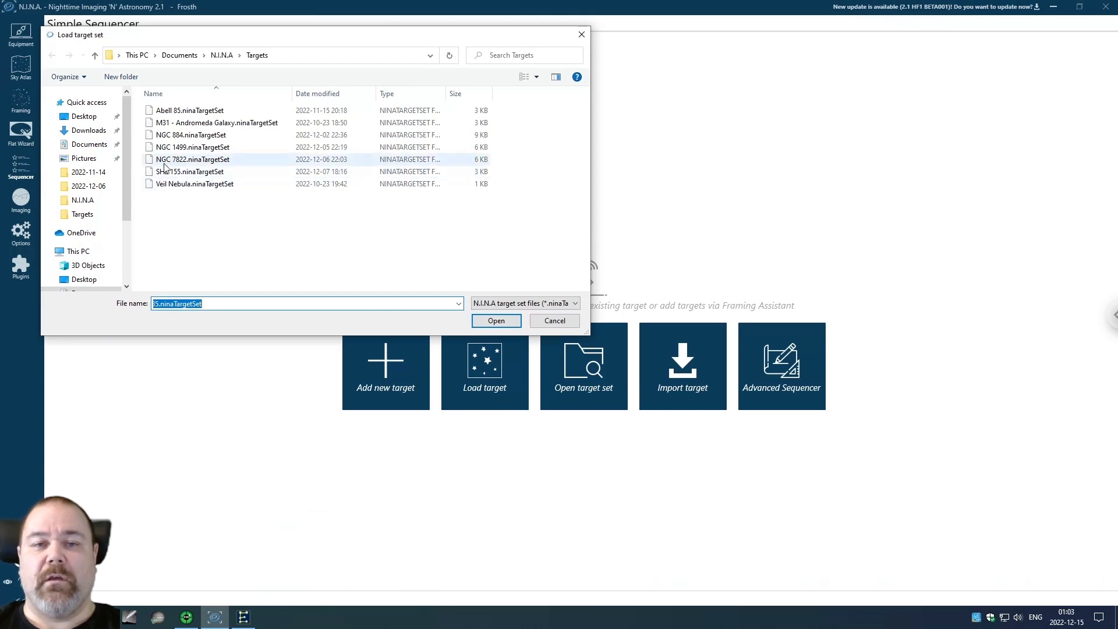
mouse_move(184, 165)
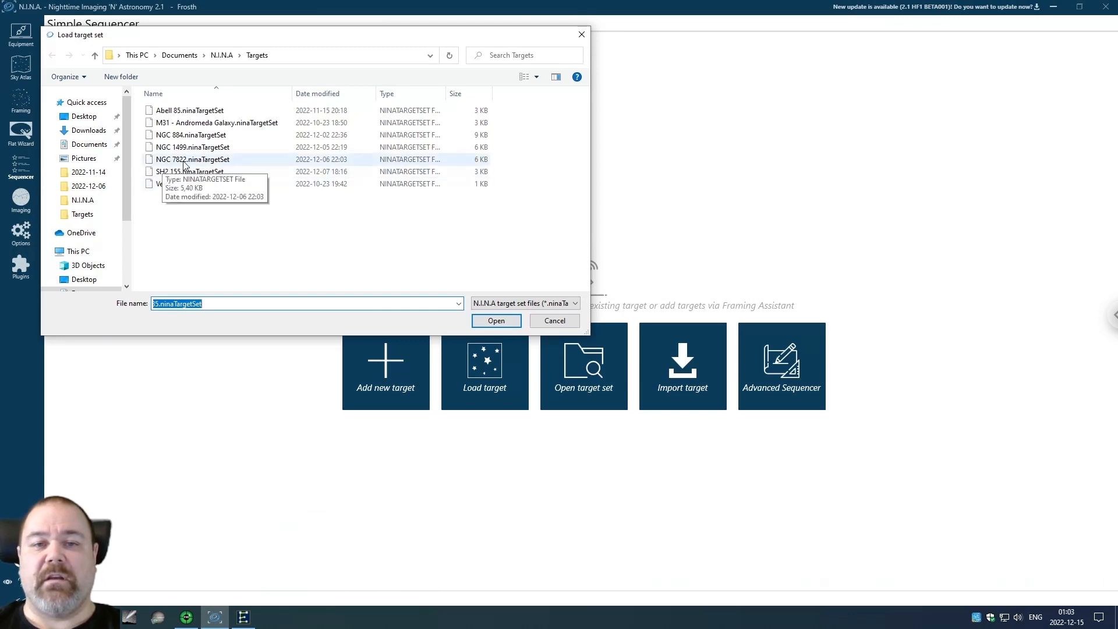
left_click(555, 321)
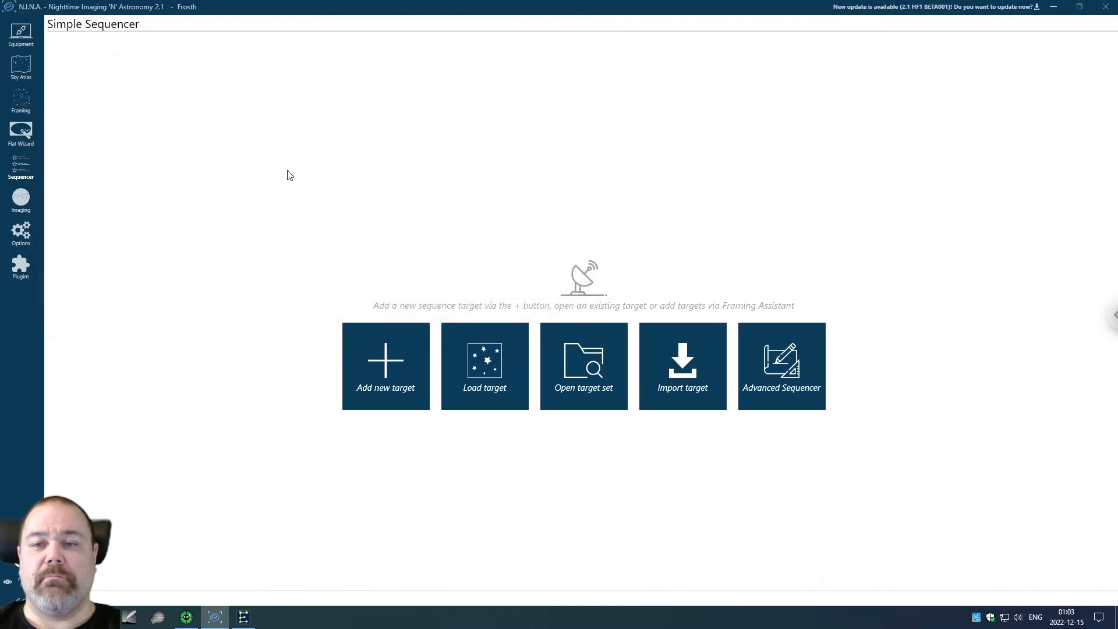
left_click(484, 365)
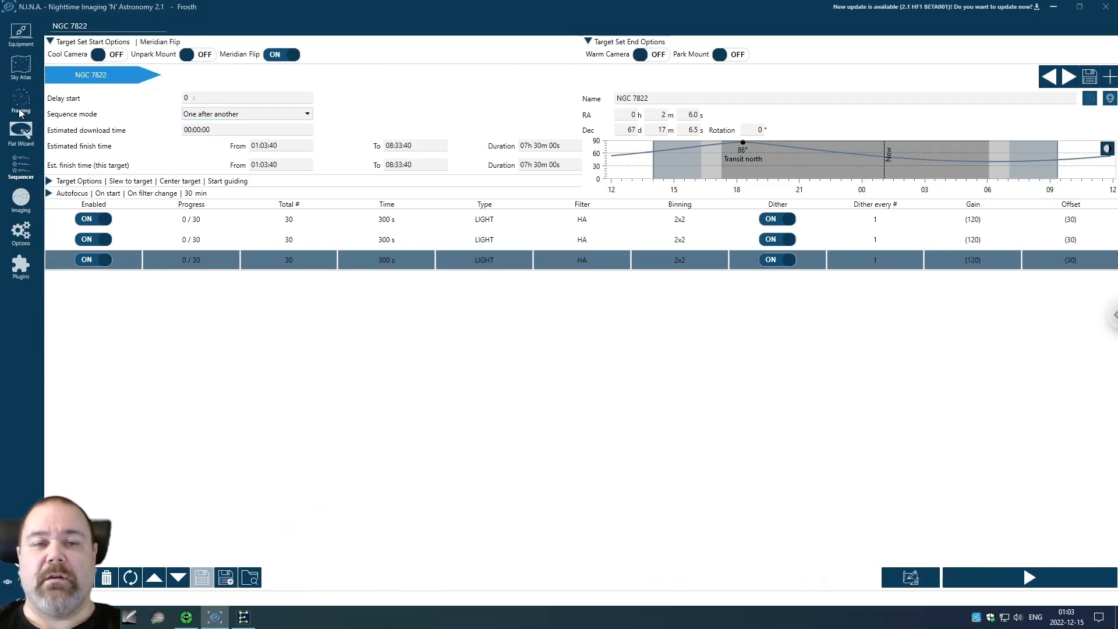
Show the Framing assistant with IC 443 and the camera field of view outlined
left_click(21, 100)
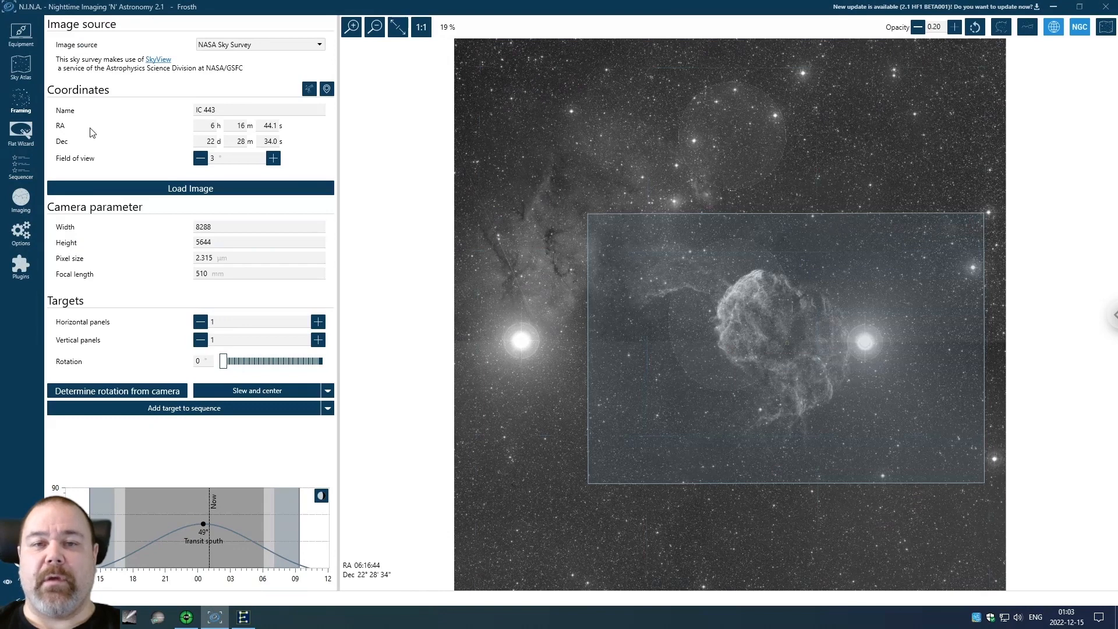
mouse_move(225, 116)
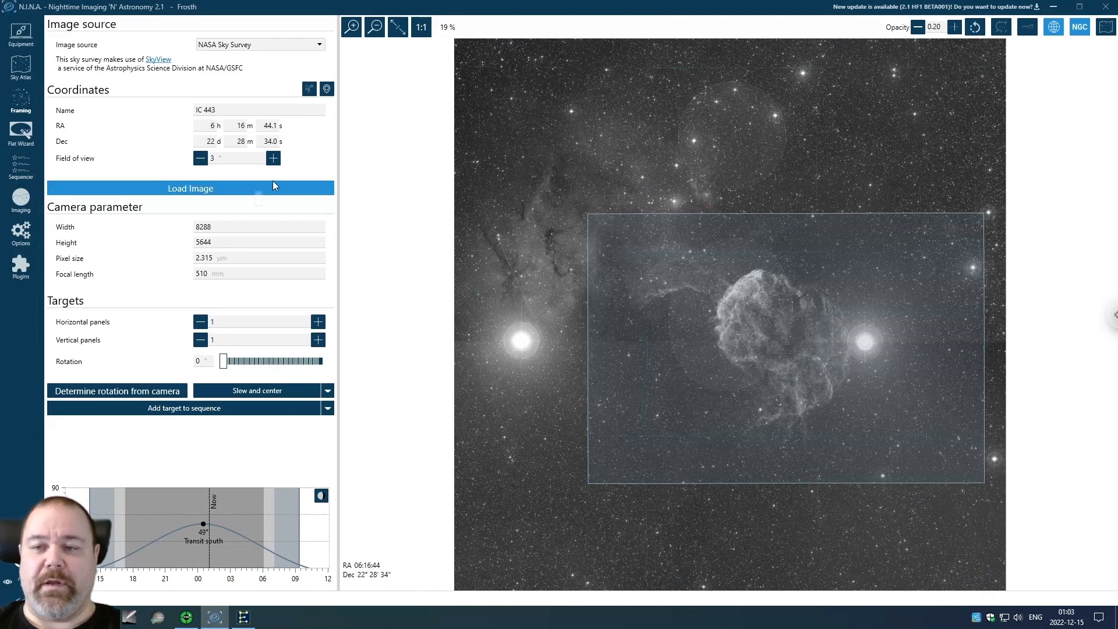
mouse_move(261, 206)
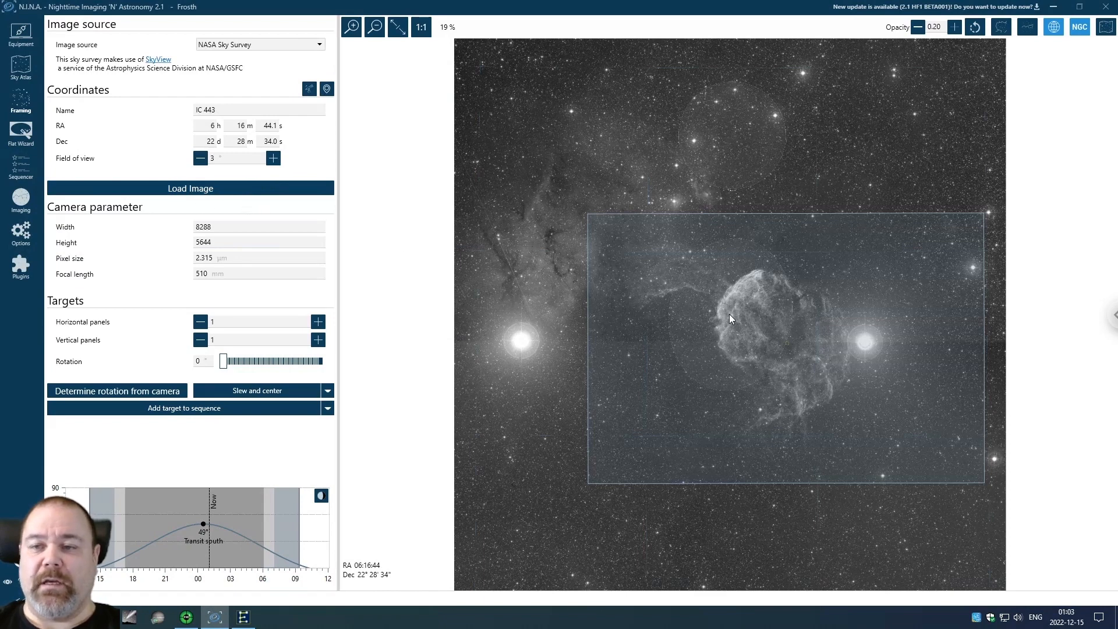
mouse_move(790, 361)
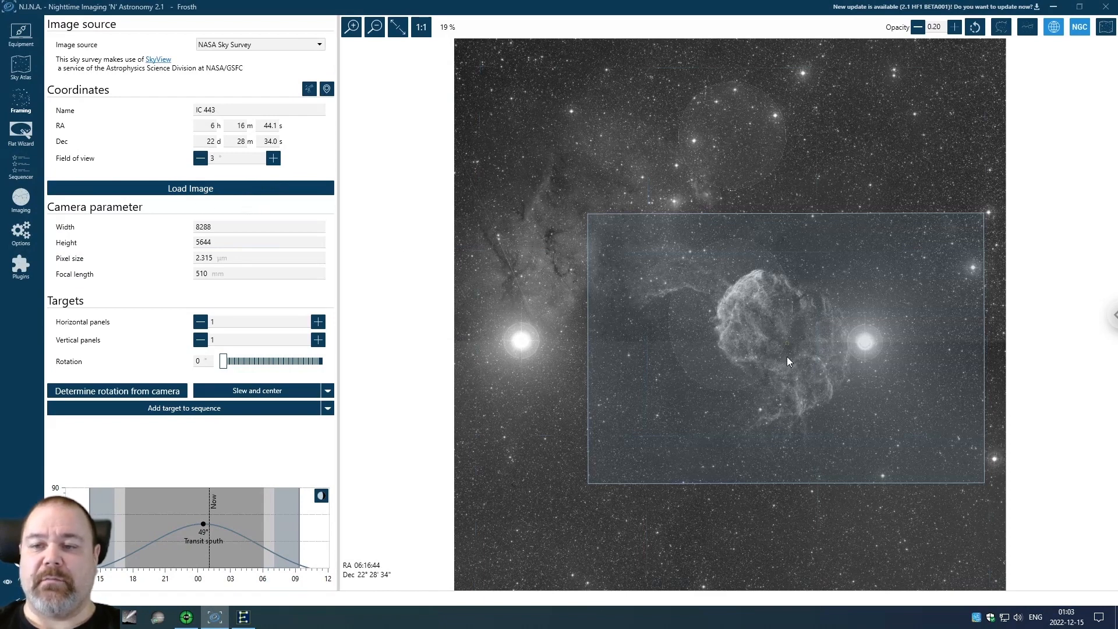
mouse_move(720, 224)
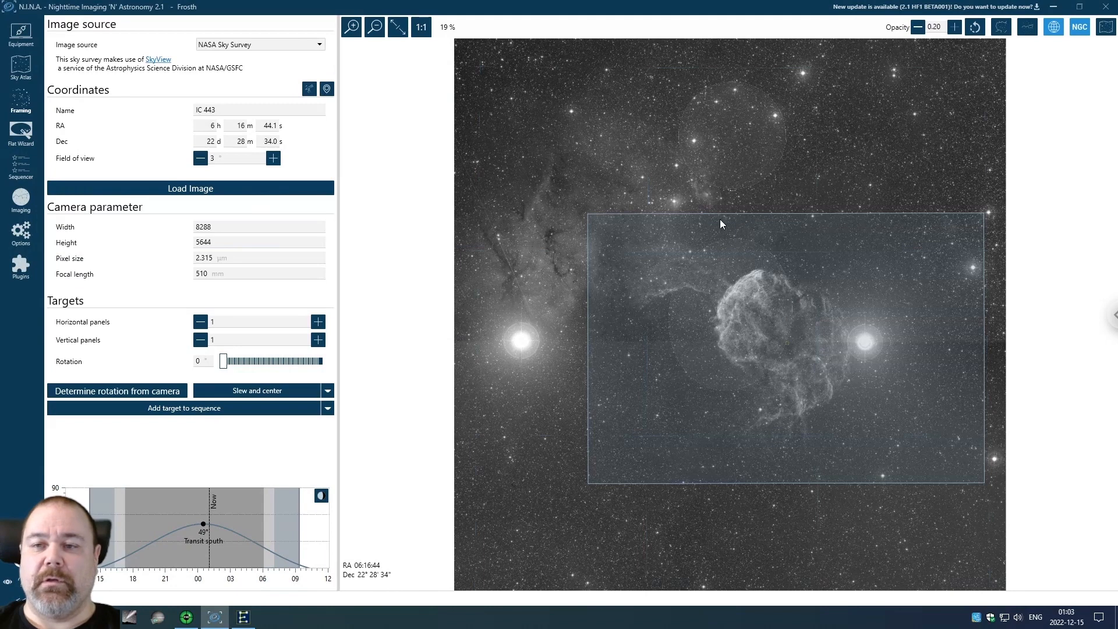
mouse_move(803, 407)
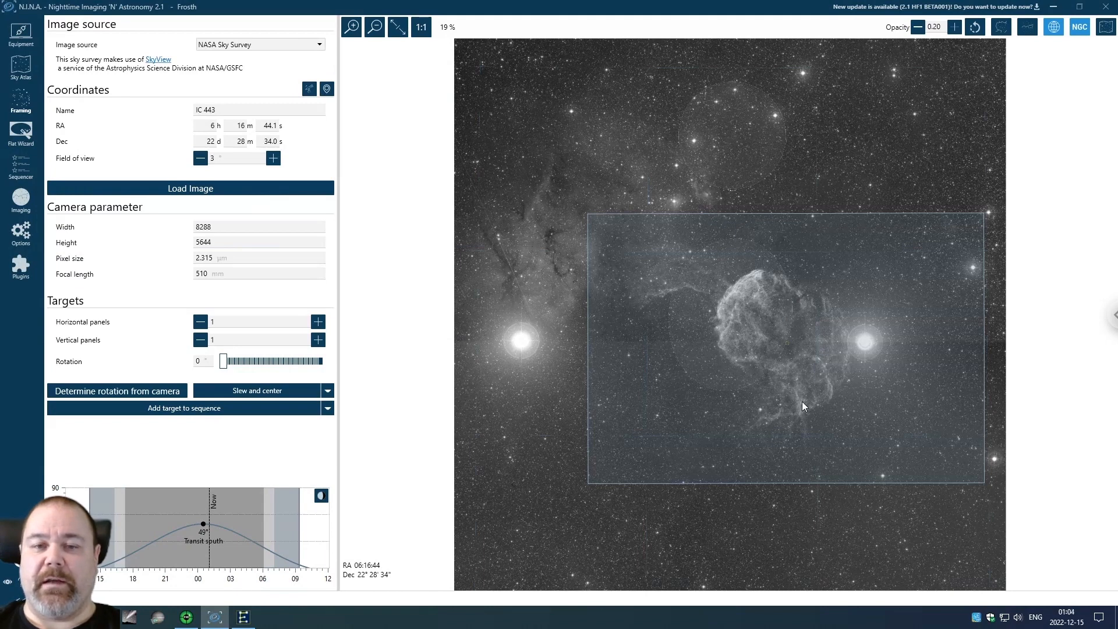
mouse_move(364, 282)
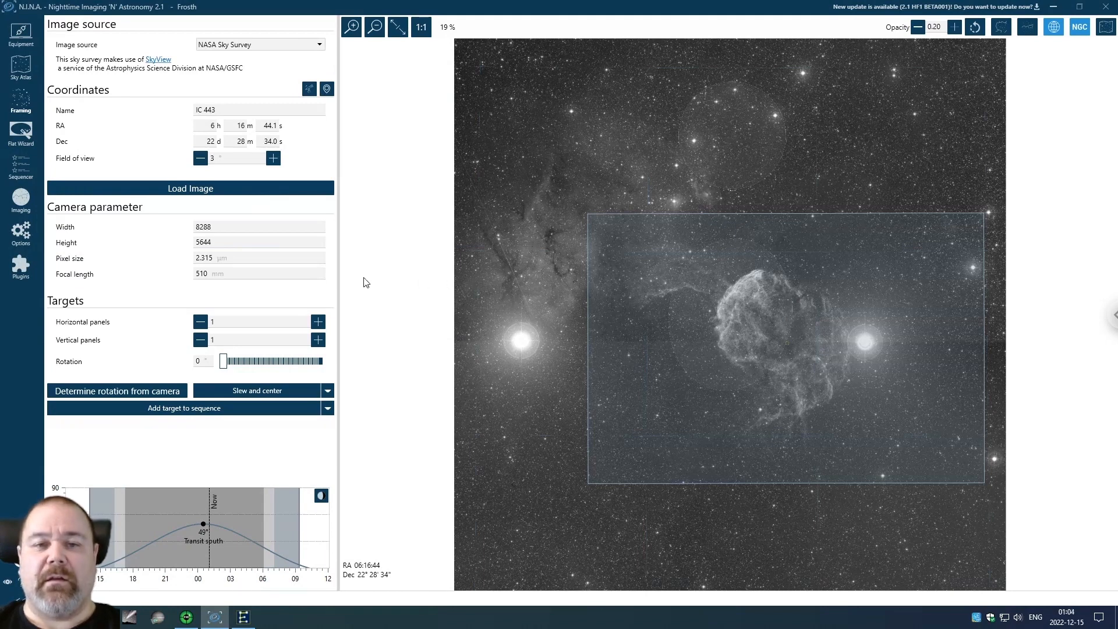
mouse_move(24, 177)
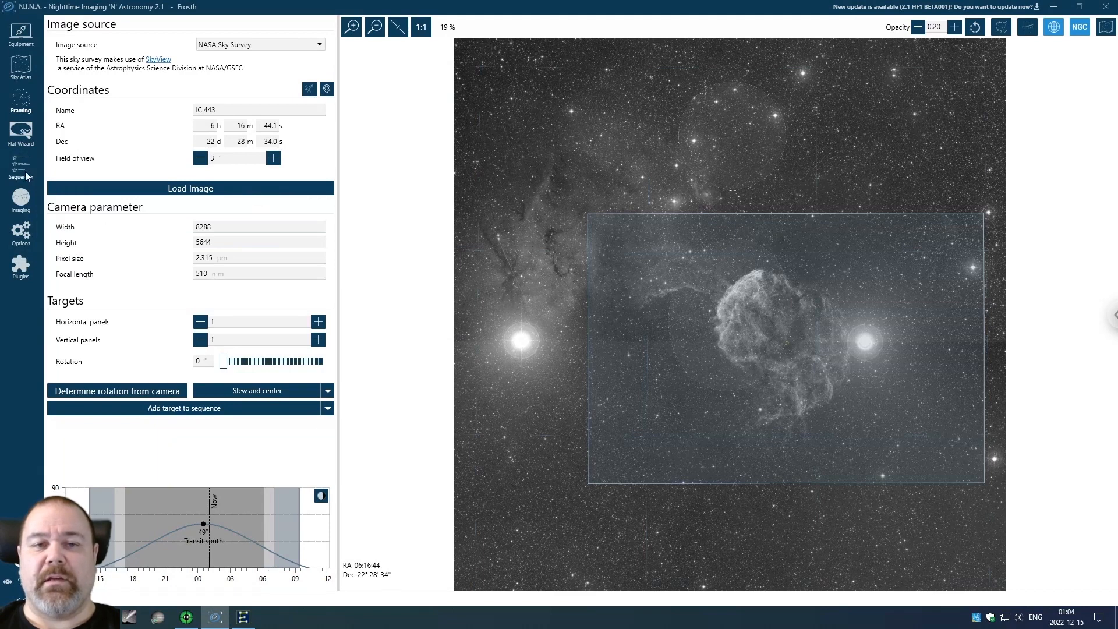
Add an empty target after NGC 7822 in the sequence and return to Framing
left_click(21, 164)
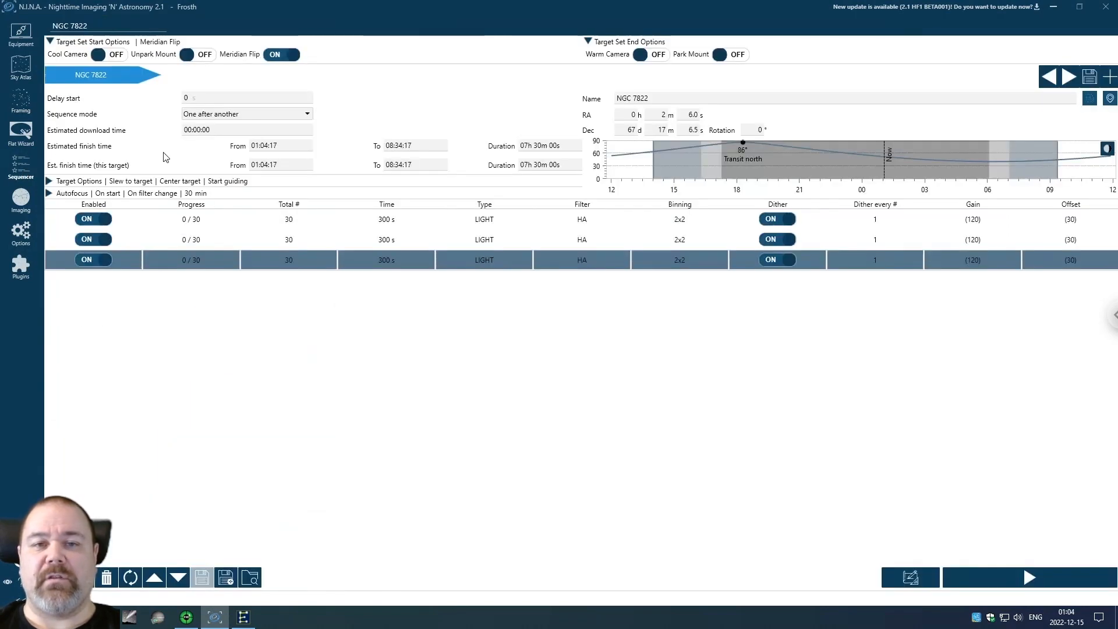
mouse_move(1111, 78)
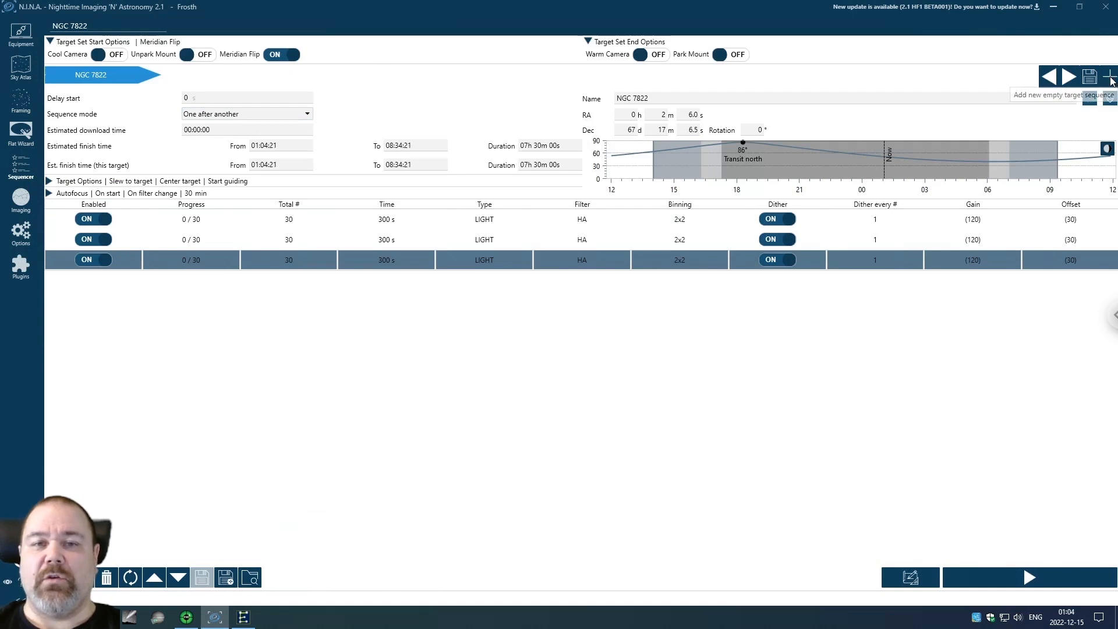
left_click(1111, 77)
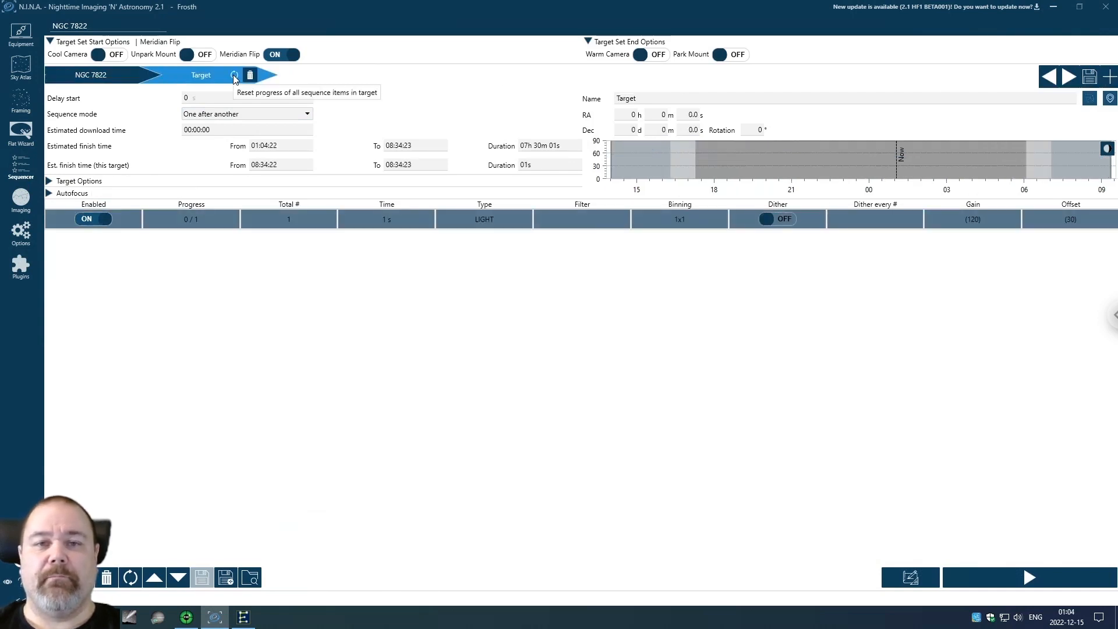
mouse_move(76, 136)
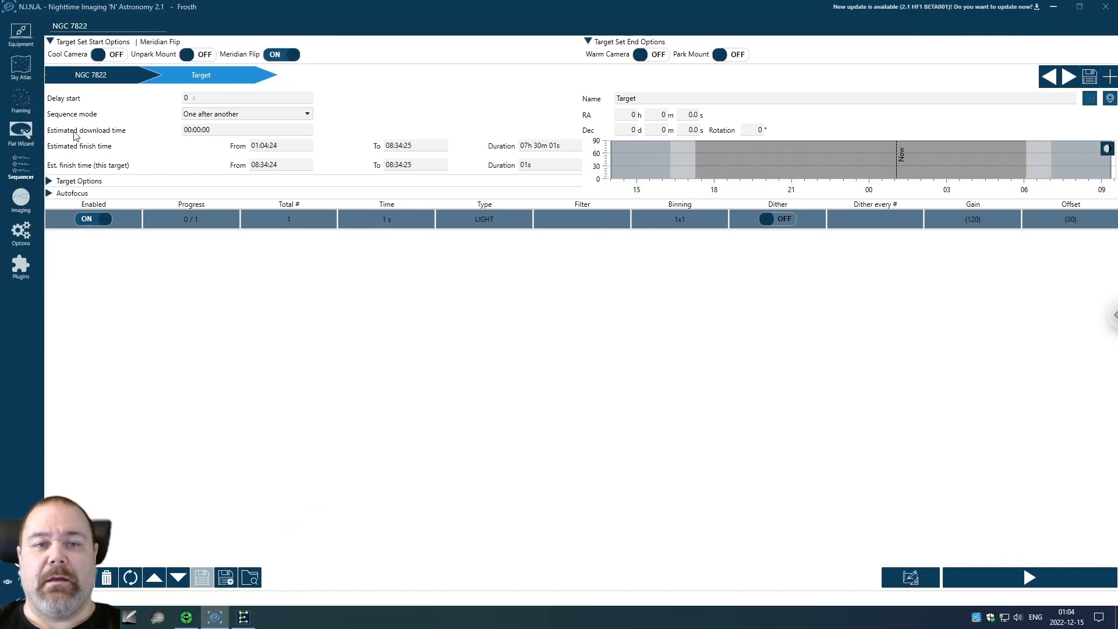
left_click(21, 100)
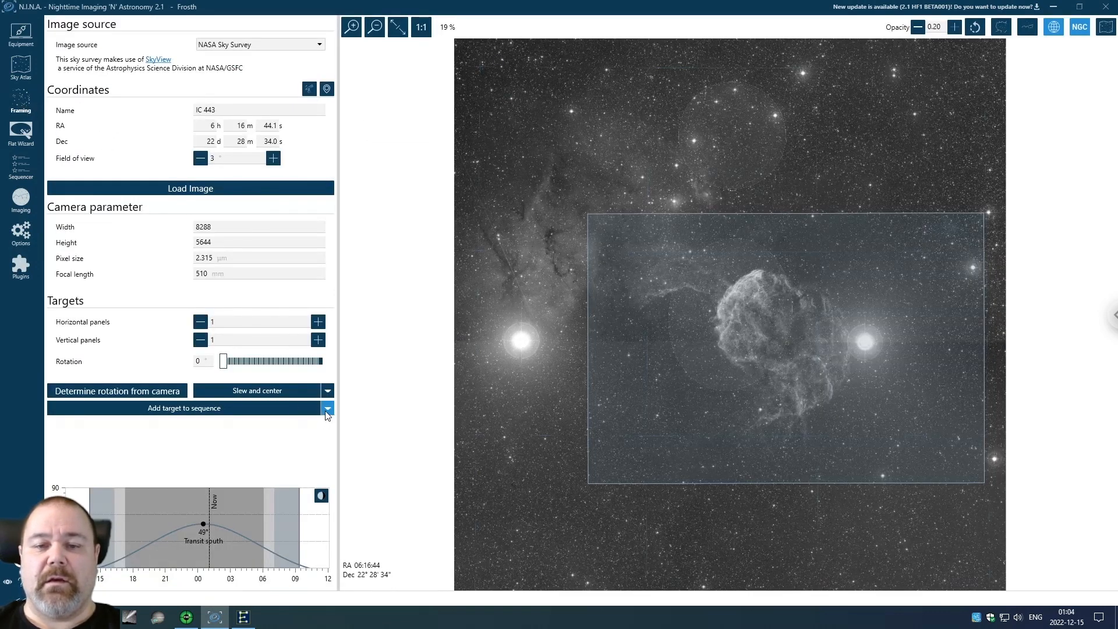
Update the empty sequence target with IC 443's framing coordinates via Update Existing Target
left_click(327, 408)
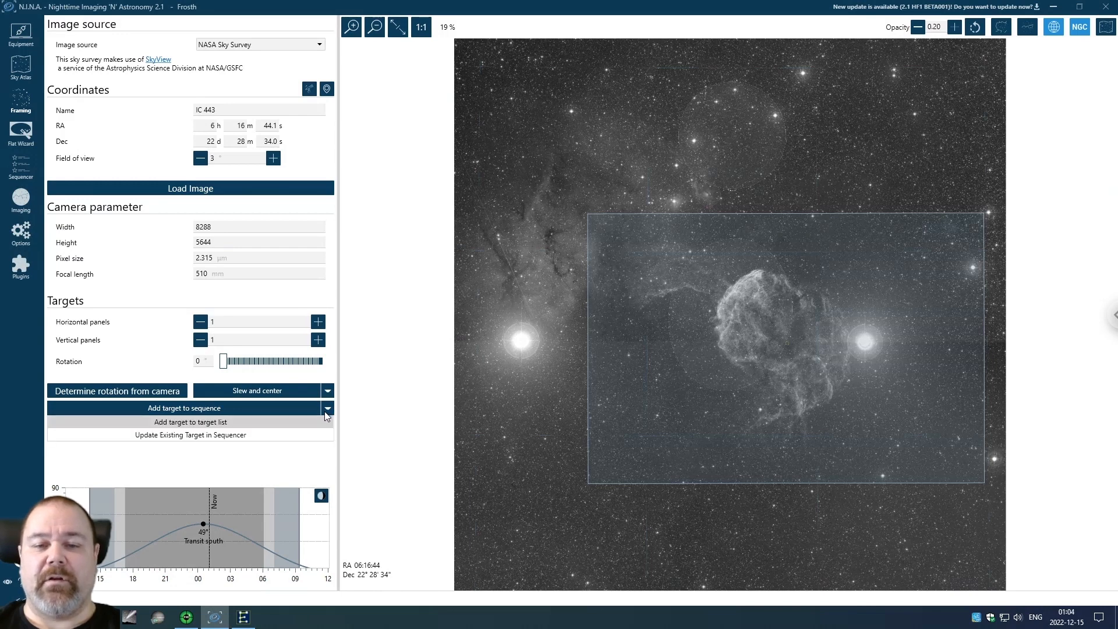
mouse_move(150, 440)
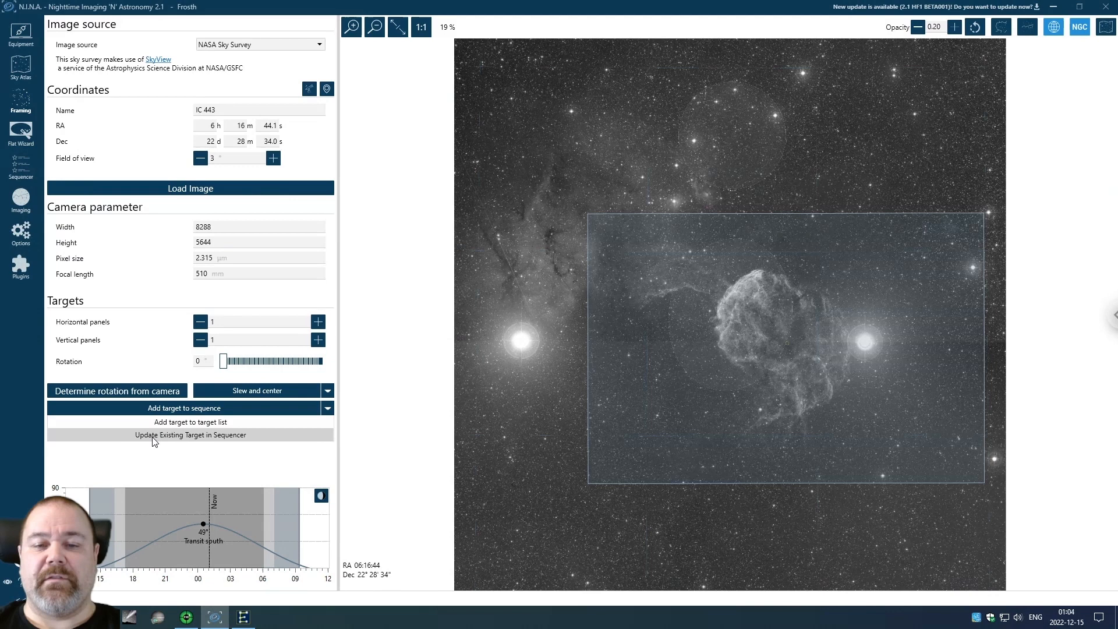
left_click(190, 435)
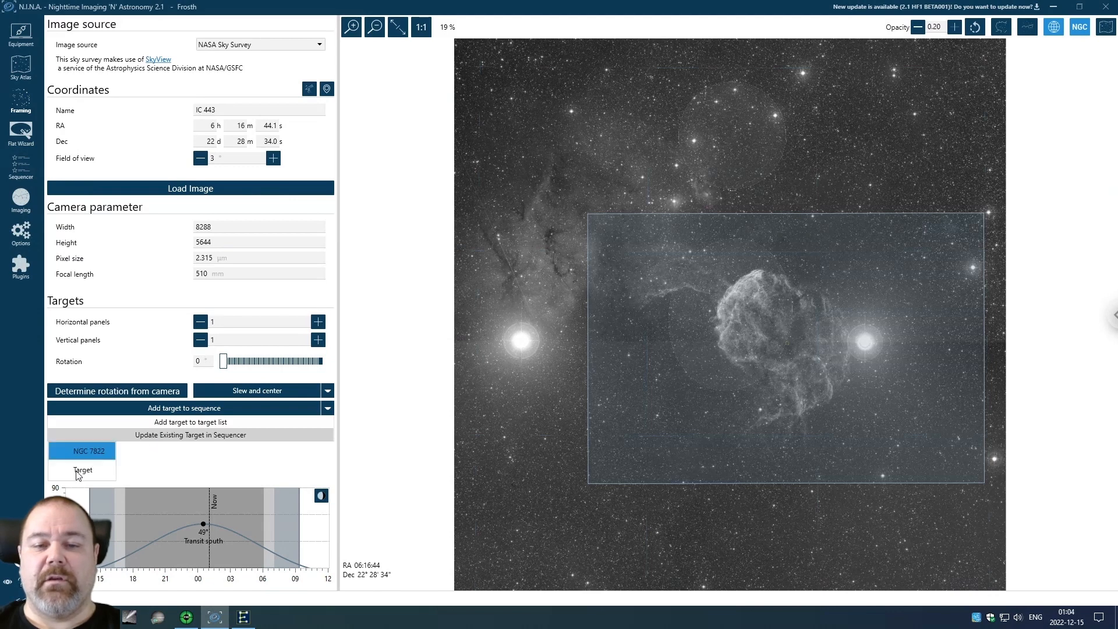
left_click(81, 470)
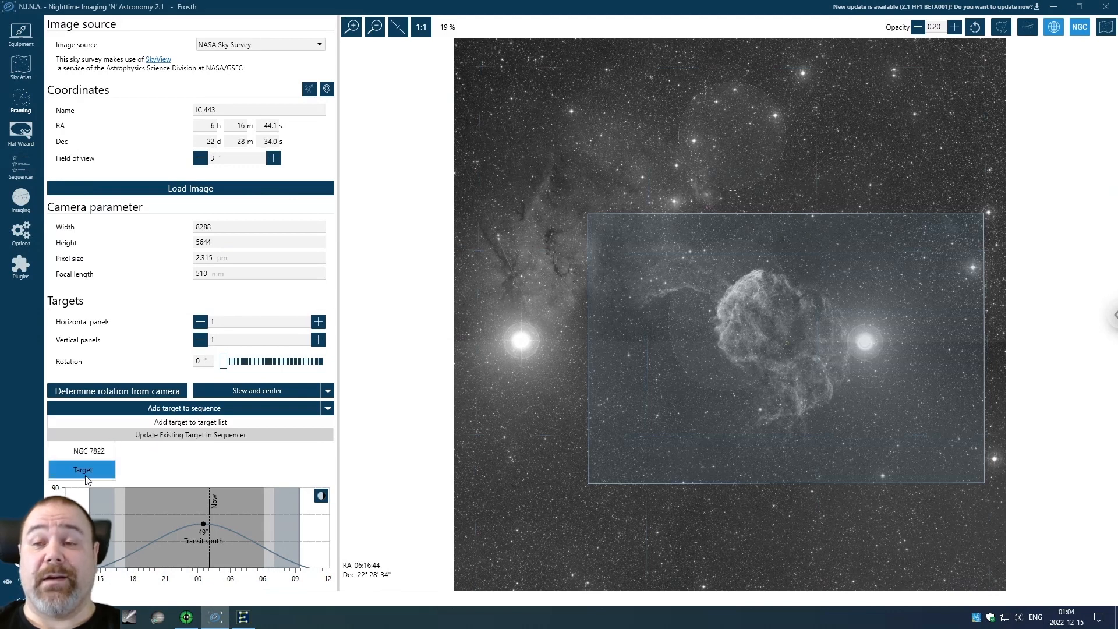
left_click(190, 408)
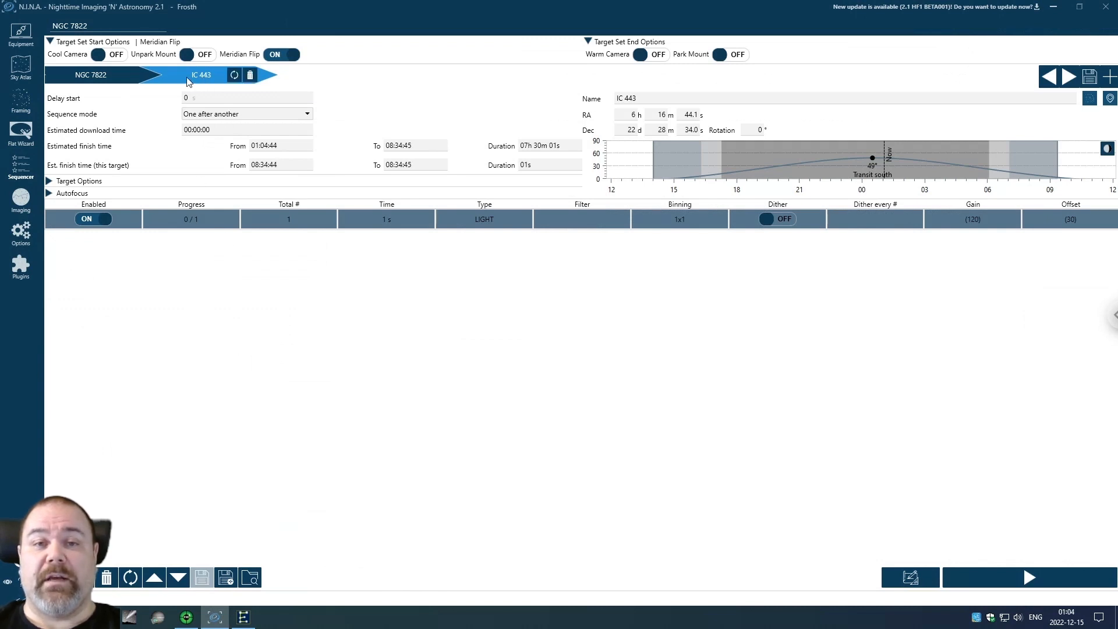
Move the IC 443 target ahead of NGC 7822 in the sequence order
left_click(91, 74)
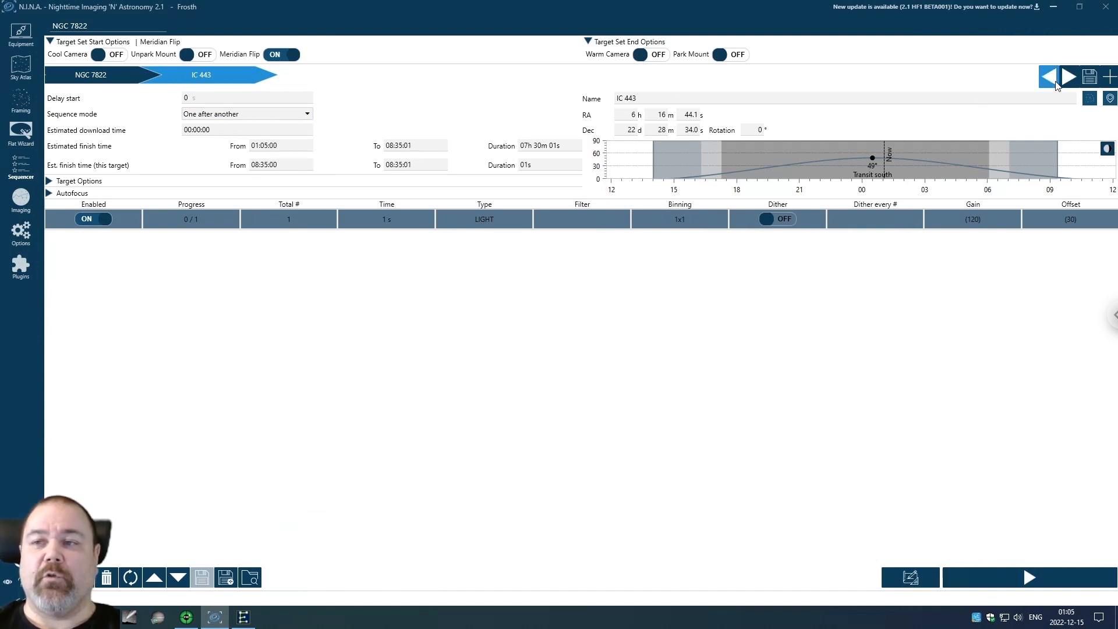
mouse_move(1047, 77)
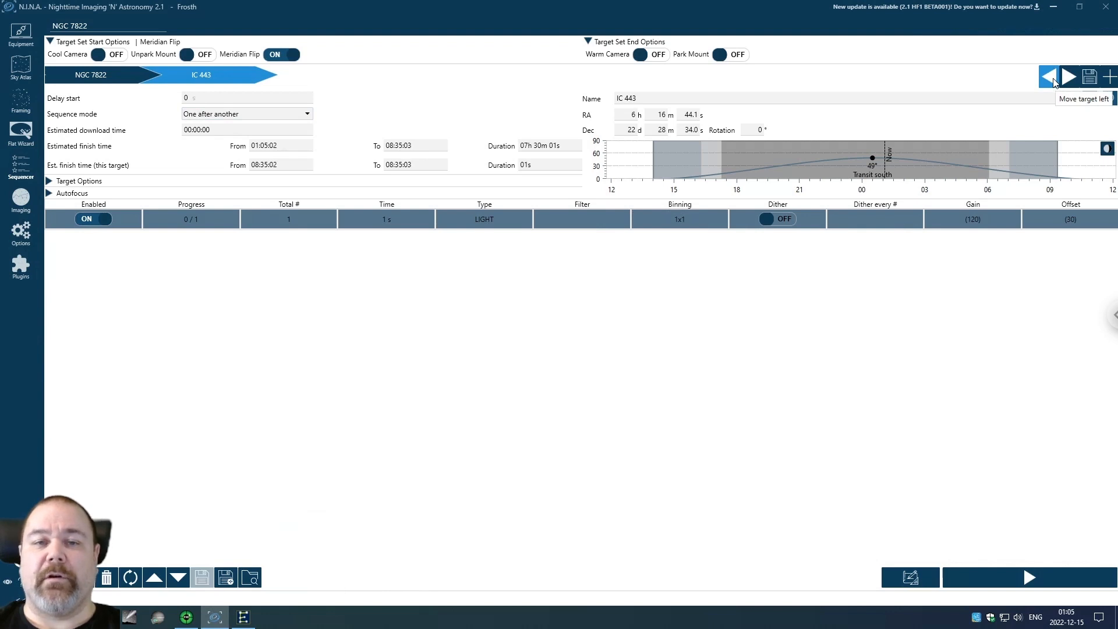
left_click(1049, 77)
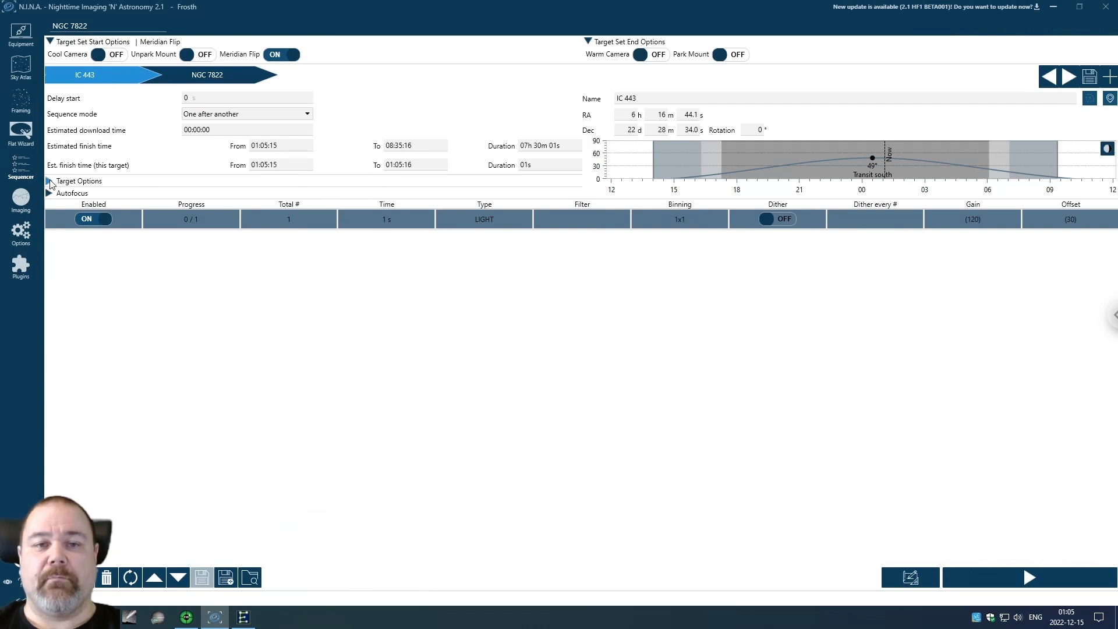
Enable Slew to target, Center target and Start guiding for IC 443
left_click(51, 181)
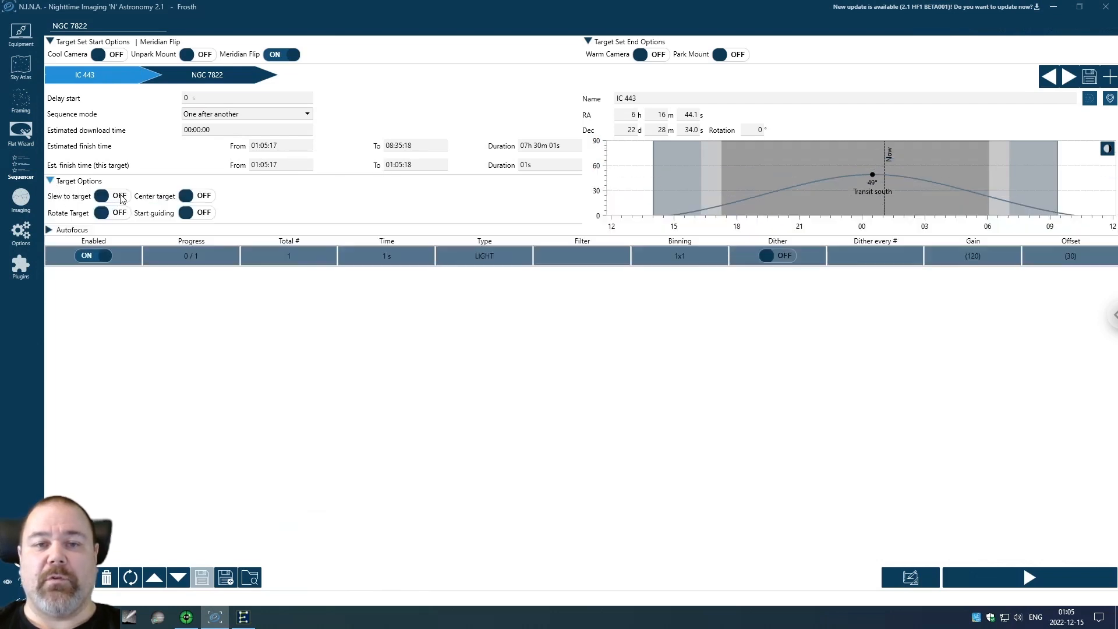
left_click(112, 196)
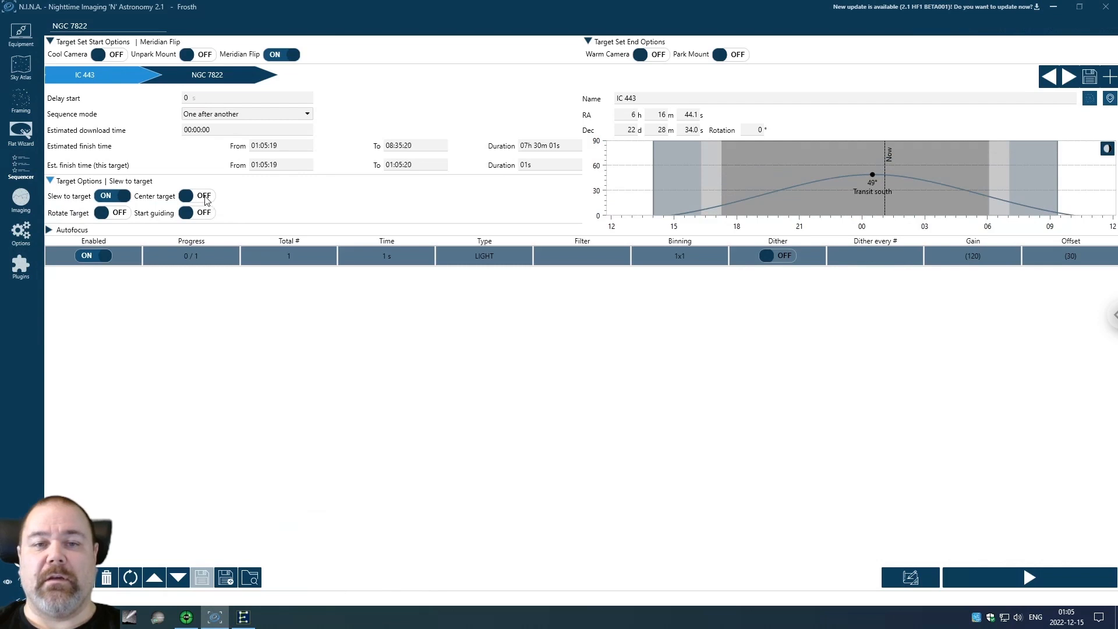
left_click(195, 196)
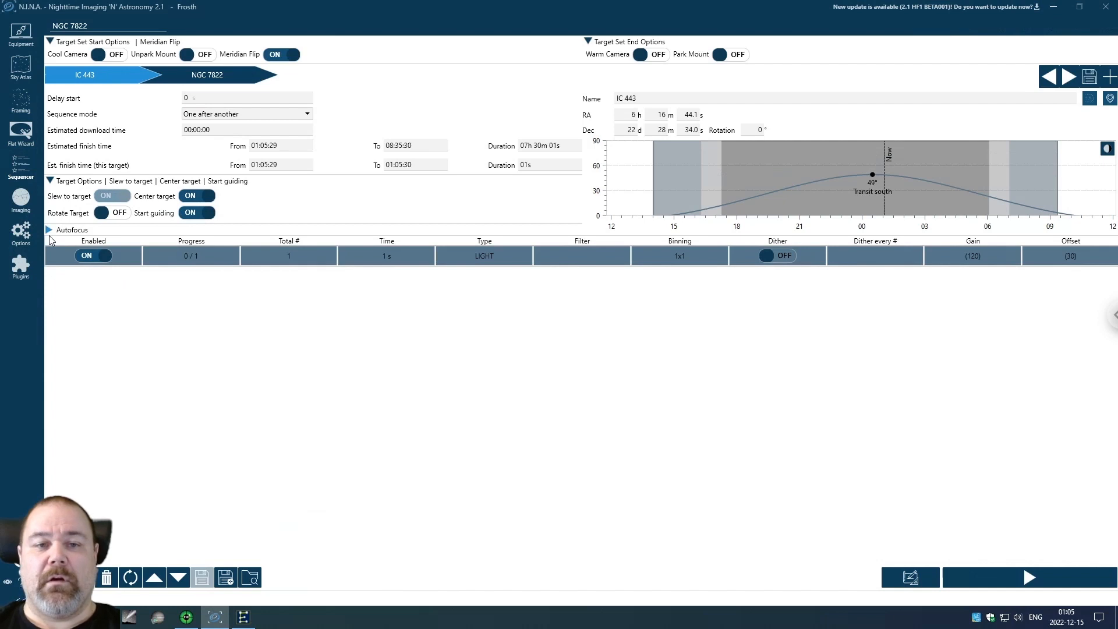
Enable autofocus on start, on filter change and after every 10 exposures
left_click(48, 230)
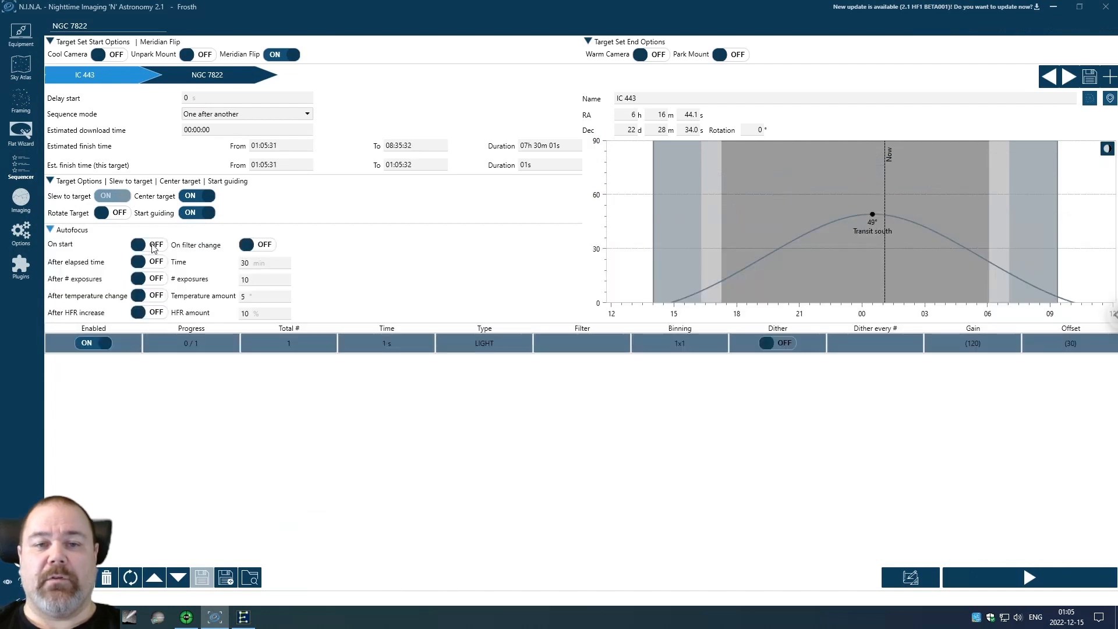
left_click(148, 243)
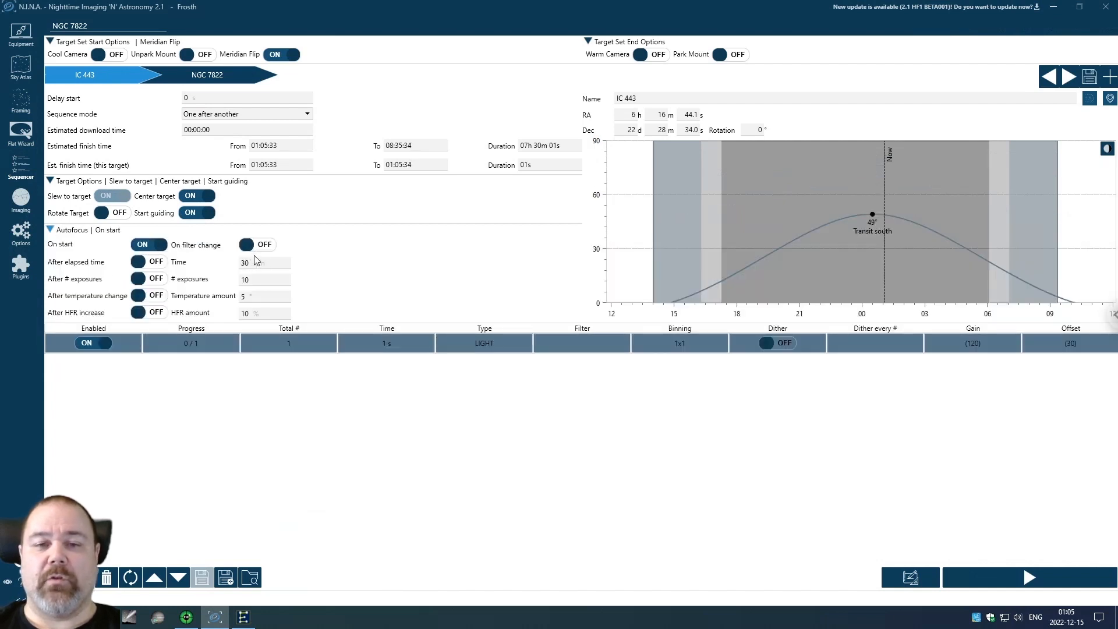
left_click(256, 243)
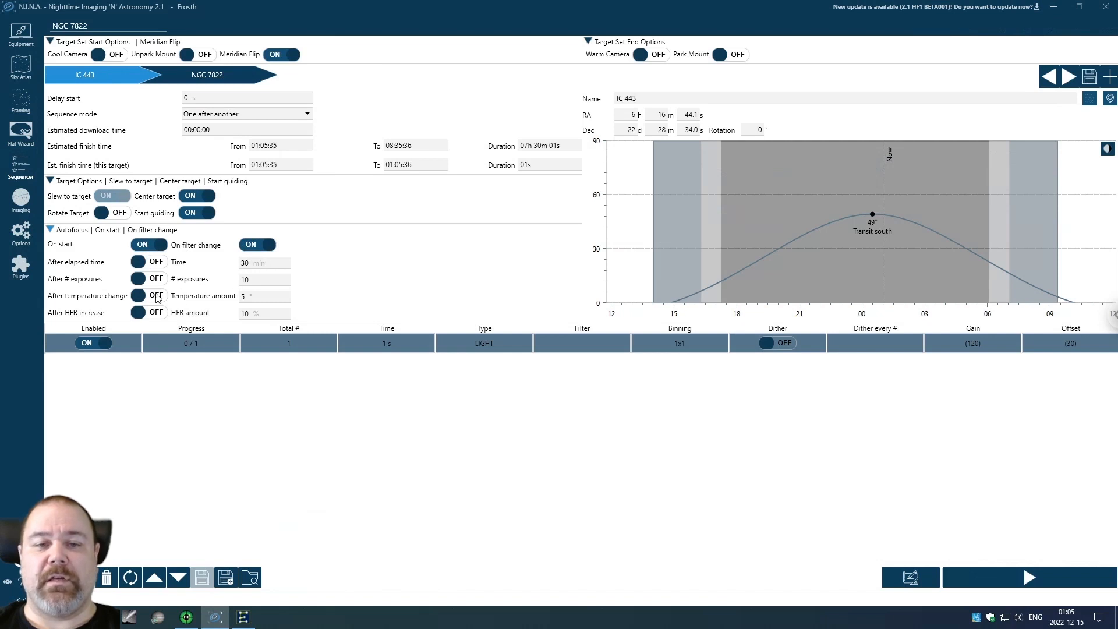
left_click(148, 278)
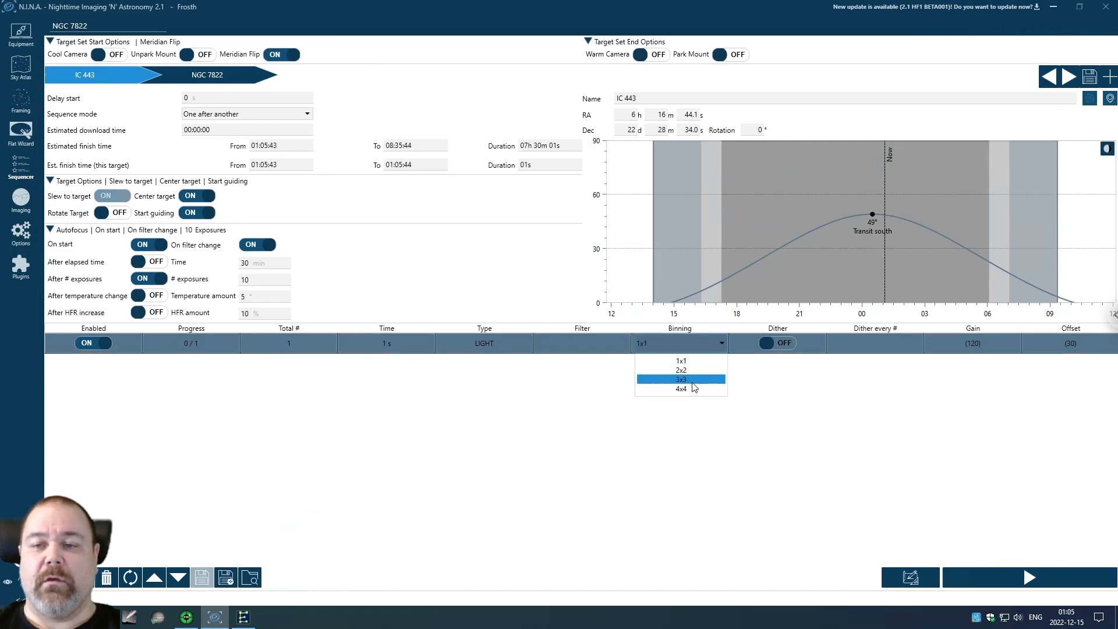
Set the IC 443 row to 2x2 binning, dithering on, HA filter and 300 s exposures
left_click(679, 369)
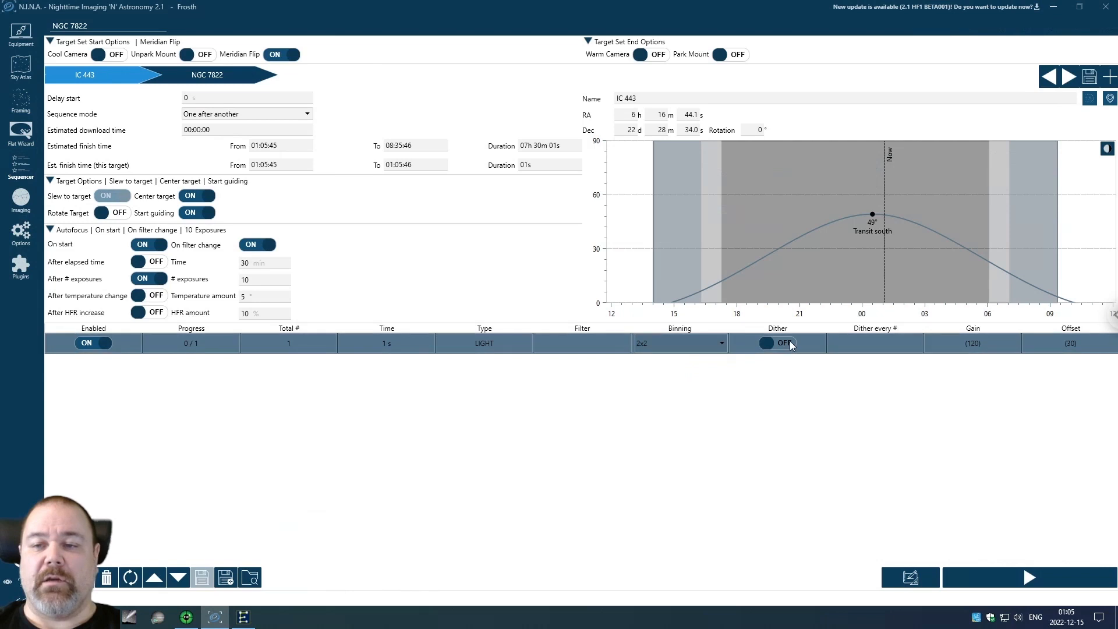
left_click(777, 342)
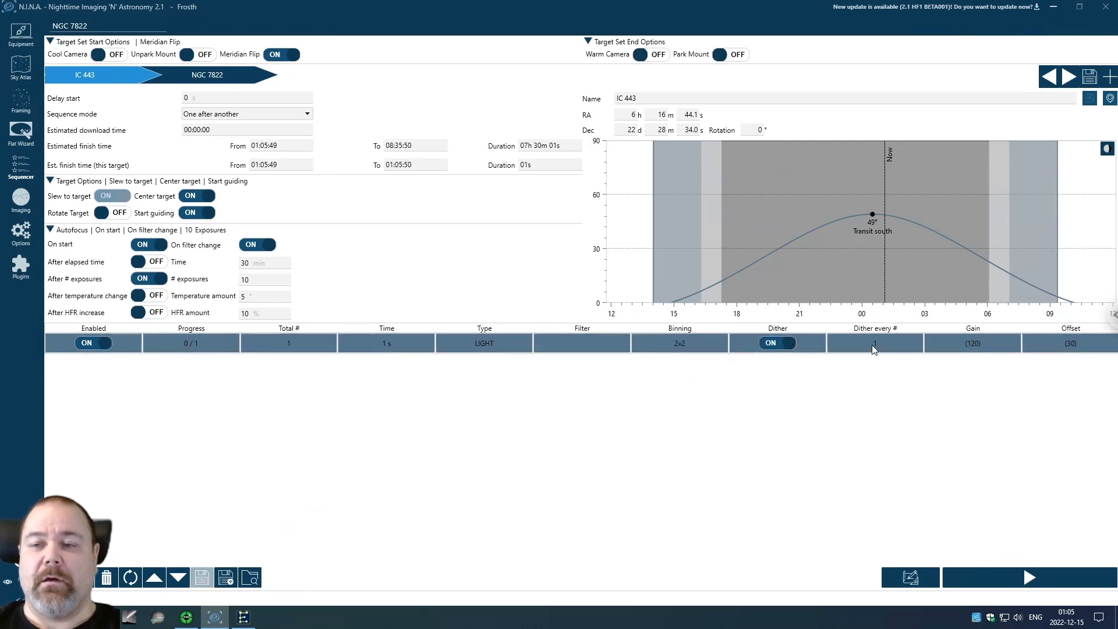
left_click(581, 342)
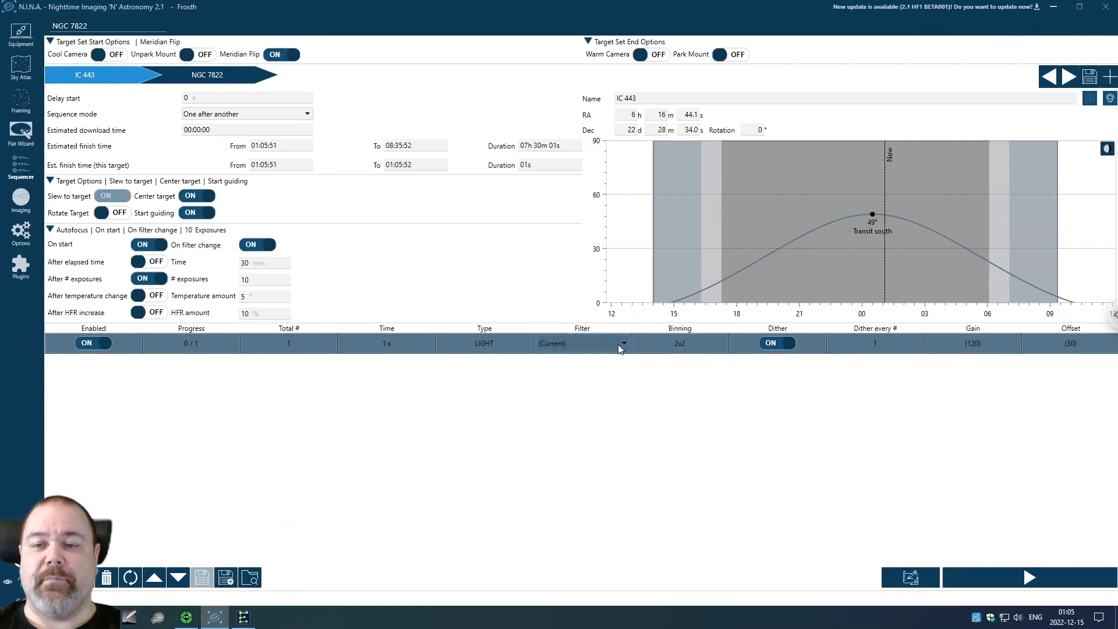
left_click(582, 343)
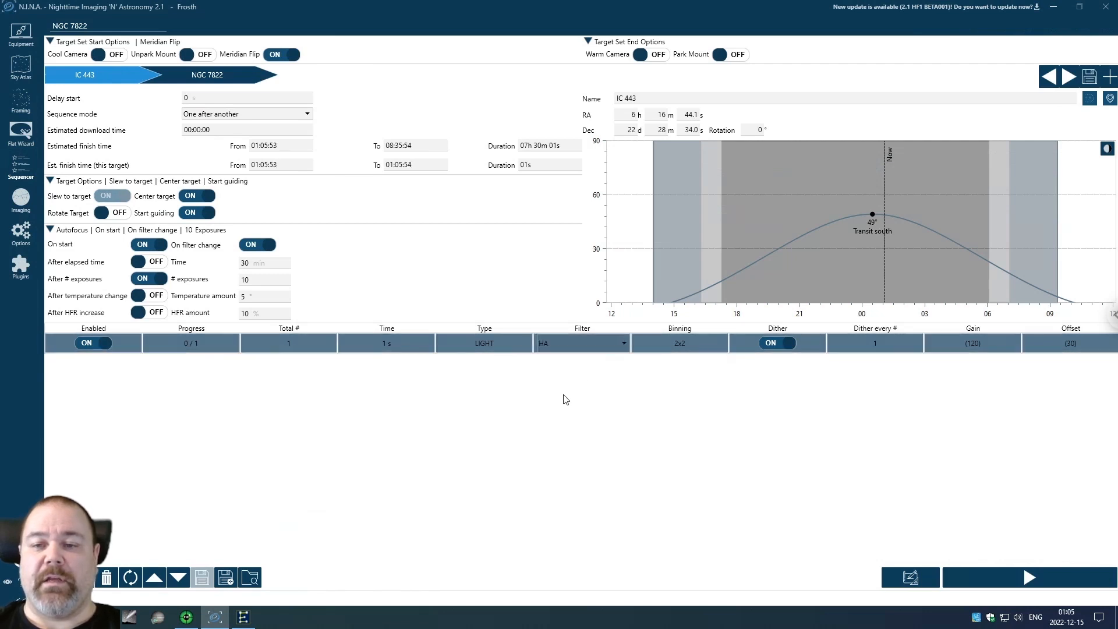
left_click(386, 342)
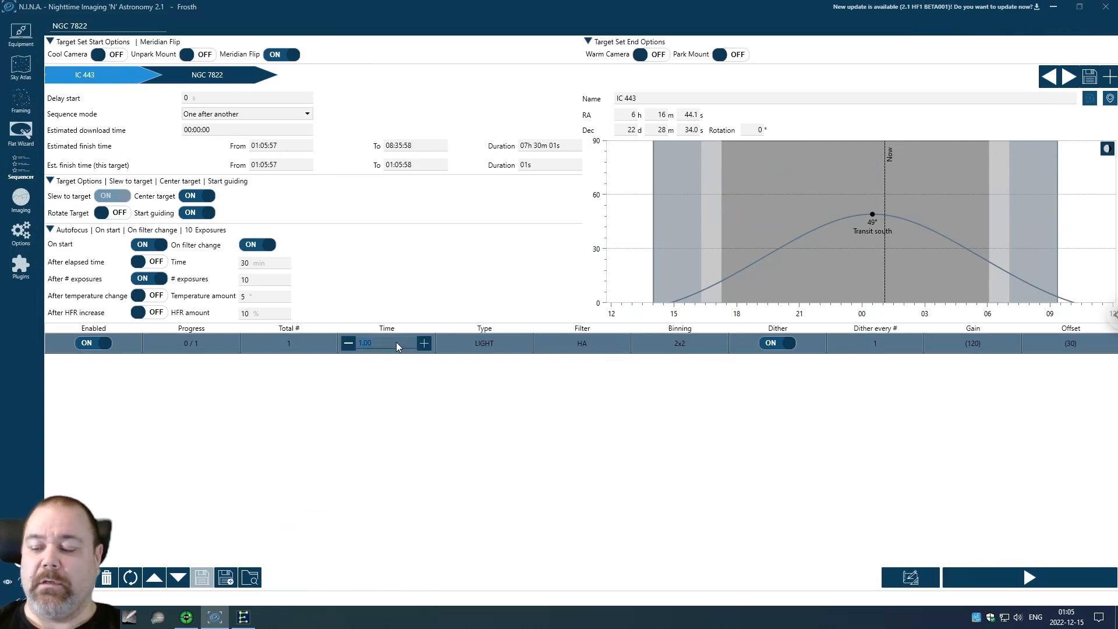
type("300 s")
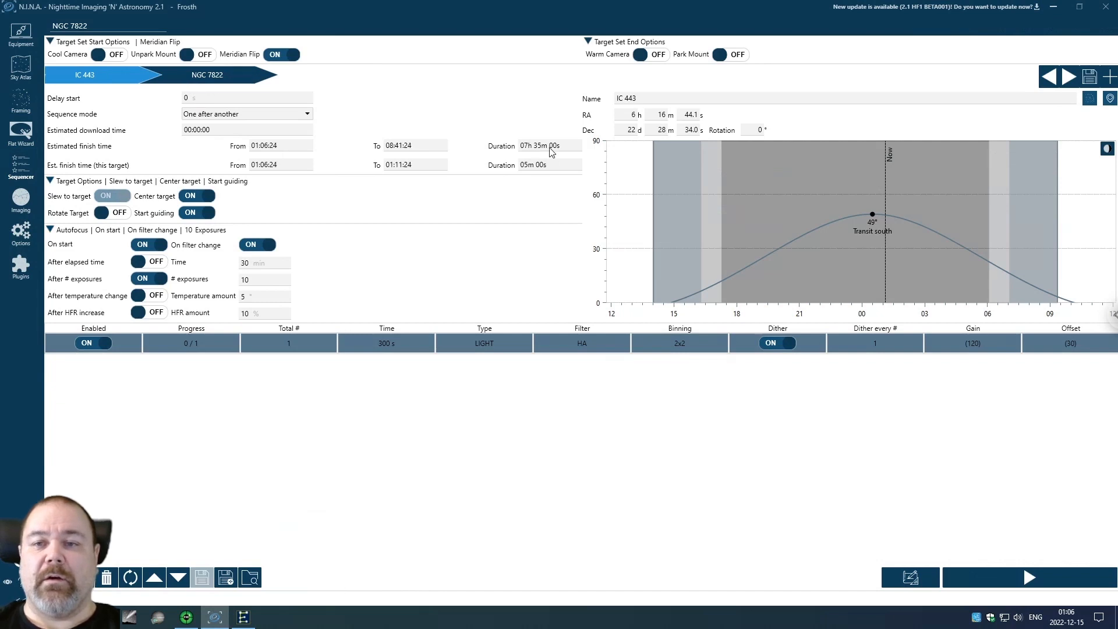
mouse_move(234, 75)
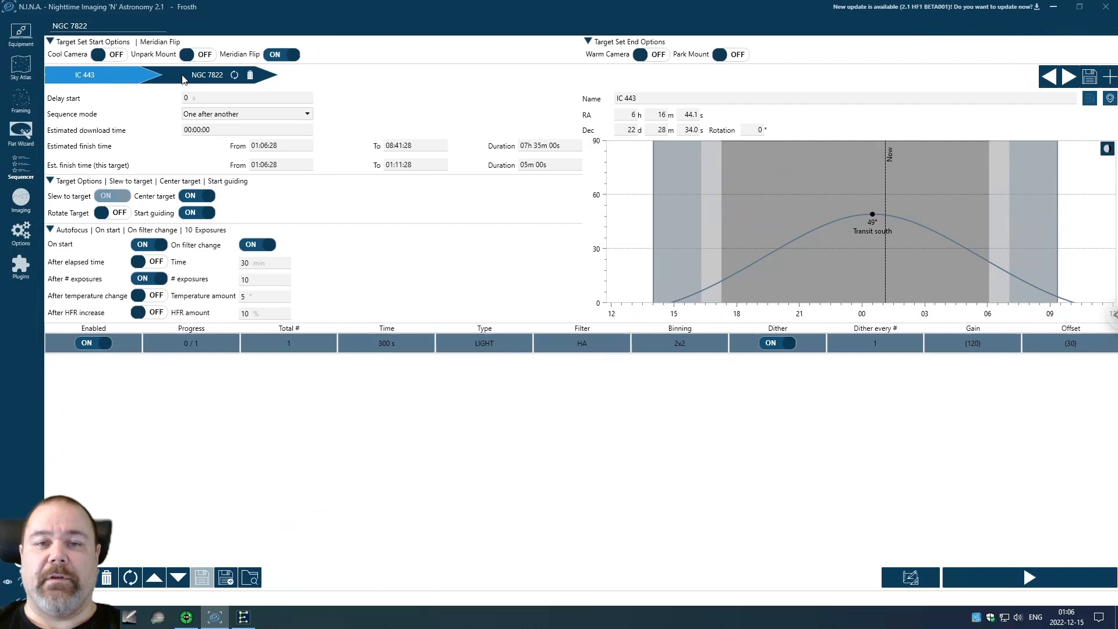
Disable all three NGC 7822 exposure rows and return to the IC 443 target
left_click(206, 74)
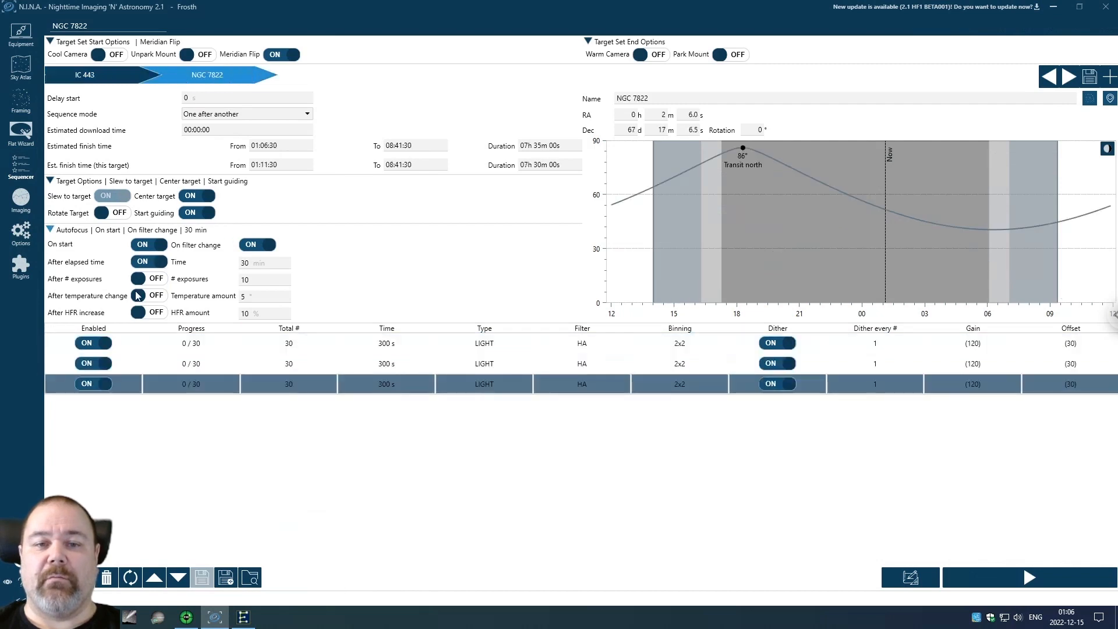
left_click(93, 342)
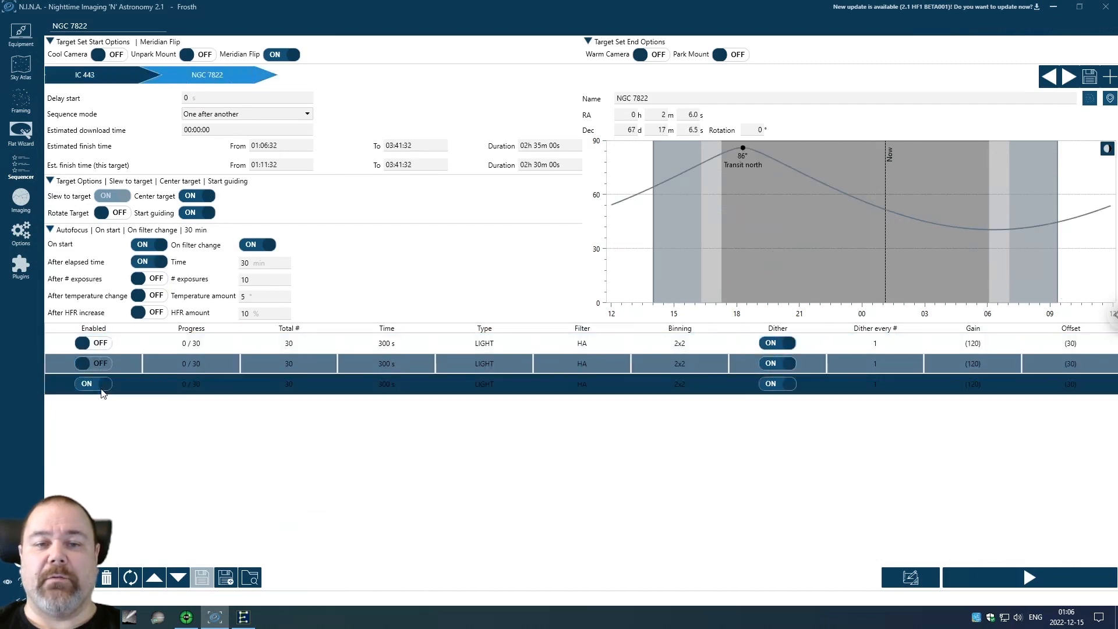
left_click(85, 383)
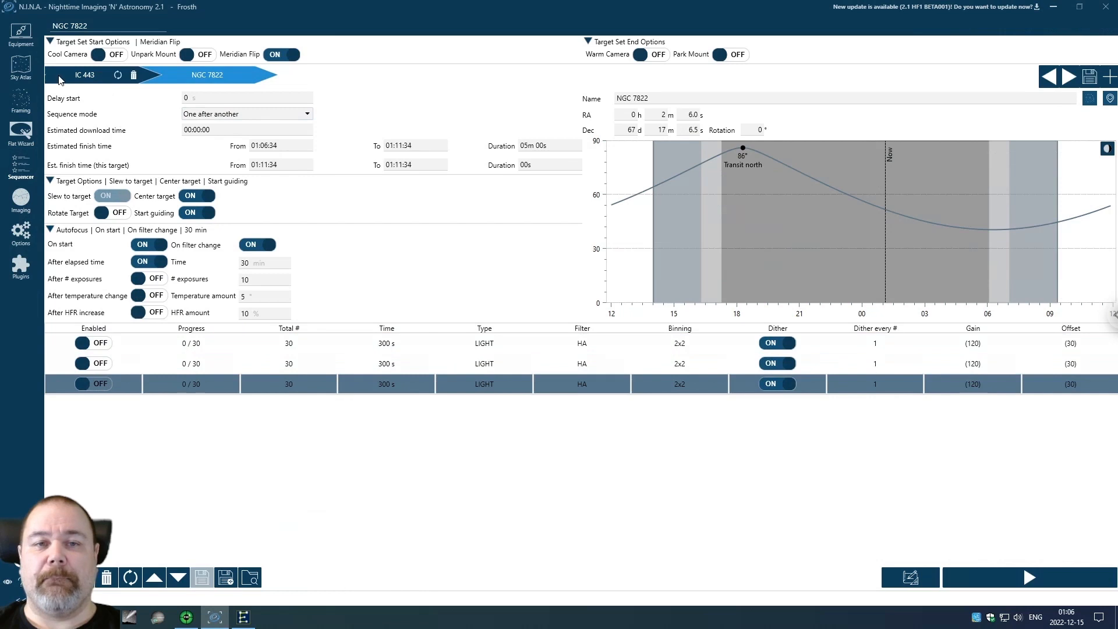
left_click(85, 75)
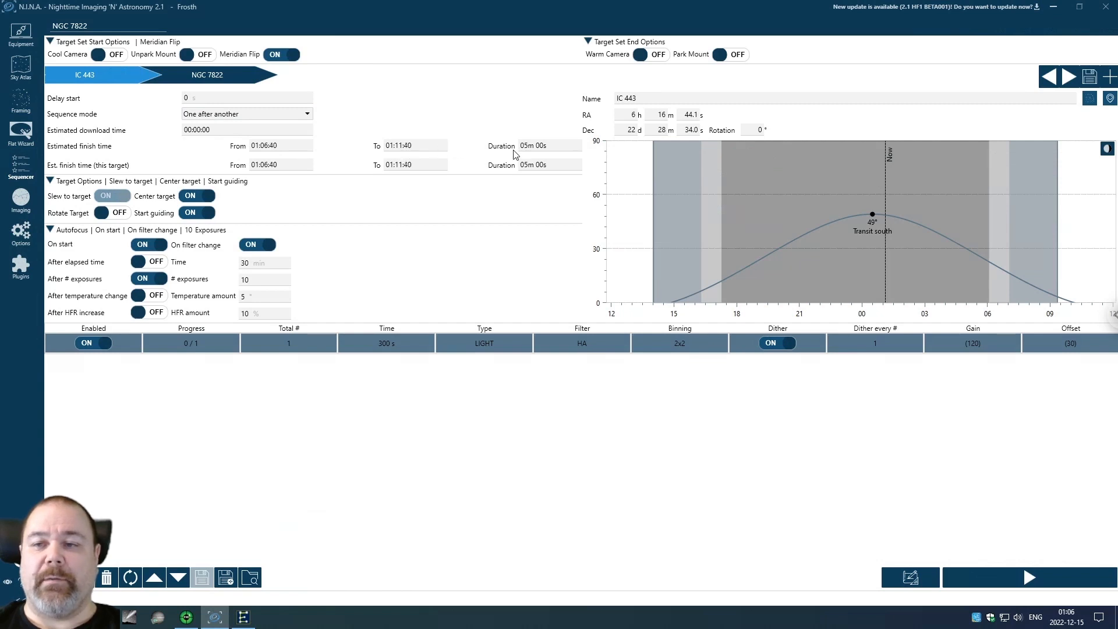
mouse_move(369, 226)
type("30")
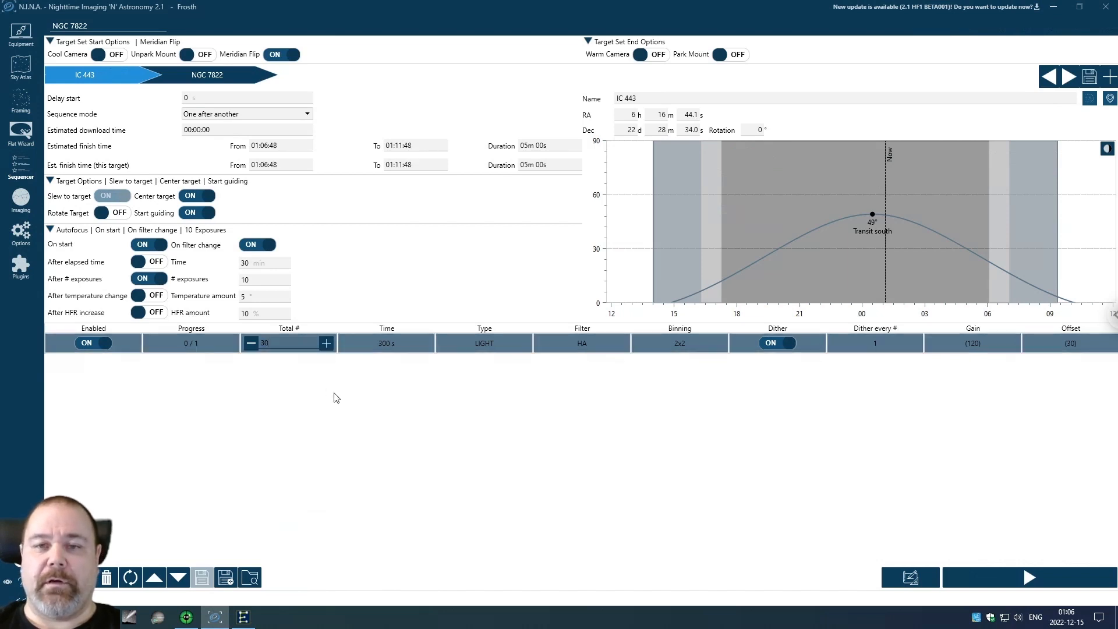
Set the IC 443 total exposure count to 25 frames
left_click(326, 343)
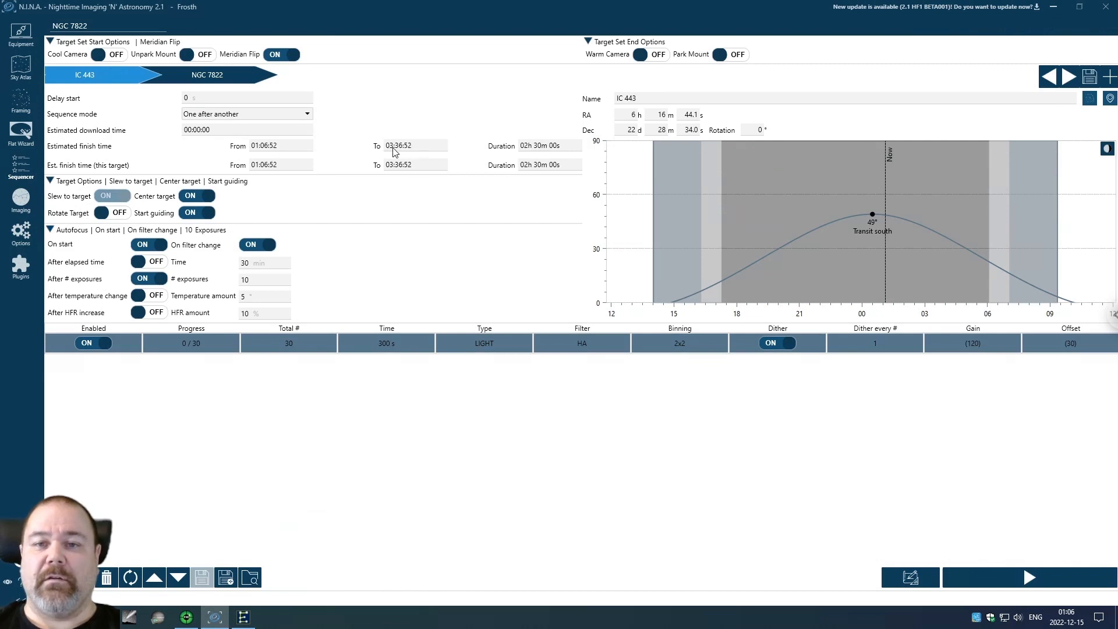
mouse_move(469, 269)
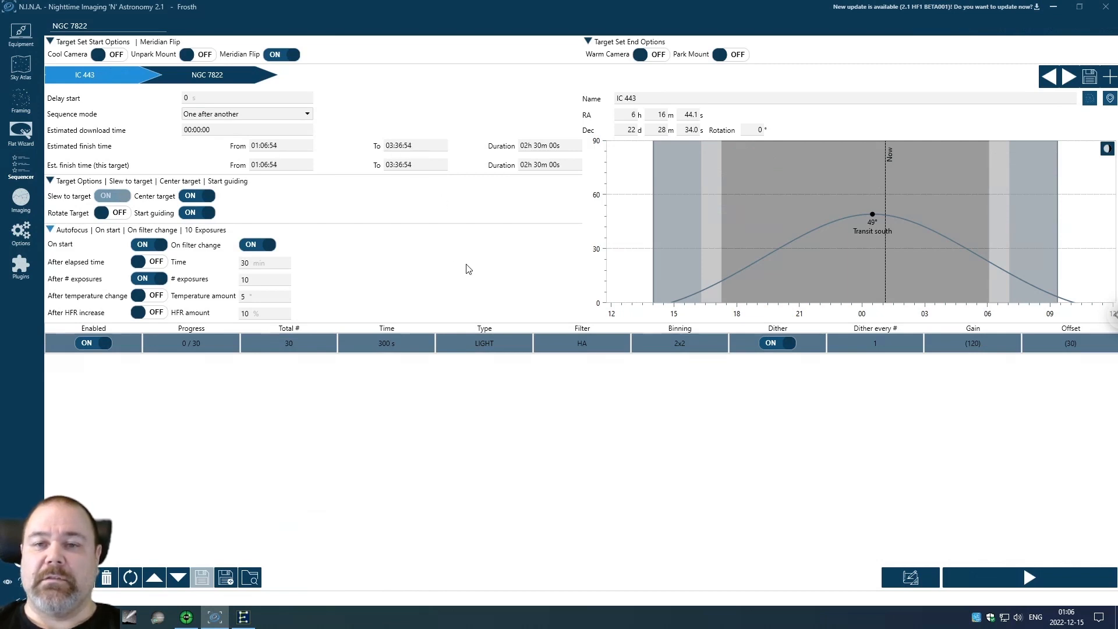
mouse_move(535, 256)
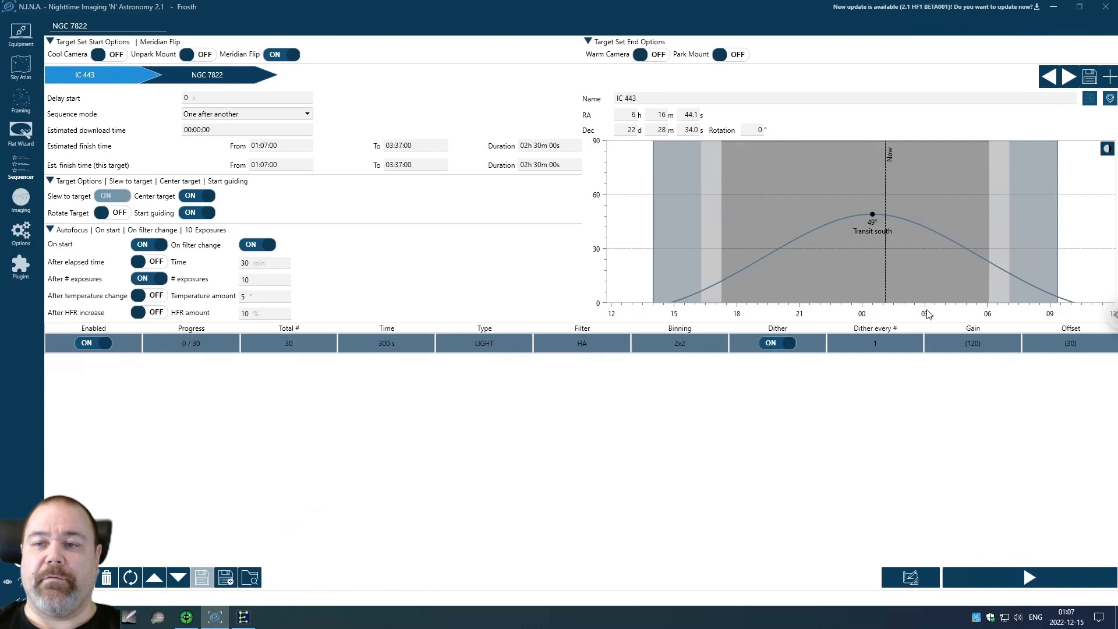
mouse_move(928, 294)
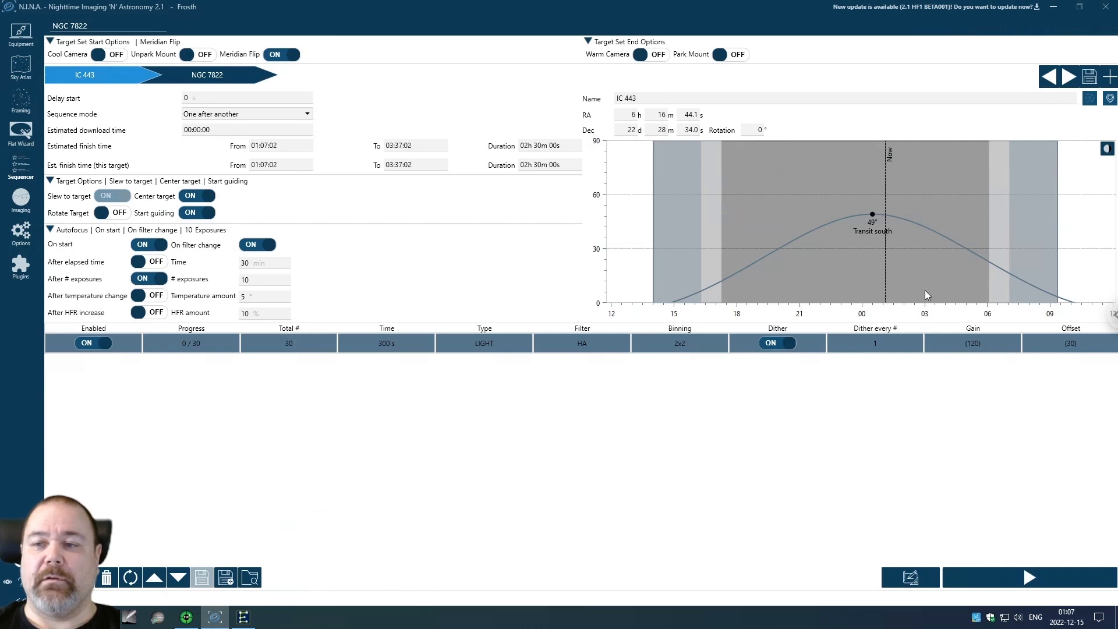
mouse_move(942, 237)
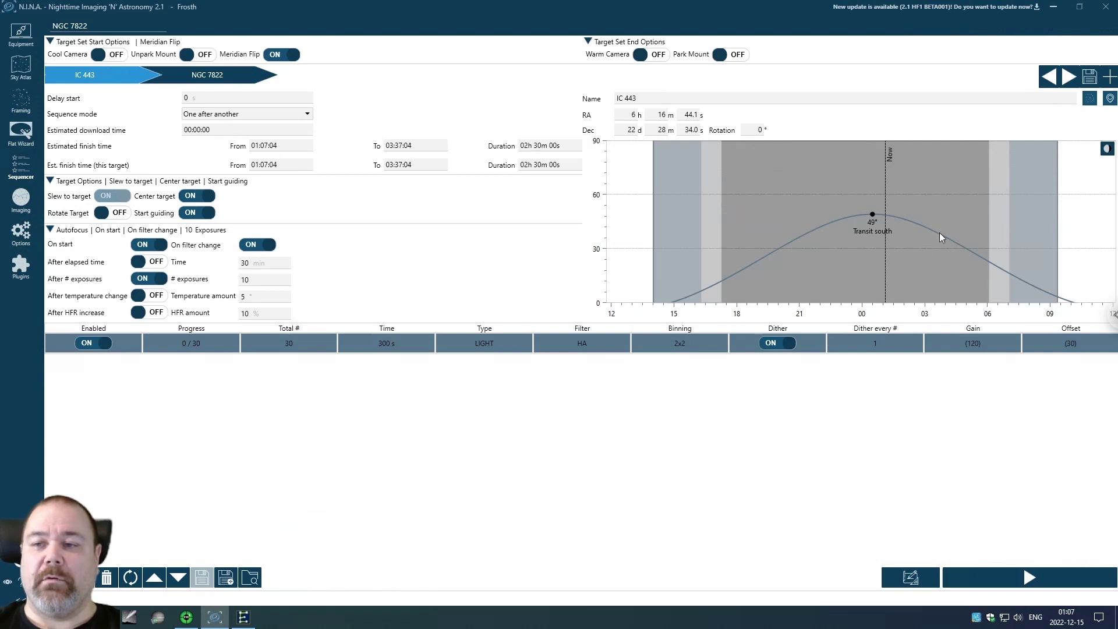
mouse_move(920, 246)
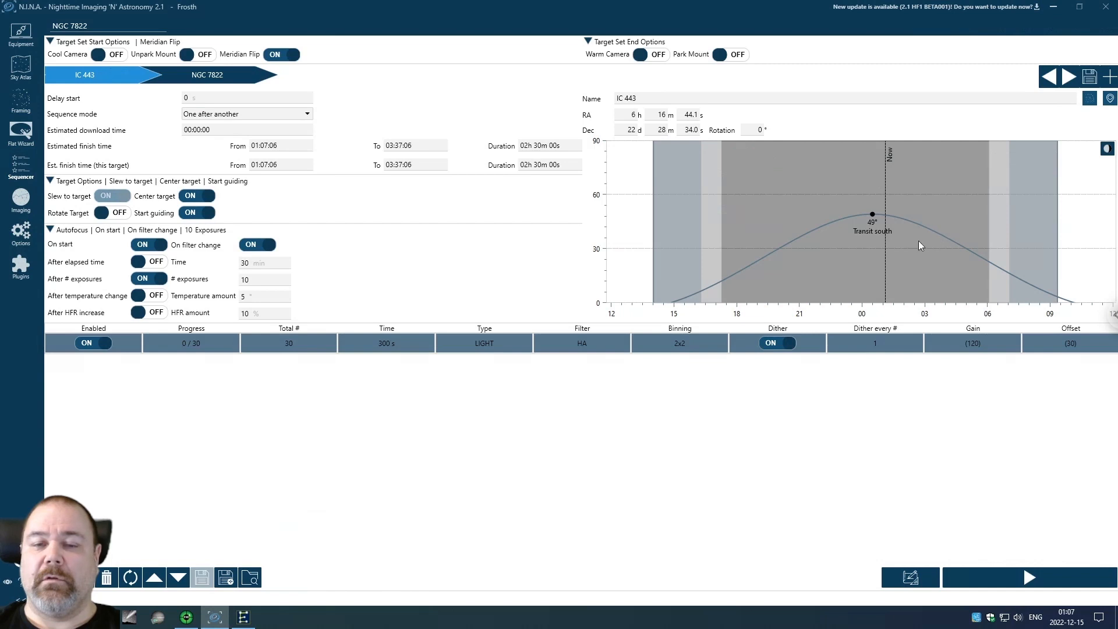
mouse_move(313, 342)
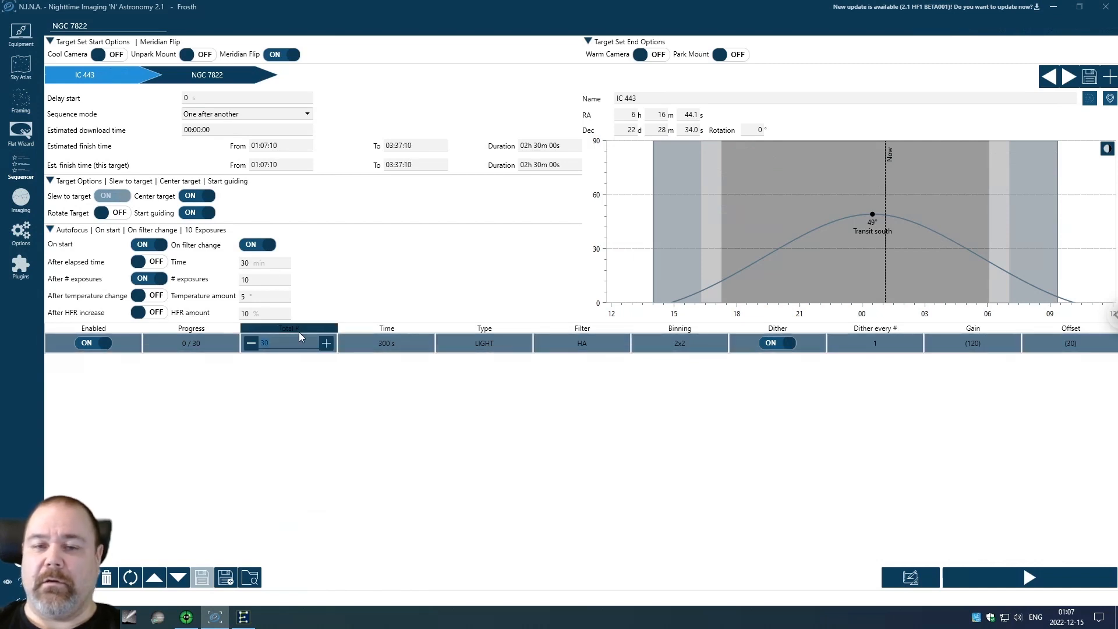
left_click(252, 342)
type("25")
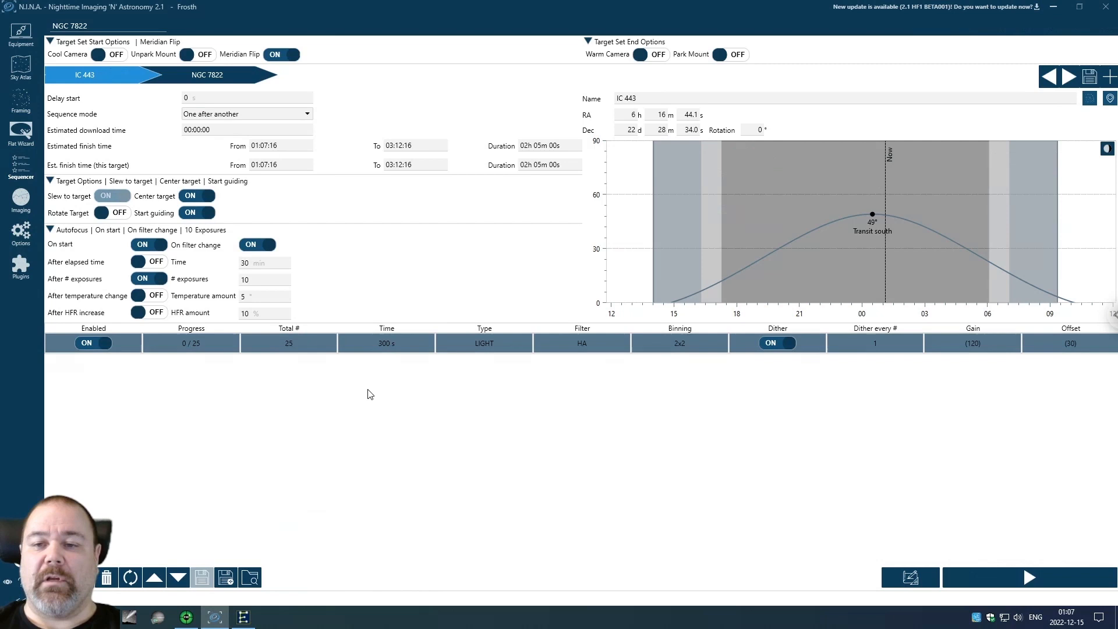
mouse_move(308, 396)
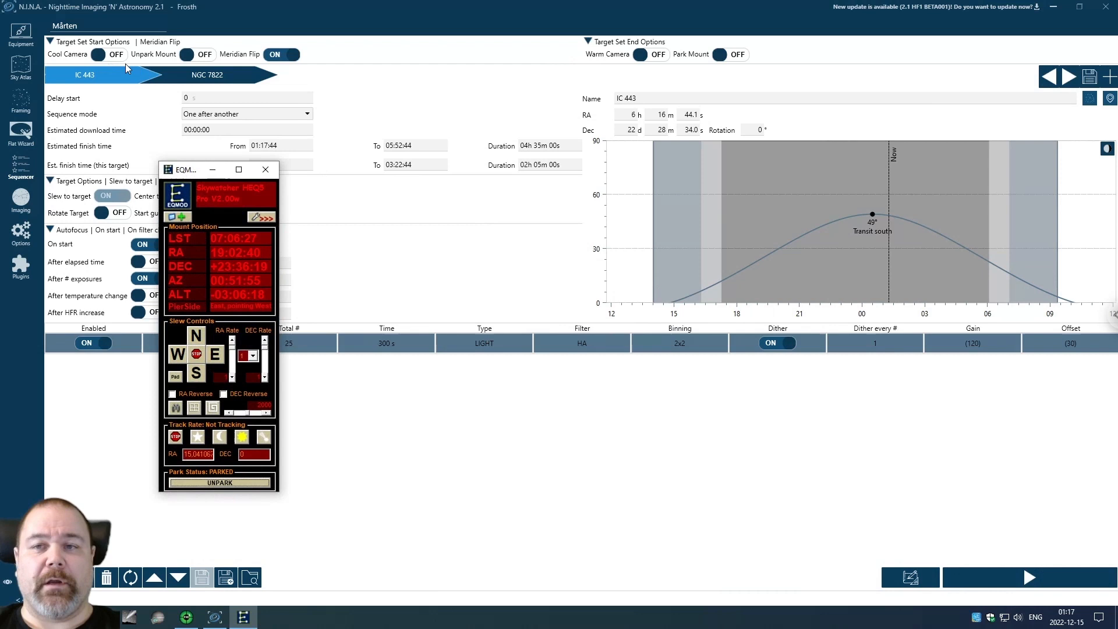
mouse_move(165, 141)
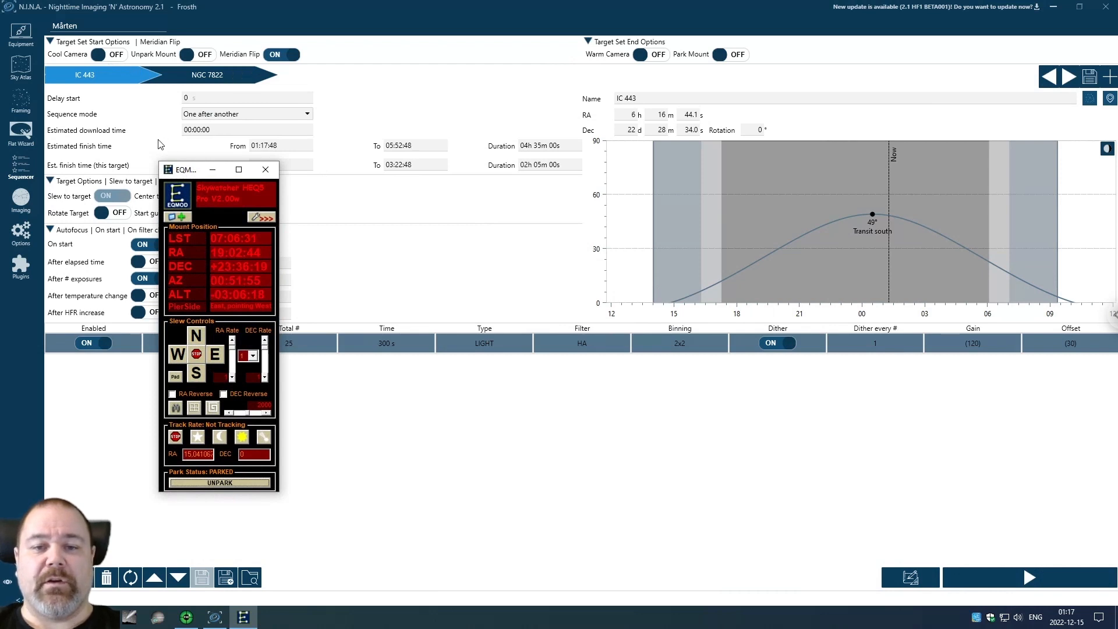
mouse_move(138, 384)
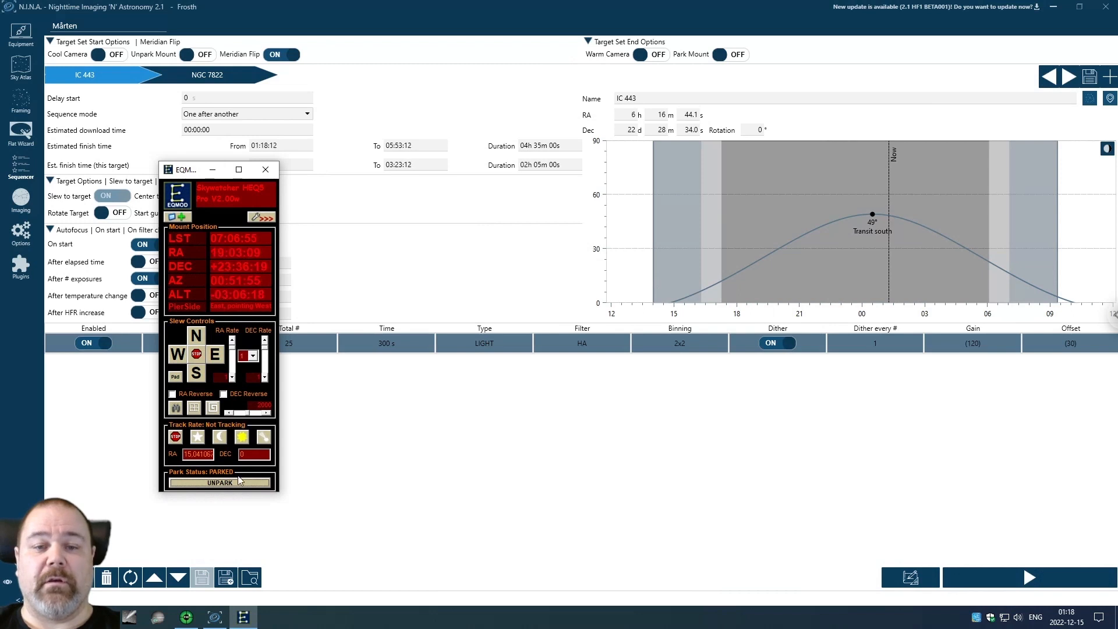
mouse_move(267, 495)
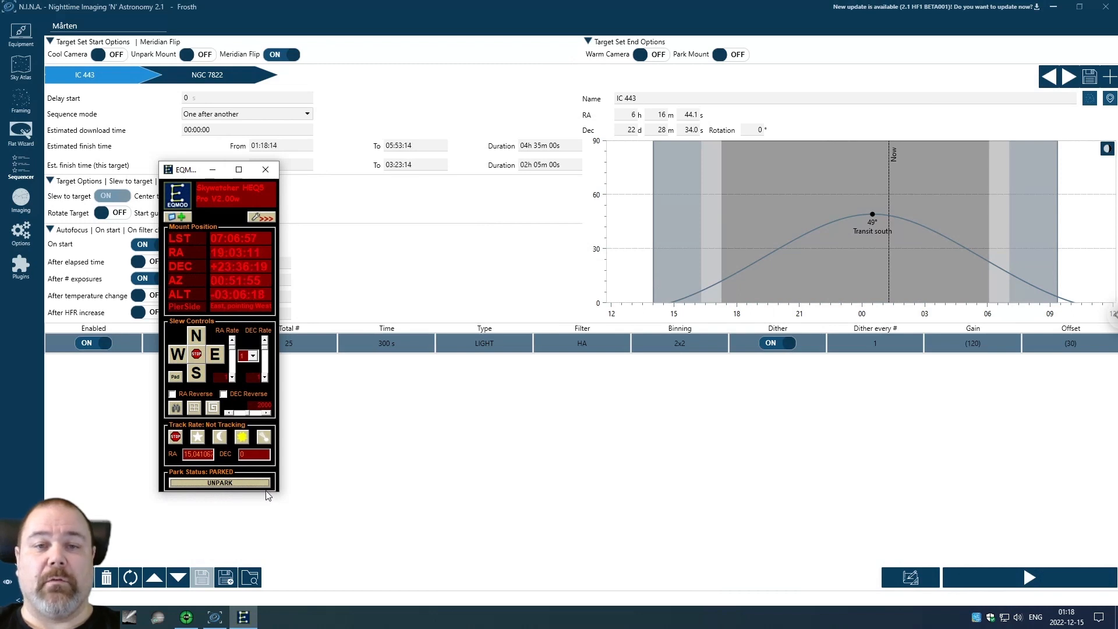
Unpark the Sky-Watcher HEQ5 mount in EQMOD so Park Status reads NOT PARKED
left_click(219, 483)
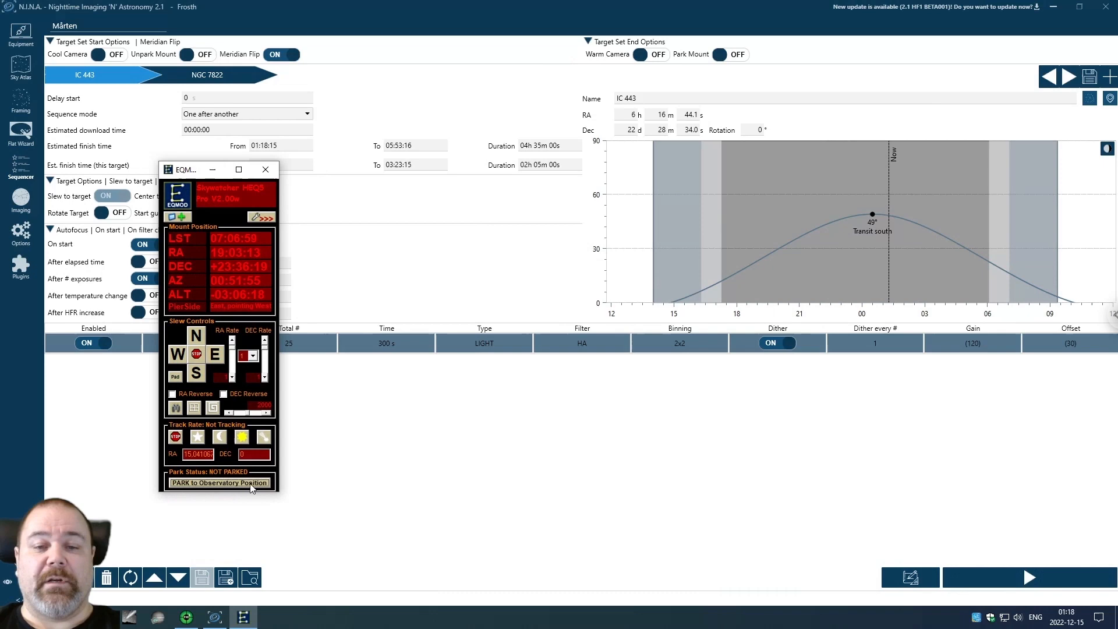
left_click(265, 169)
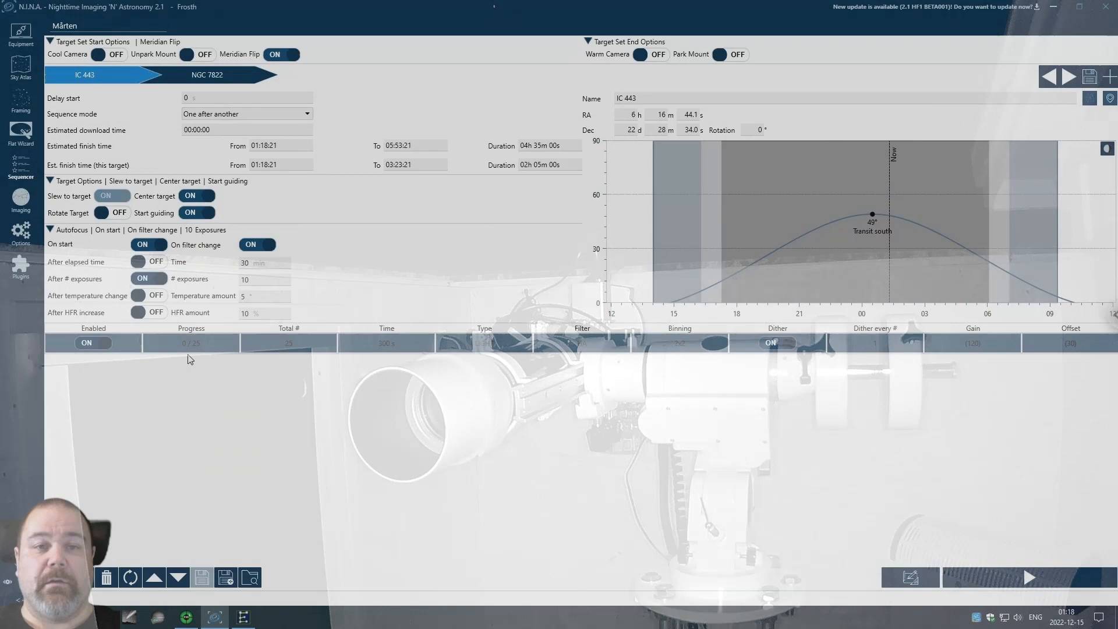
Start the IC 443 sequence and reposition the Slew and center status panel
left_click(84, 74)
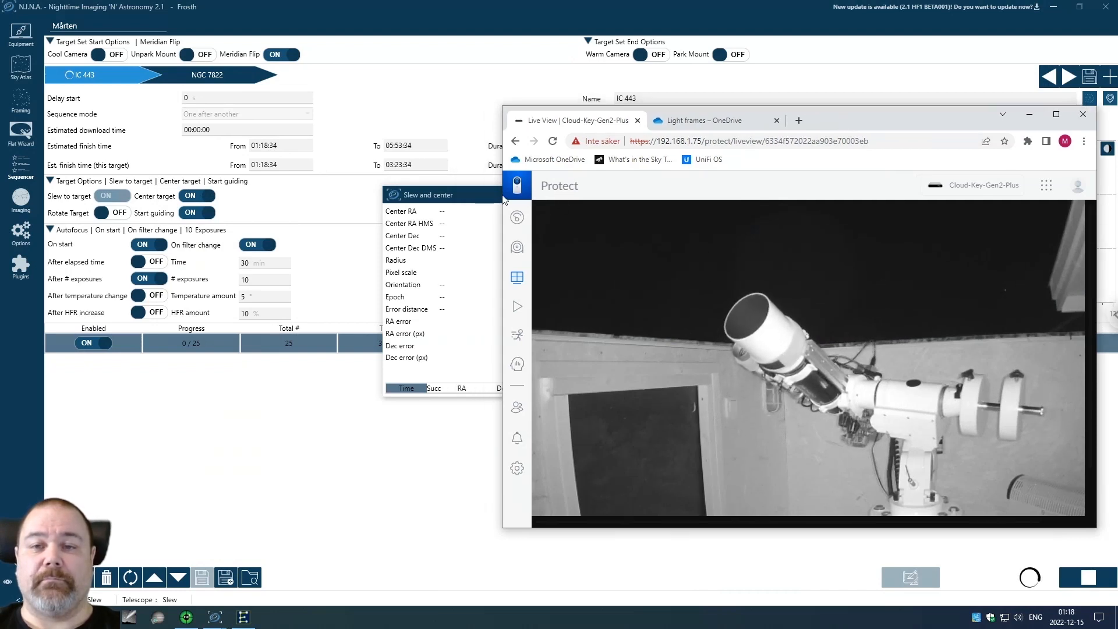
left_click(1084, 114)
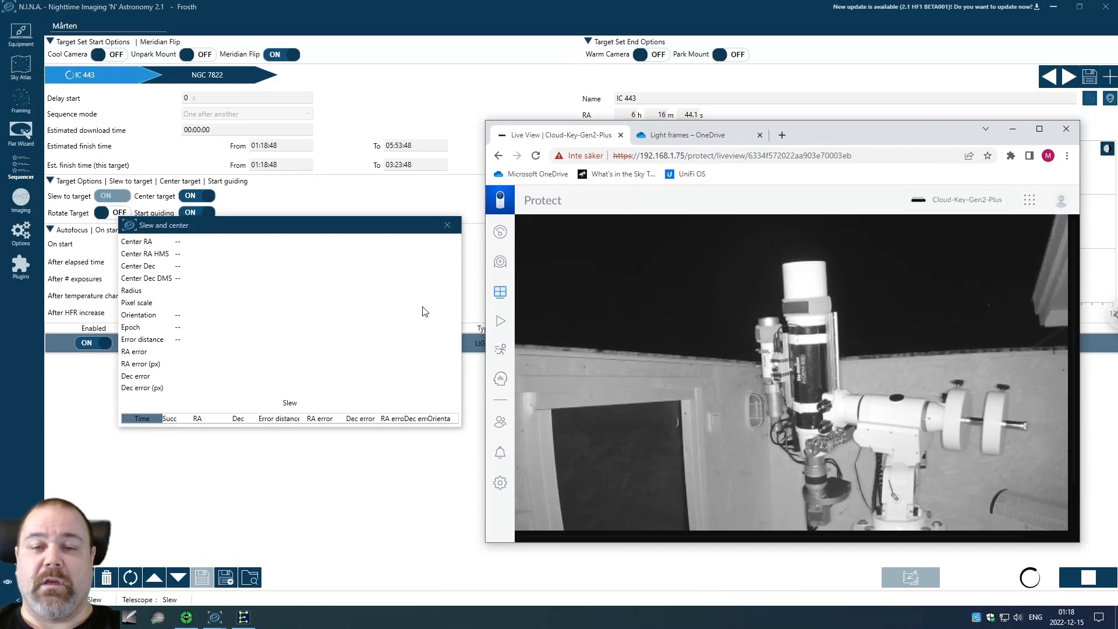
mouse_move(310, 237)
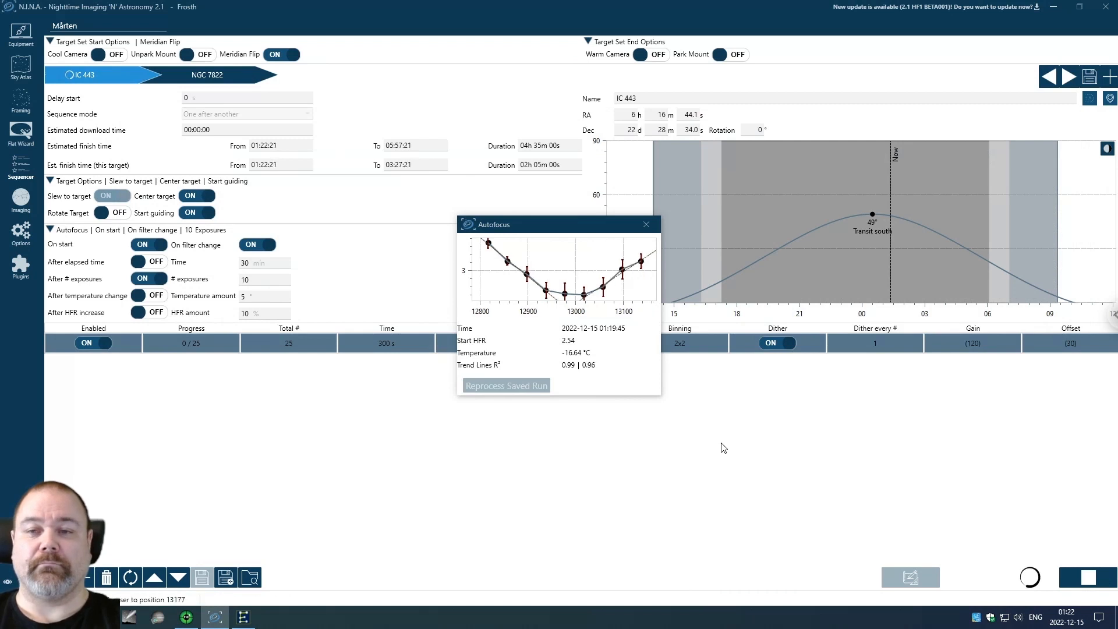
mouse_move(668, 427)
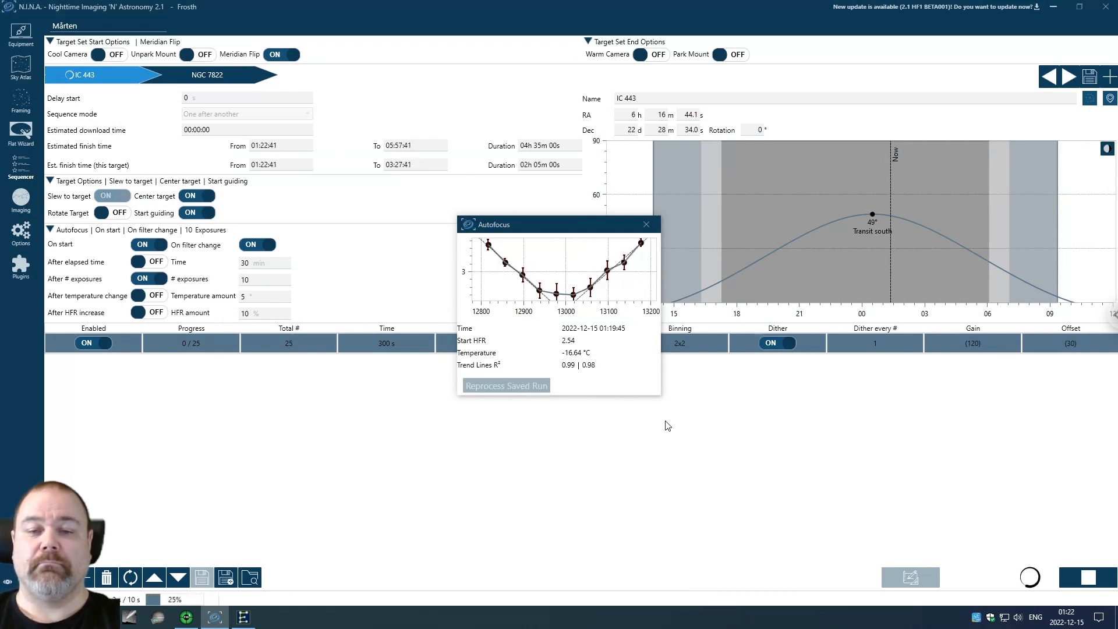
Dismiss the finished autofocus results and return to the live imaging view of IC 443 HA
left_click(505, 386)
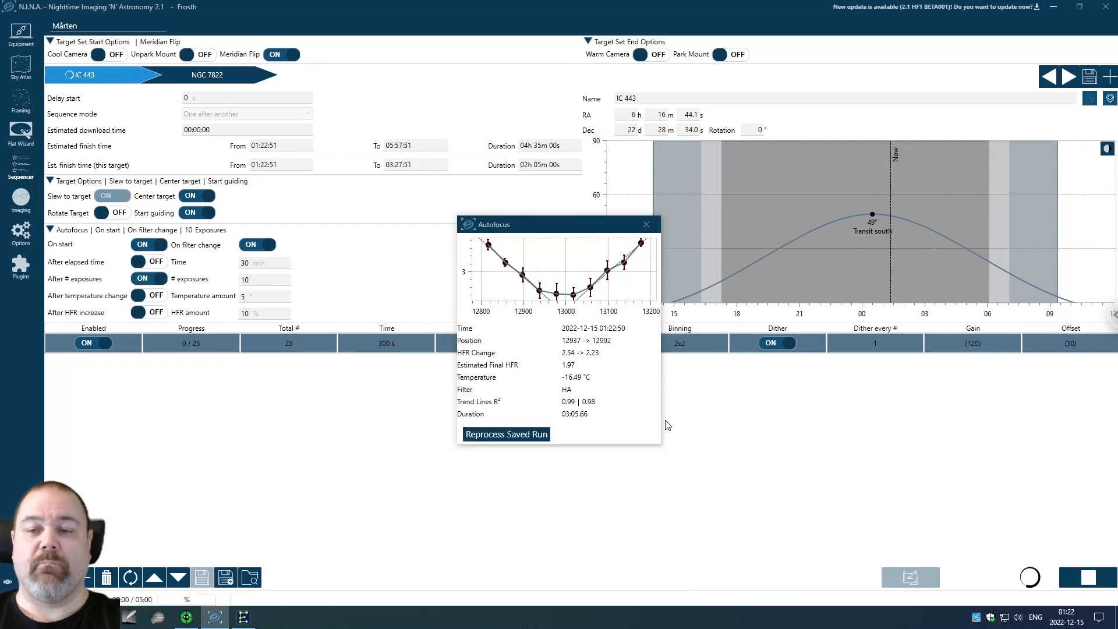
left_click(647, 223)
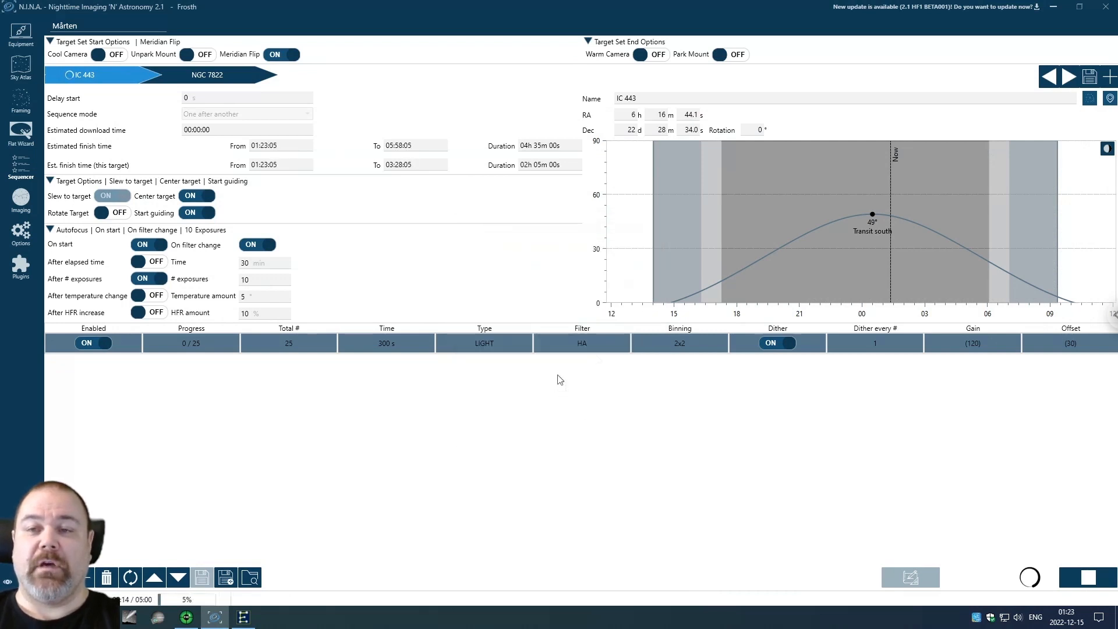
mouse_move(476, 409)
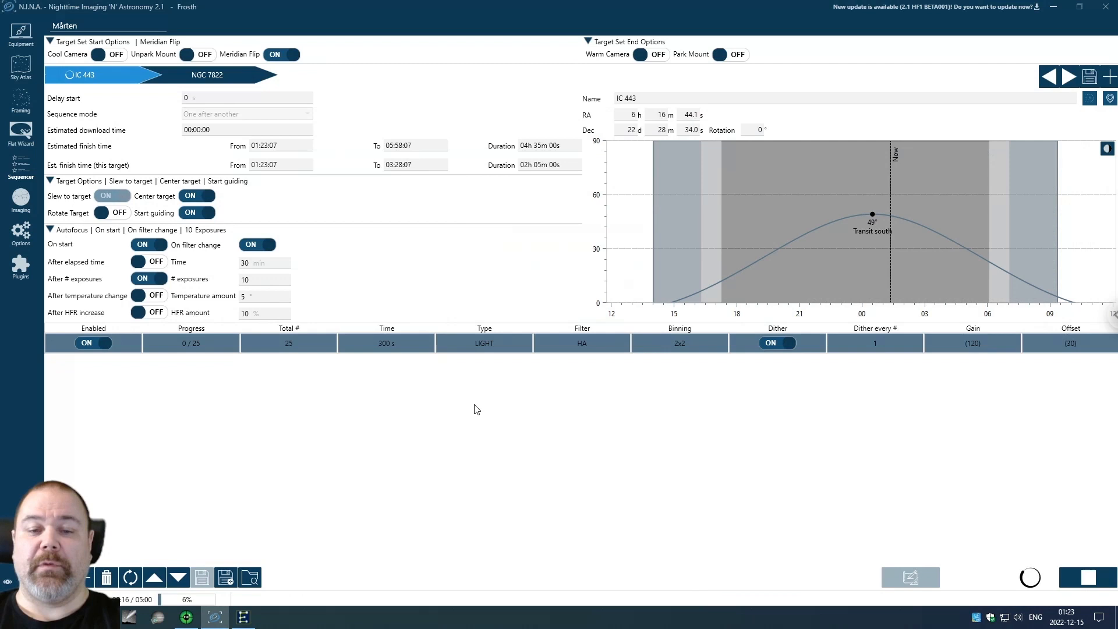
mouse_move(231, 497)
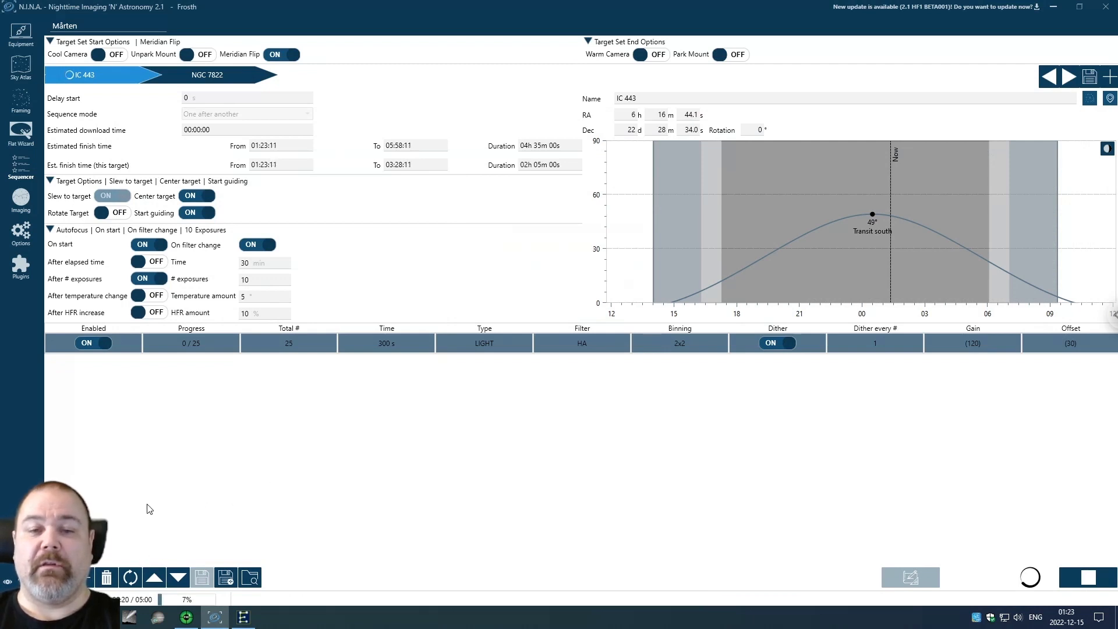
mouse_move(179, 459)
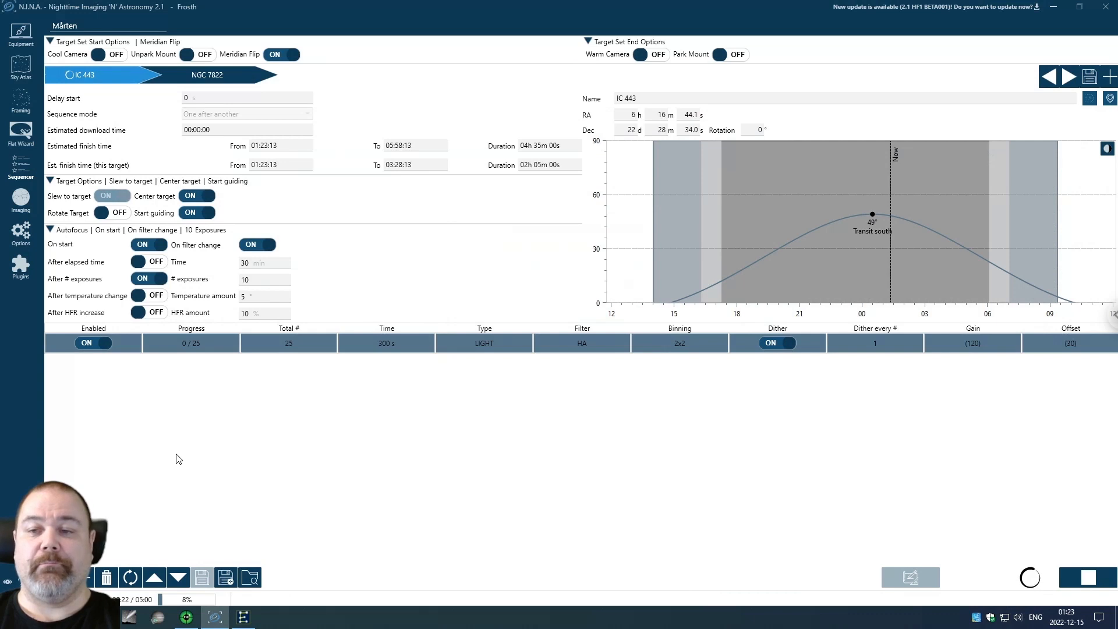
mouse_move(80, 81)
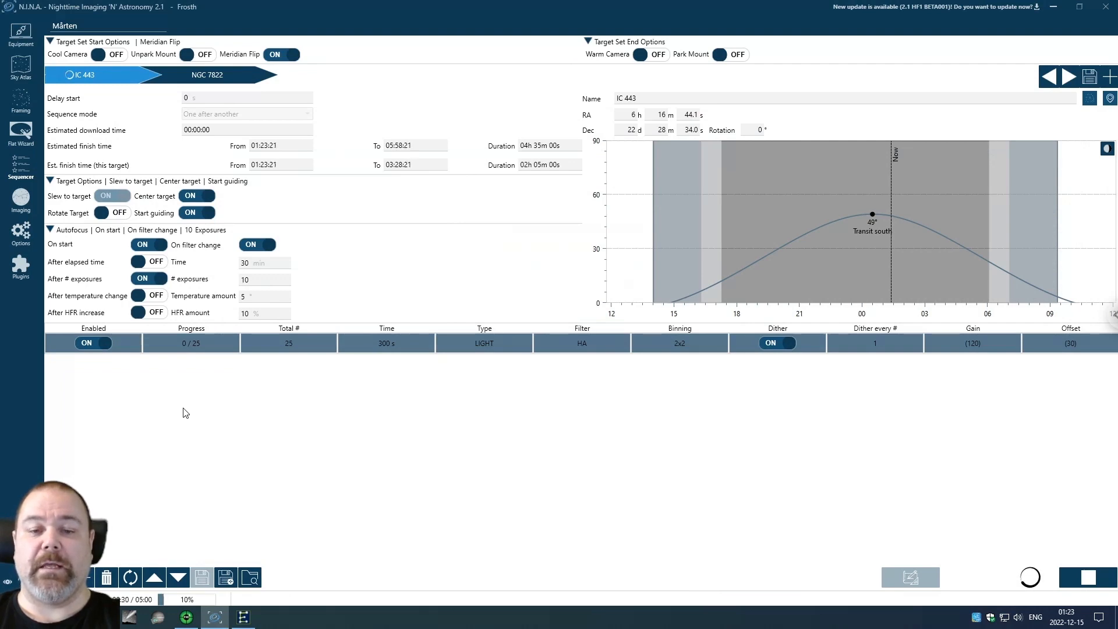
left_click(21, 198)
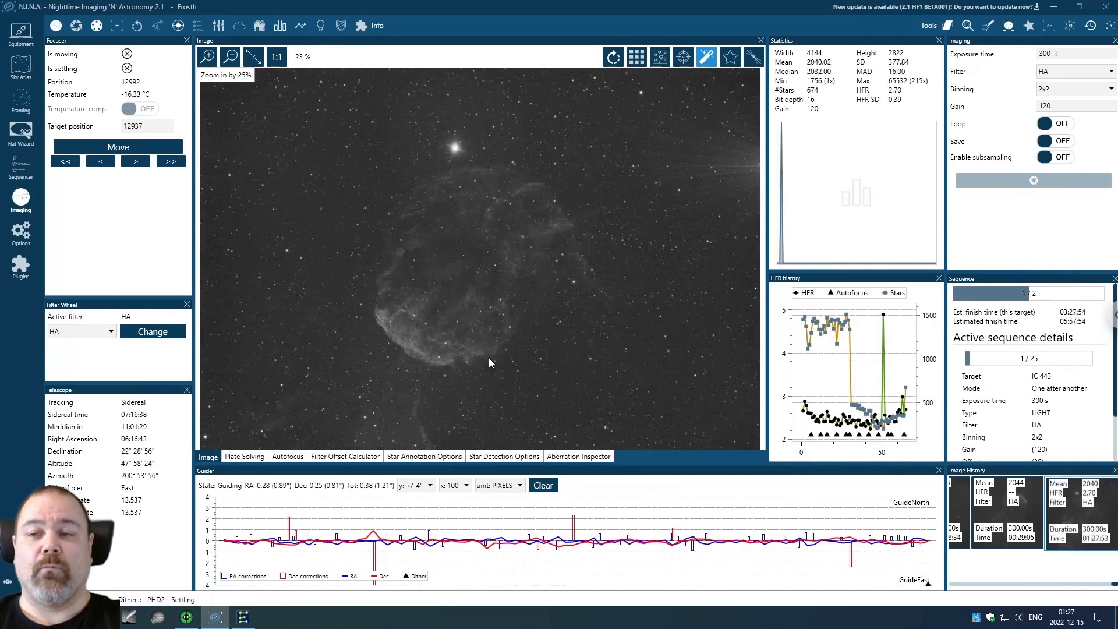
mouse_move(477, 306)
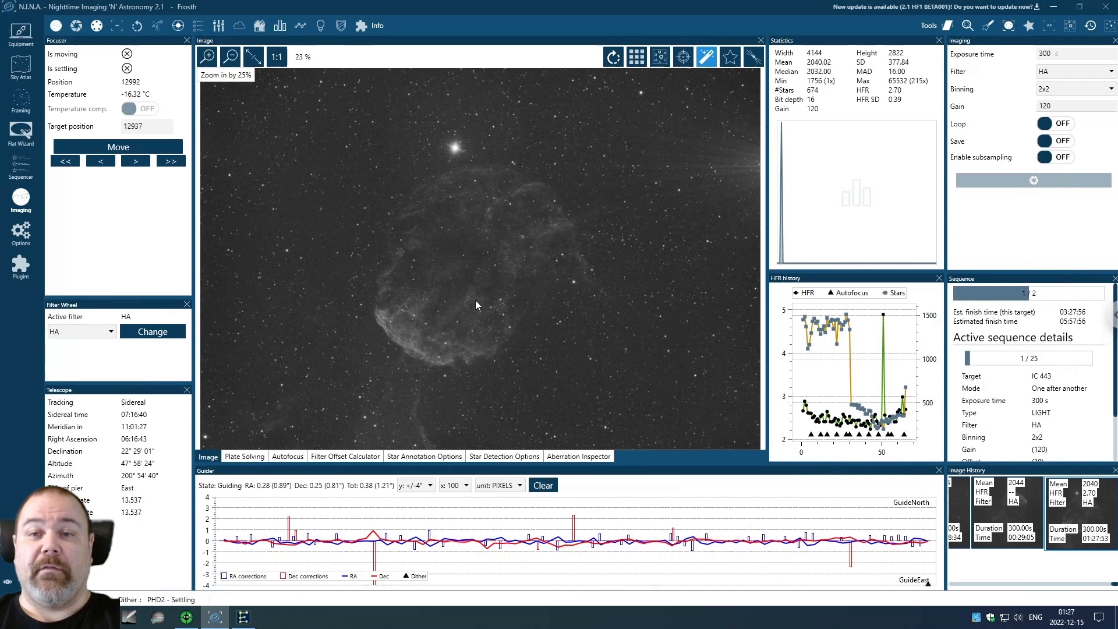
mouse_move(396, 242)
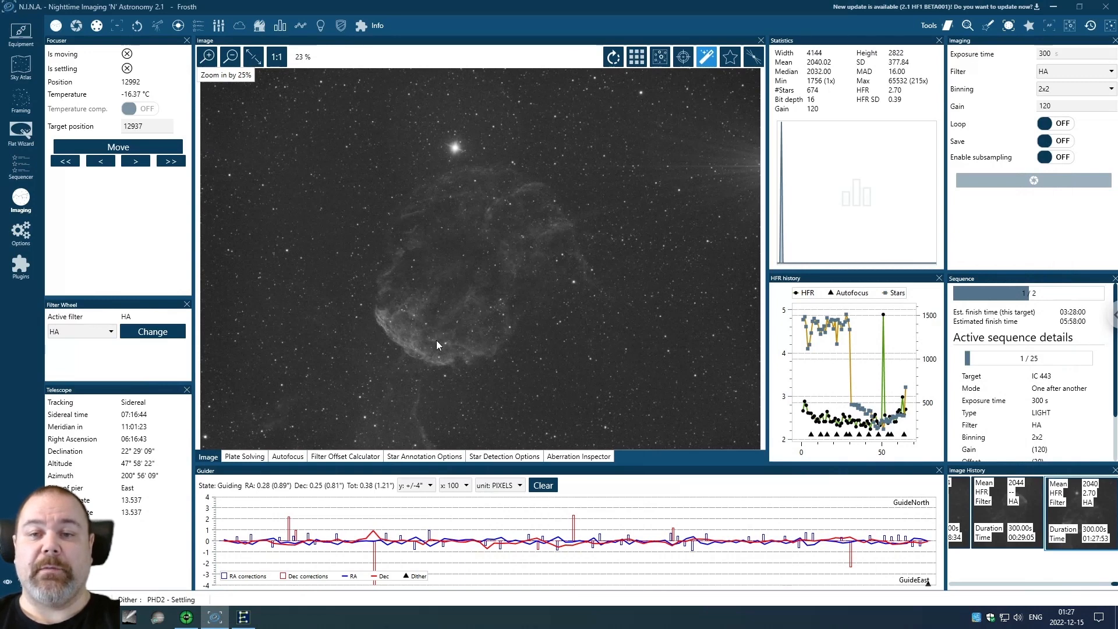
mouse_move(422, 345)
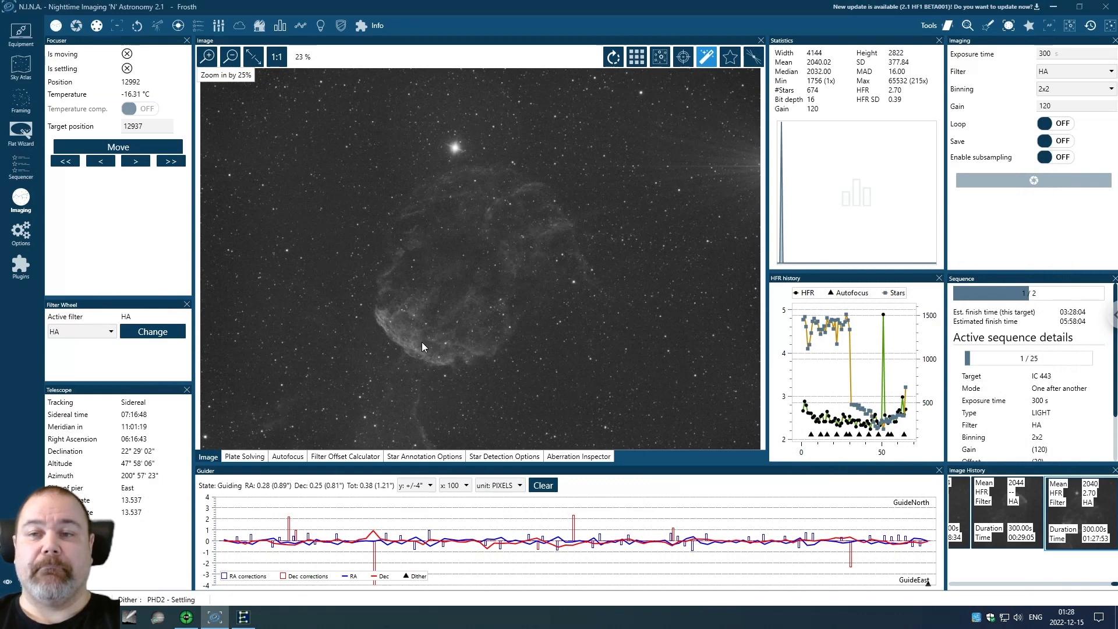
mouse_move(570, 329)
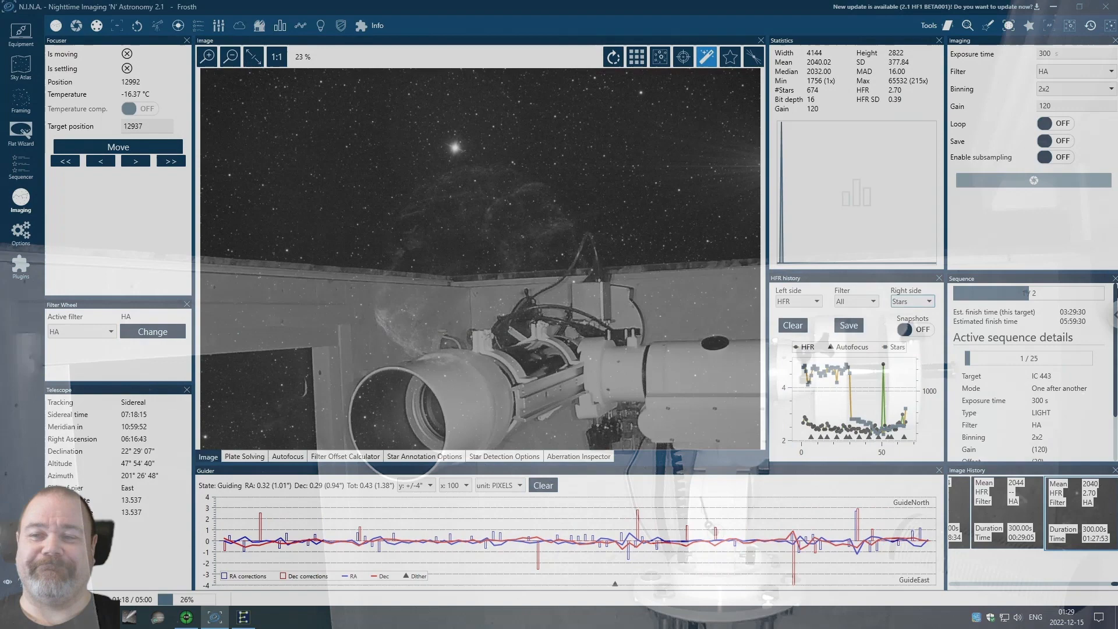
Review the latest IC 443 HA frame with its HFR history and PHD2 guider graph
left_click(326, 618)
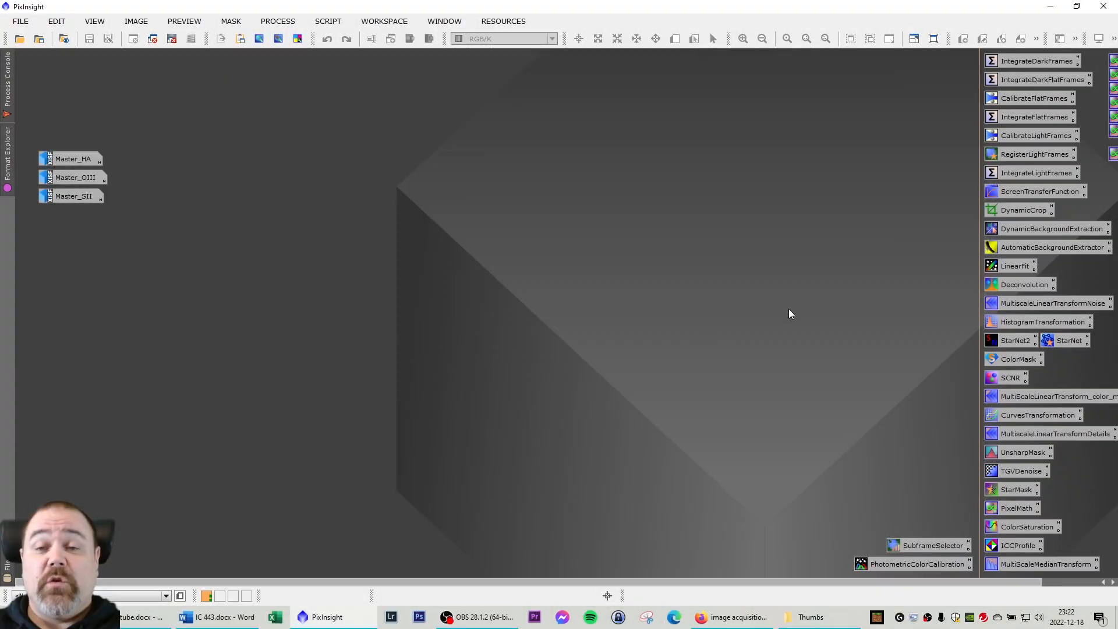
mouse_move(777, 306)
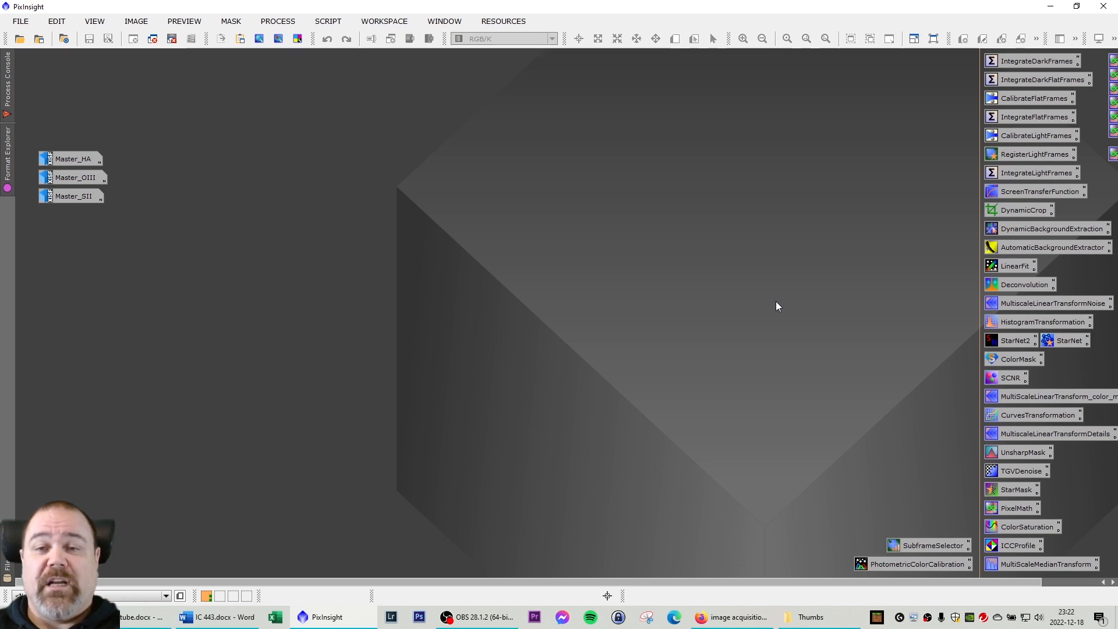
mouse_move(560, 299)
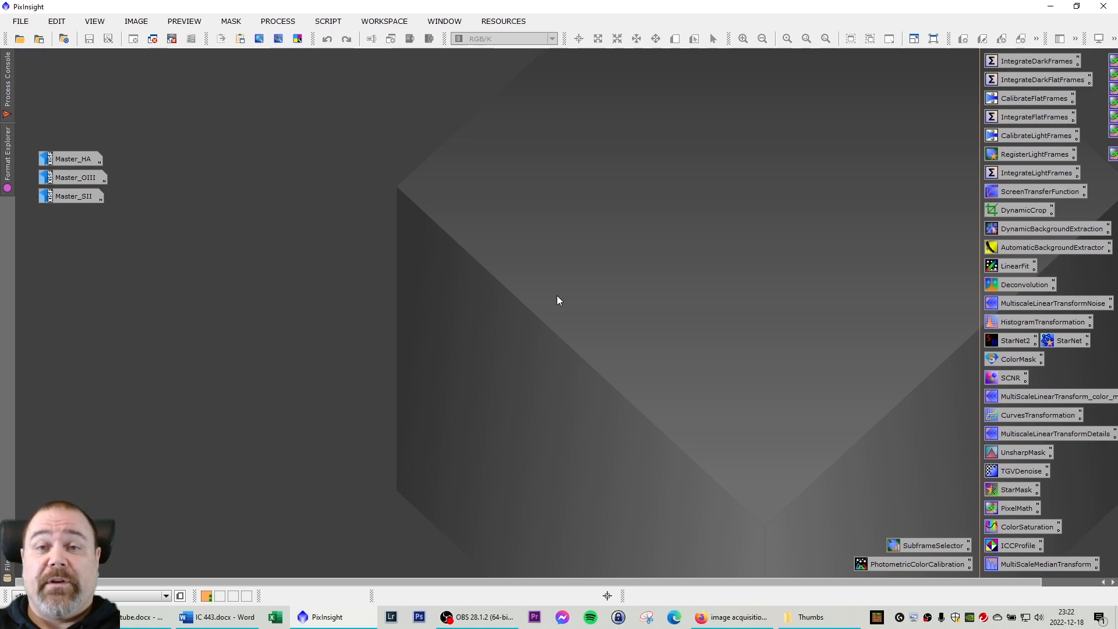
mouse_move(61, 157)
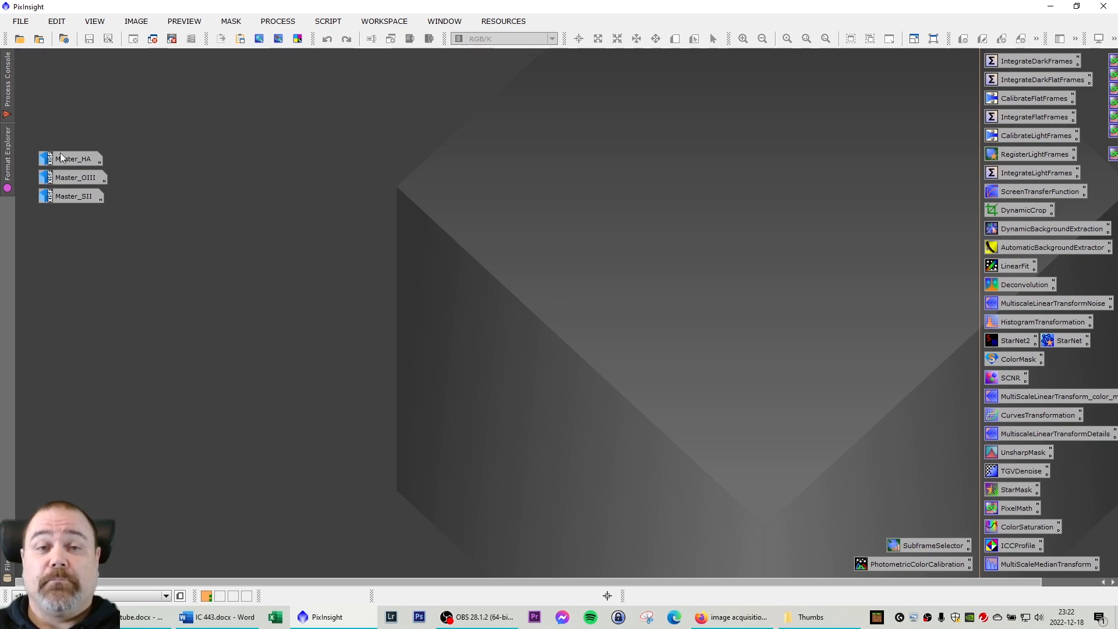
Restore the iconified Master_HA image into its own window
double_click(71, 158)
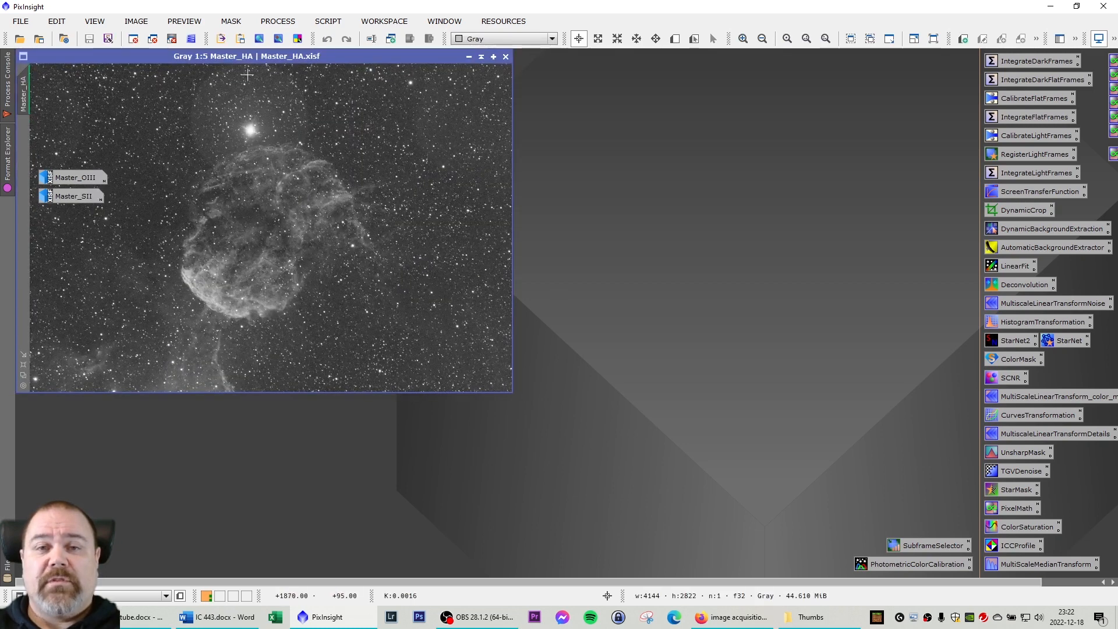
Rearrange the Master_HA window, then clear the master images to reveal HA_dc_DBE_lf
left_click_drag(247, 56, 285, 214)
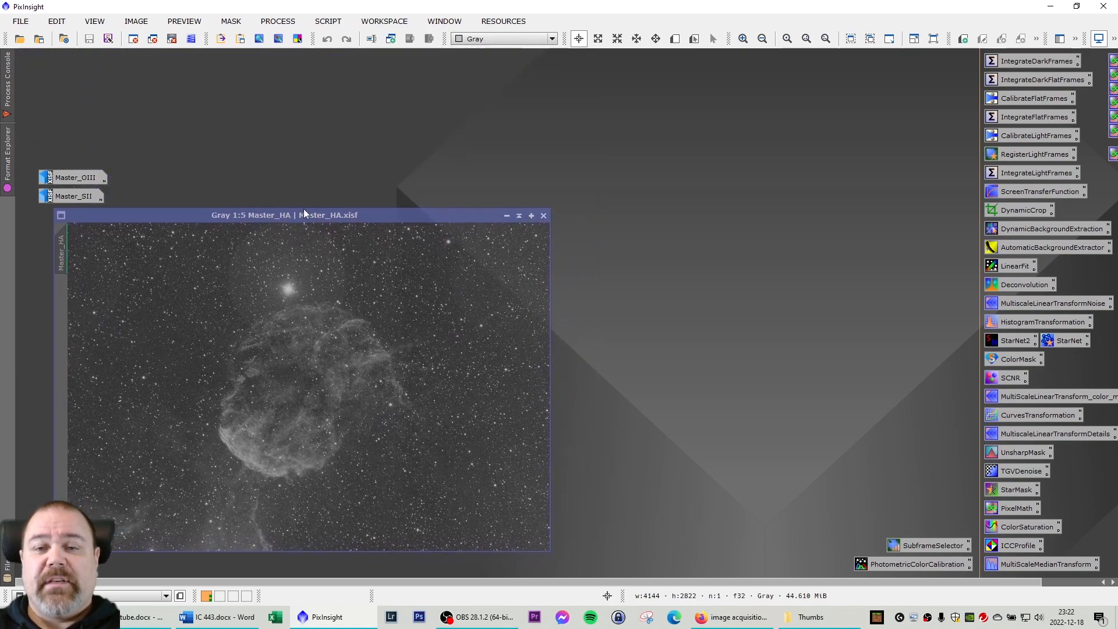
left_click_drag(285, 215, 347, 88)
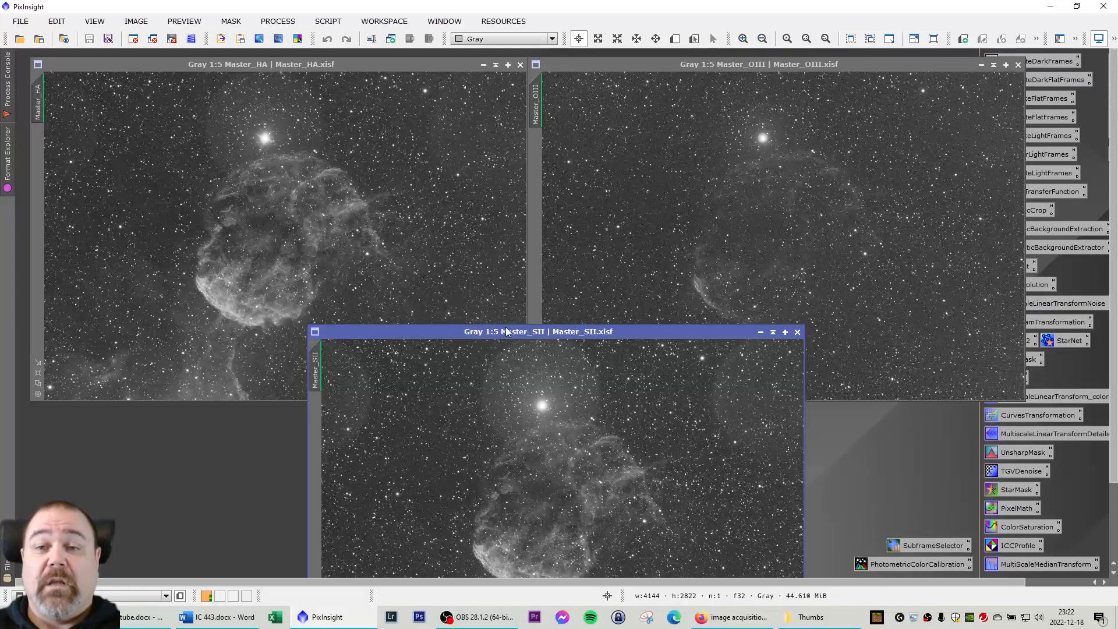
mouse_move(444, 280)
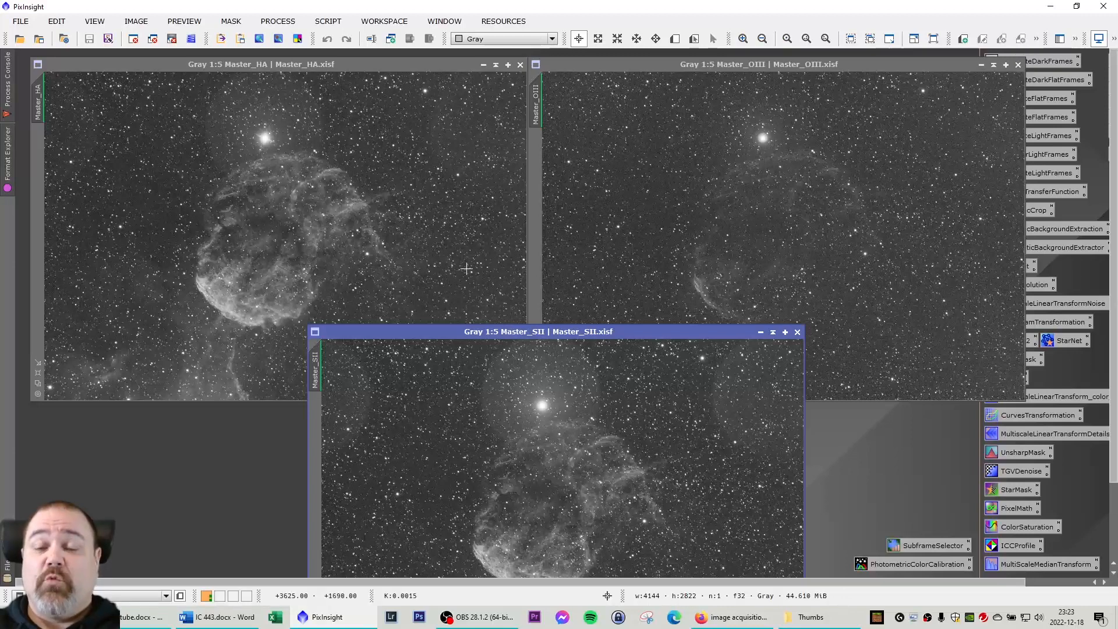
mouse_move(411, 246)
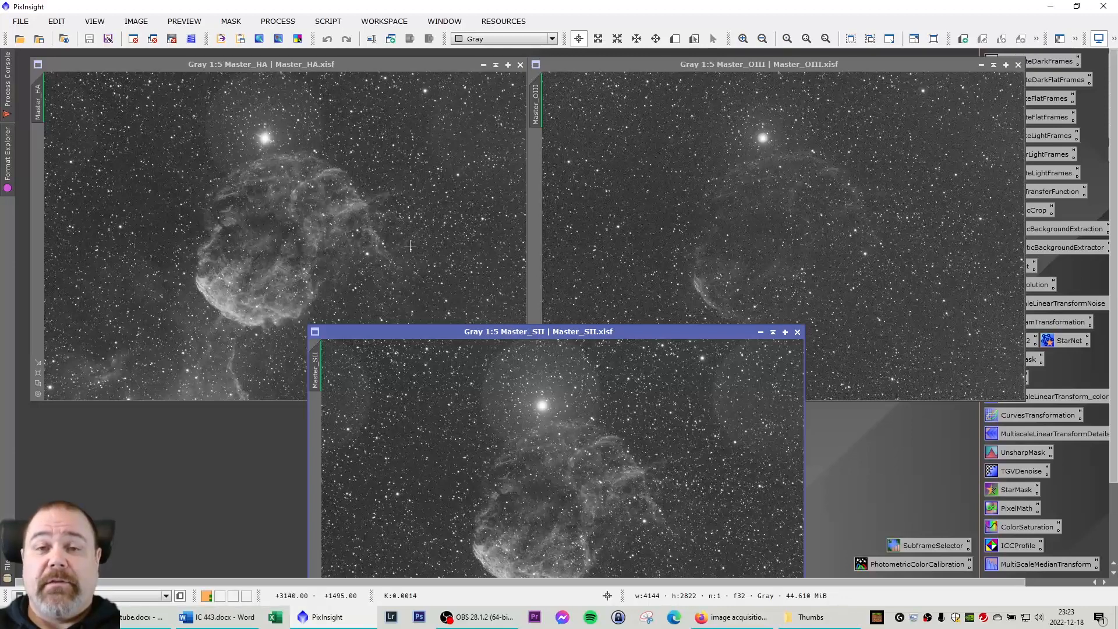
mouse_move(410, 246)
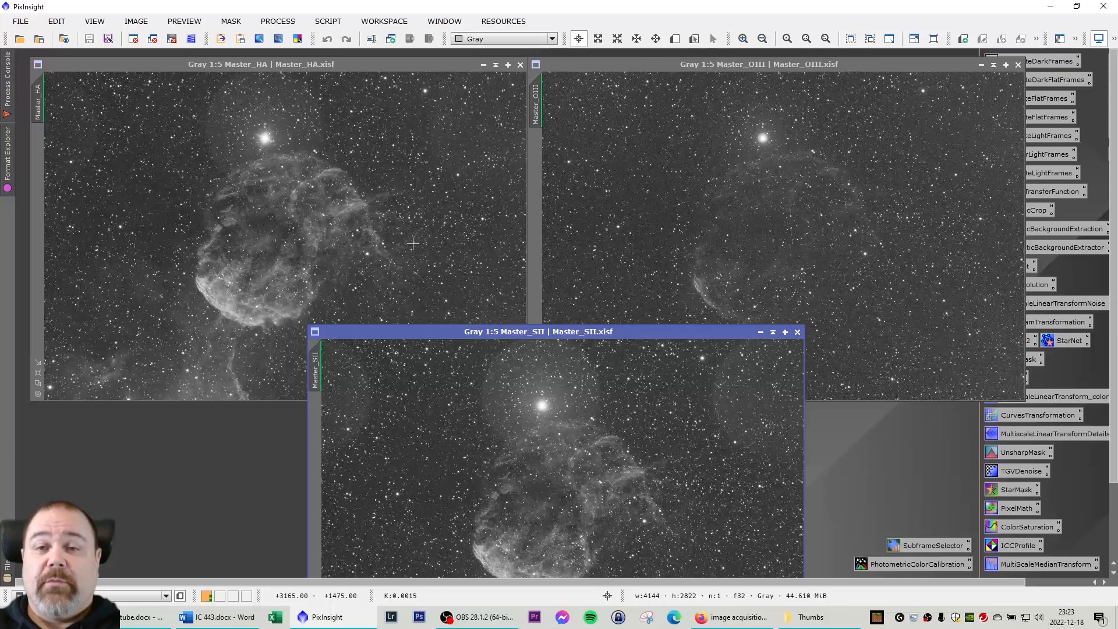
mouse_move(249, 74)
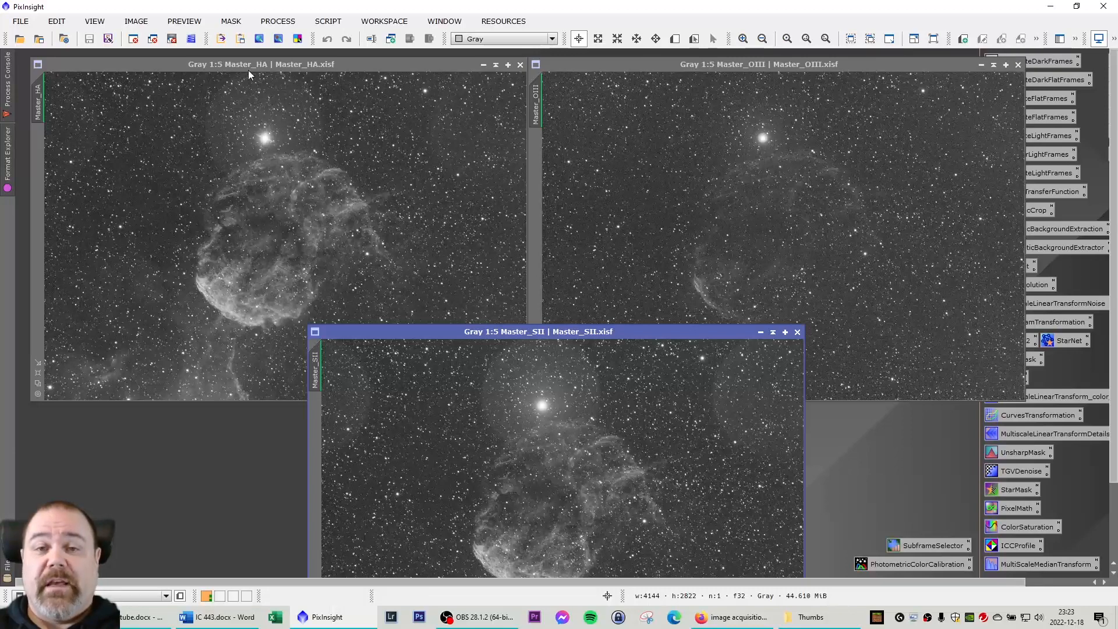
mouse_move(520, 335)
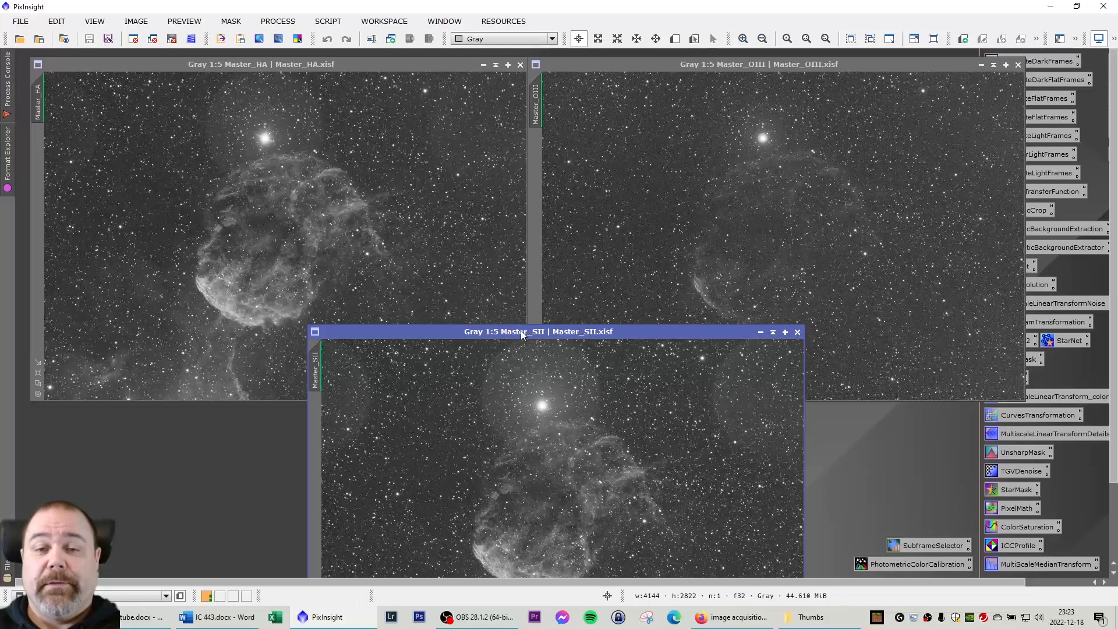
mouse_move(549, 341)
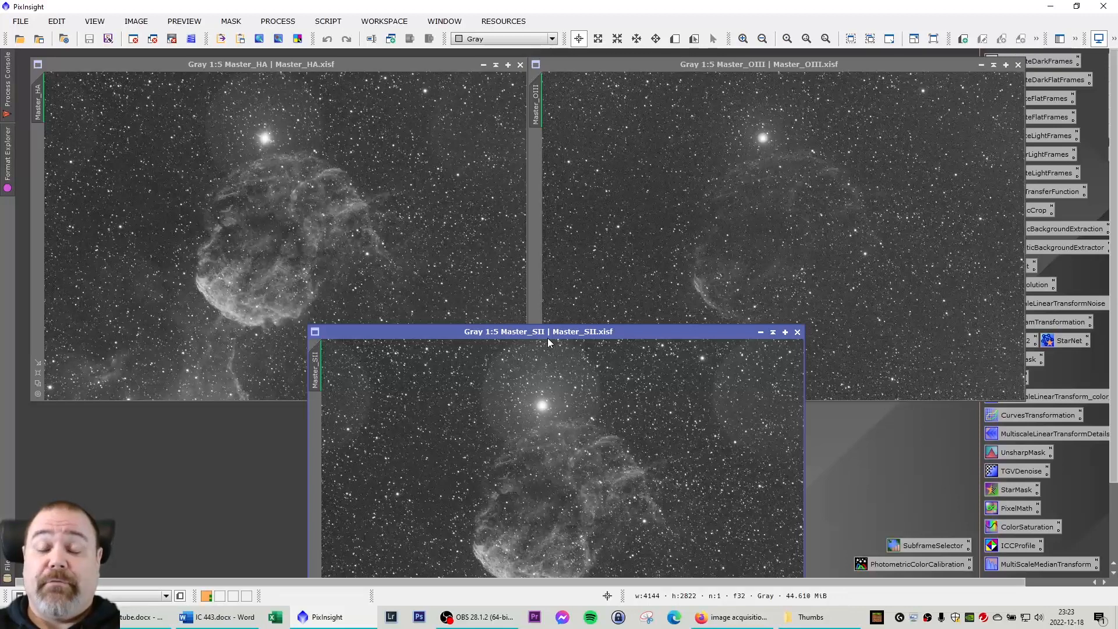
mouse_move(272, 135)
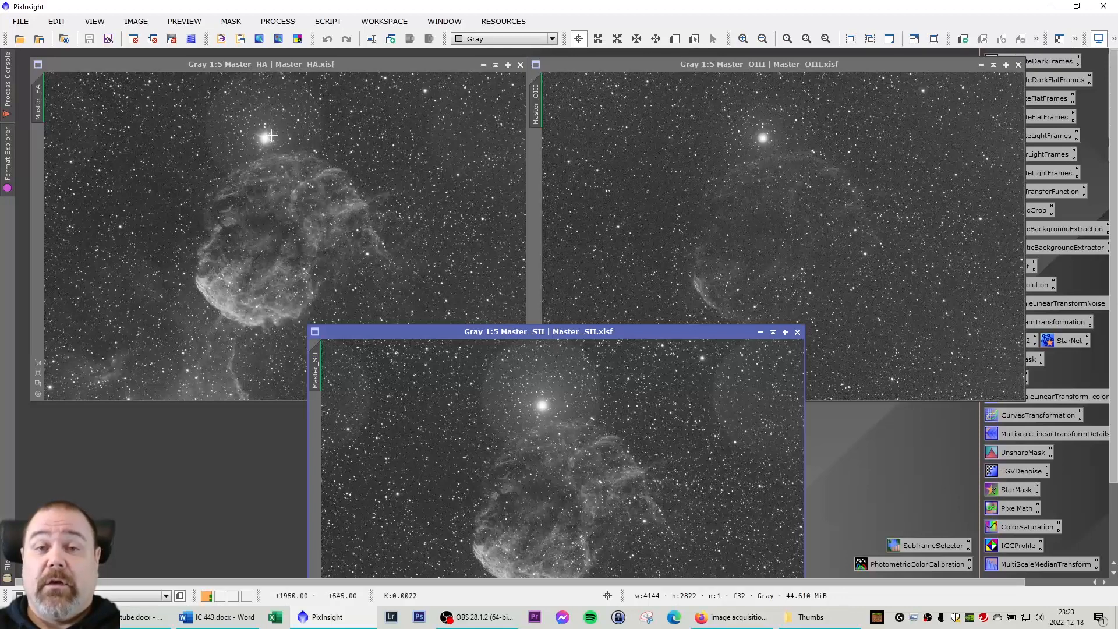
mouse_move(262, 138)
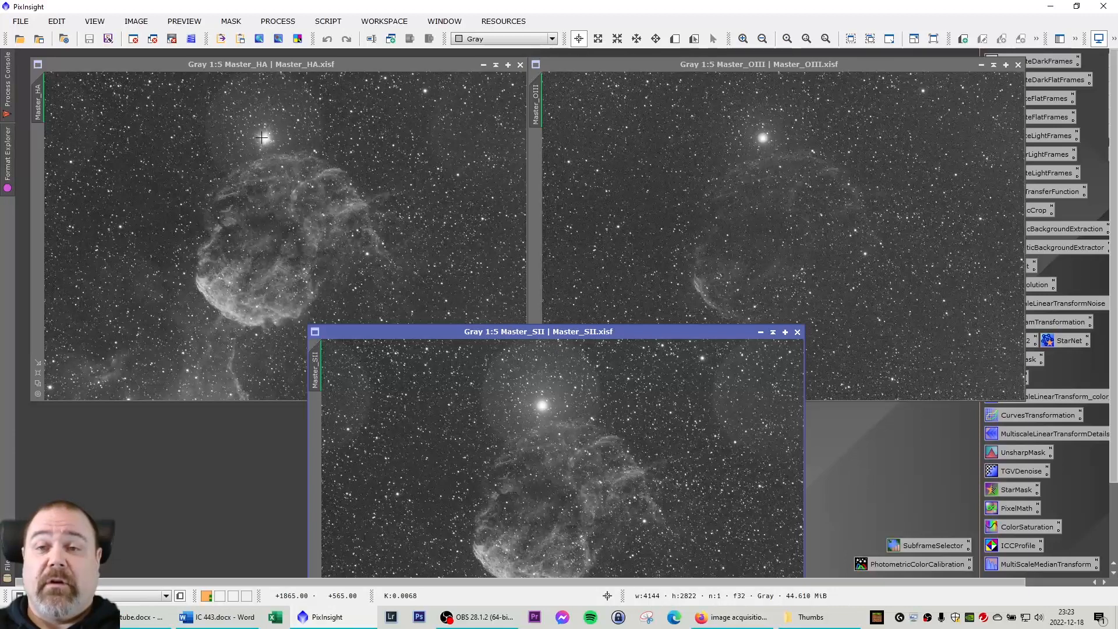
mouse_move(384, 238)
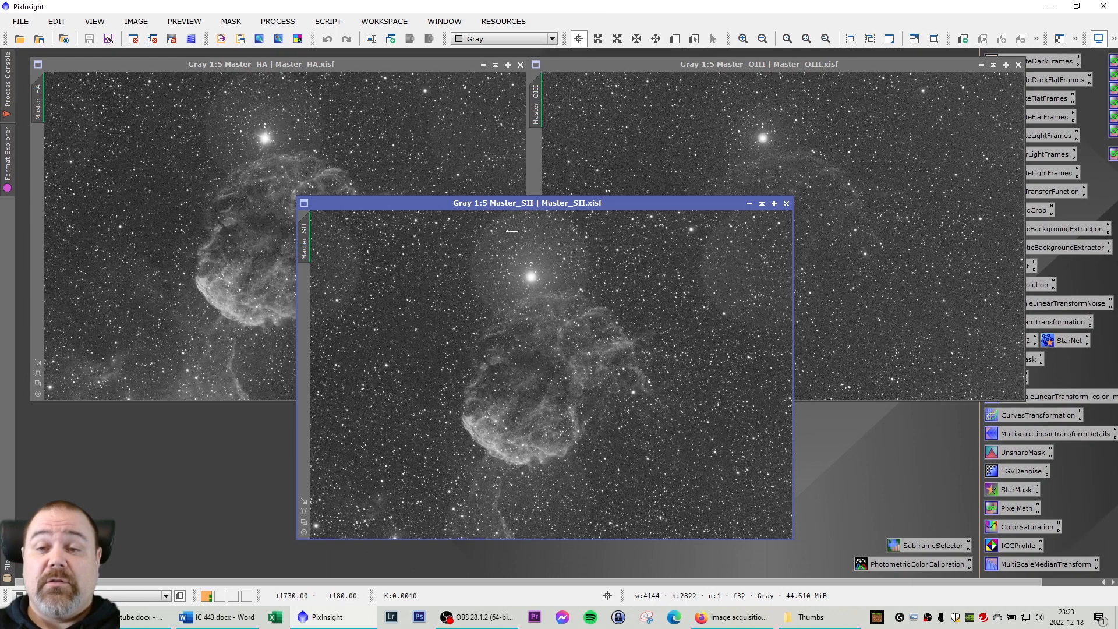
mouse_move(501, 297)
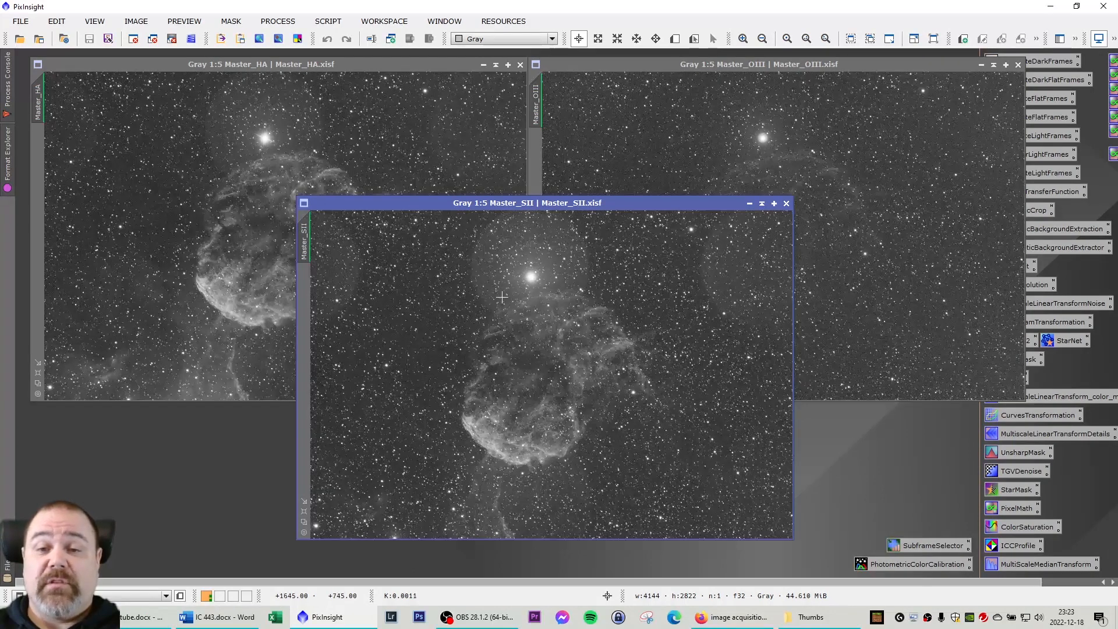
mouse_move(516, 295)
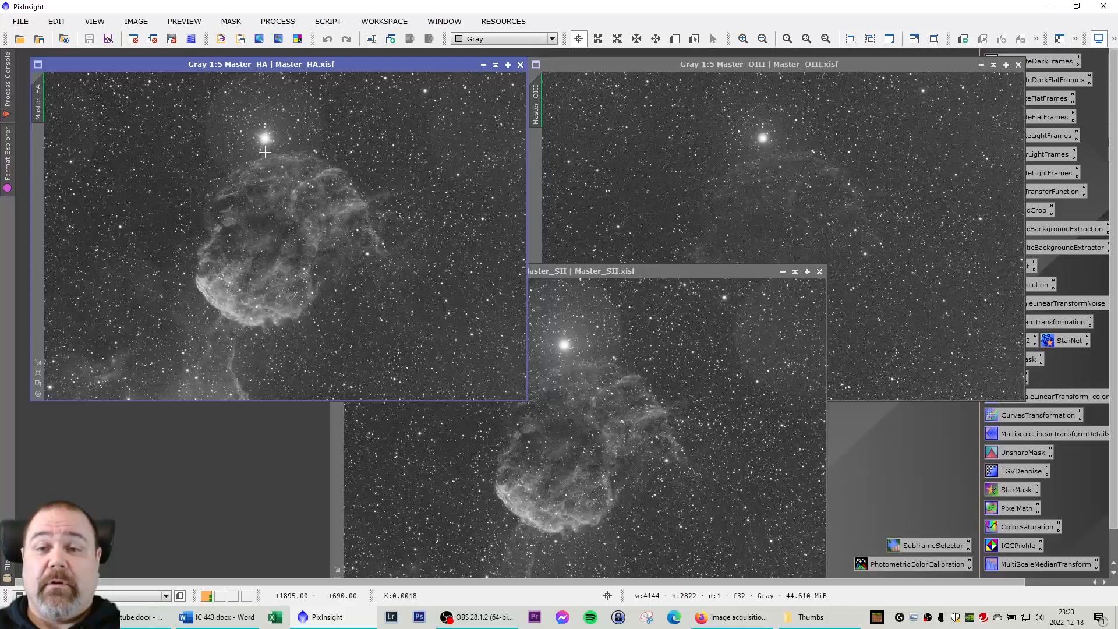
mouse_move(216, 273)
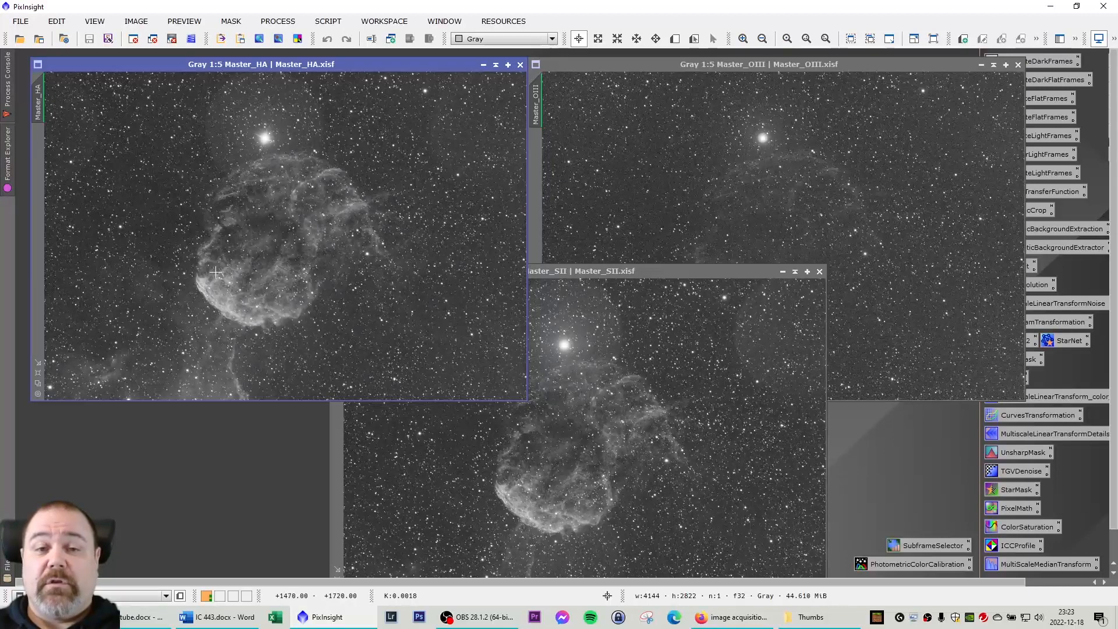
mouse_move(215, 273)
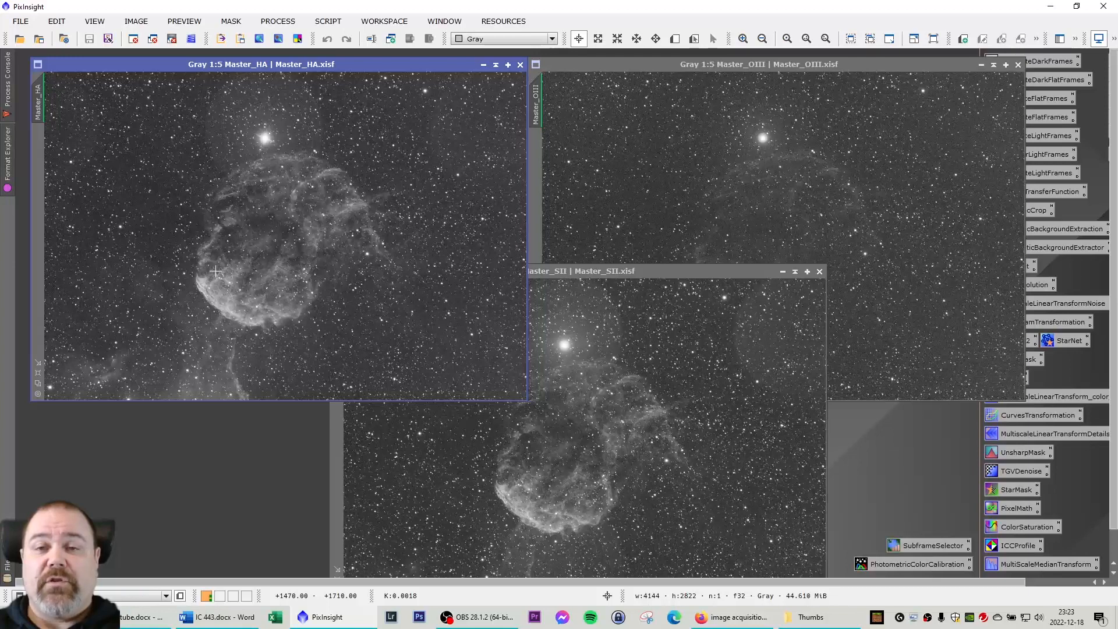
mouse_move(217, 271)
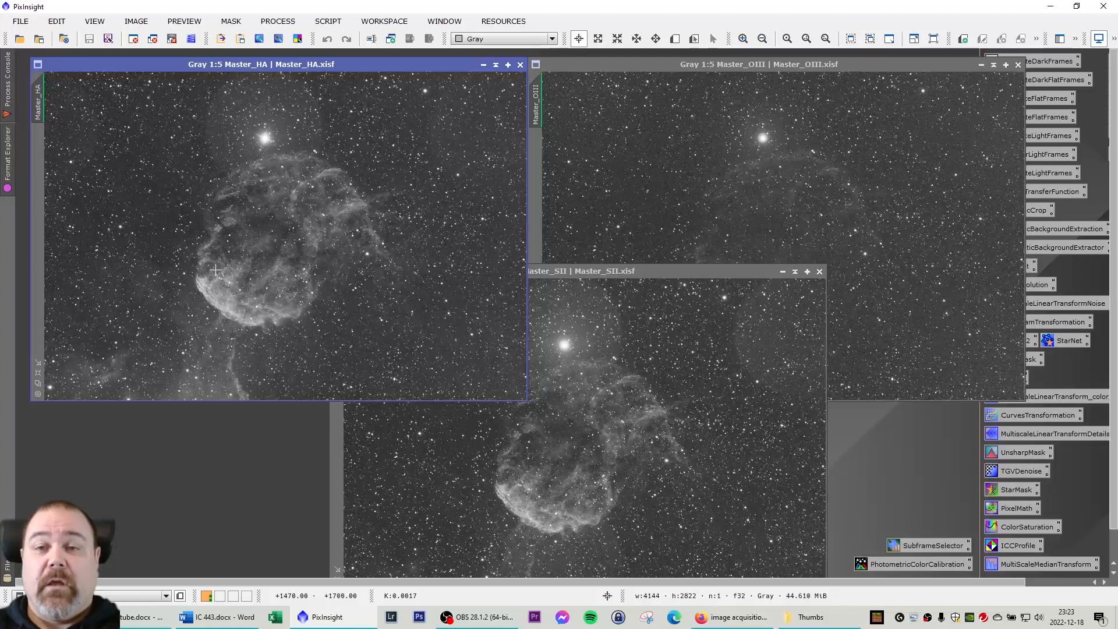
mouse_move(243, 264)
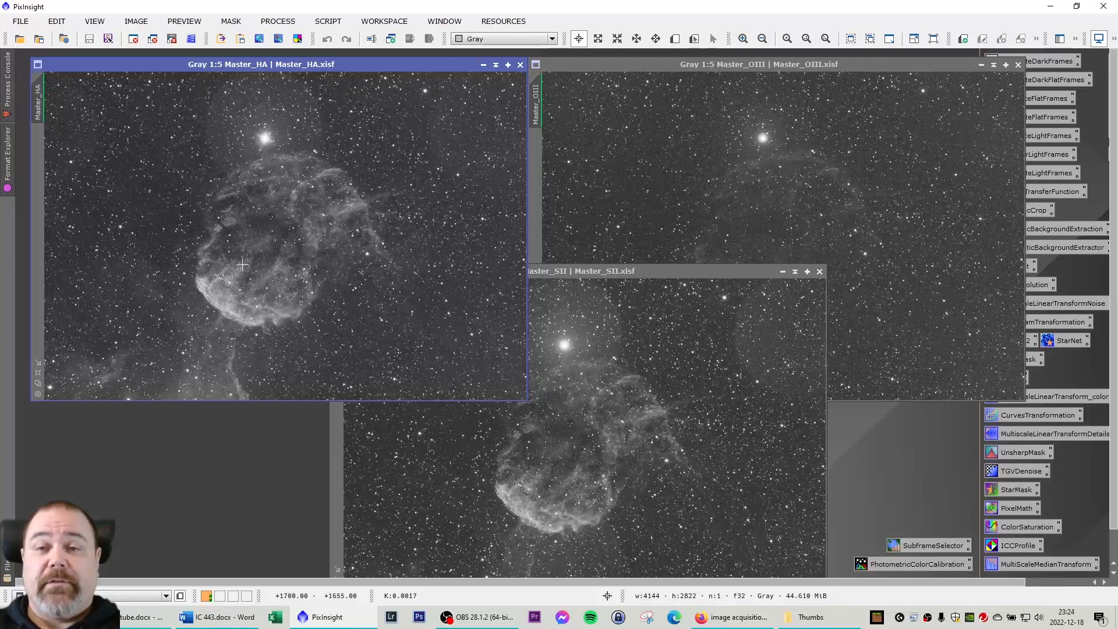
mouse_move(493, 84)
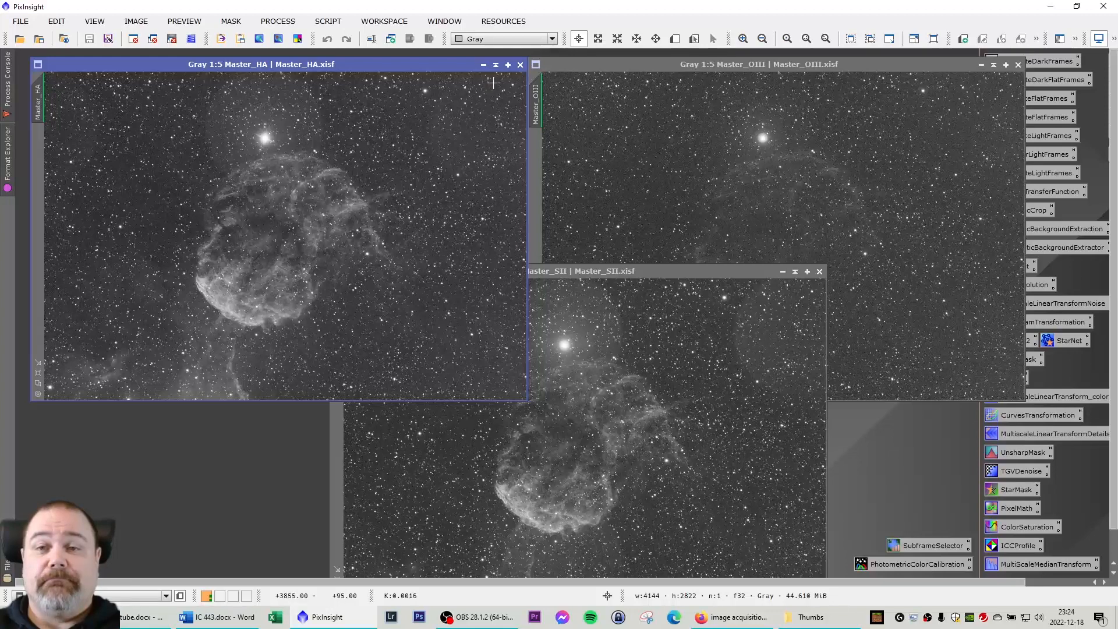
left_click(484, 64)
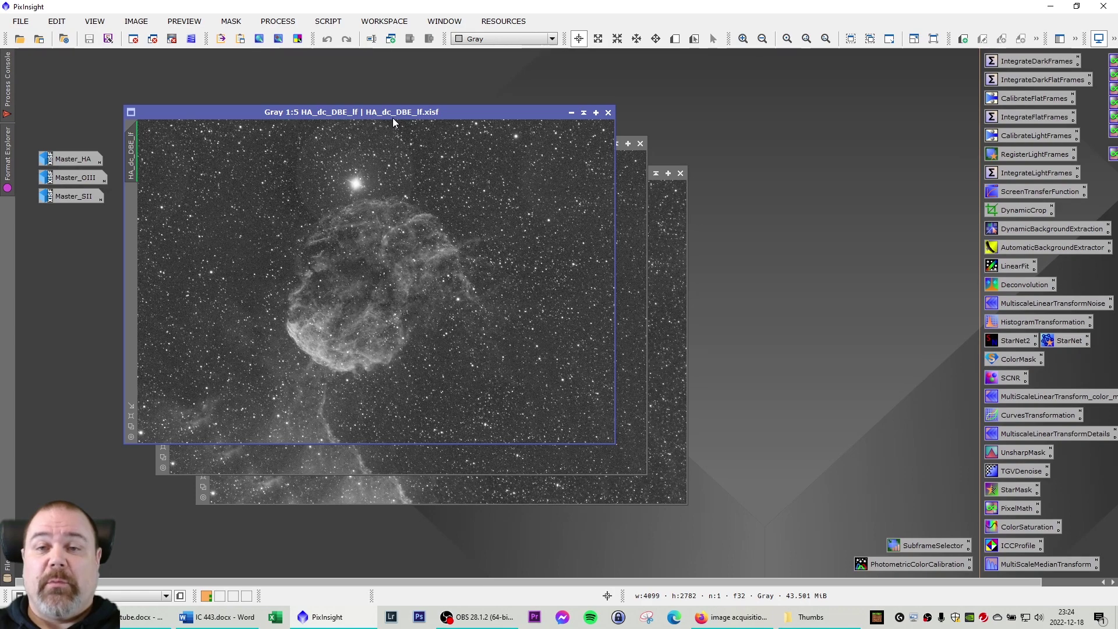
mouse_move(390, 146)
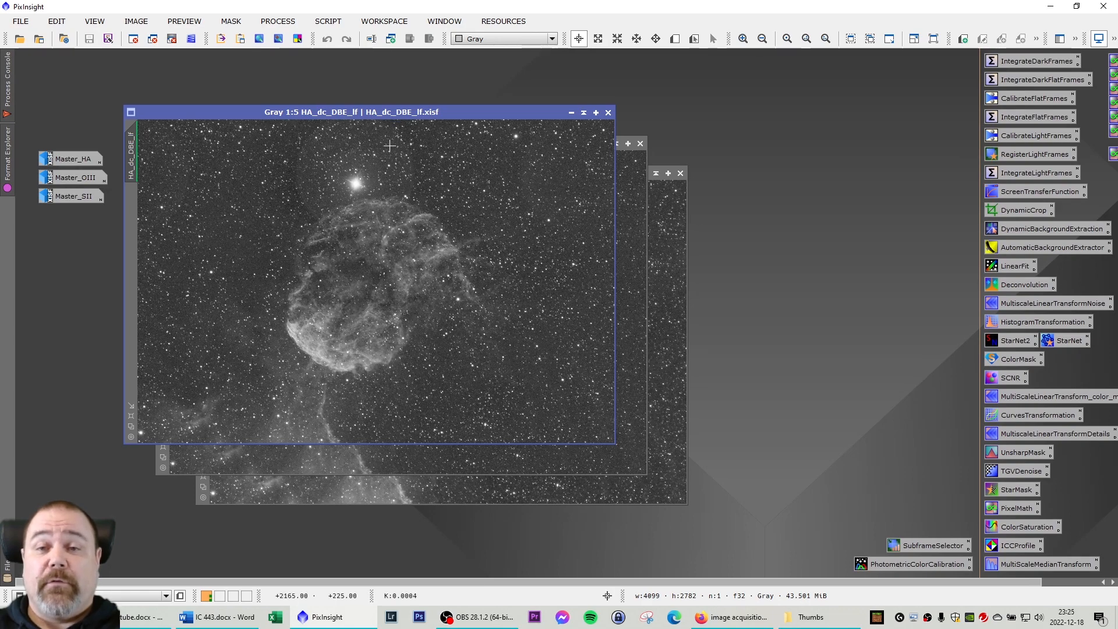
mouse_move(354, 117)
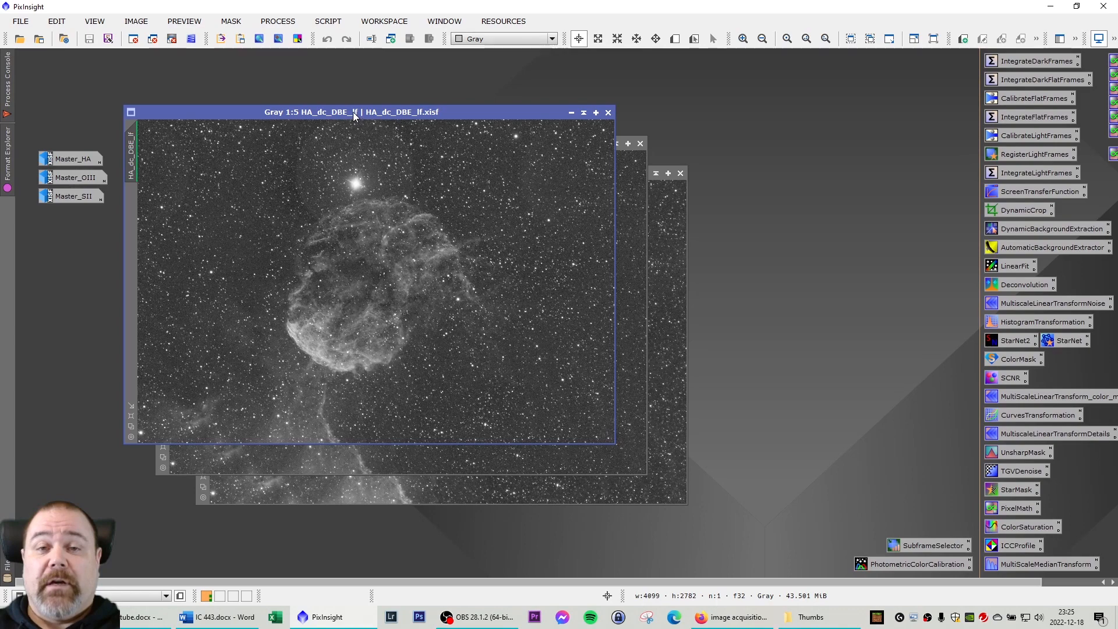
Shift the HA_dc_DBE_lf window slightly and bring up the workspace context menu
left_click_drag(350, 111, 392, 100)
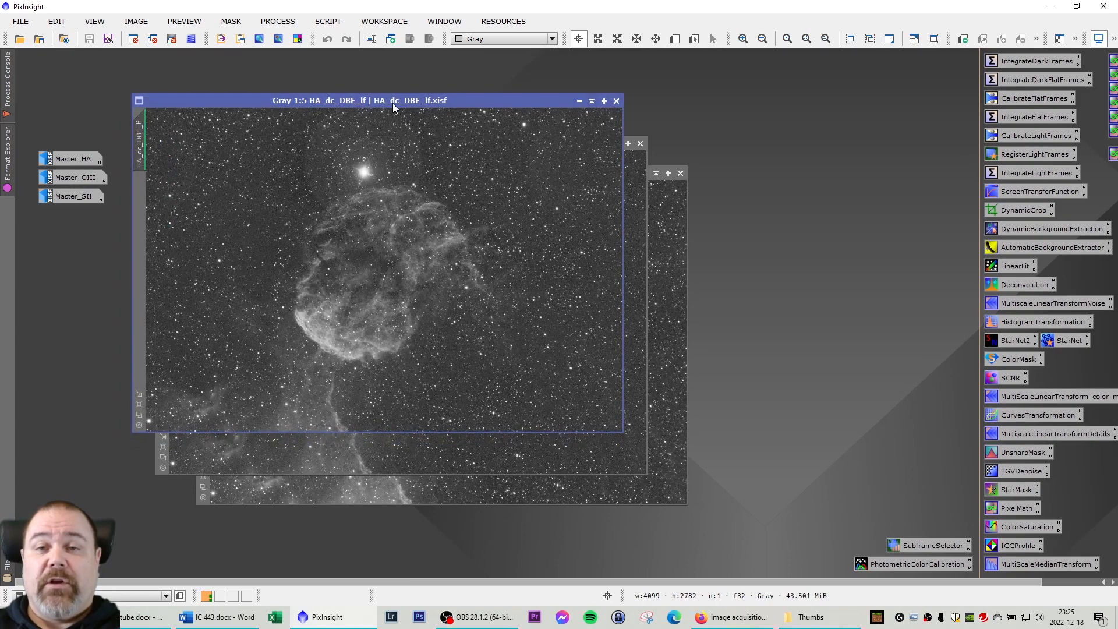
mouse_move(407, 113)
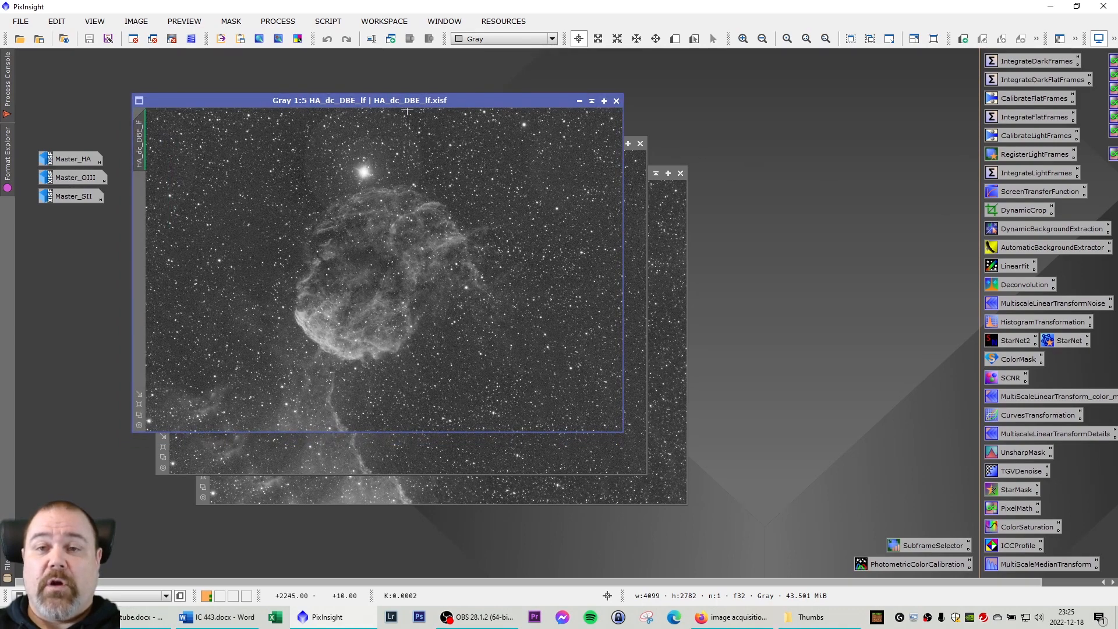
mouse_move(325, 121)
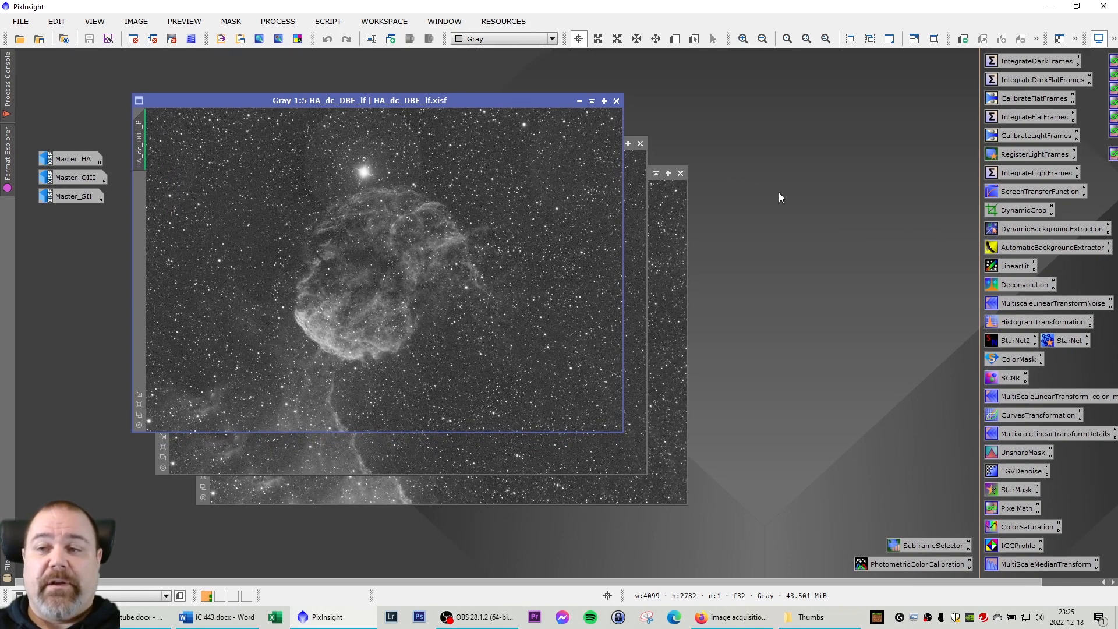
mouse_move(414, 114)
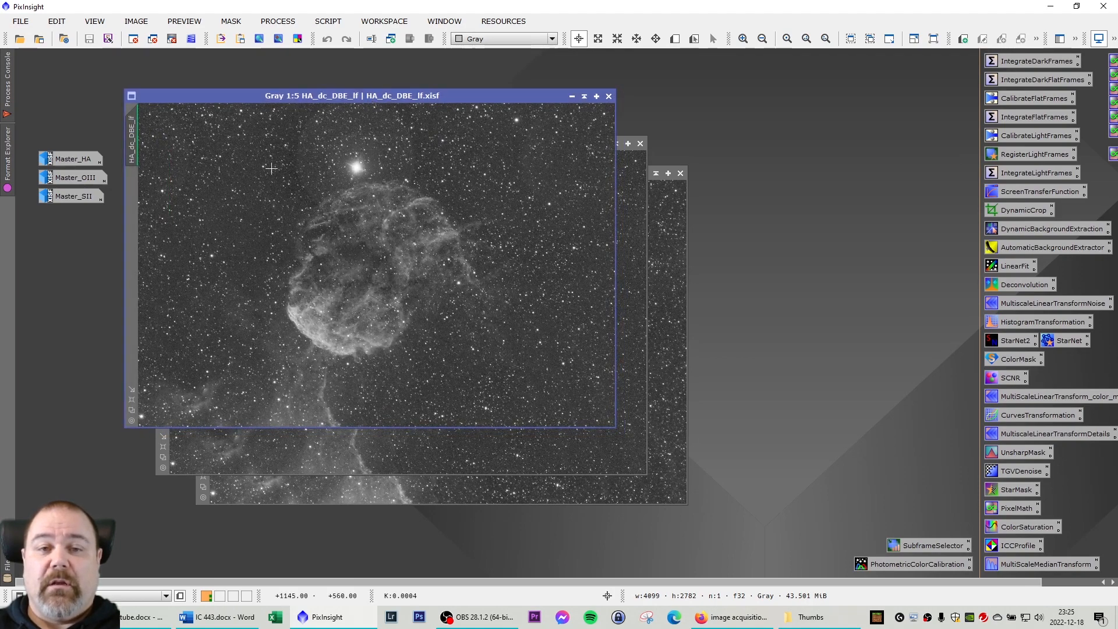
right_click(64, 171)
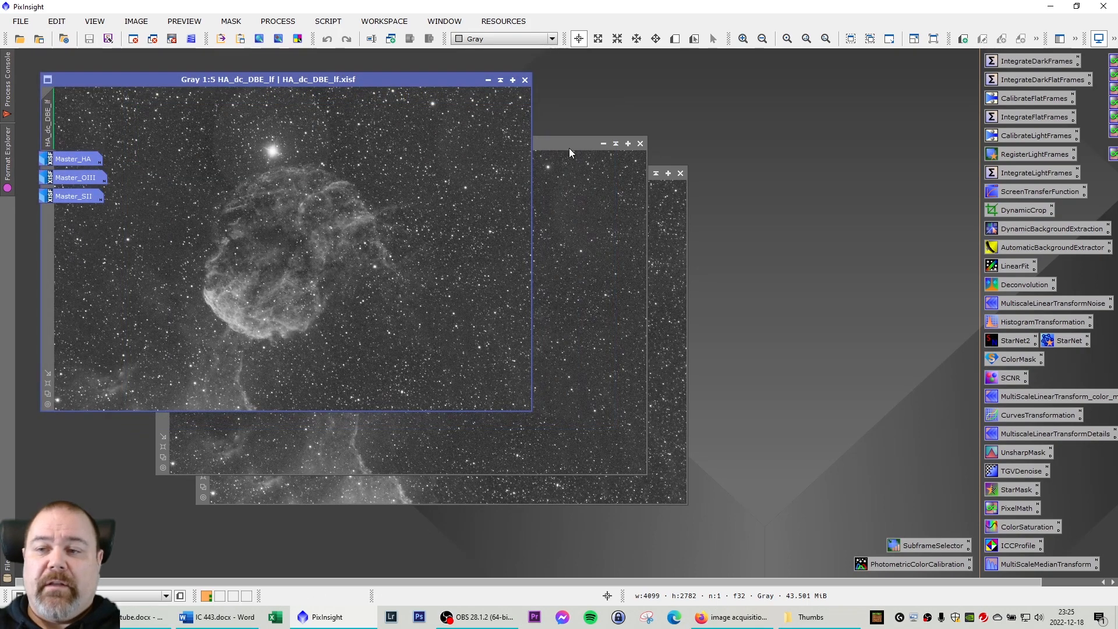
mouse_move(571, 149)
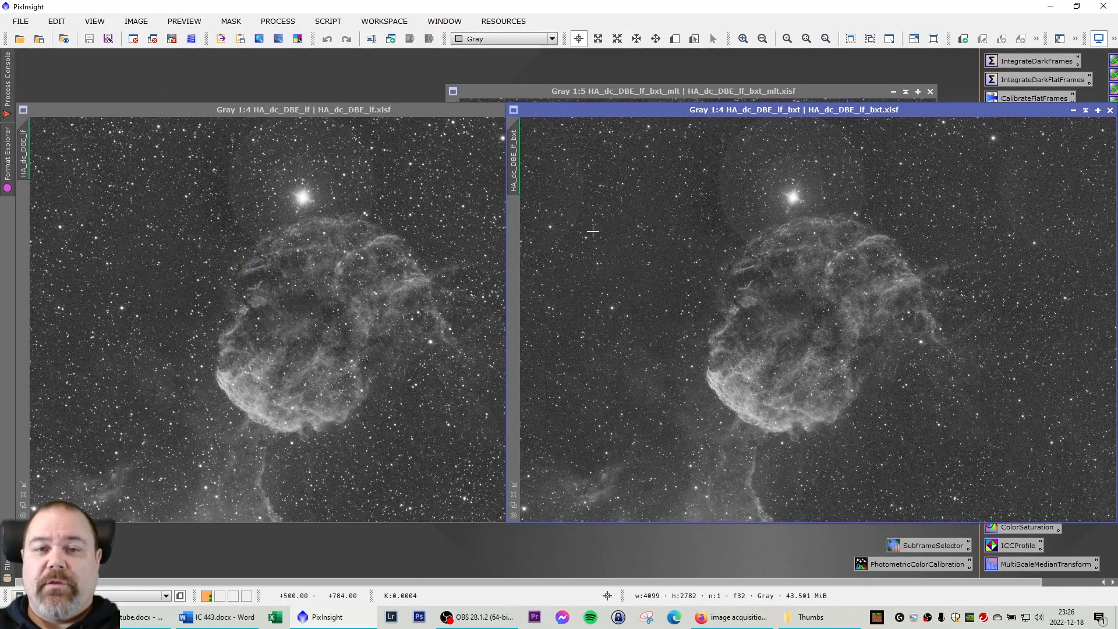
mouse_move(338, 135)
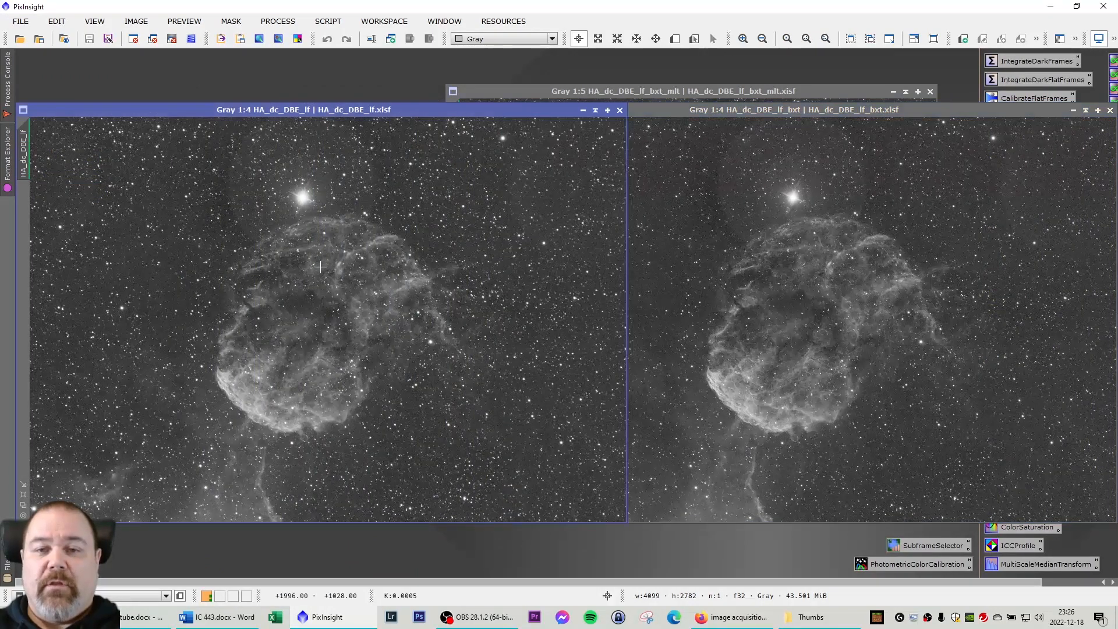
mouse_move(389, 198)
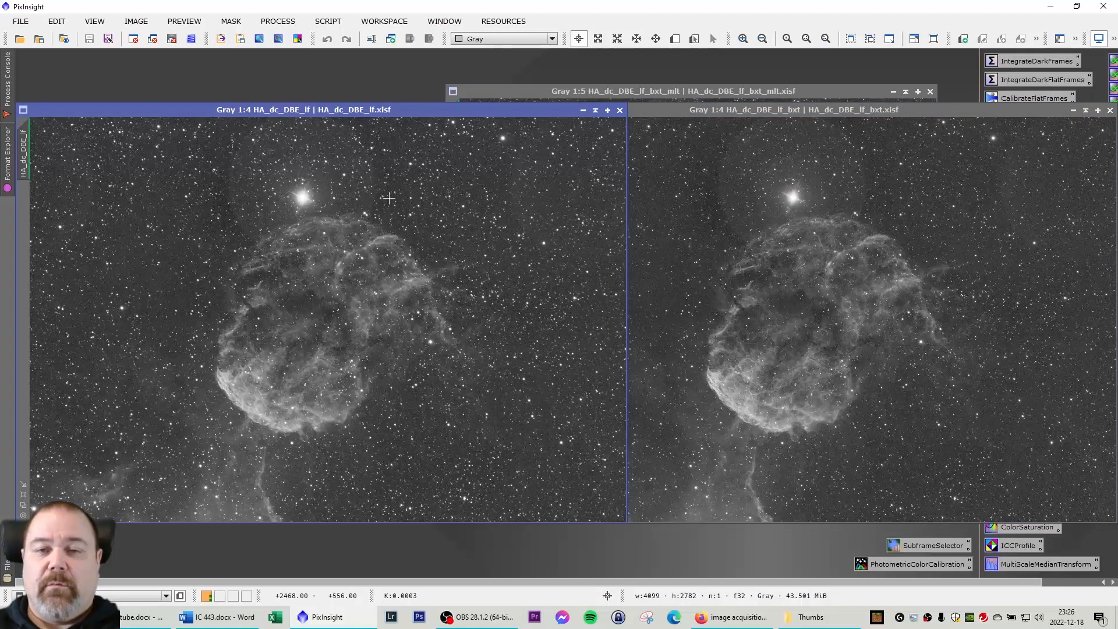
mouse_move(795, 119)
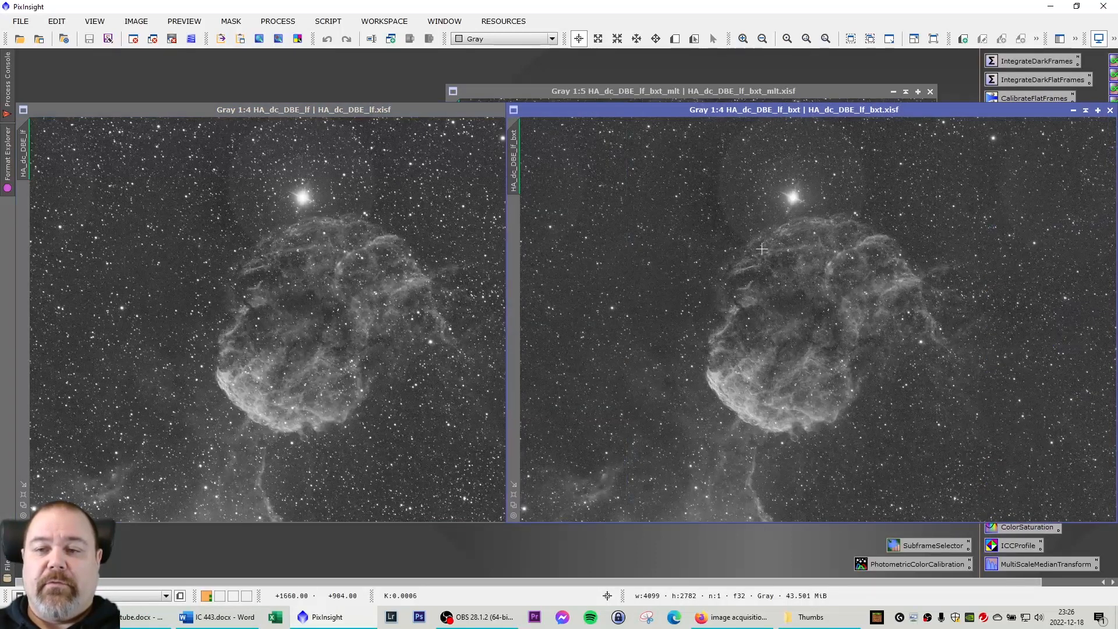
mouse_move(729, 272)
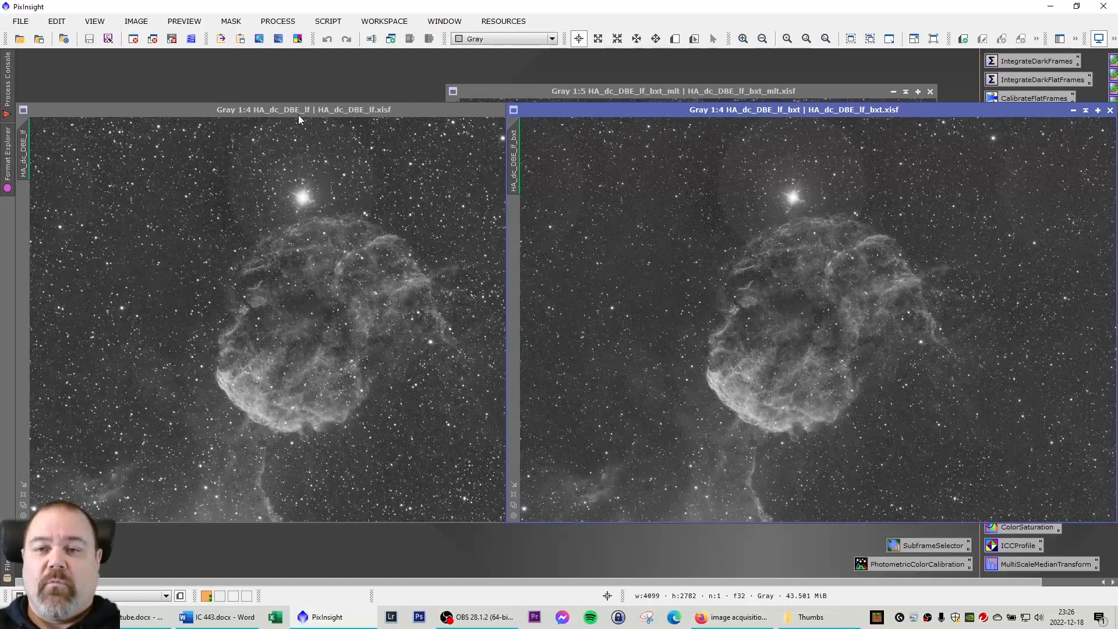
Bring HA_dc_DBE_lf forward beside its HA_dc_DBE_lf_bxt version for comparison
left_click(299, 109)
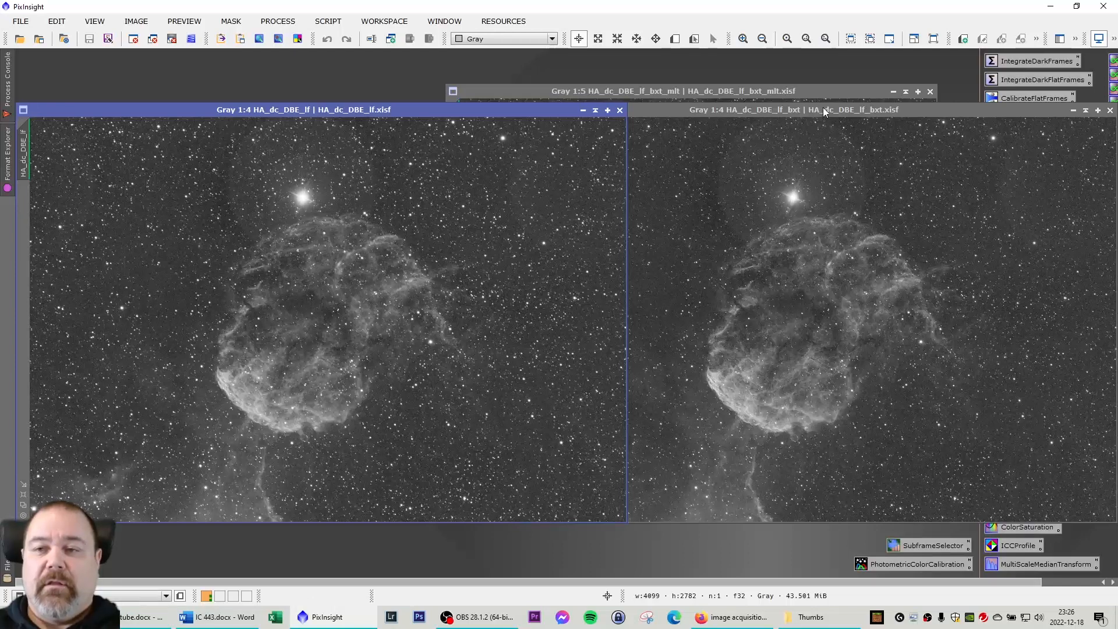
mouse_move(673, 310)
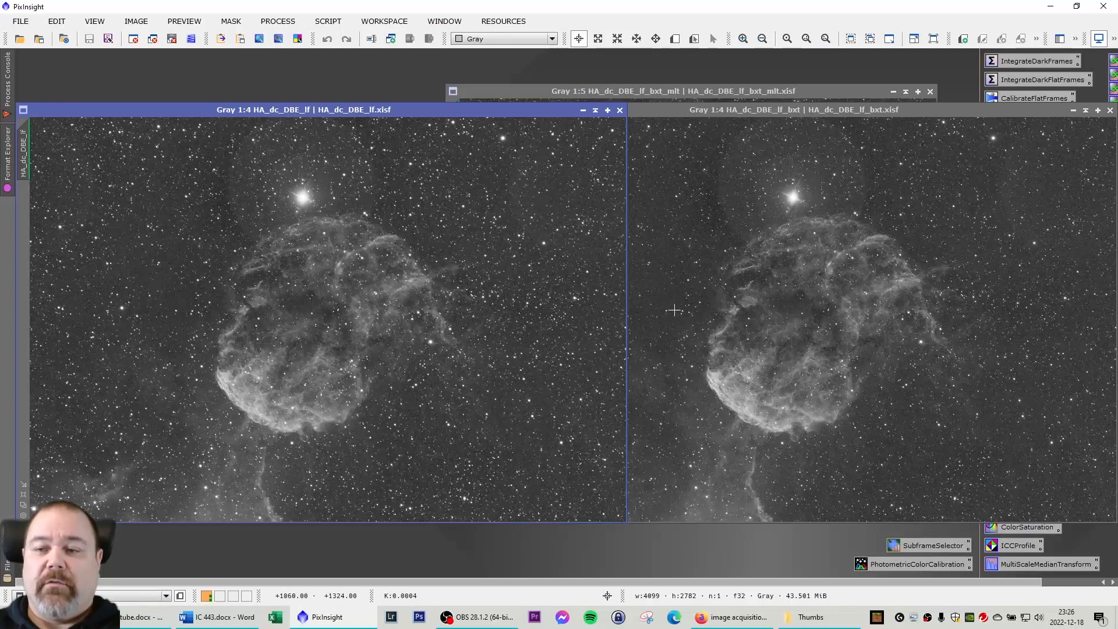
mouse_move(887, 171)
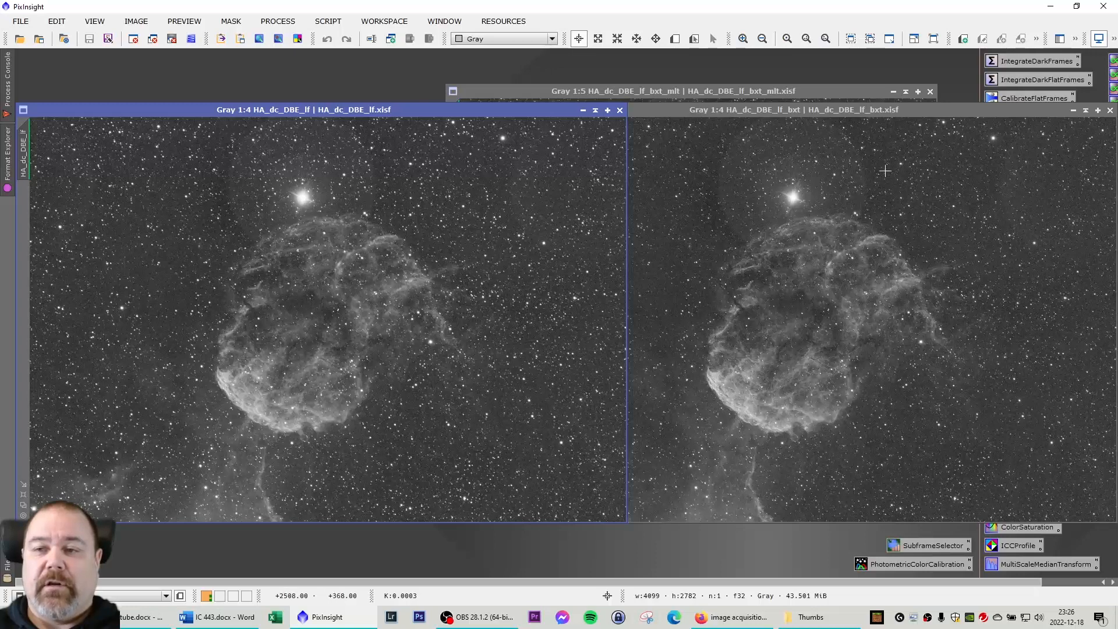
mouse_move(1018, 339)
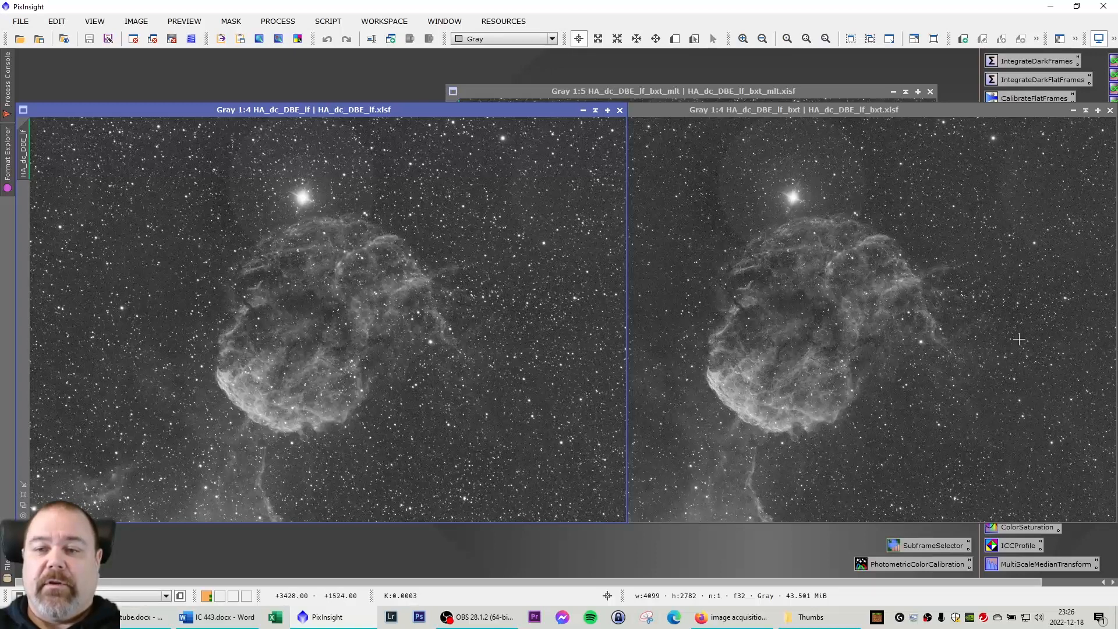
mouse_move(764, 421)
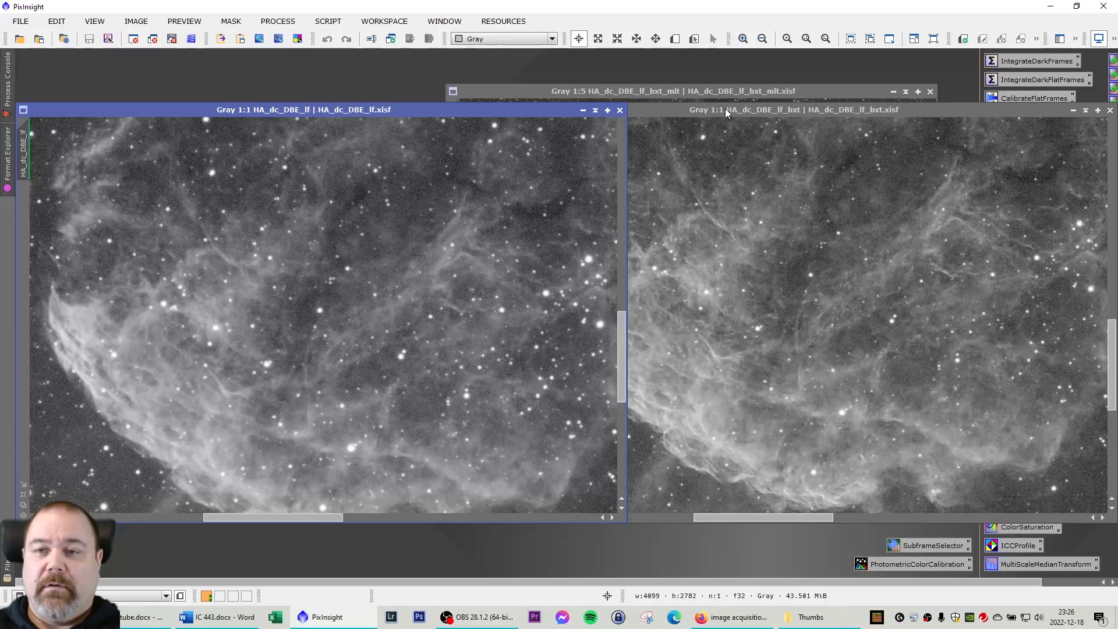
left_click(793, 110)
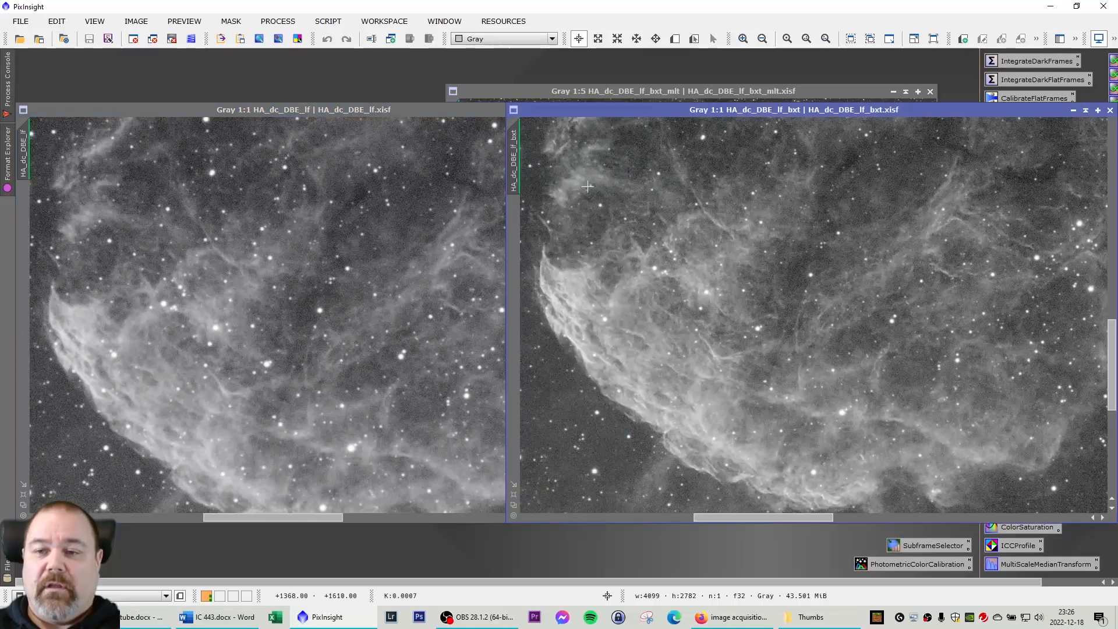
mouse_move(525, 383)
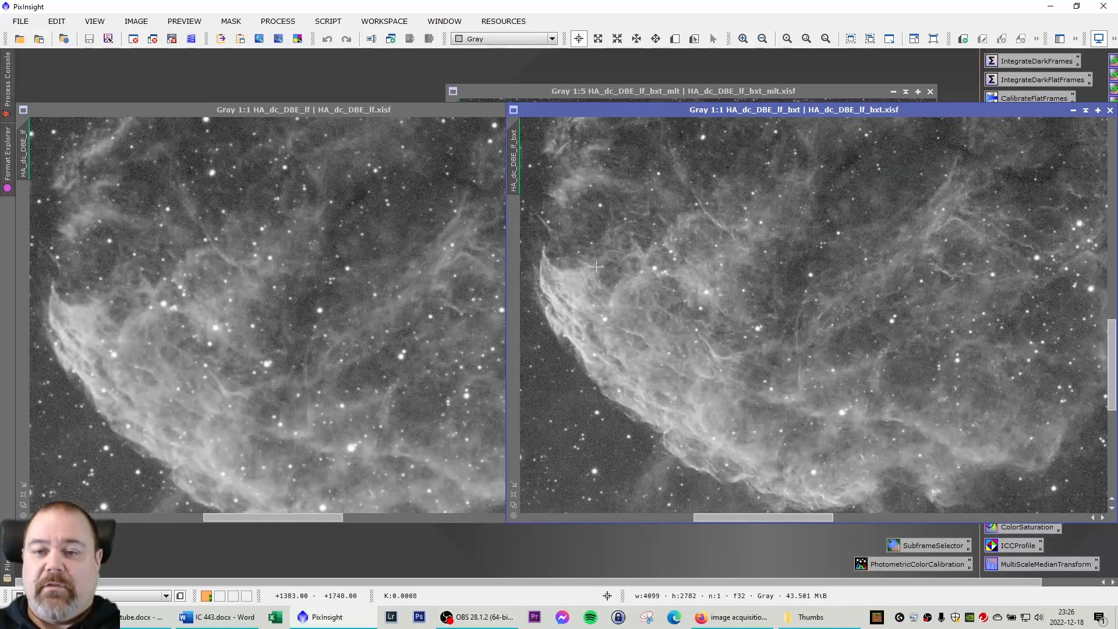
mouse_move(828, 422)
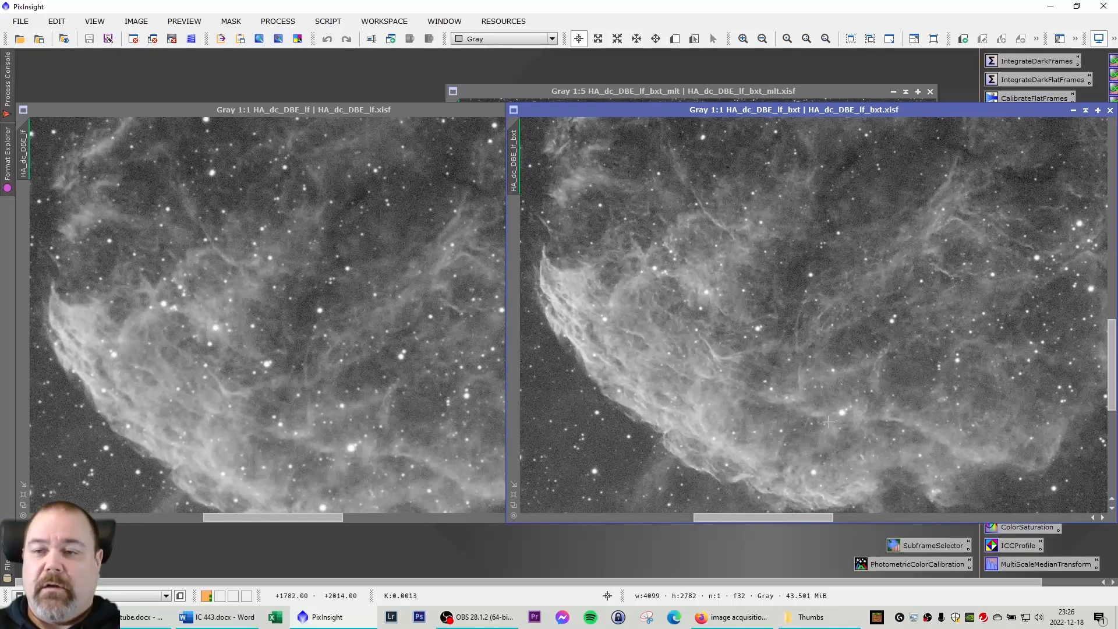
mouse_move(586, 326)
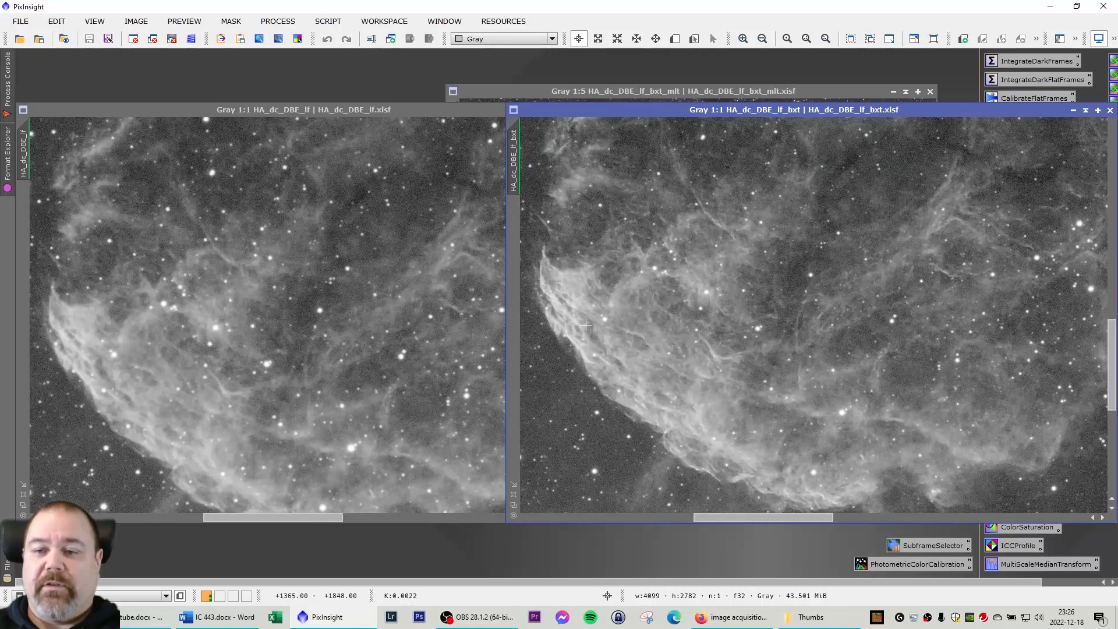
mouse_move(610, 404)
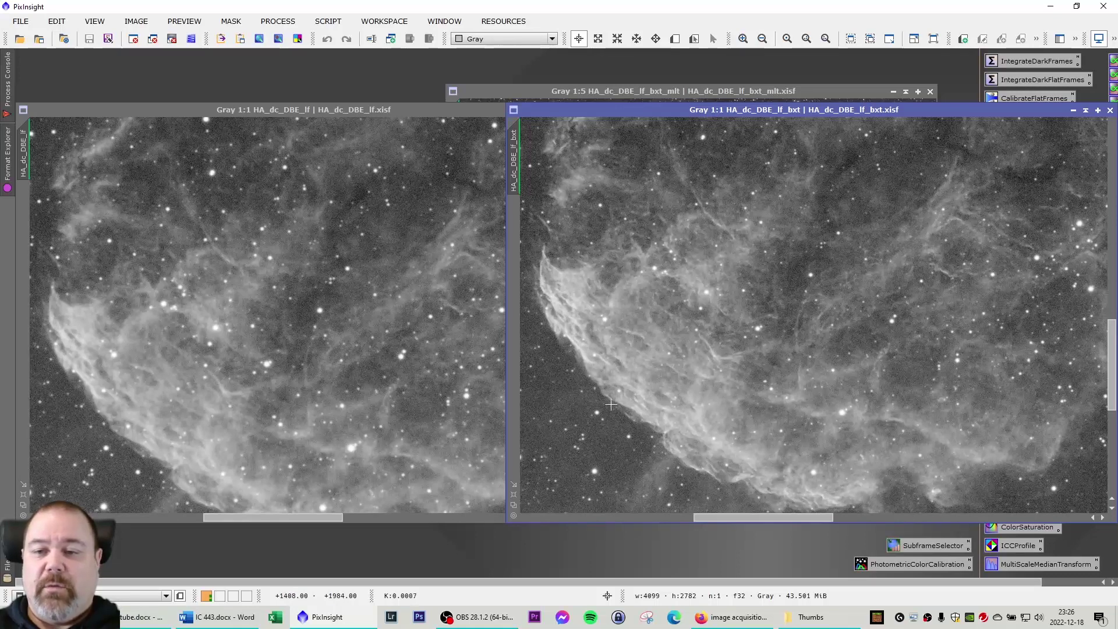
mouse_move(198, 419)
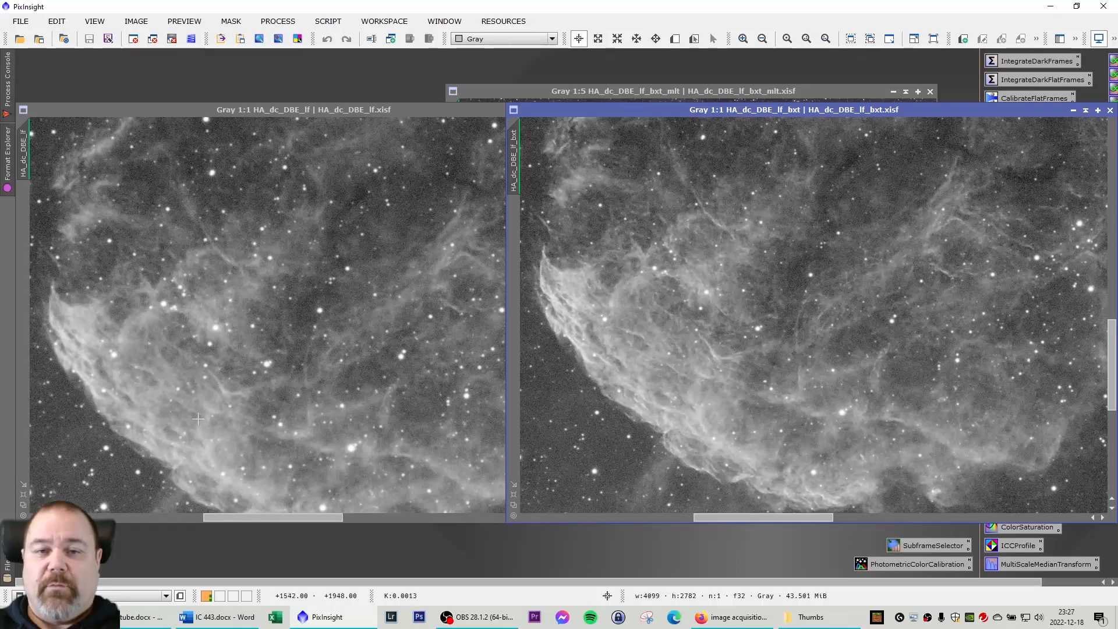
mouse_move(265, 419)
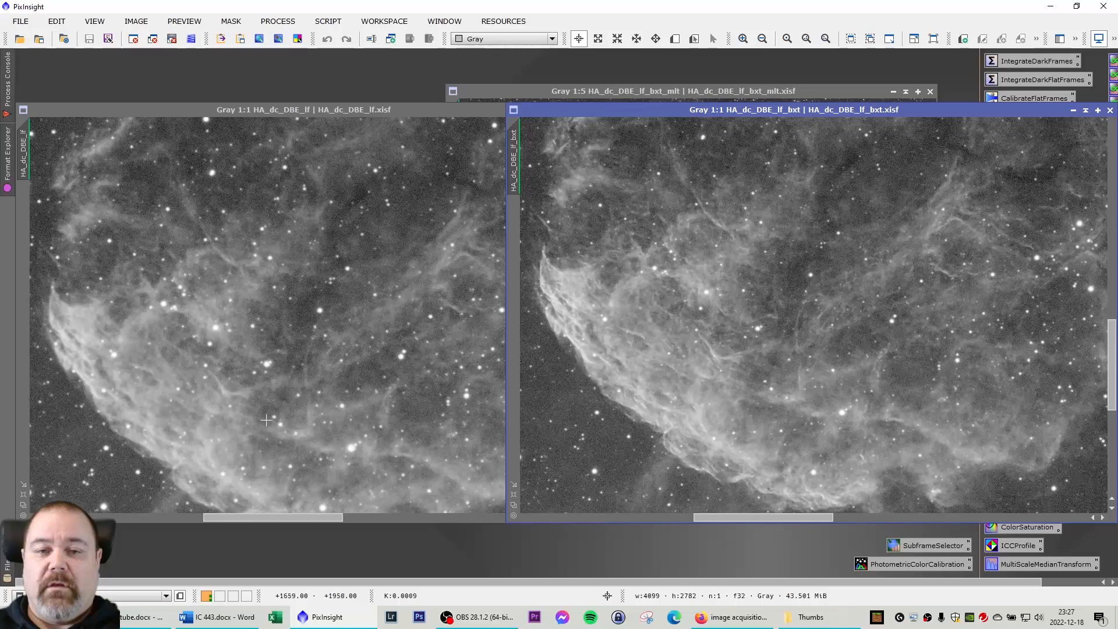
mouse_move(270, 434)
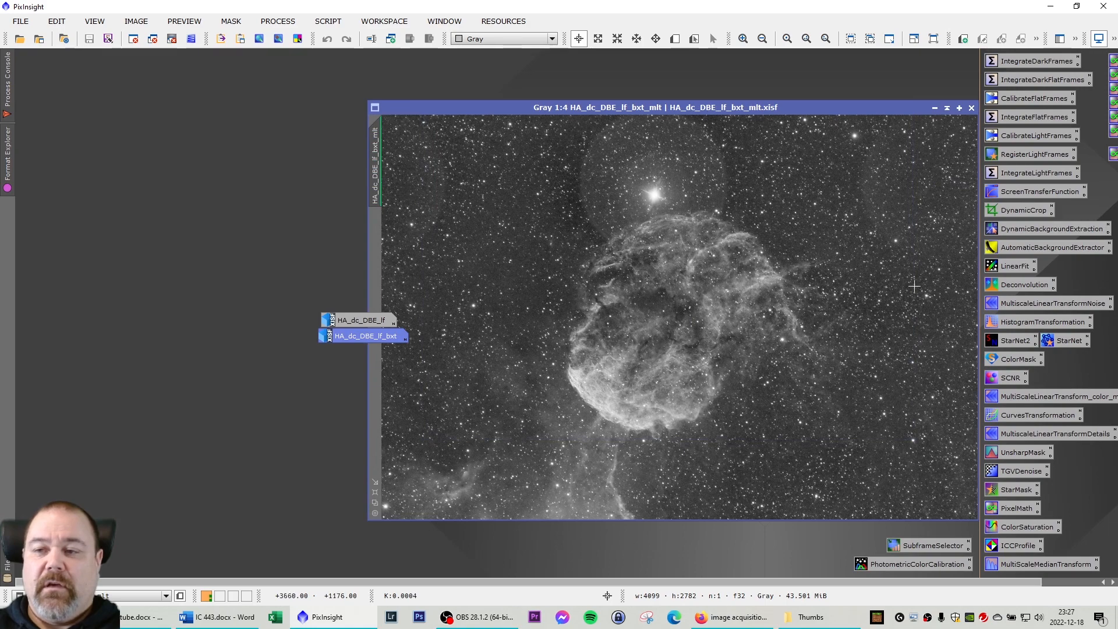
mouse_move(1012, 367)
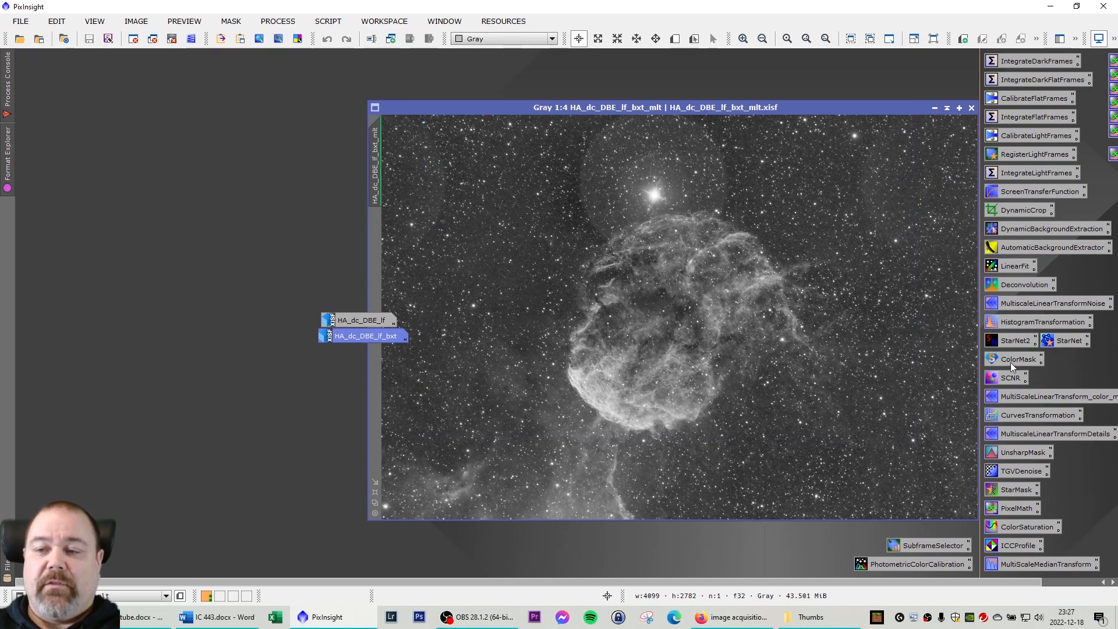
mouse_move(719, 314)
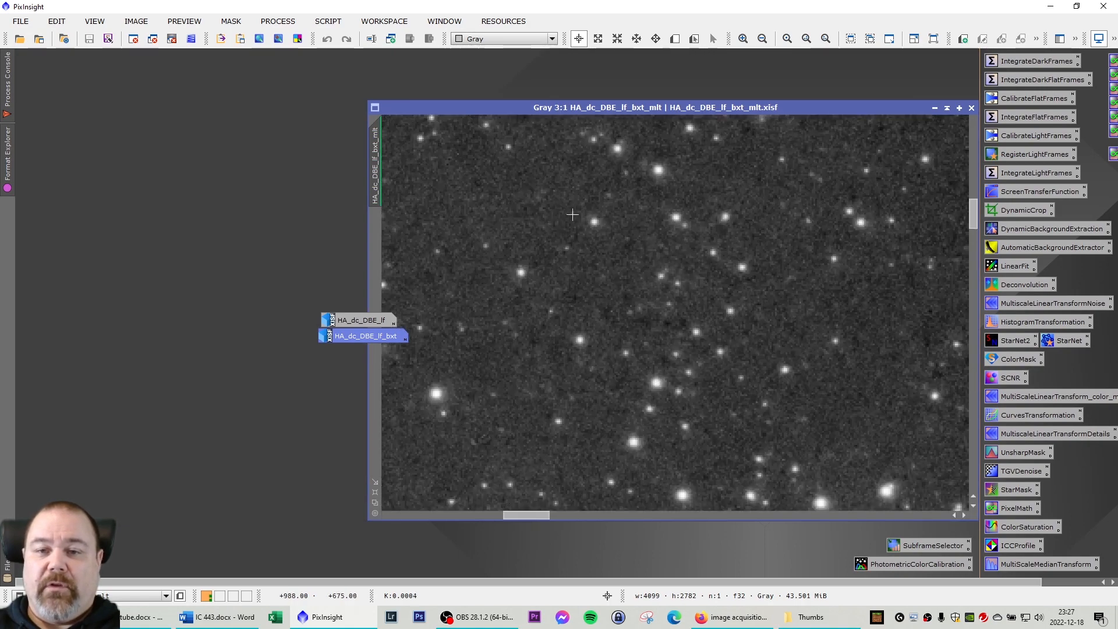
mouse_move(366, 336)
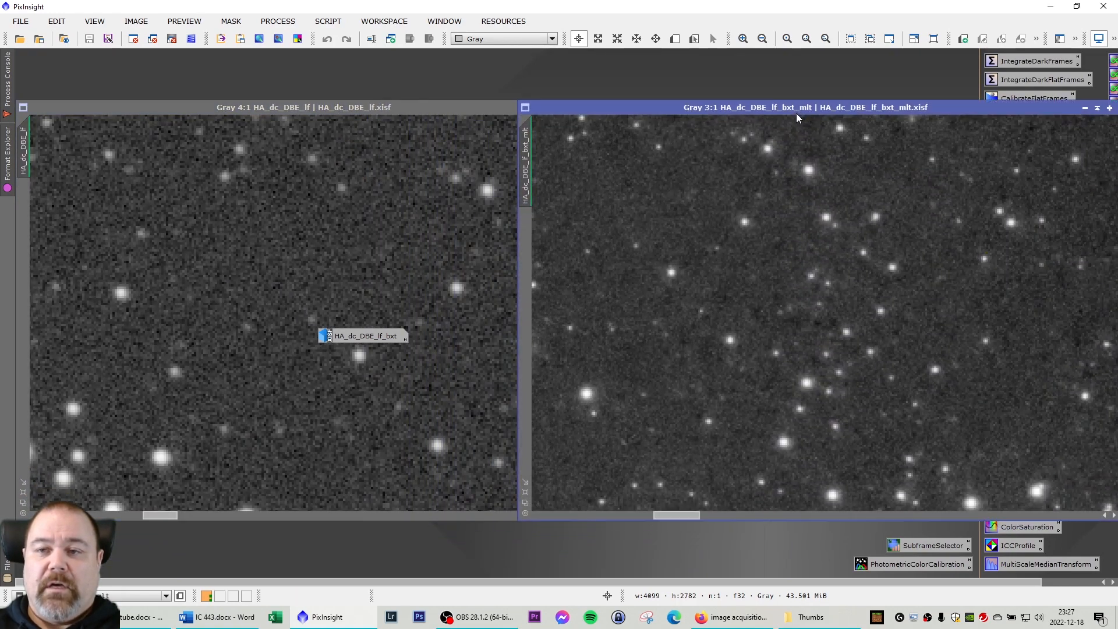
mouse_move(775, 301)
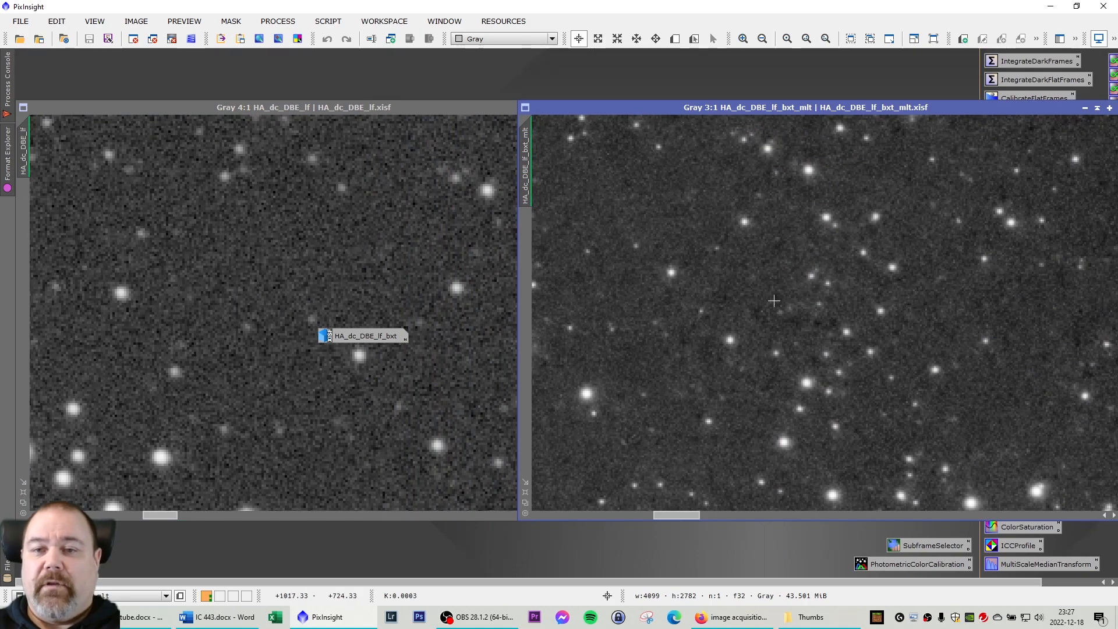
mouse_move(758, 260)
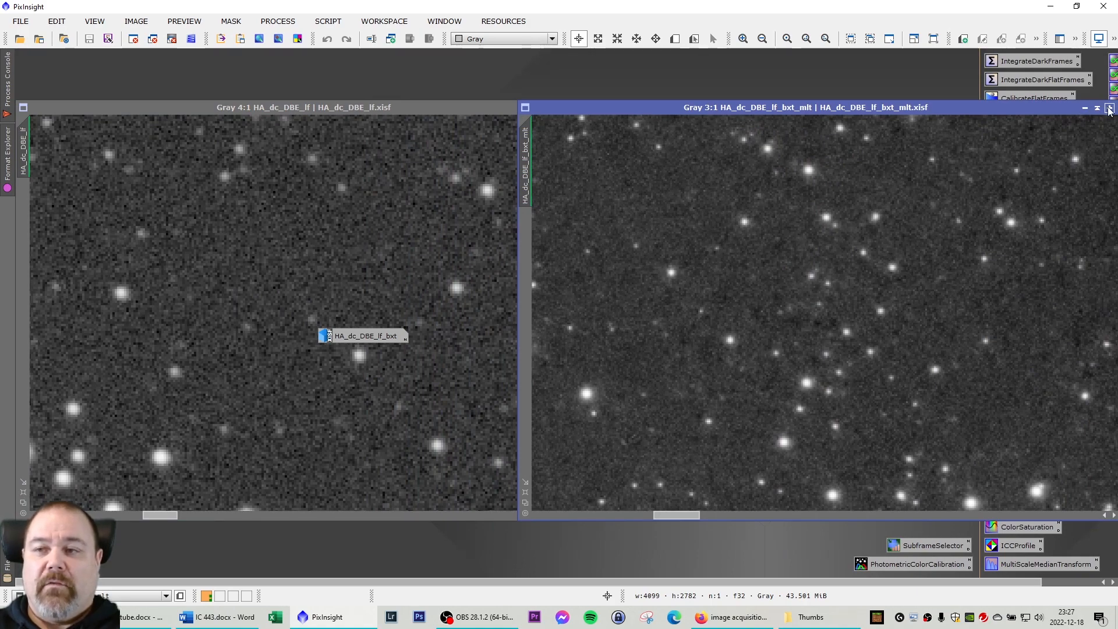
Close the noise-reduced HA_dc_DBE_lf_bxt_mlt star image, leaving the starless images showing
left_click(1099, 107)
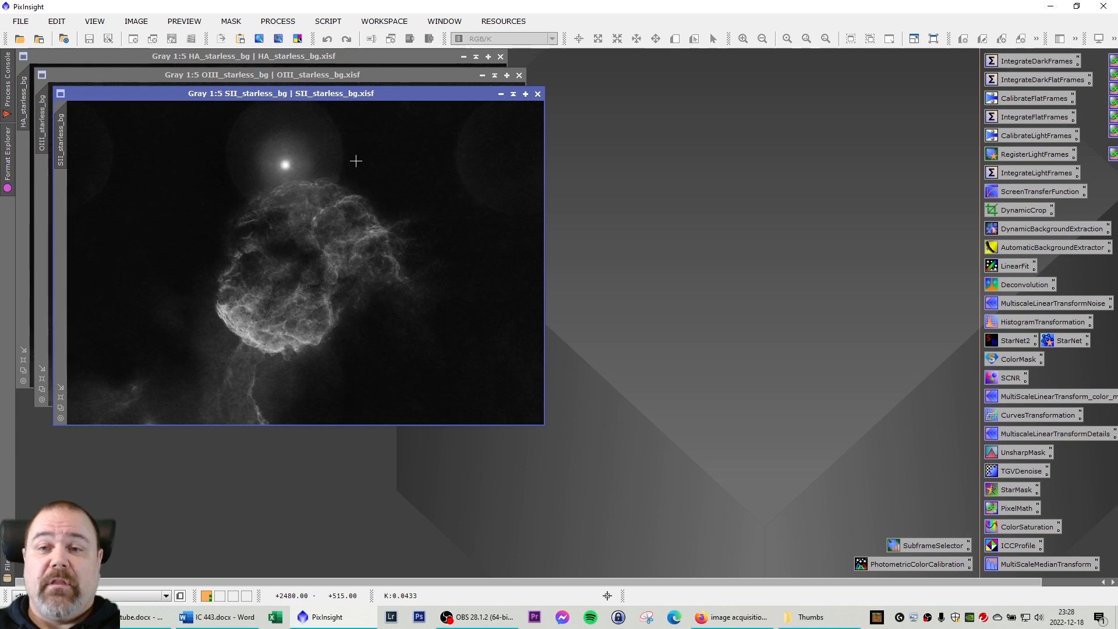
mouse_move(360, 157)
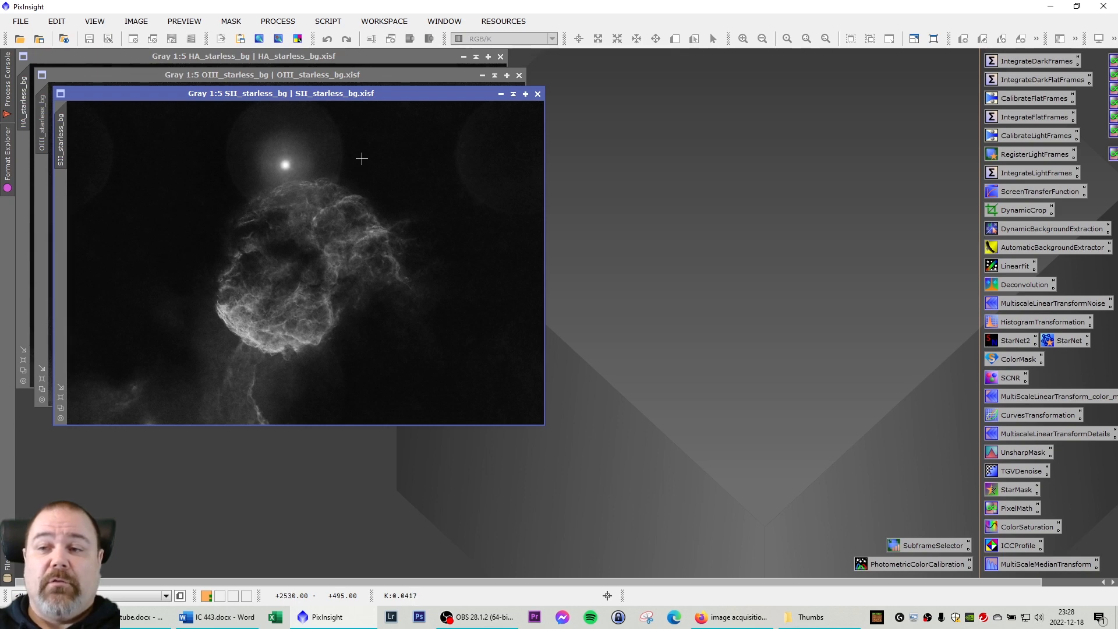
mouse_move(357, 139)
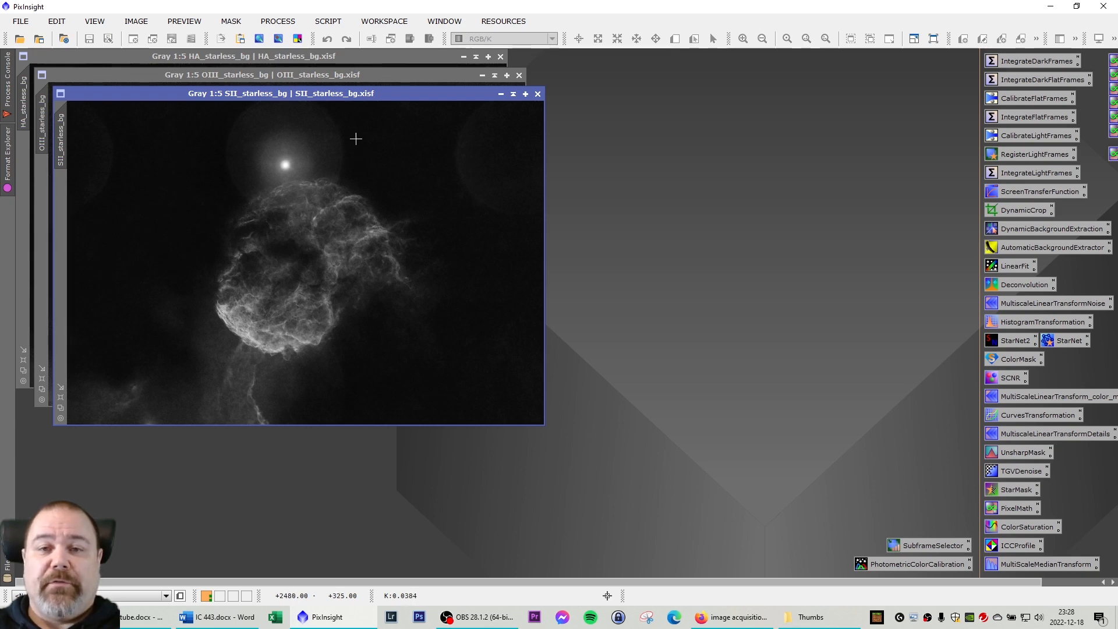
mouse_move(302, 99)
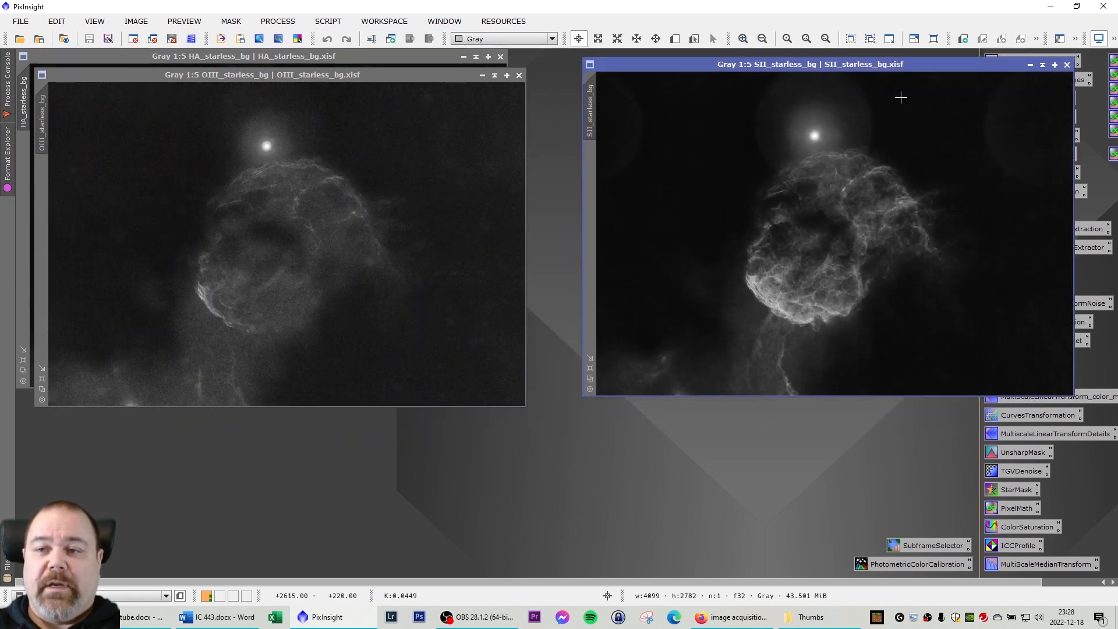
Bring HA_starless_bg and SII_starless_bg forward side by side for comparison
left_click(262, 77)
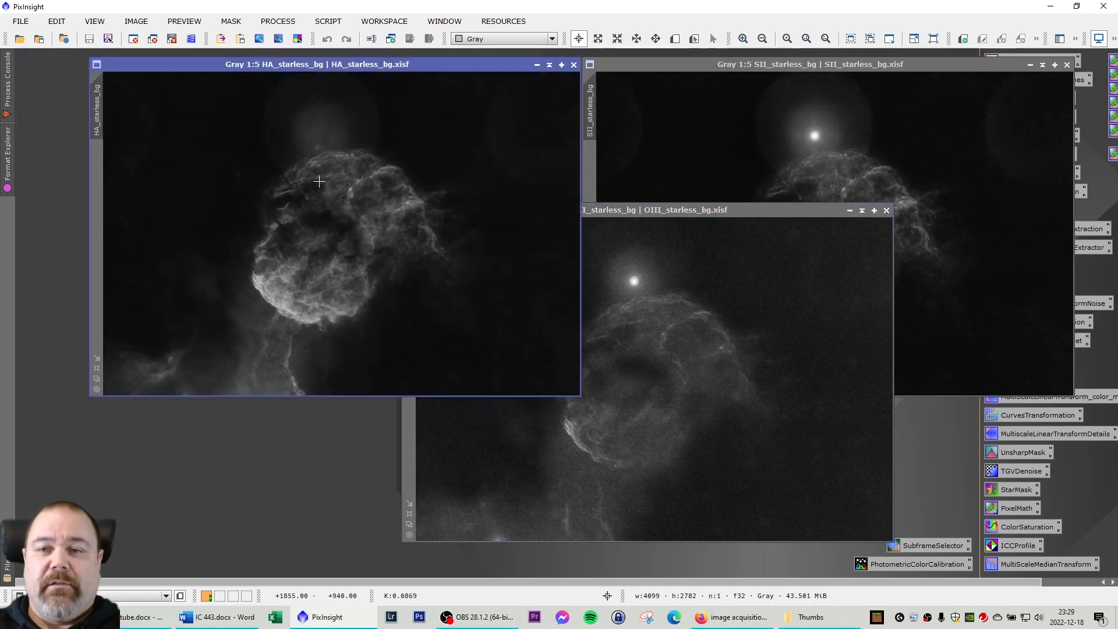
mouse_move(179, 240)
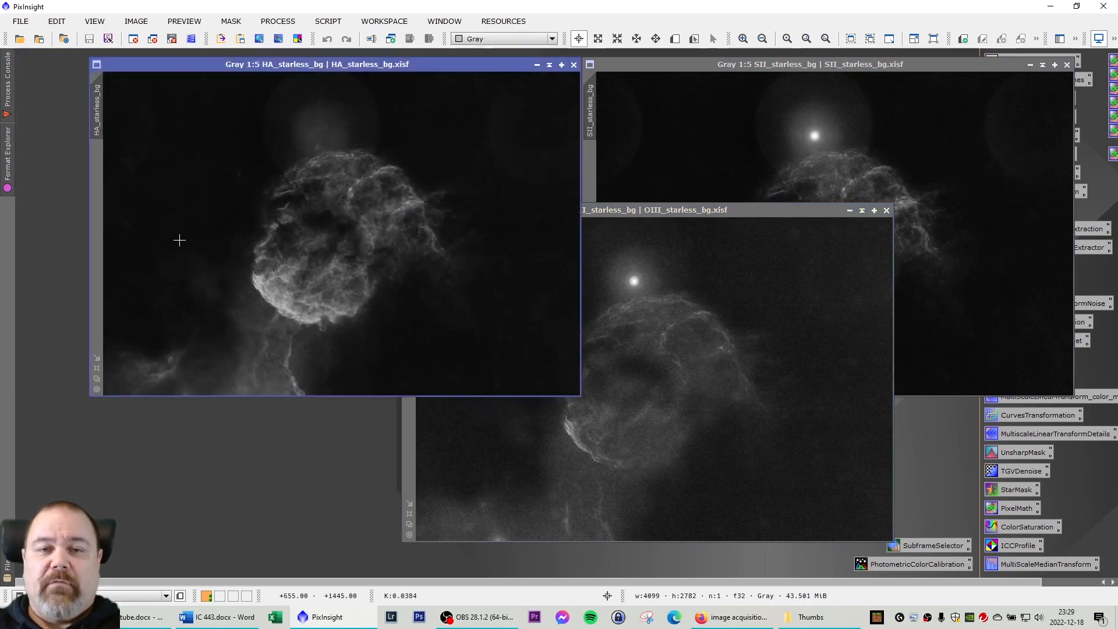
mouse_move(379, 172)
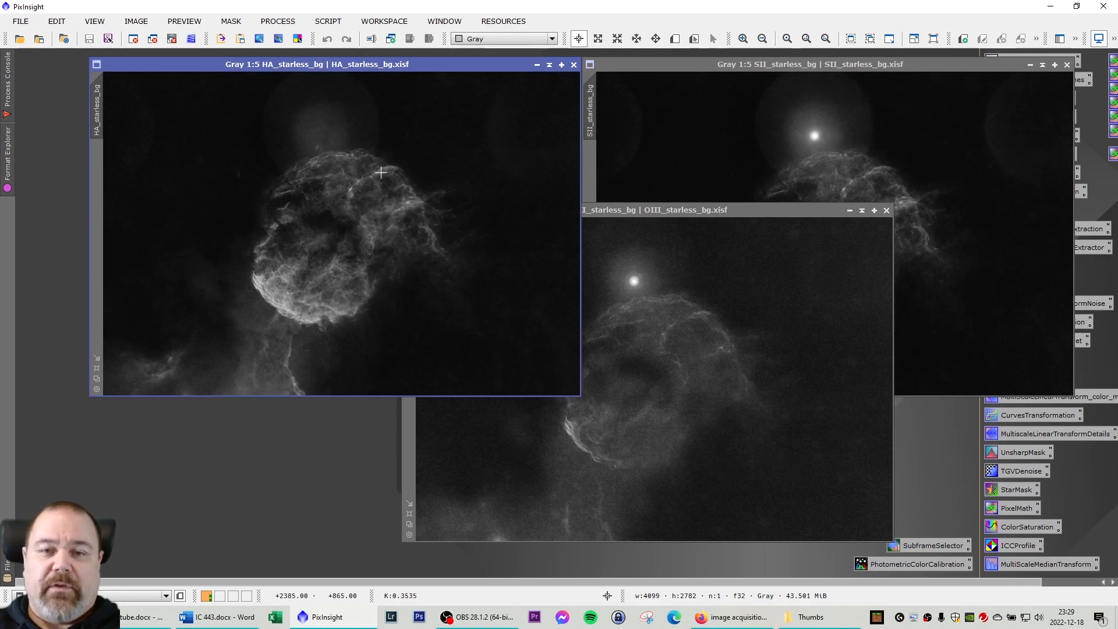
mouse_move(535, 233)
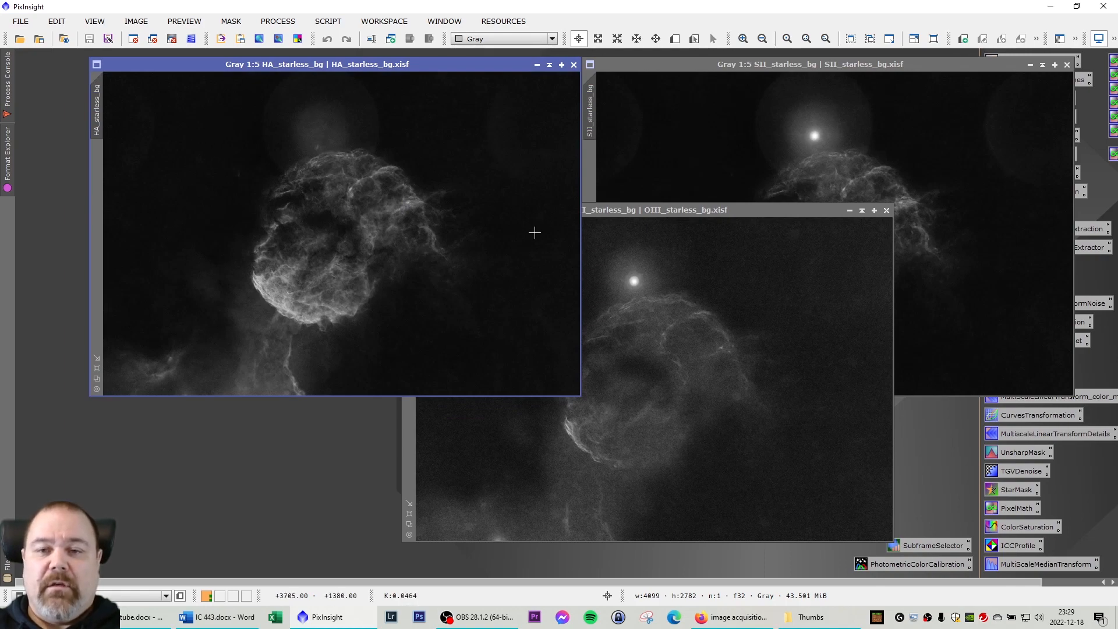
mouse_move(520, 122)
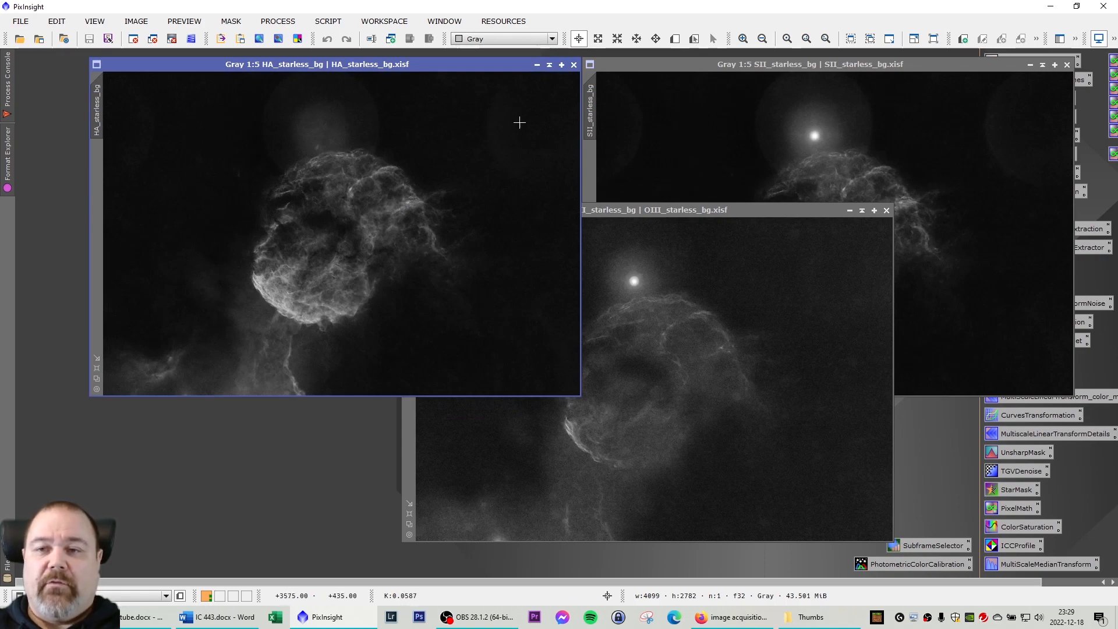
left_click(862, 64)
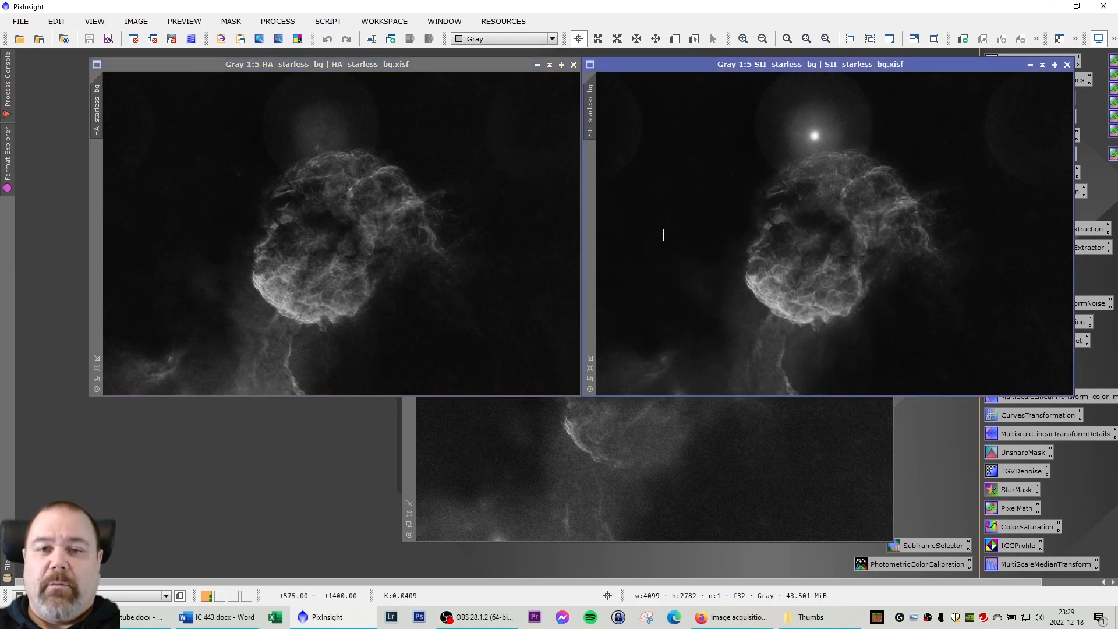
mouse_move(769, 93)
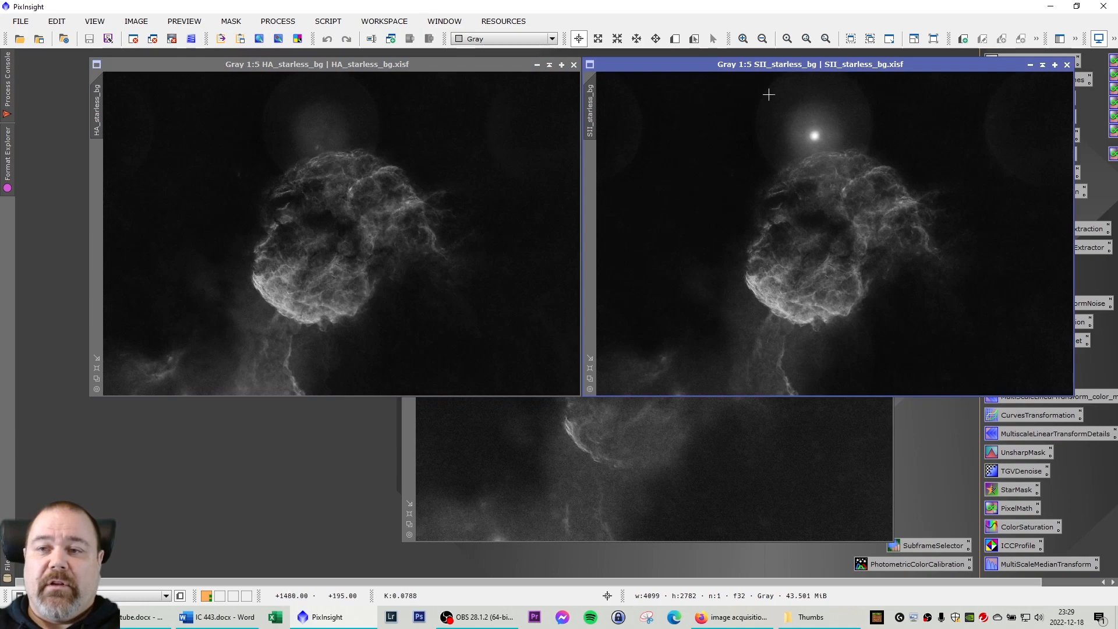
mouse_move(829, 150)
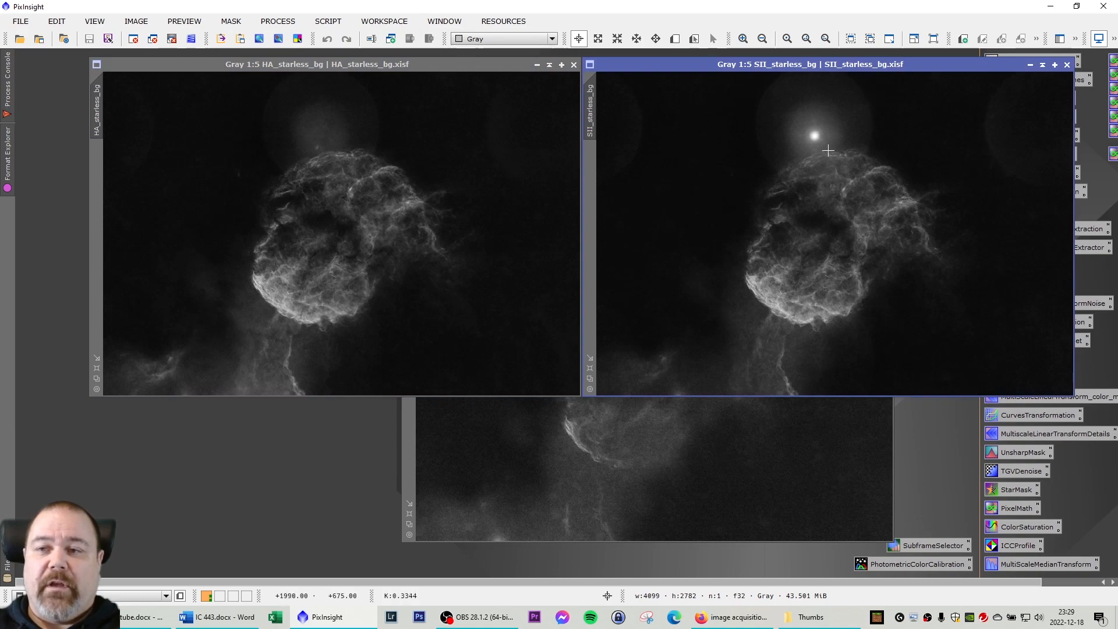
mouse_move(303, 188)
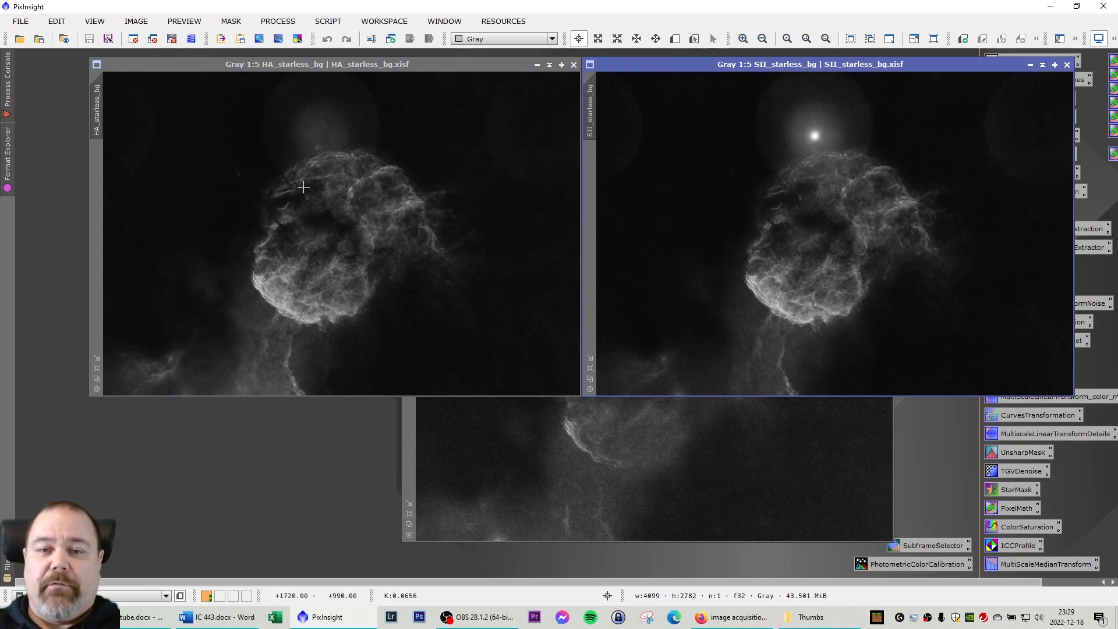
mouse_move(278, 342)
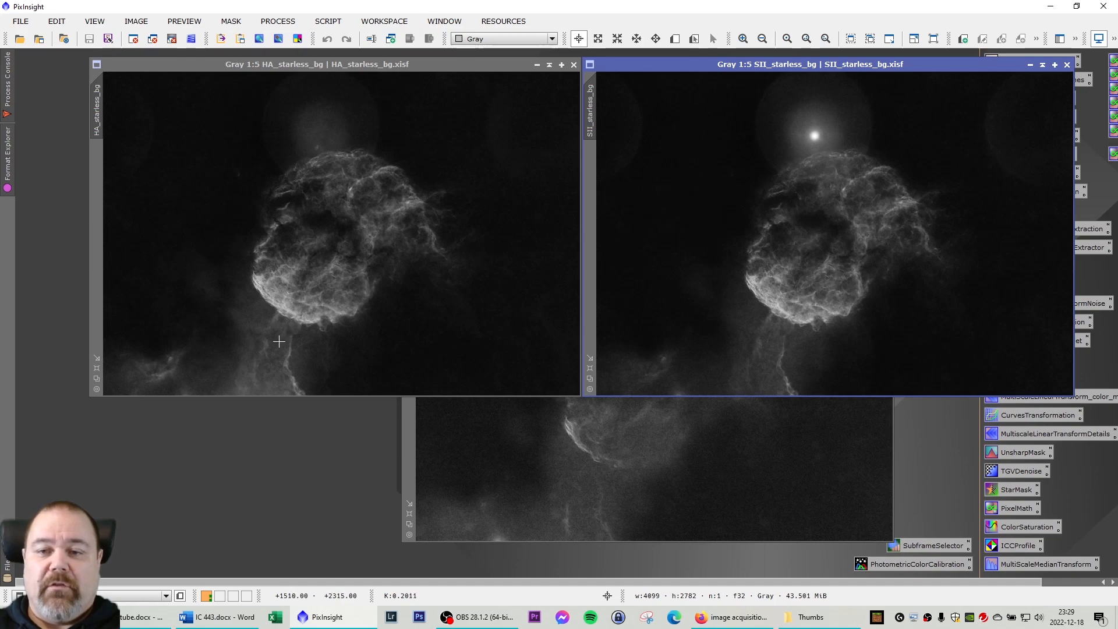
mouse_move(481, 367)
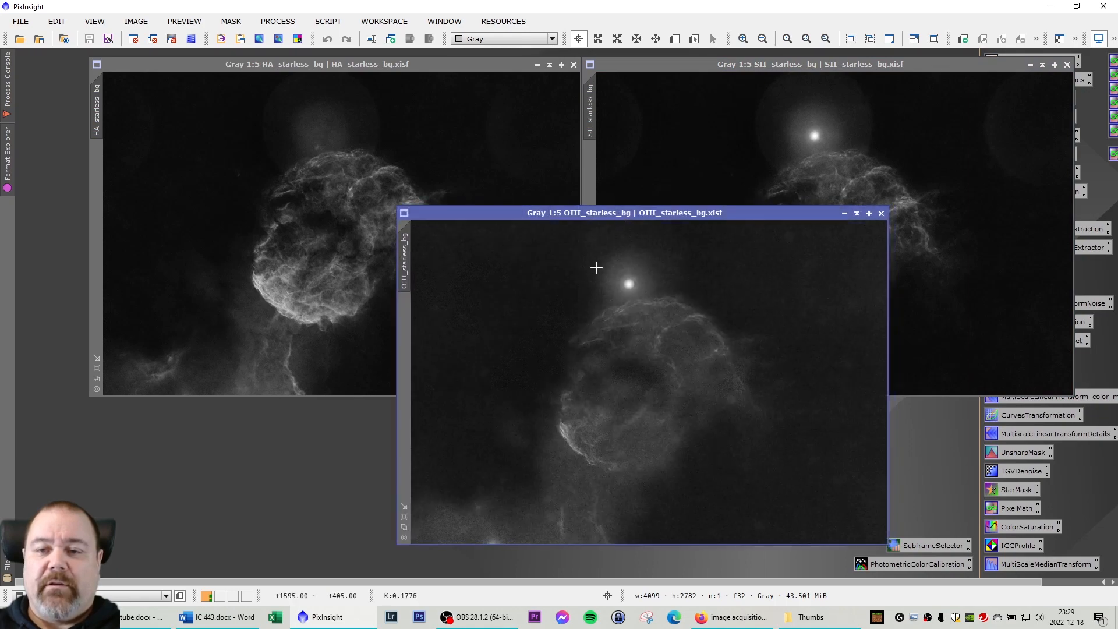
mouse_move(695, 306)
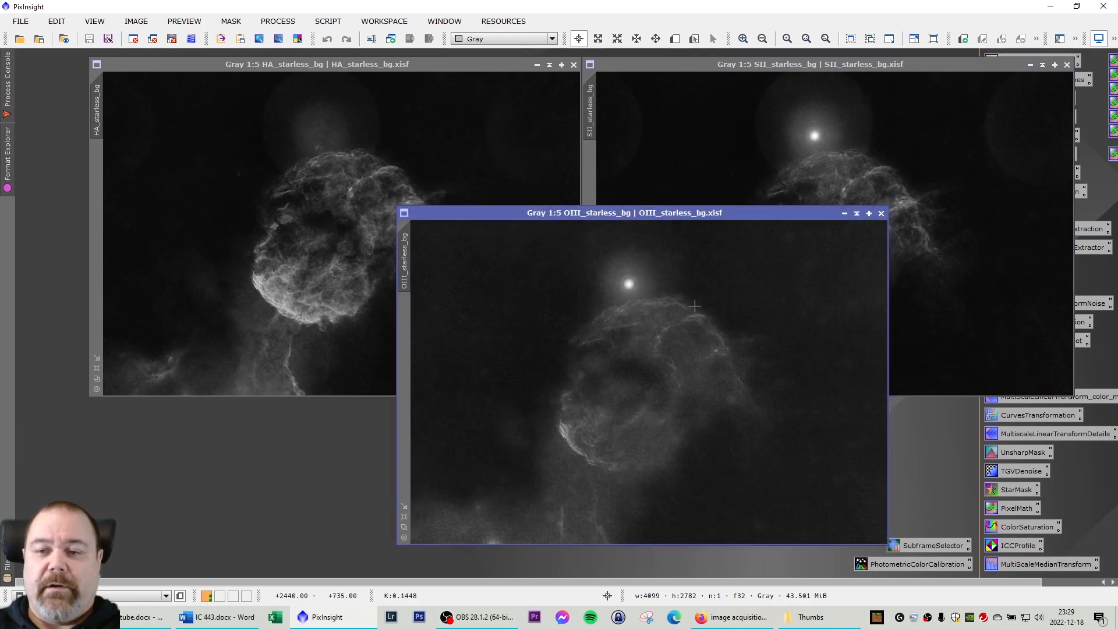
mouse_move(780, 269)
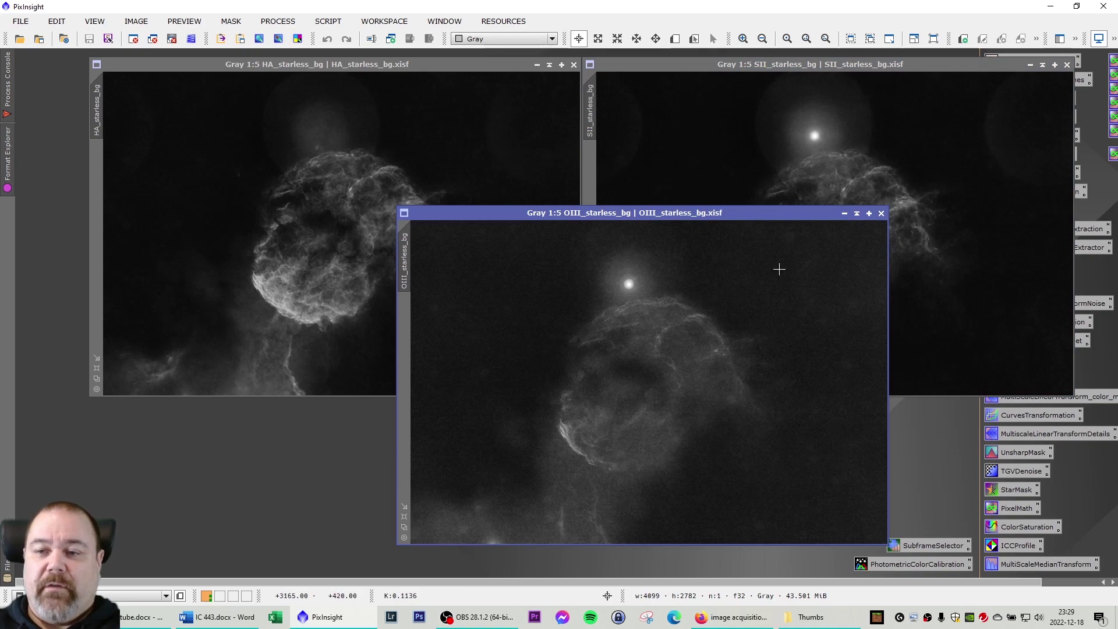
mouse_move(837, 224)
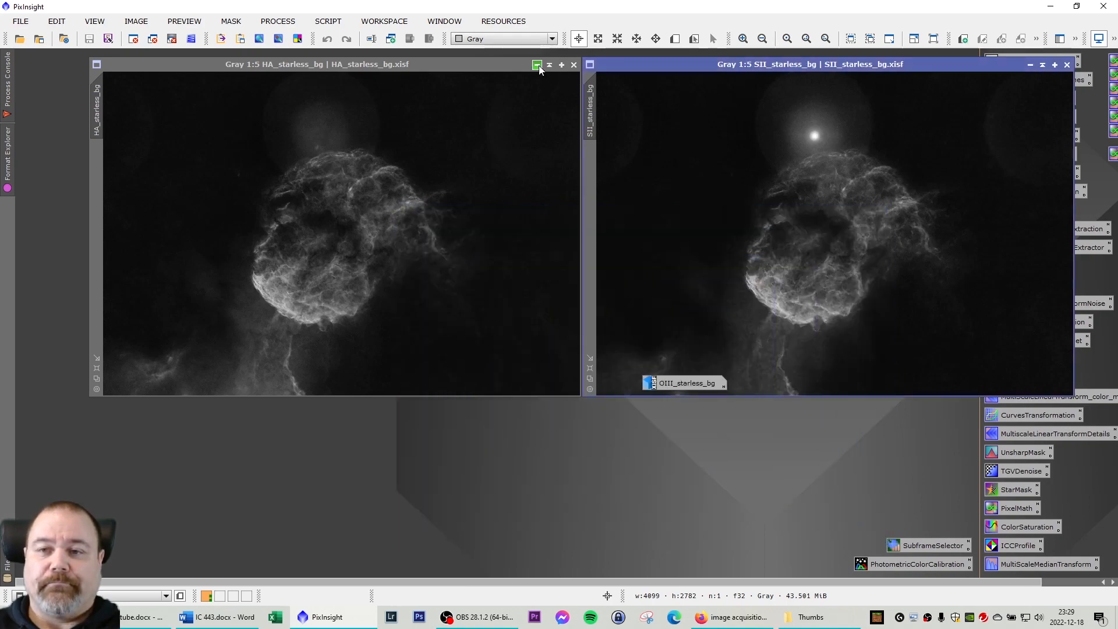
Shrink the starless Ha image to an icon to make room for the SHO starless images
left_click(550, 65)
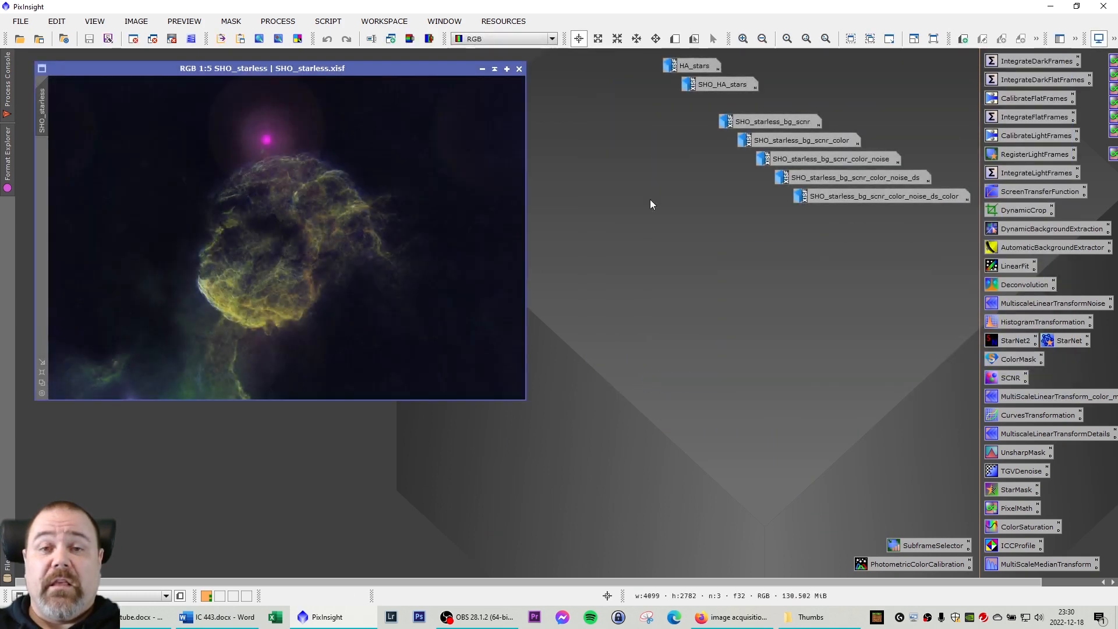
mouse_move(556, 192)
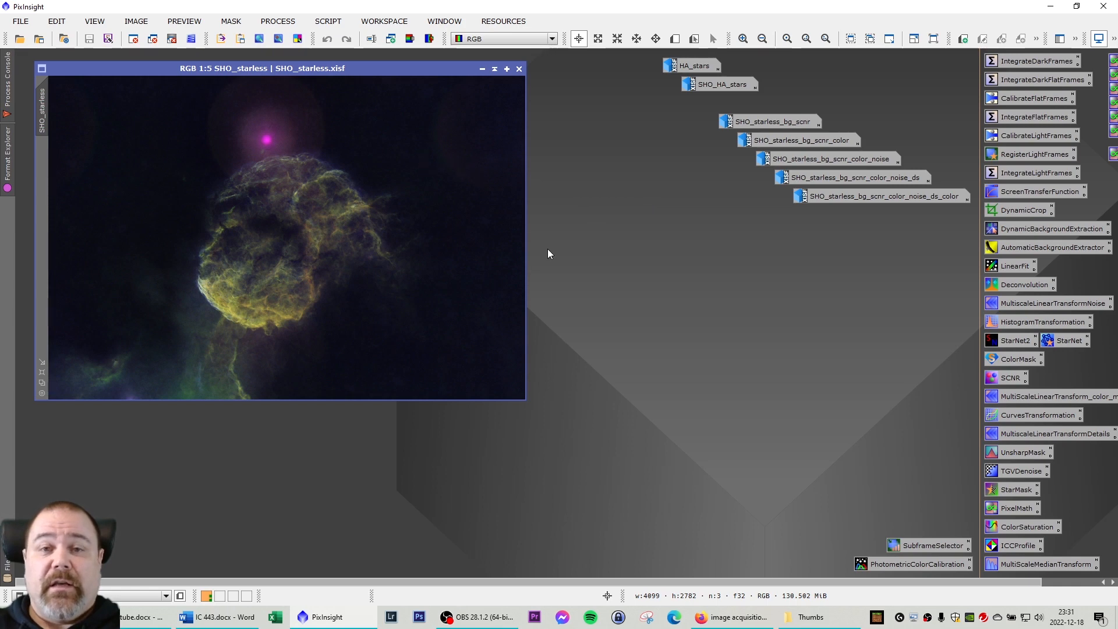
mouse_move(684, 397)
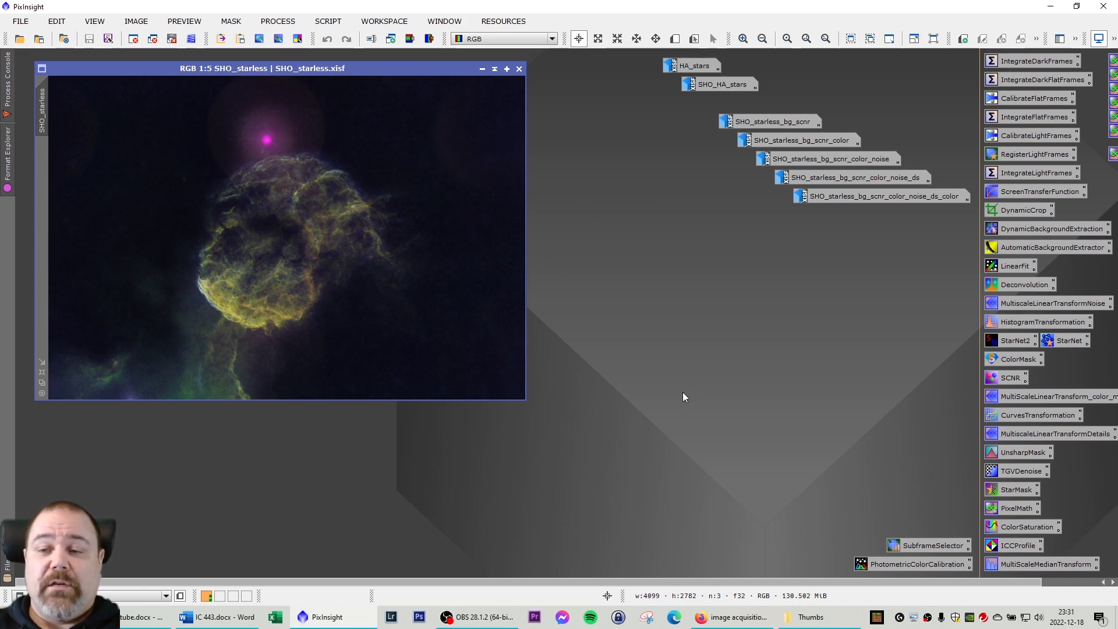
mouse_move(483, 348)
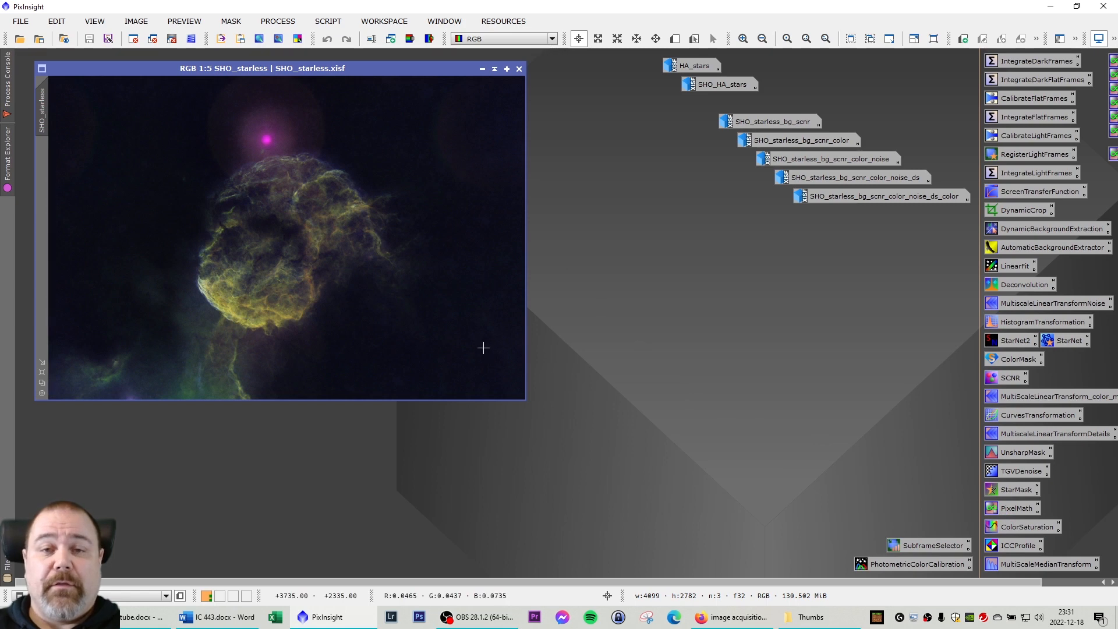
mouse_move(277, 78)
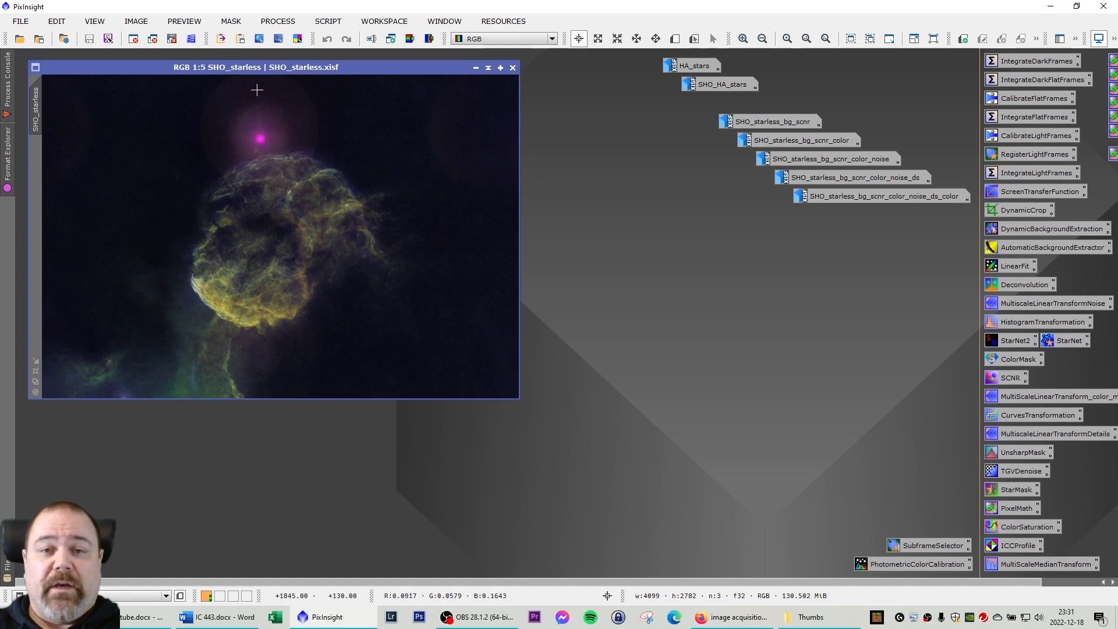
mouse_move(253, 152)
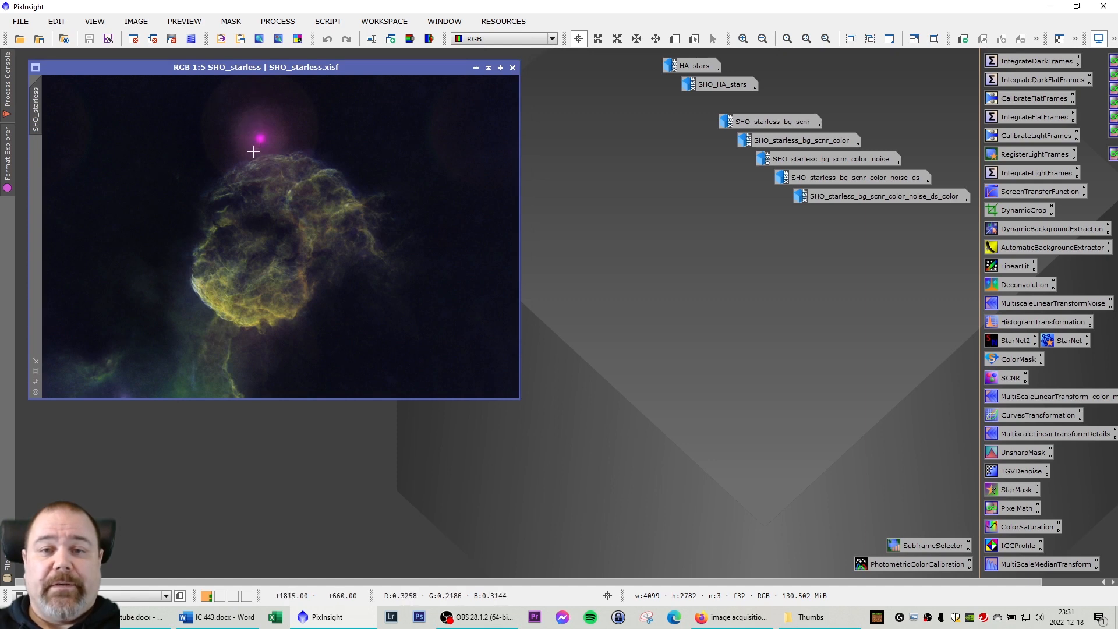
mouse_move(186, 321)
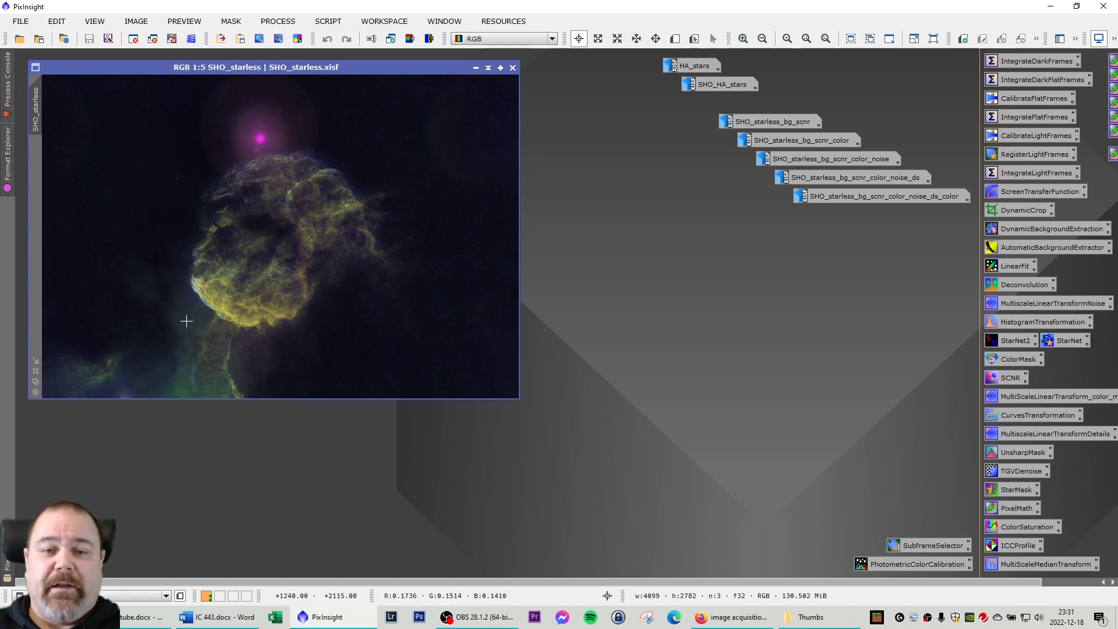
mouse_move(430, 133)
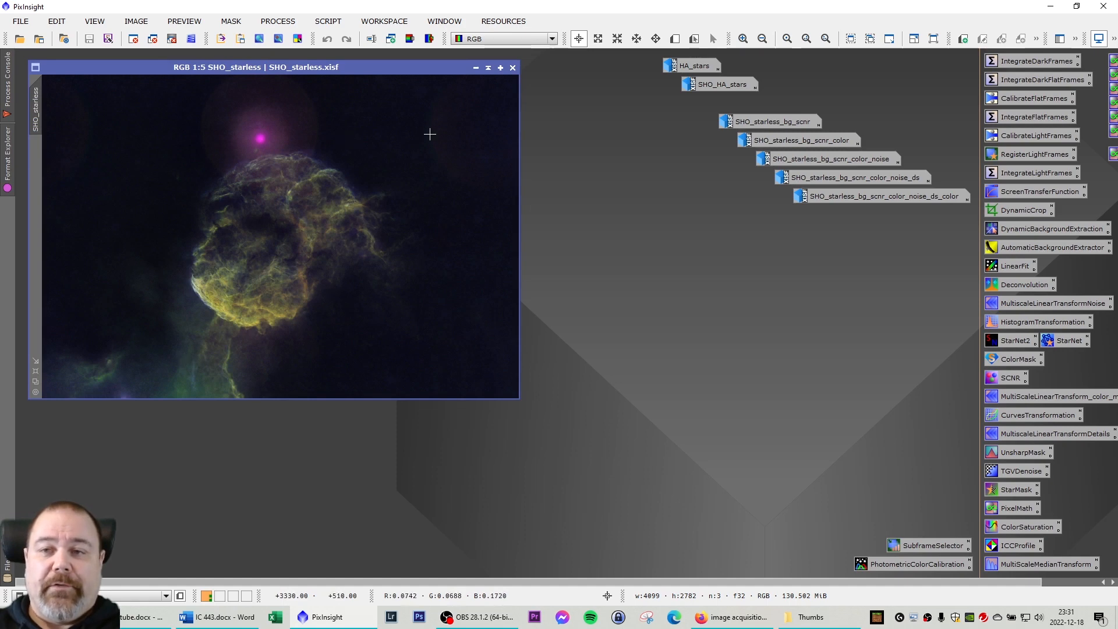
mouse_move(382, 76)
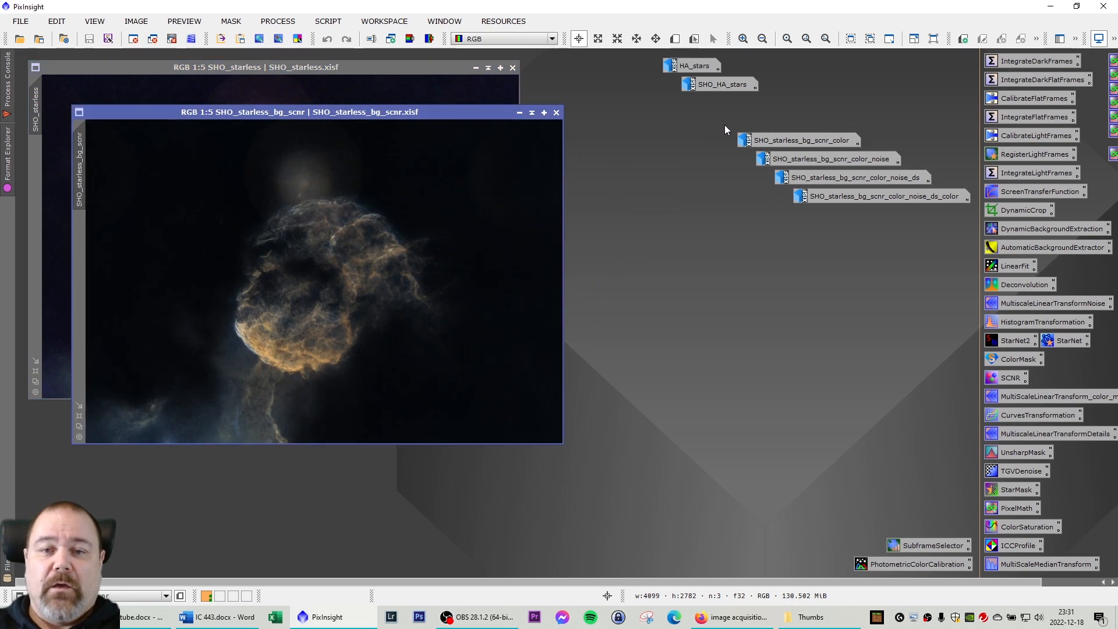
Place SHO_starless_bg_scnr over the original SHO_starless image
left_click_drag(299, 112, 417, 212)
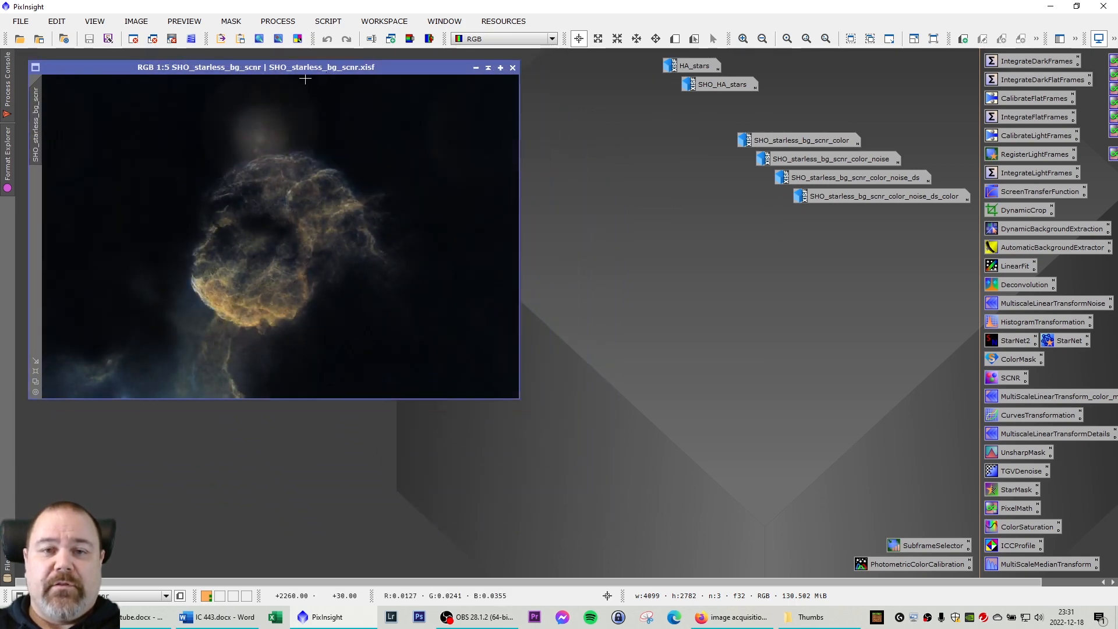
mouse_move(314, 185)
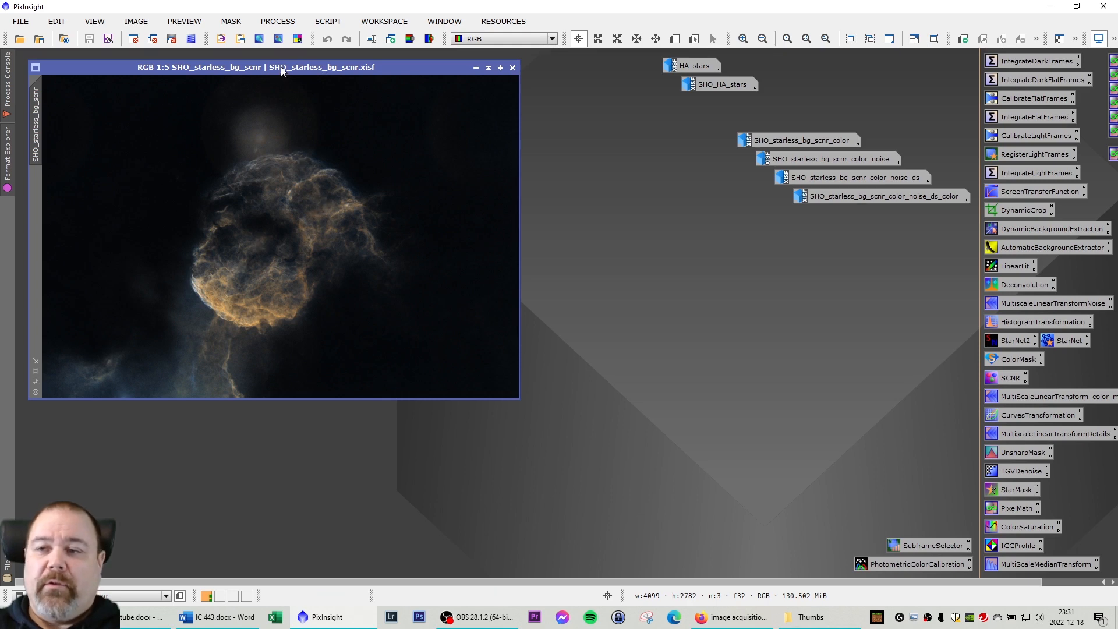
mouse_move(511, 311)
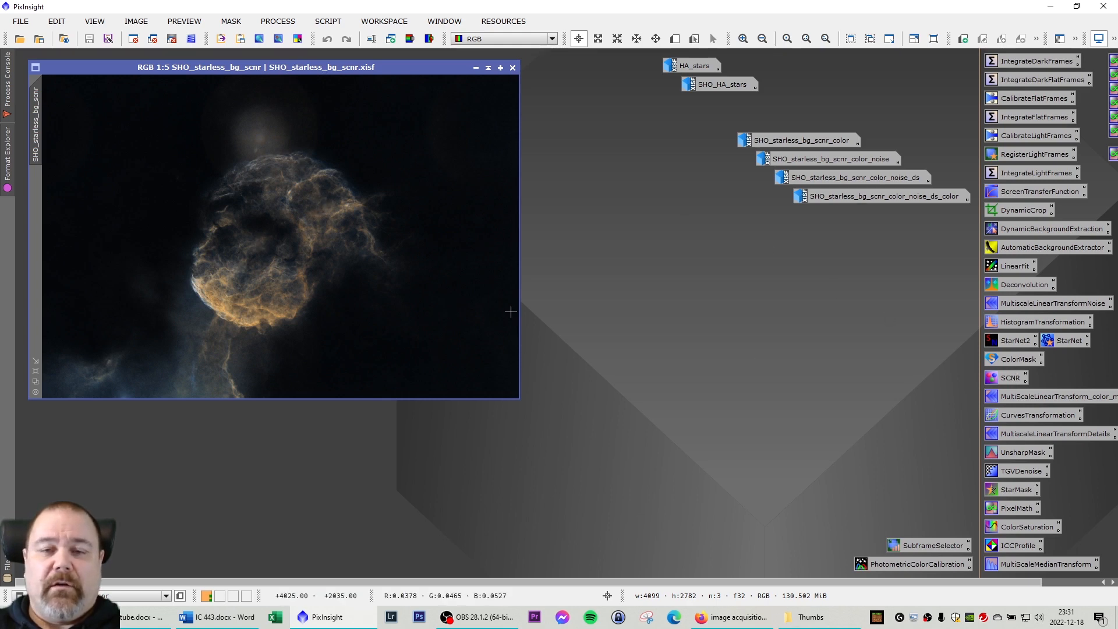
mouse_move(313, 155)
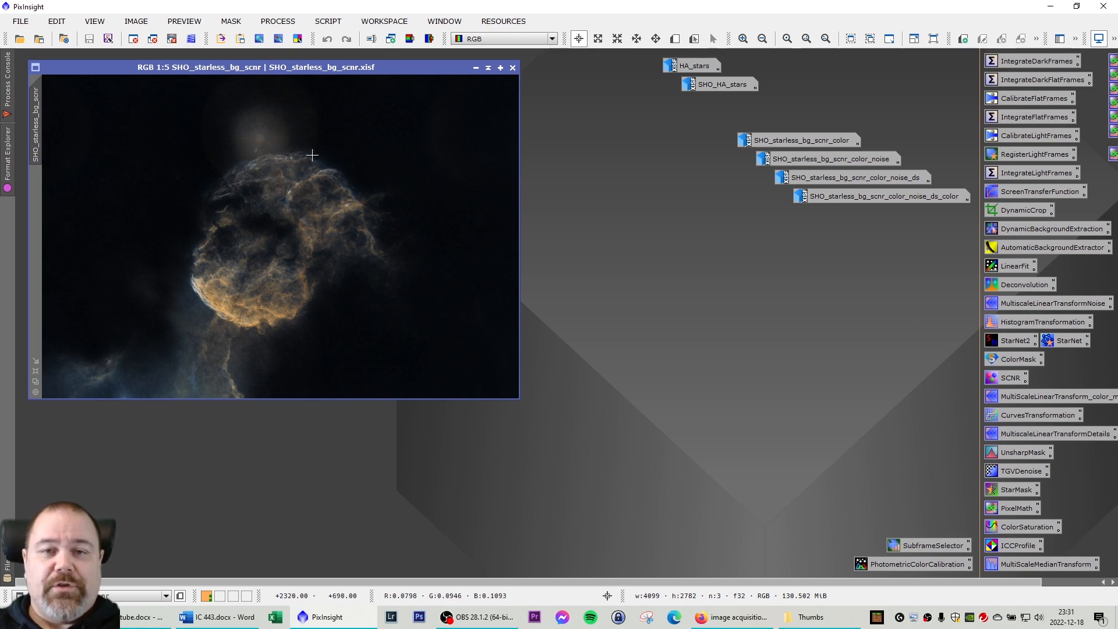
mouse_move(279, 164)
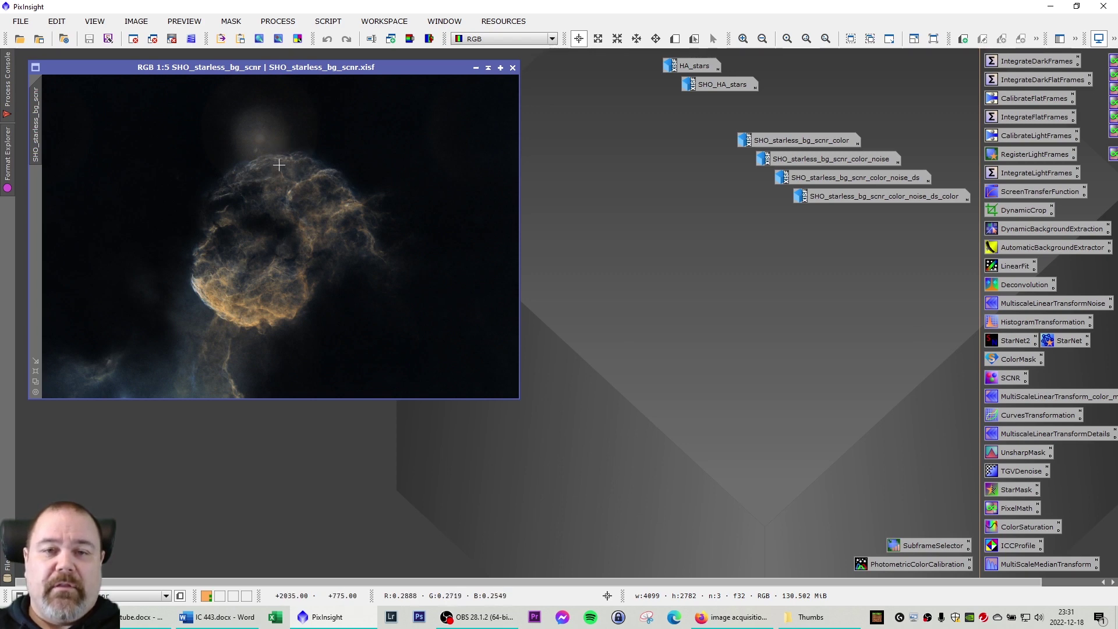
mouse_move(289, 133)
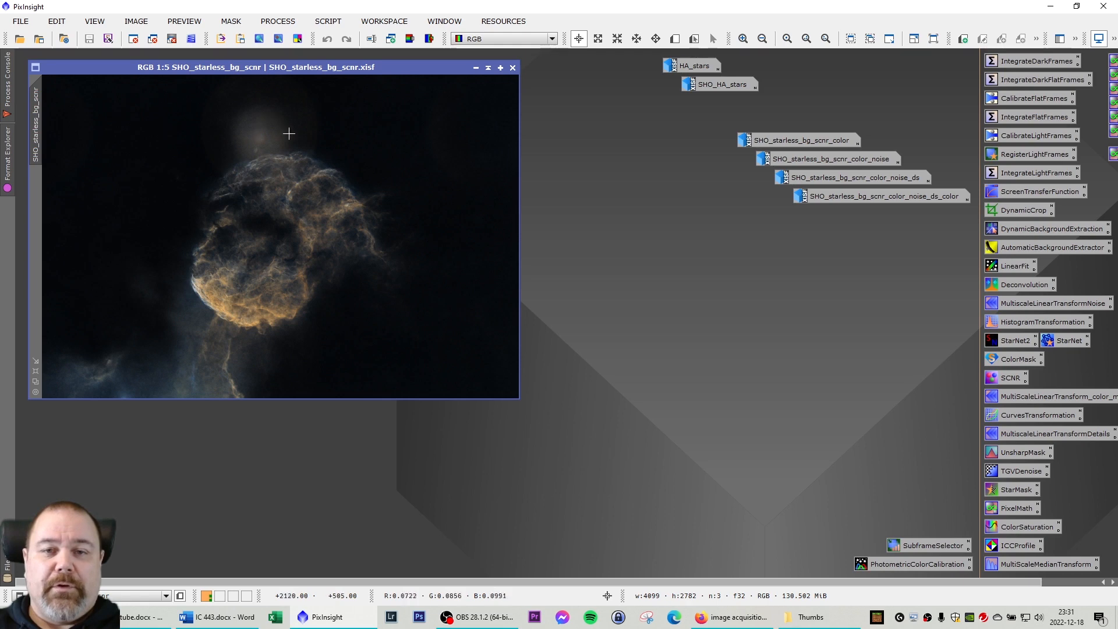
mouse_move(278, 170)
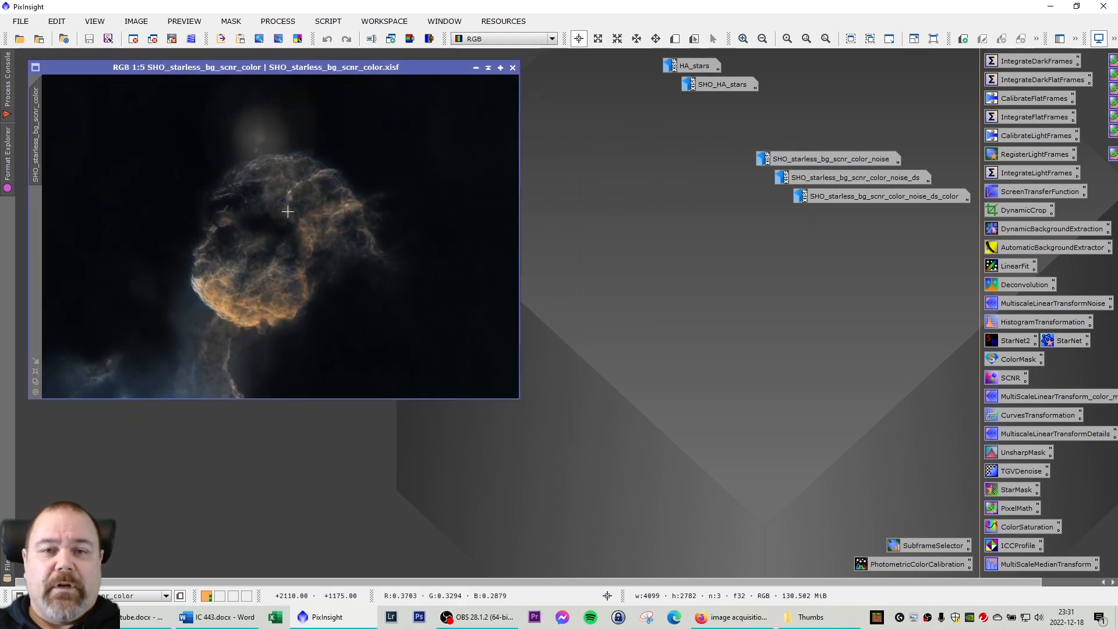
mouse_move(773, 223)
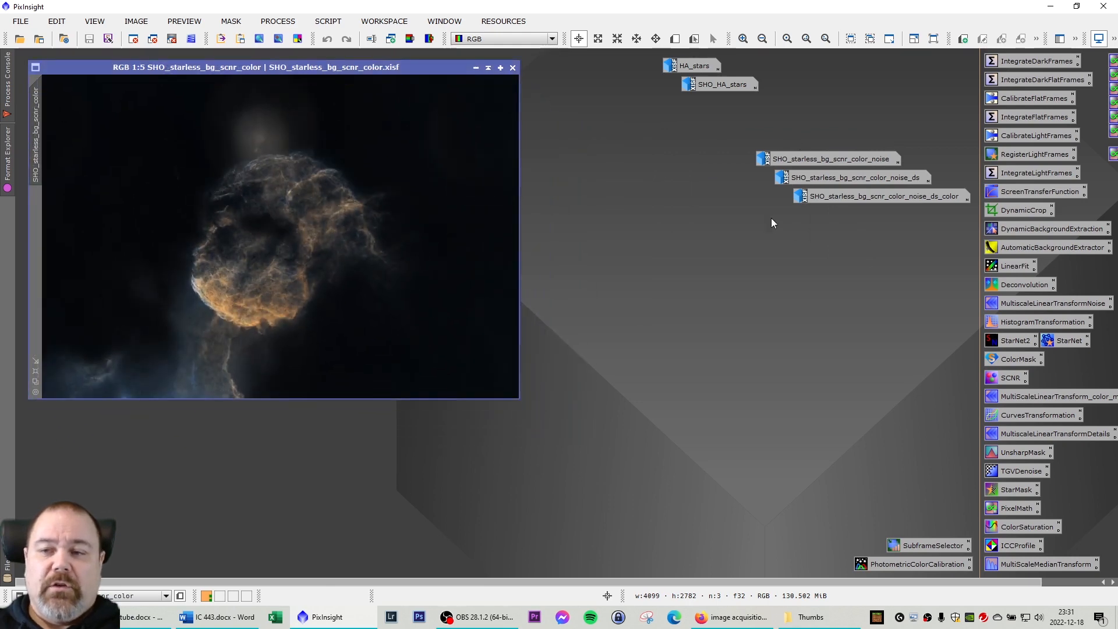
mouse_move(290, 275)
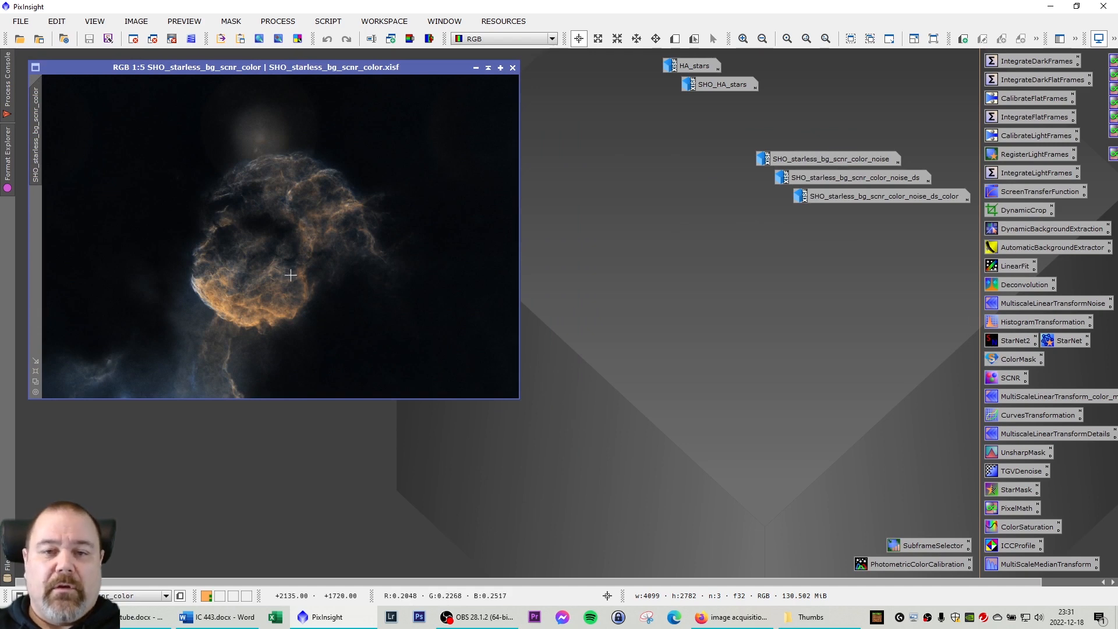
mouse_move(196, 317)
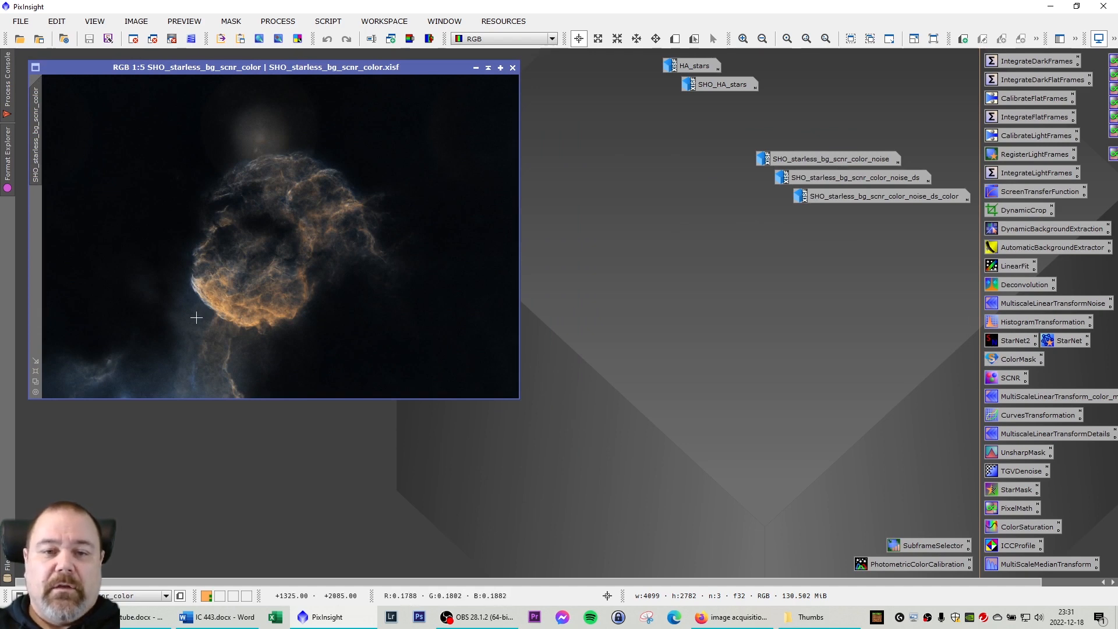
mouse_move(203, 330)
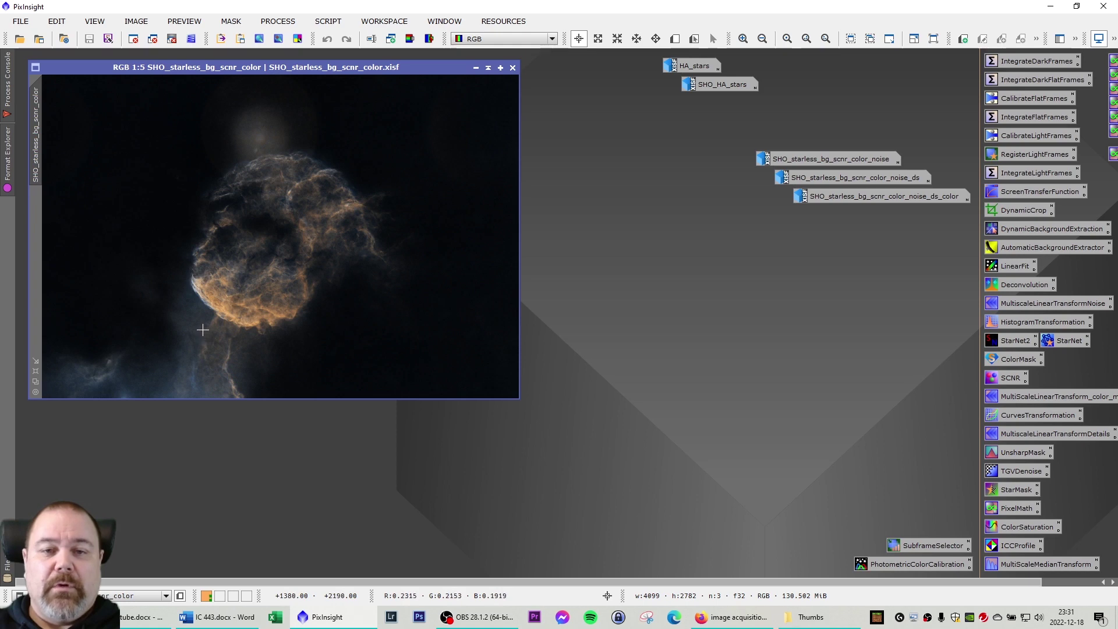
mouse_move(305, 290)
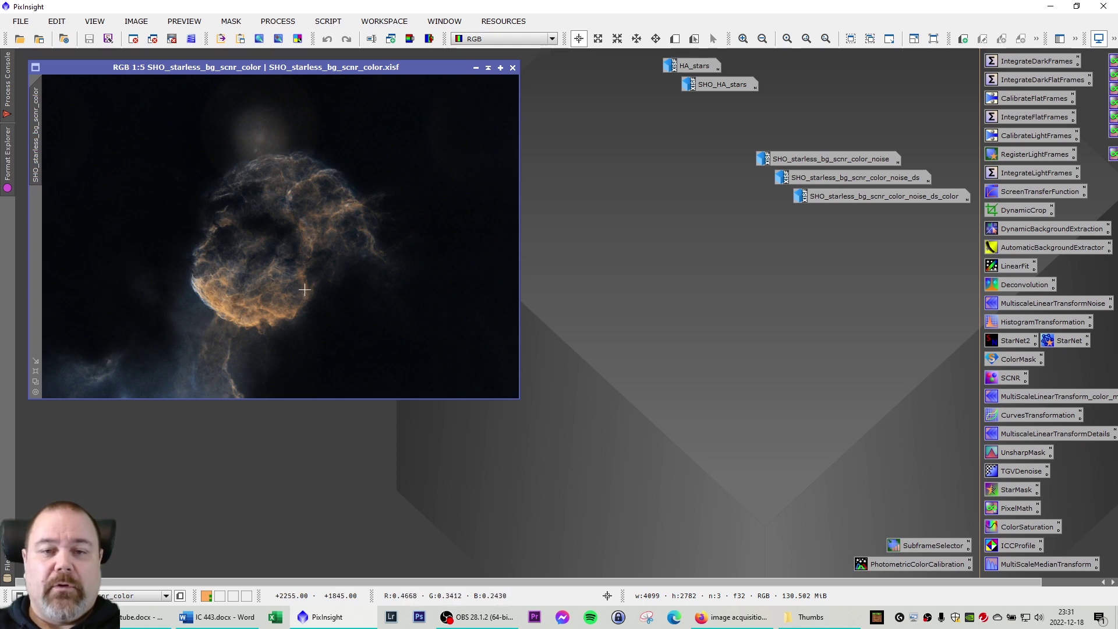
mouse_move(311, 208)
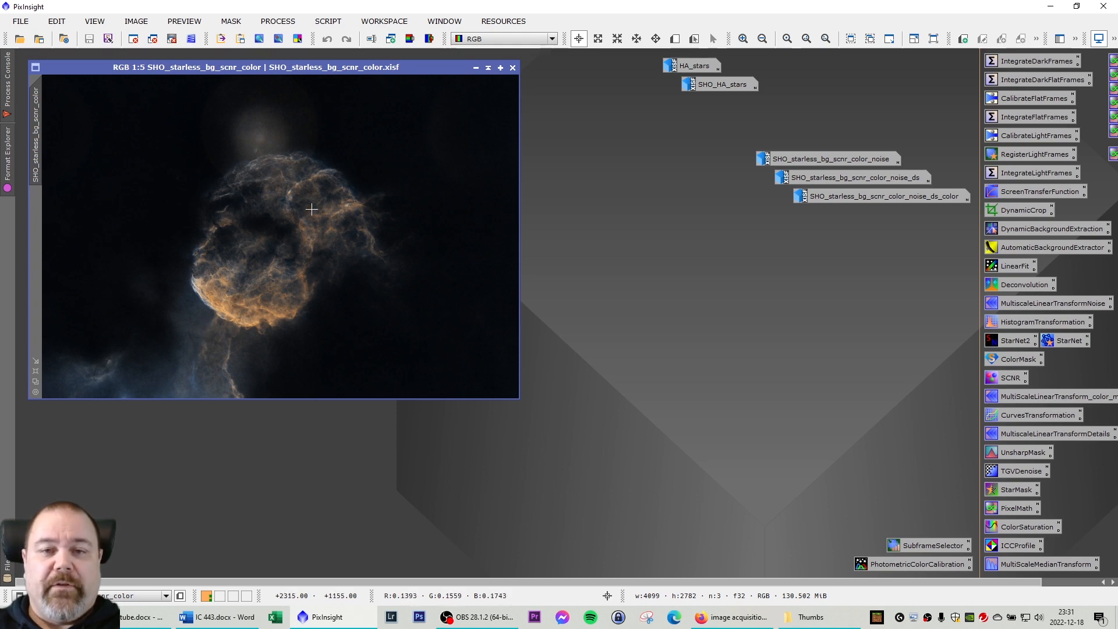
mouse_move(824, 190)
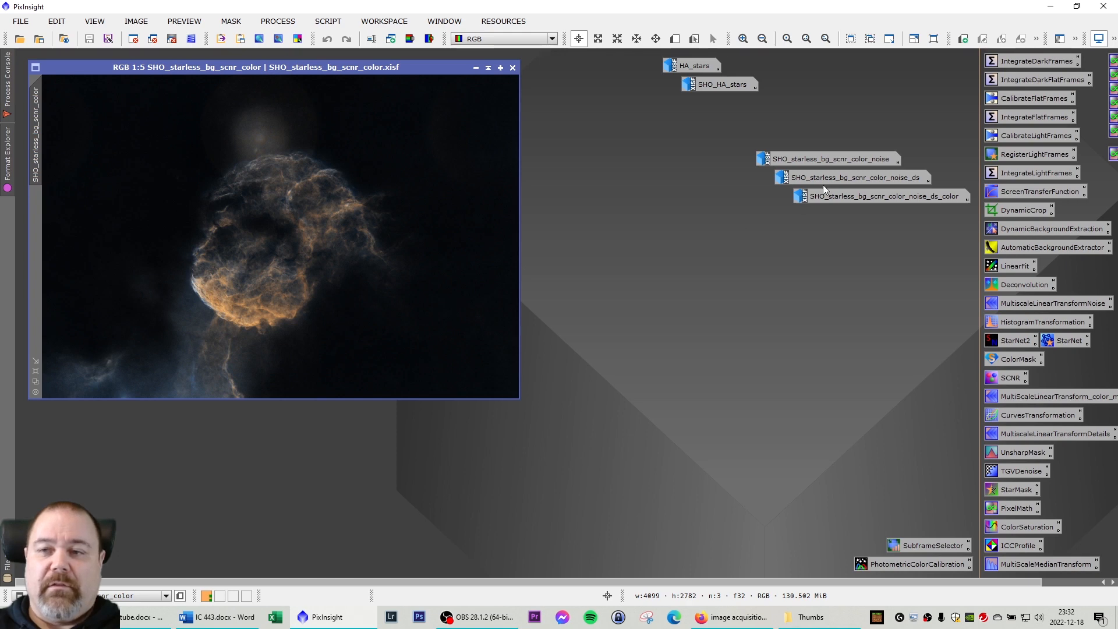
mouse_move(292, 305)
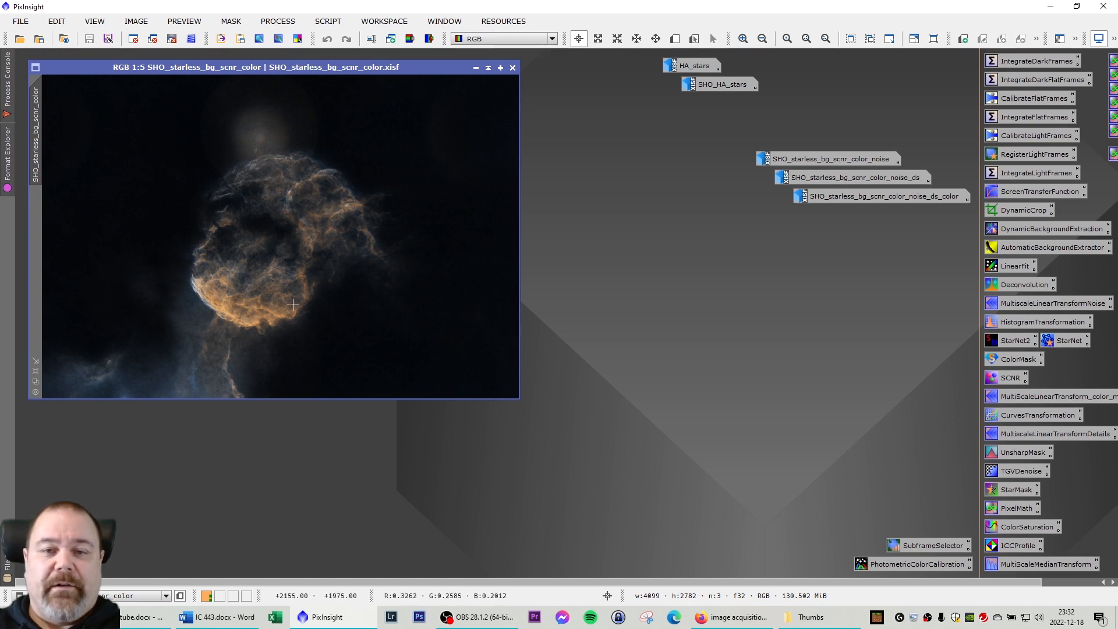
double_click(827, 157)
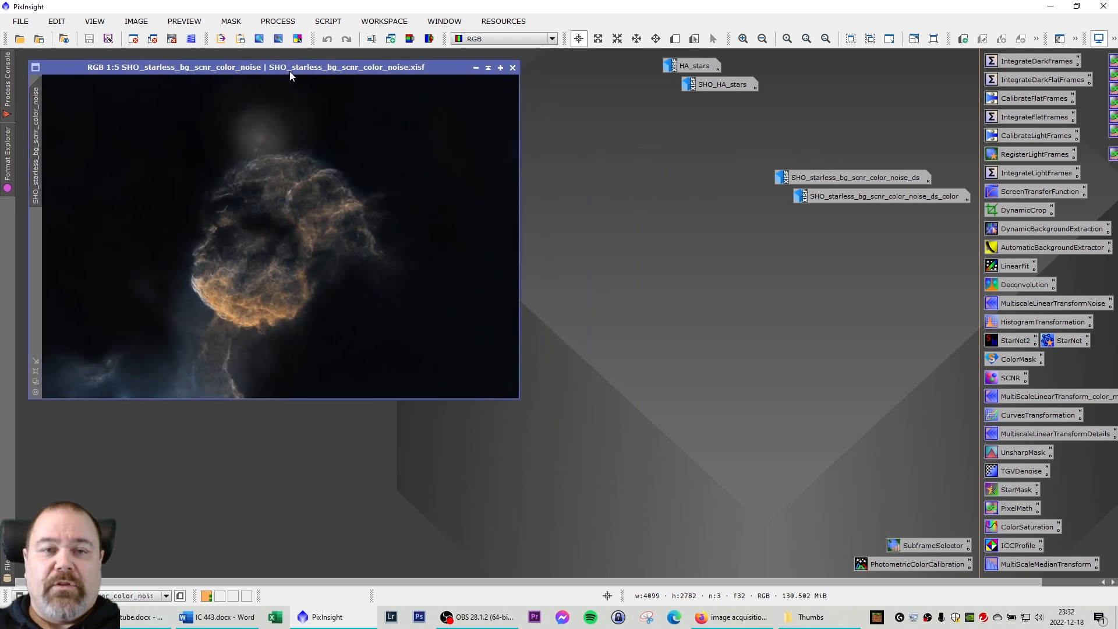
mouse_move(221, 299)
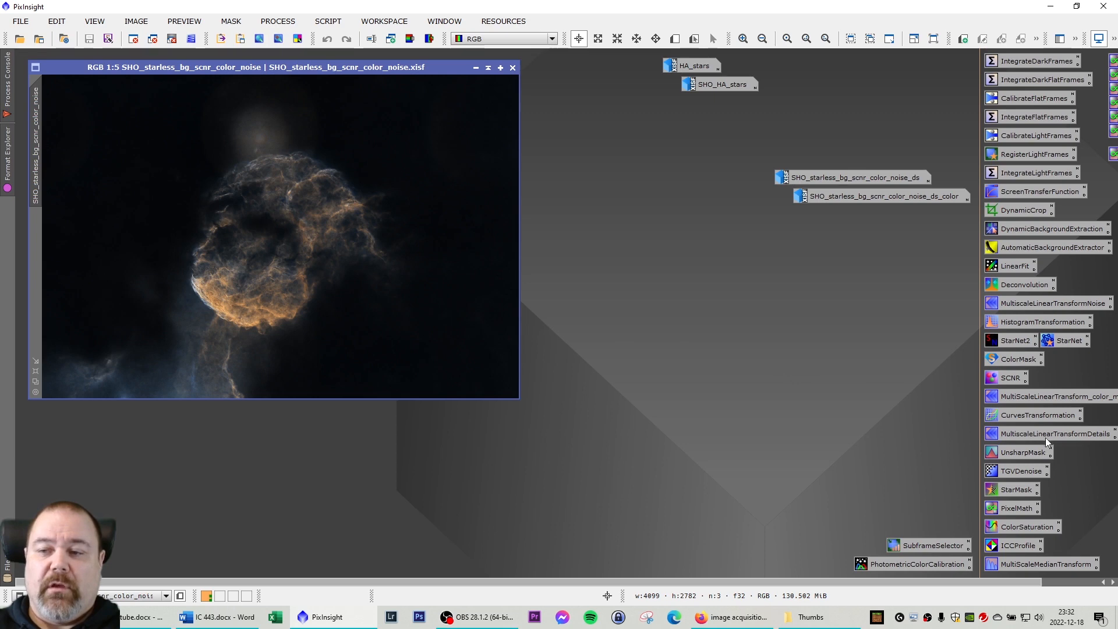
mouse_move(1048, 433)
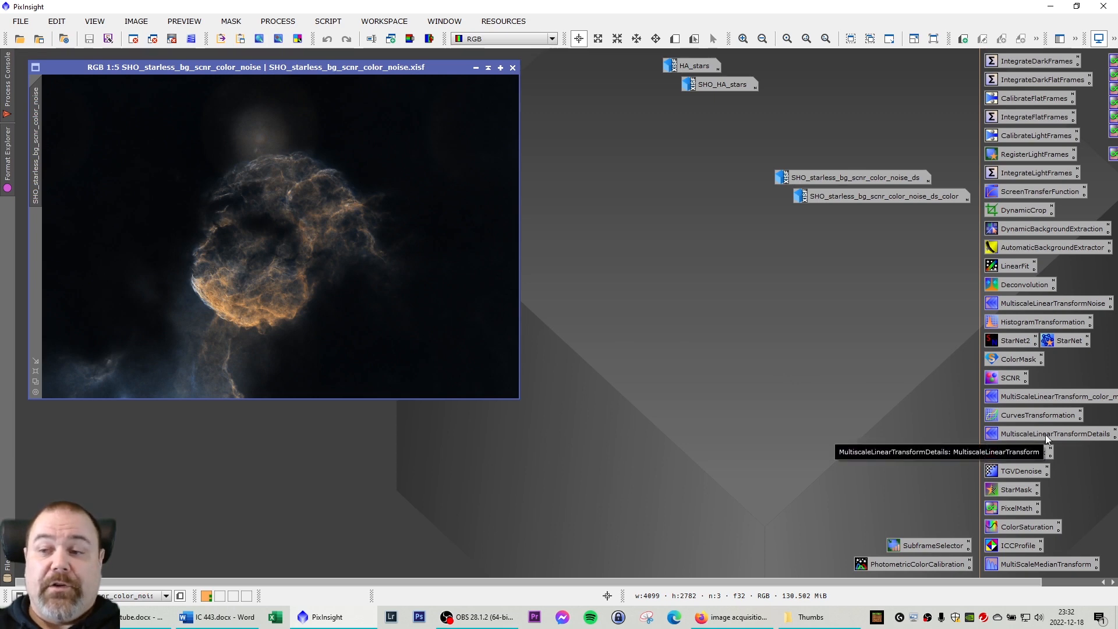
mouse_move(1022, 453)
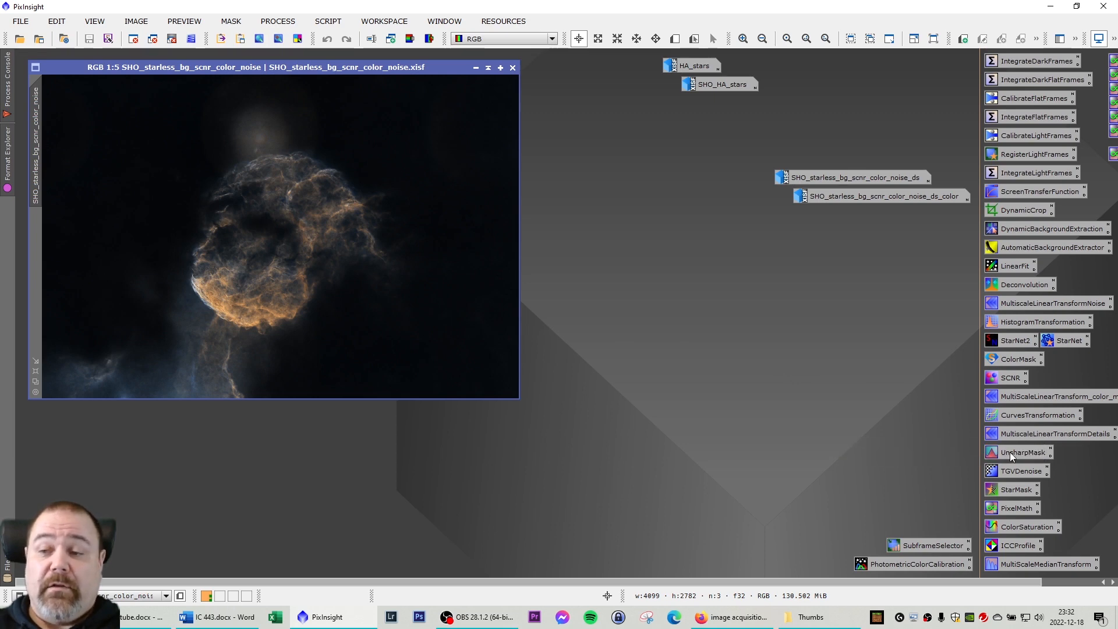
mouse_move(1022, 471)
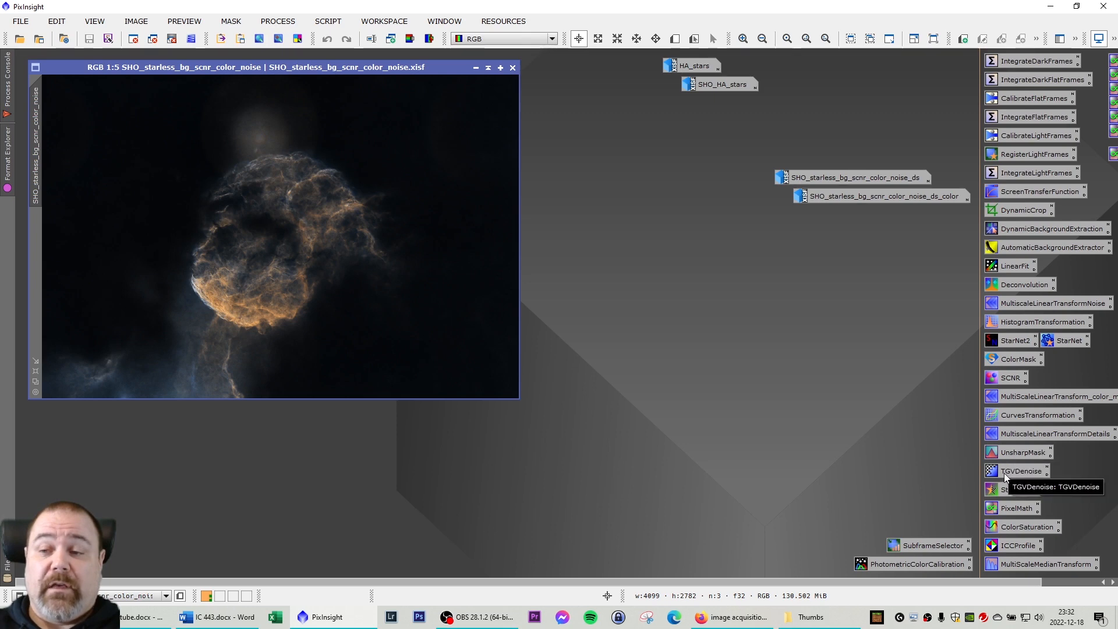
mouse_move(444, 340)
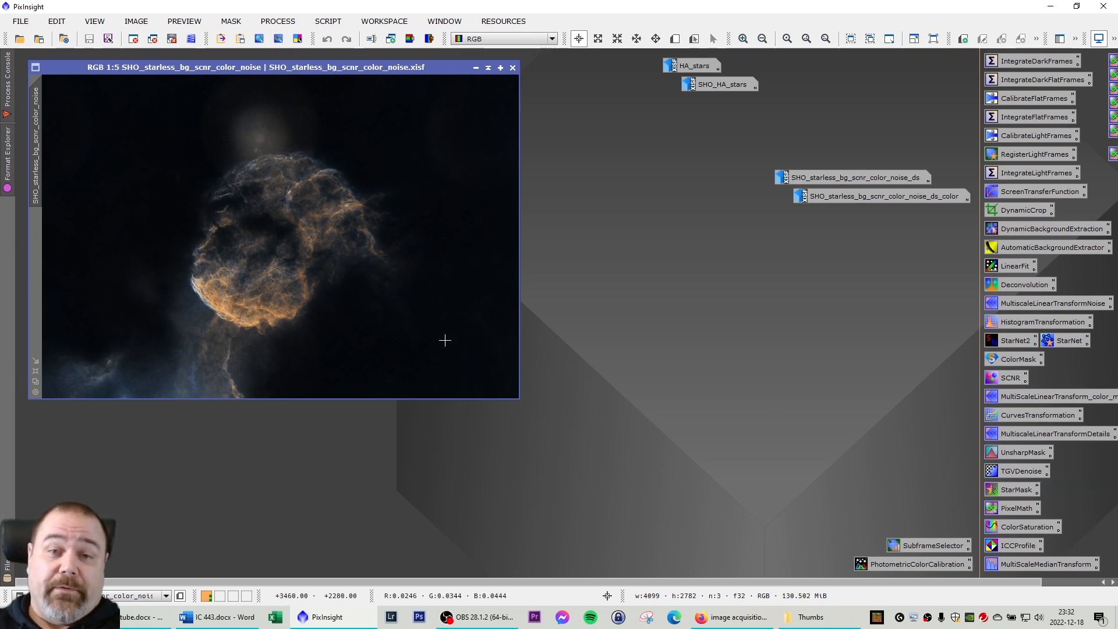
mouse_move(391, 322)
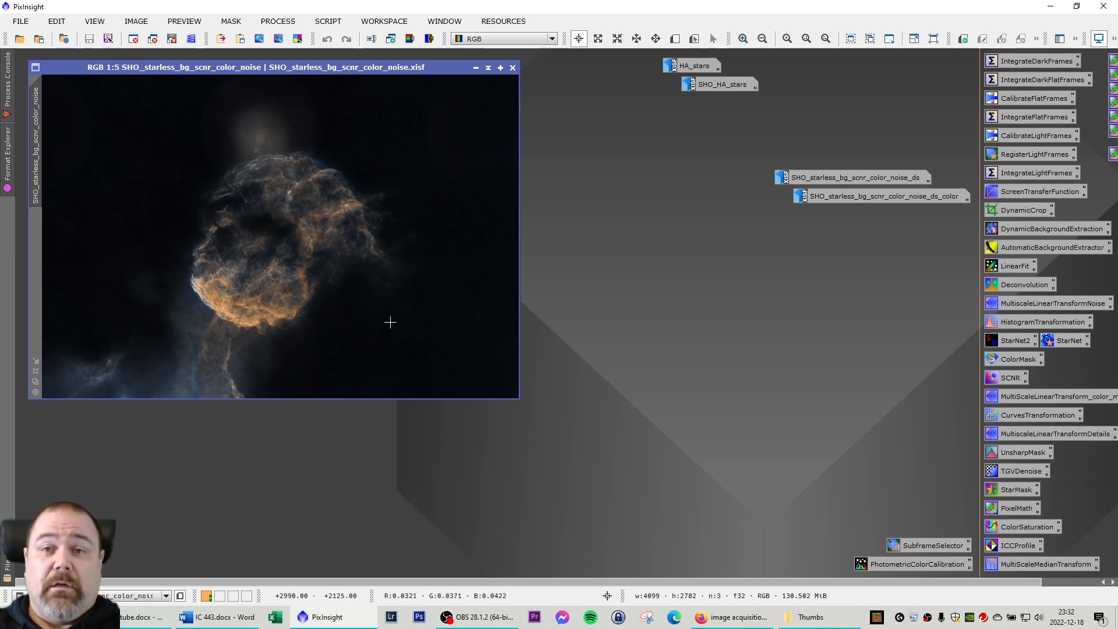
mouse_move(325, 192)
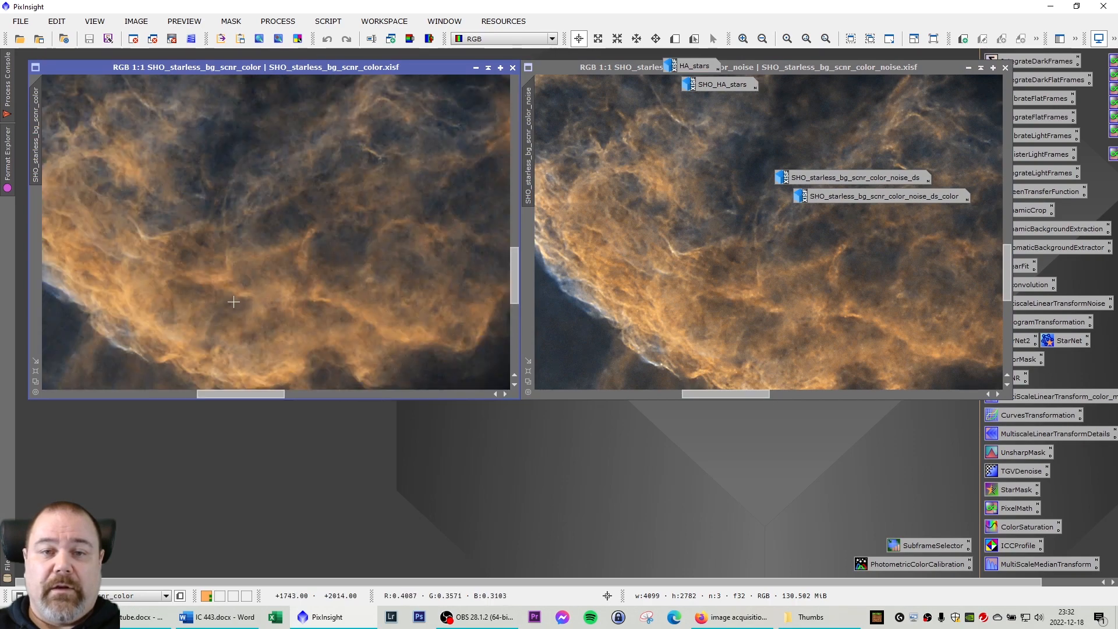
mouse_move(394, 196)
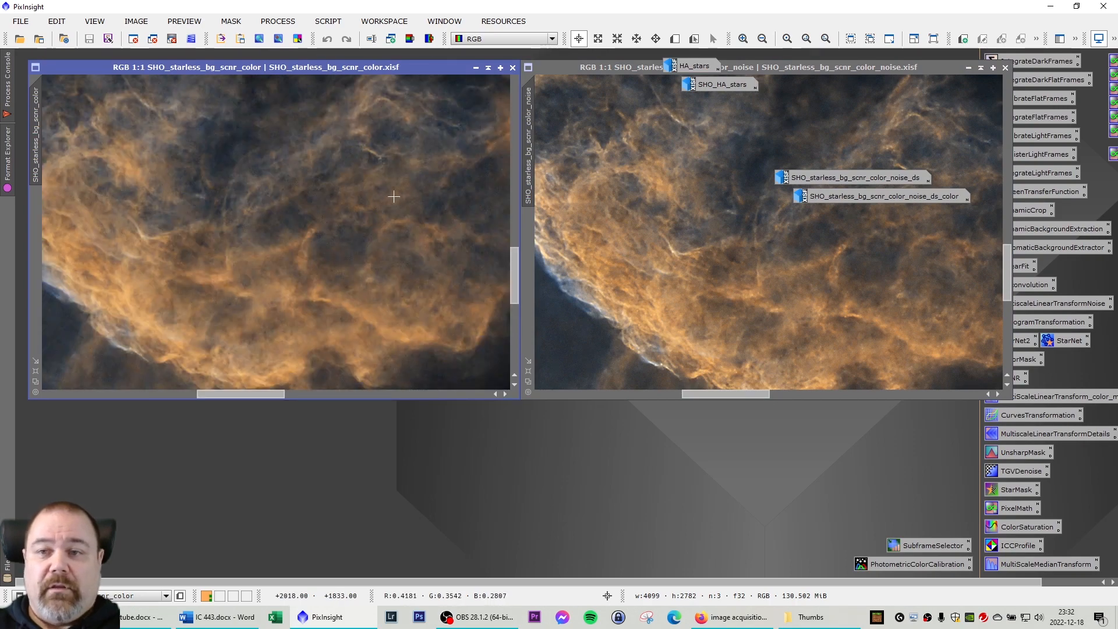
mouse_move(804, 301)
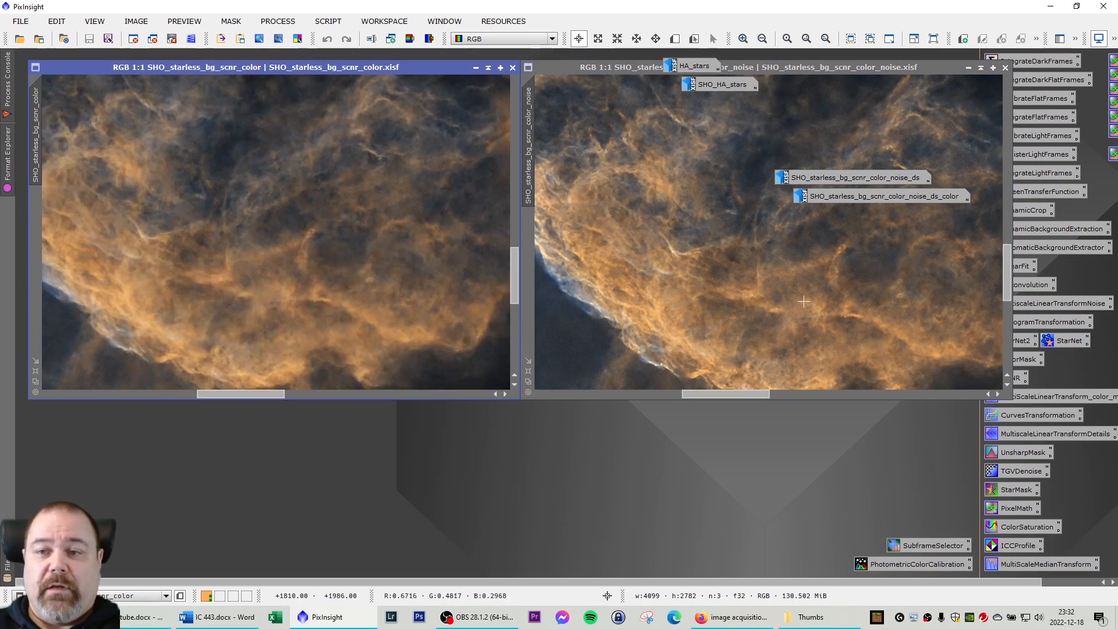
mouse_move(418, 195)
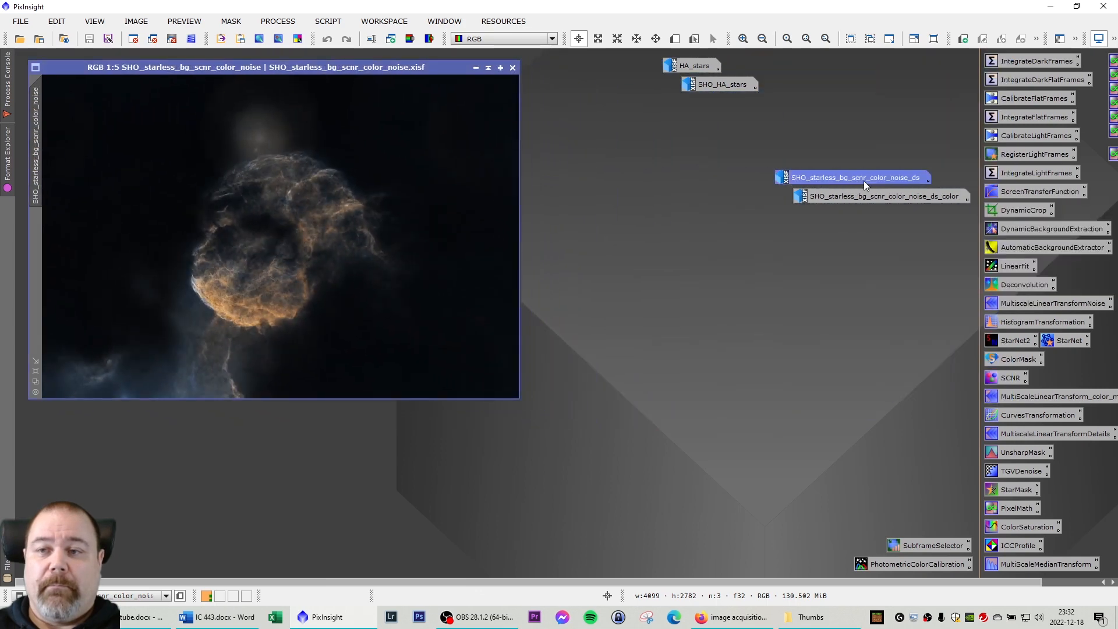
Bring up the SHO_starless_bg_scnr_color_noise_ds nebula and place it over the earlier version
double_click(856, 177)
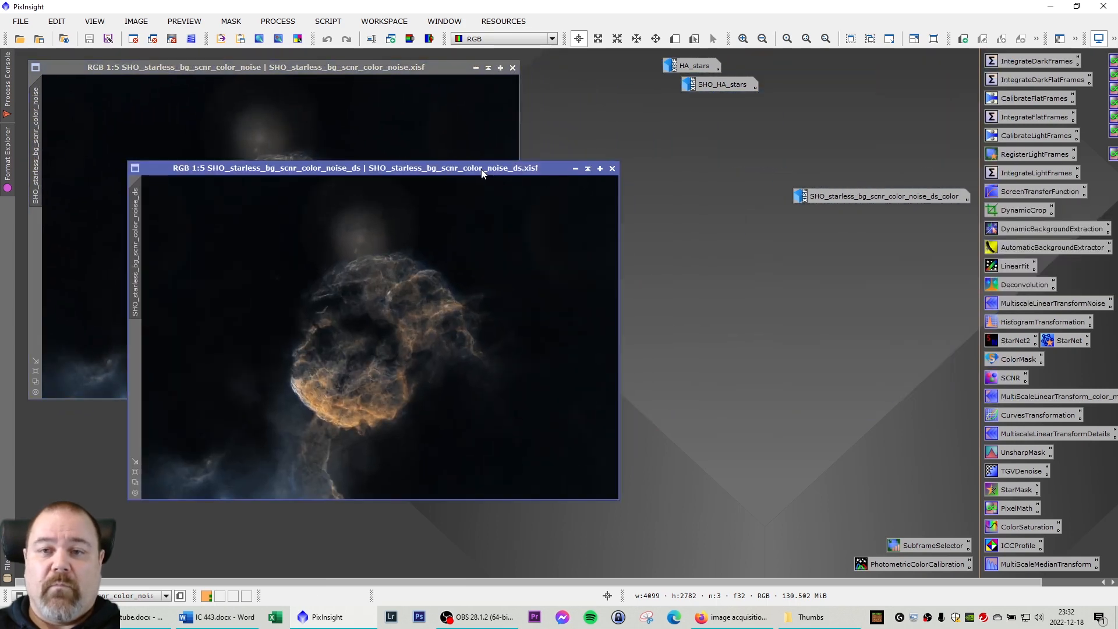
left_click(599, 167)
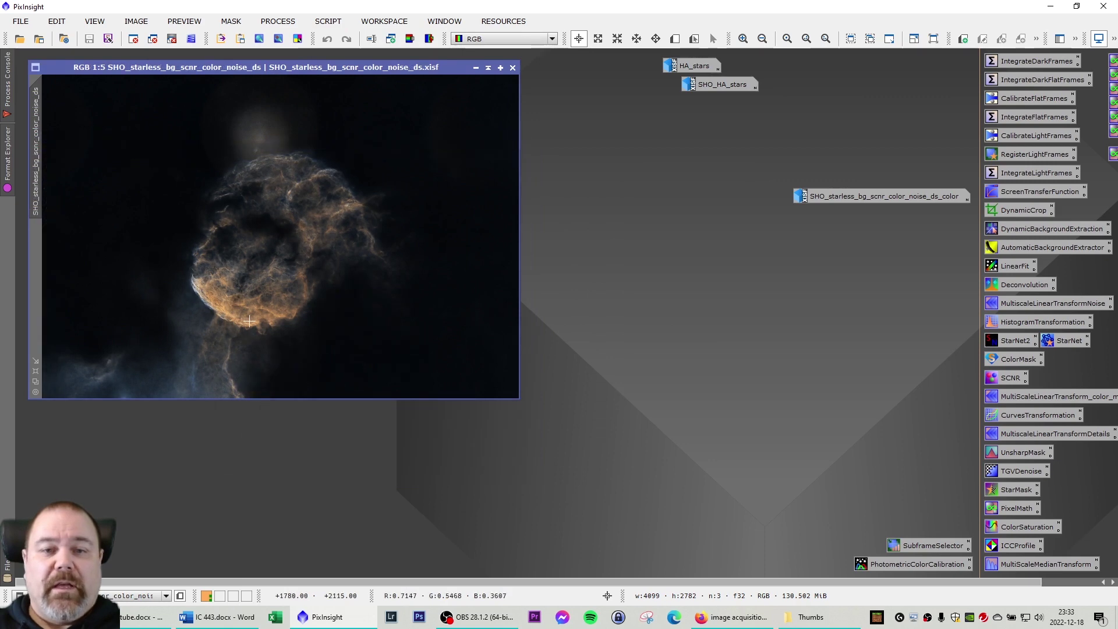
mouse_move(297, 308)
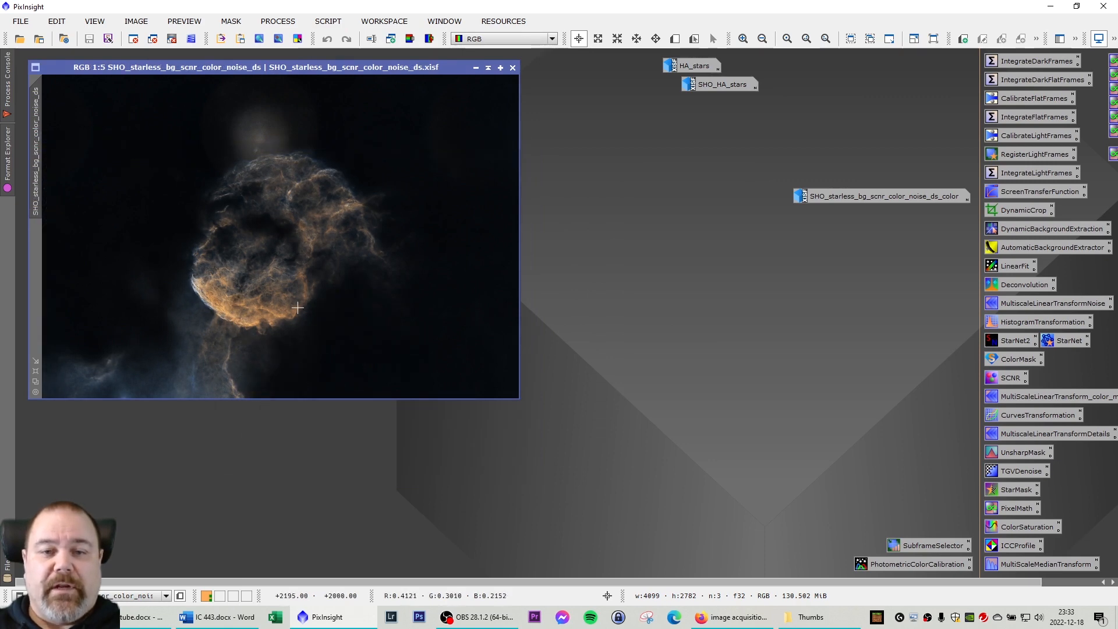
mouse_move(299, 317)
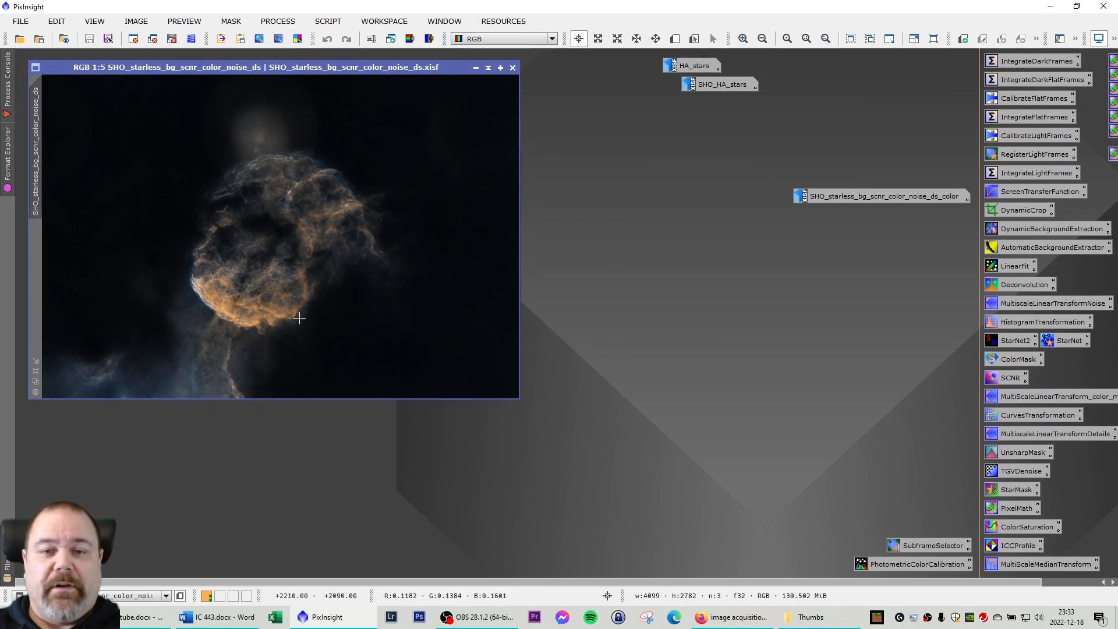
mouse_move(283, 309)
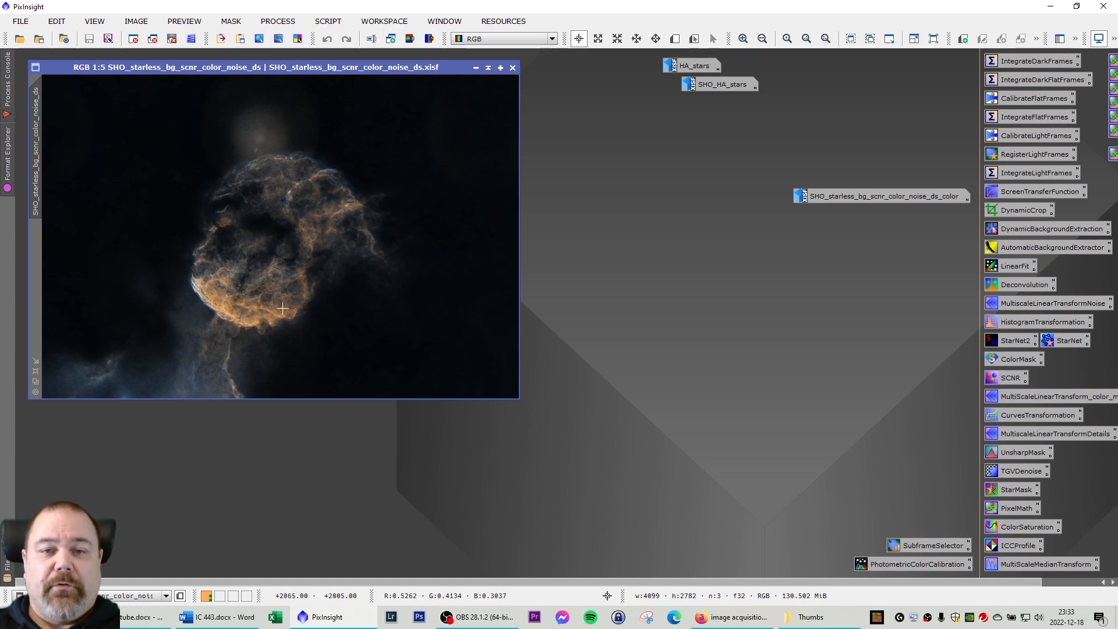
mouse_move(246, 313)
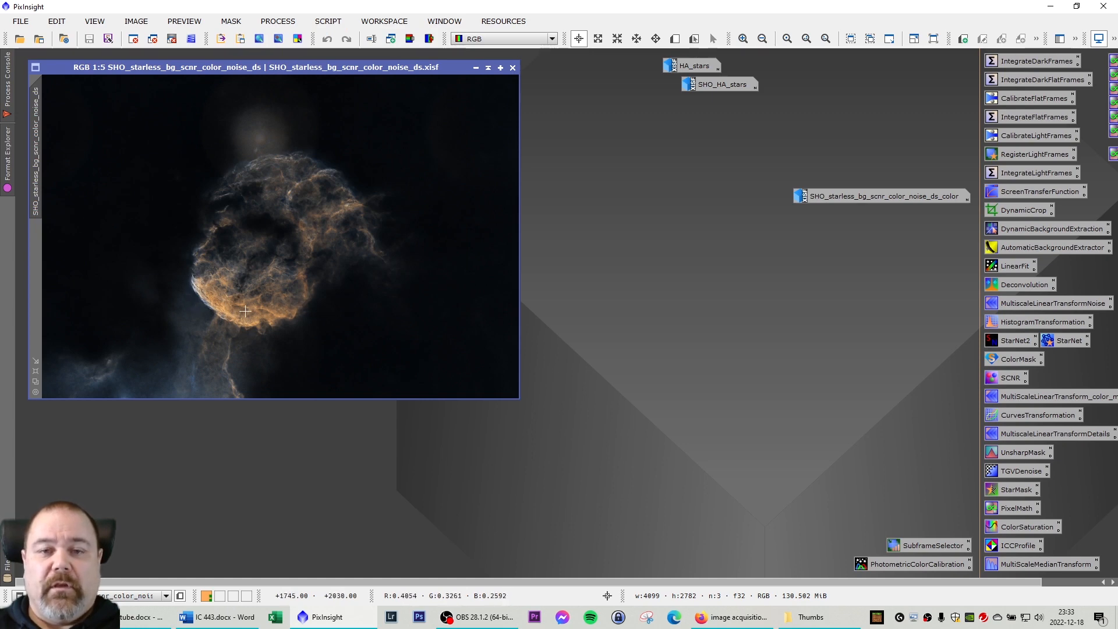
mouse_move(351, 317)
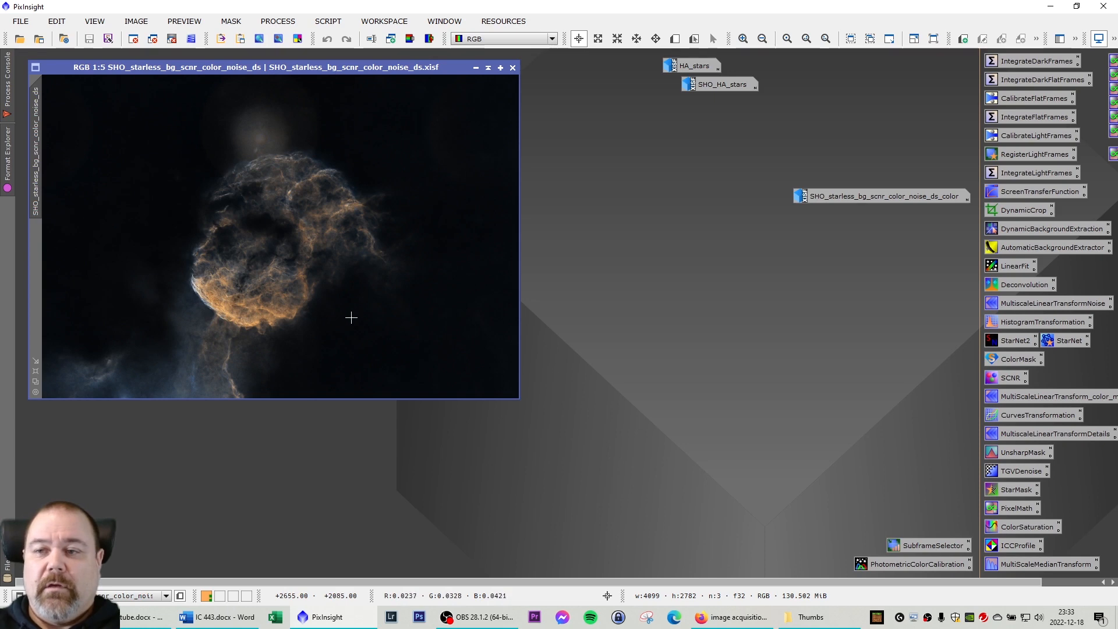
mouse_move(212, 296)
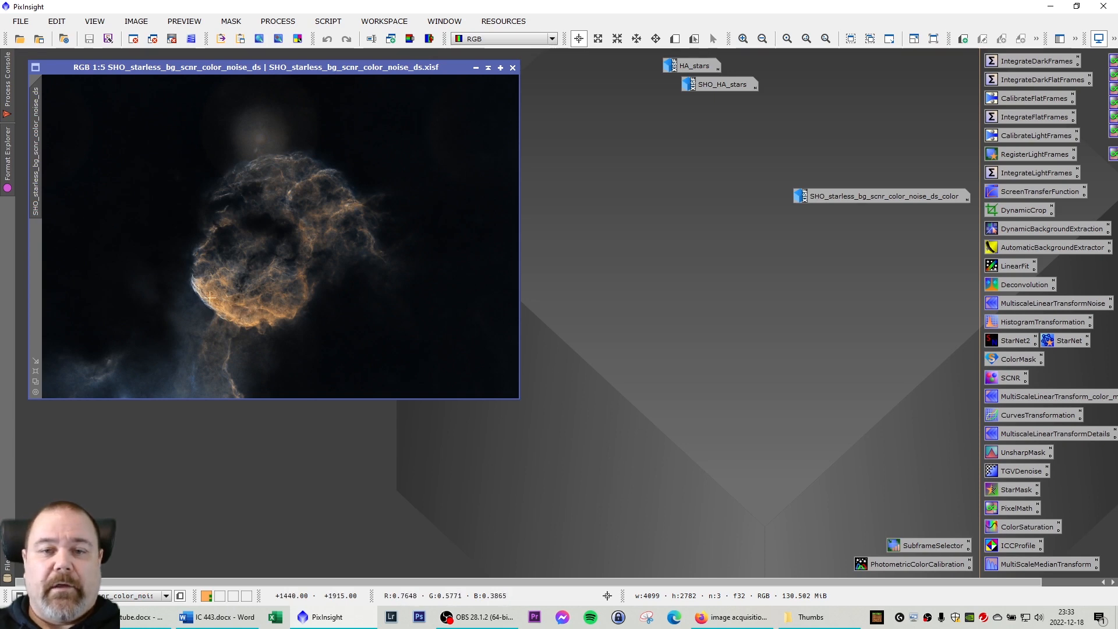
mouse_move(888, 205)
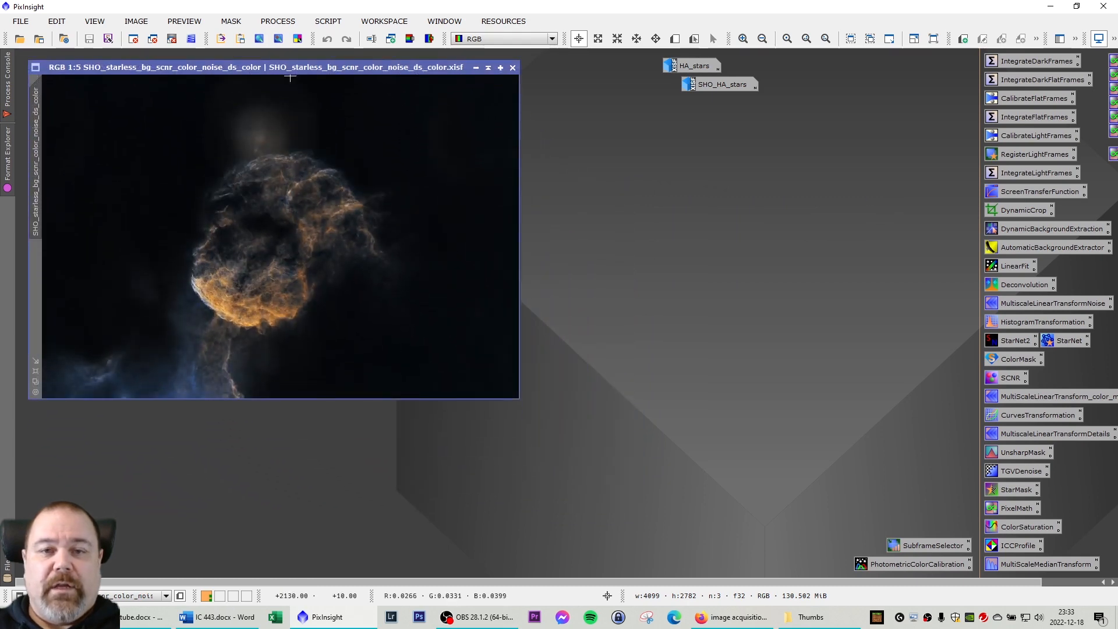
mouse_move(319, 218)
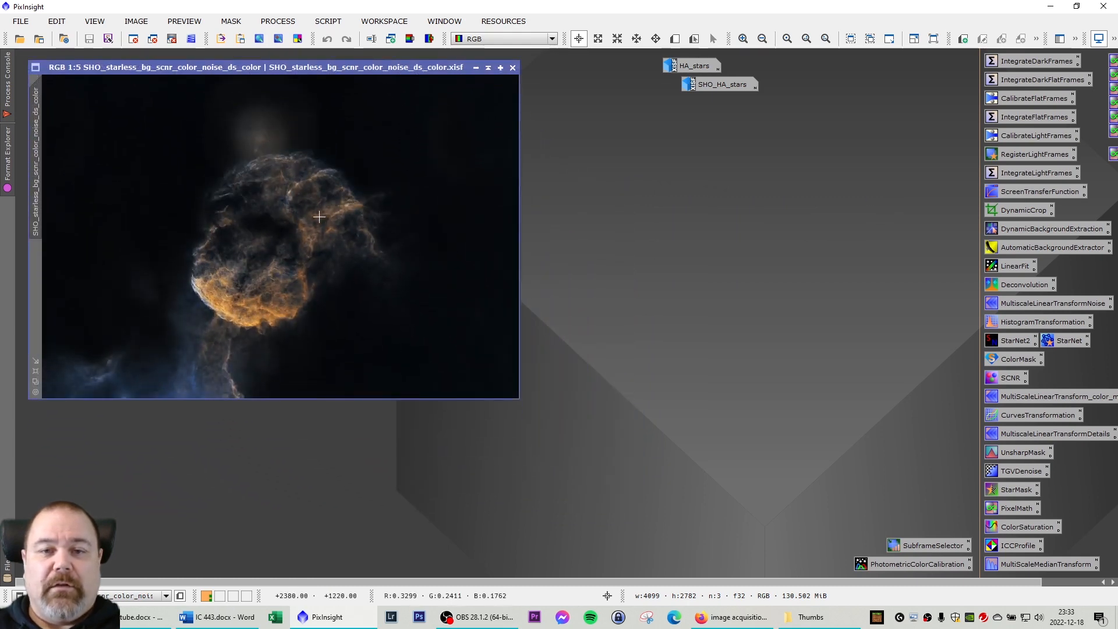
mouse_move(195, 262)
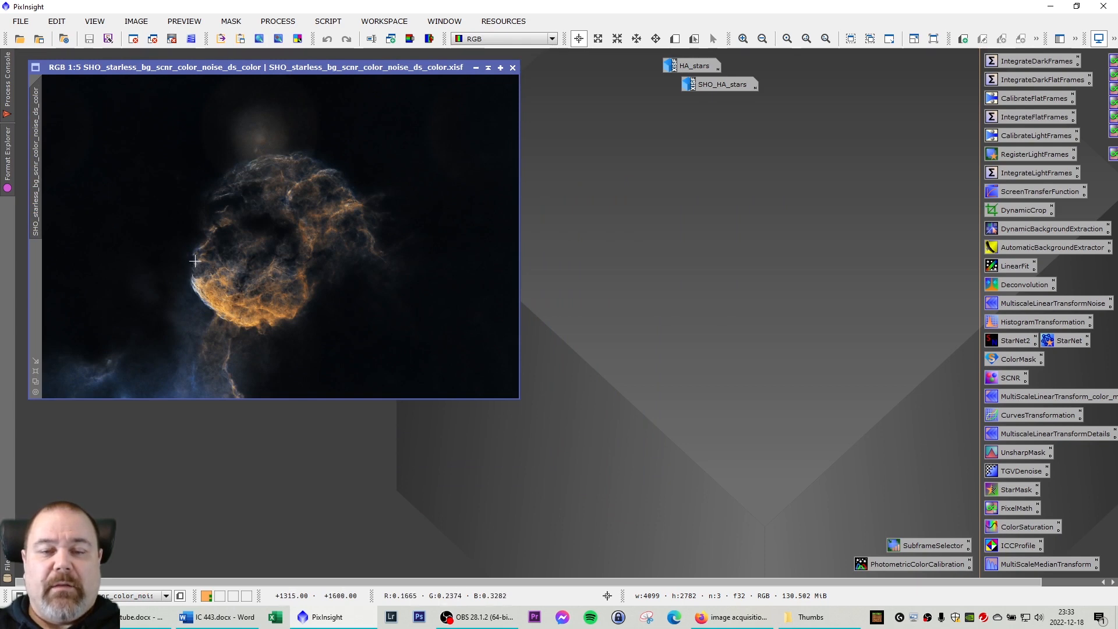
mouse_move(333, 171)
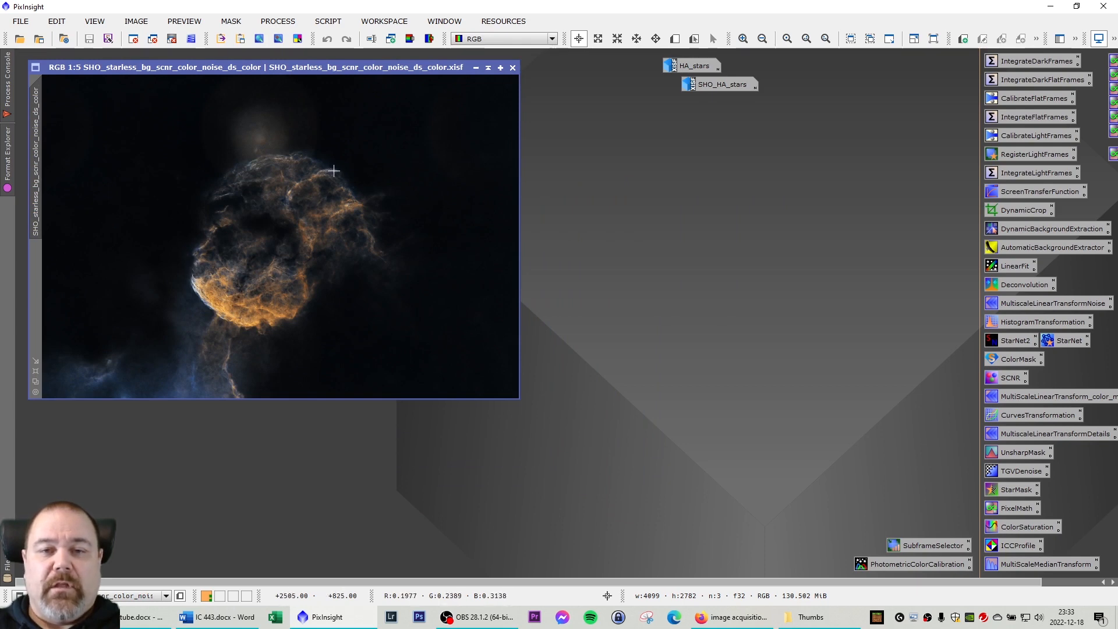
mouse_move(201, 291)
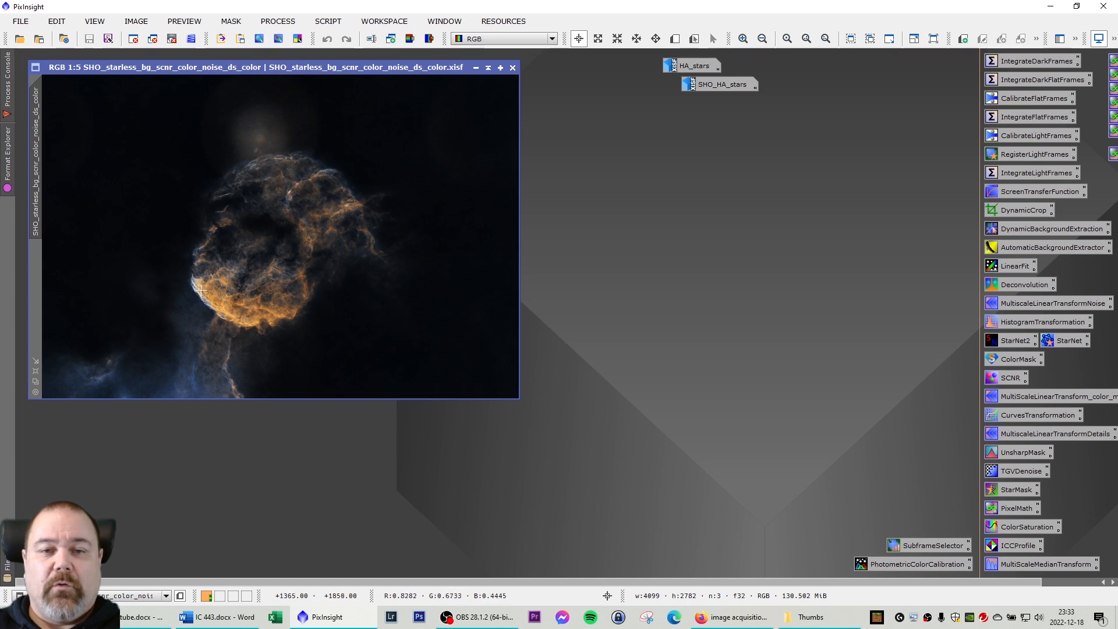
mouse_move(227, 291)
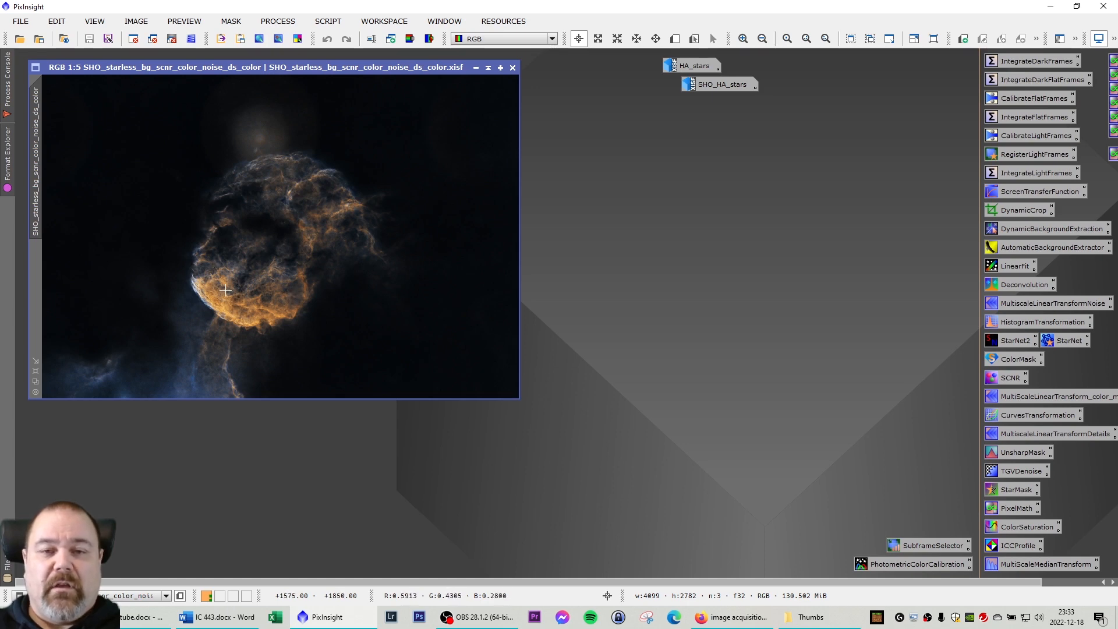
mouse_move(214, 293)
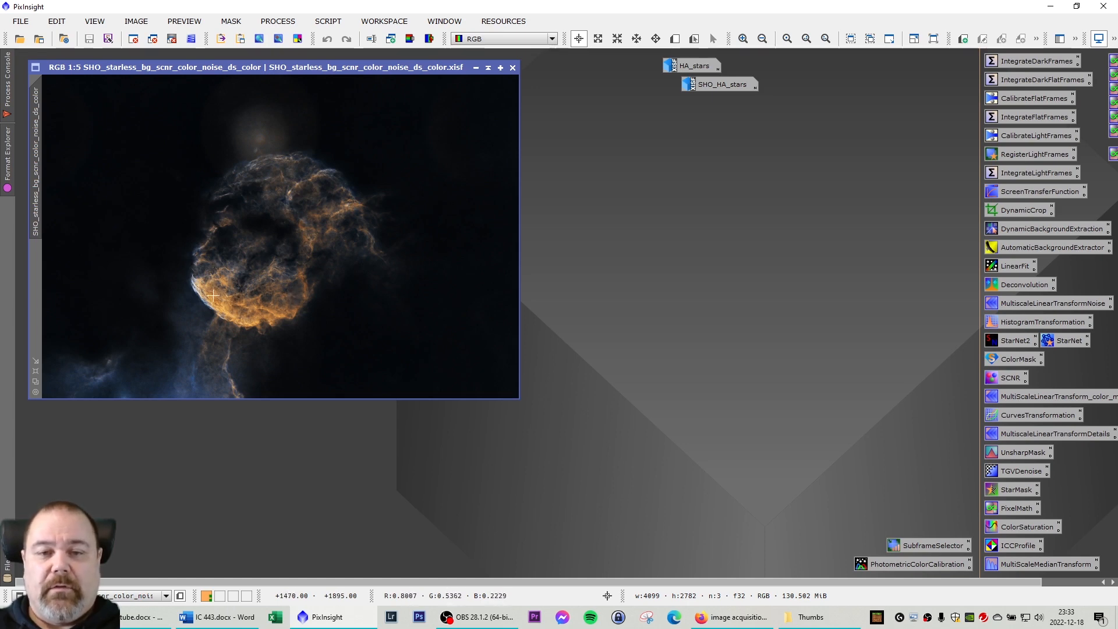
mouse_move(226, 301)
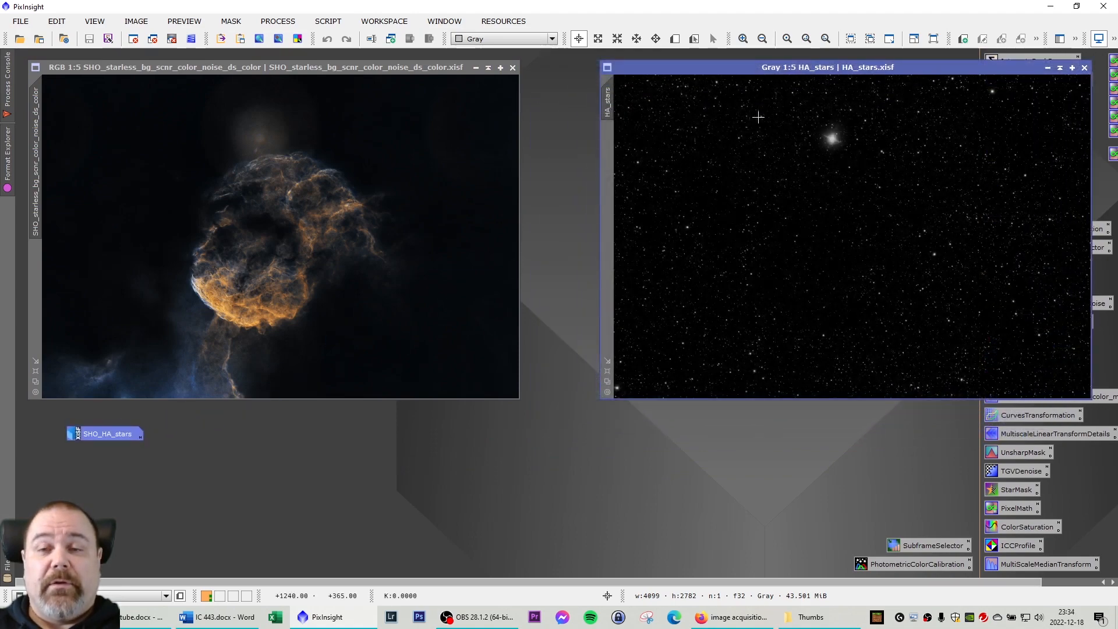
mouse_move(738, 132)
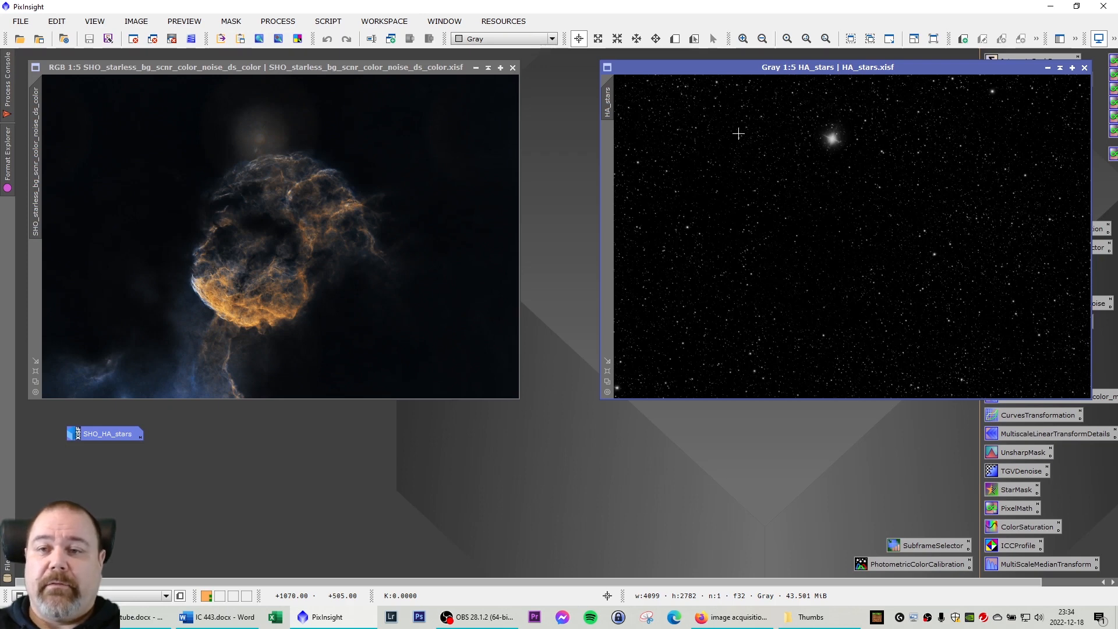
mouse_move(738, 133)
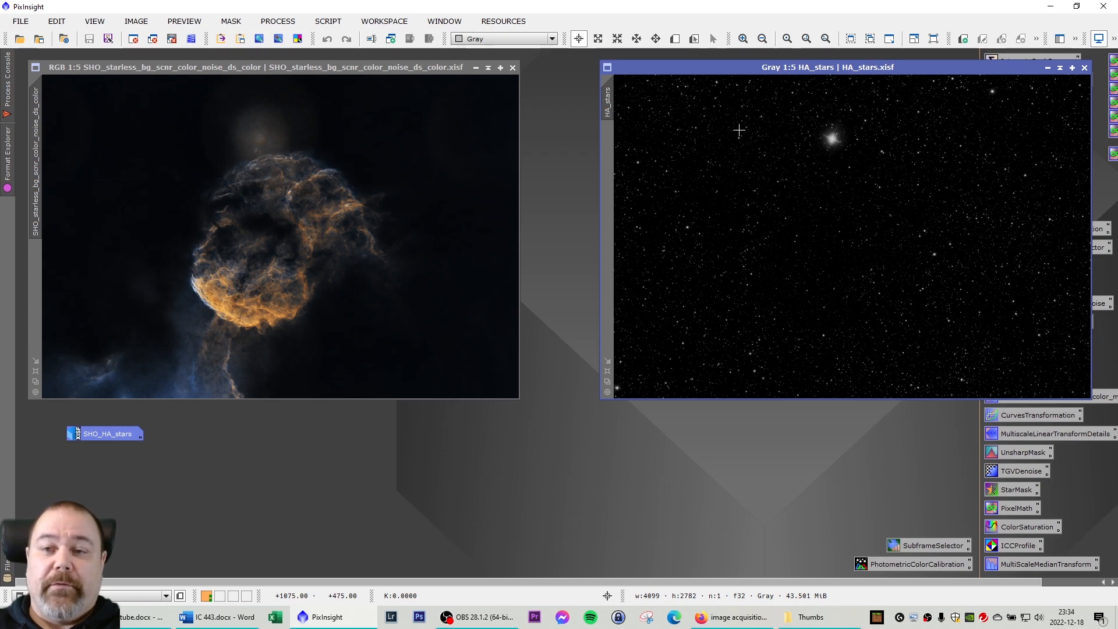
mouse_move(738, 127)
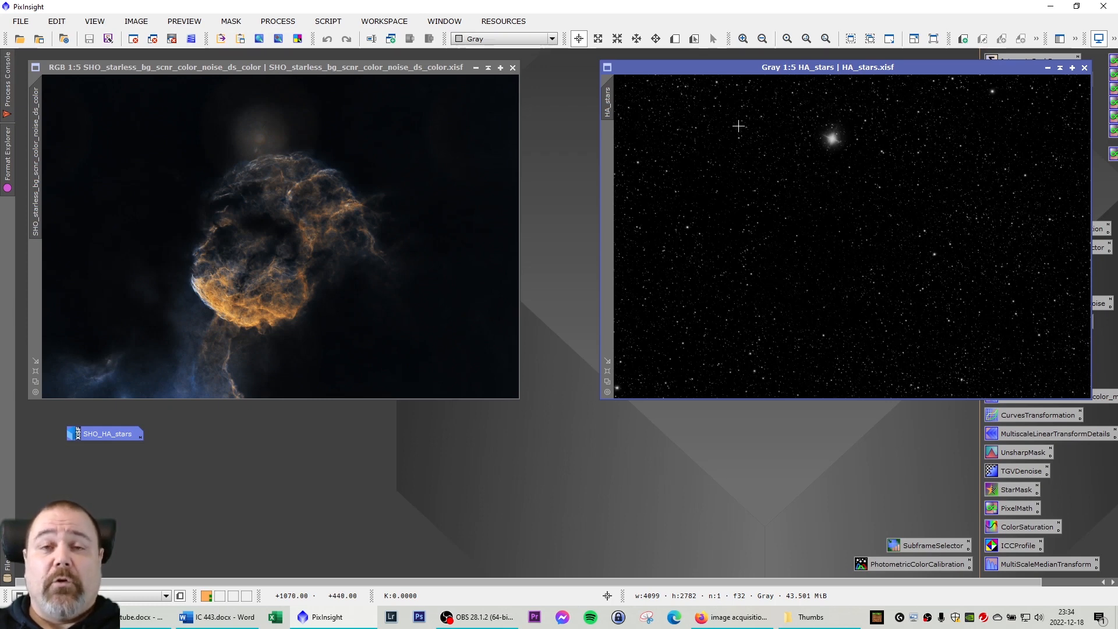
mouse_move(733, 129)
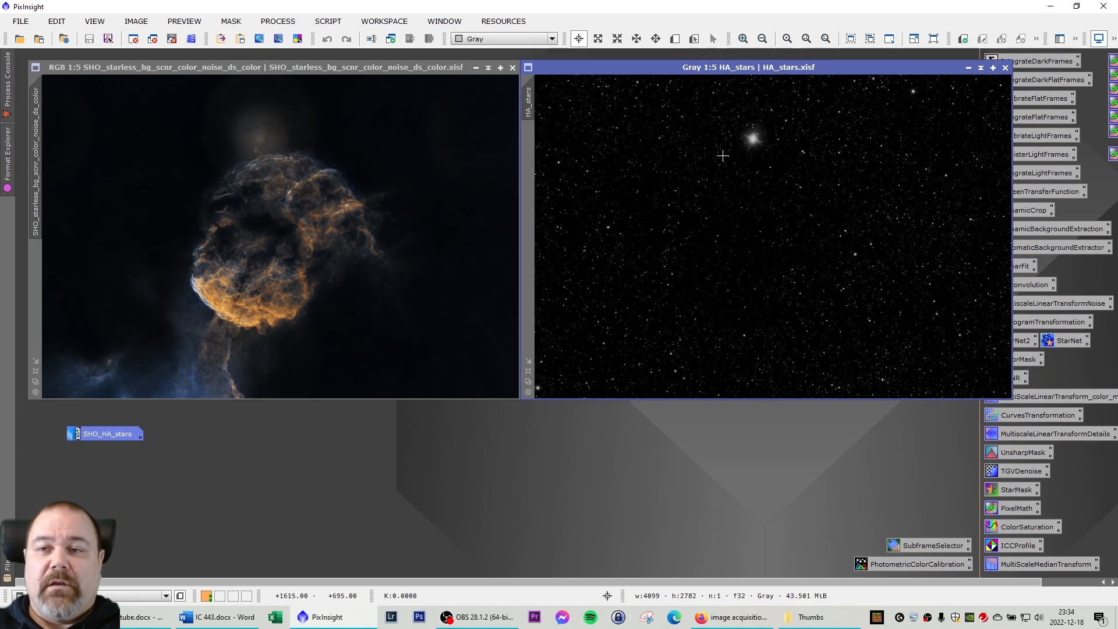
mouse_move(216, 157)
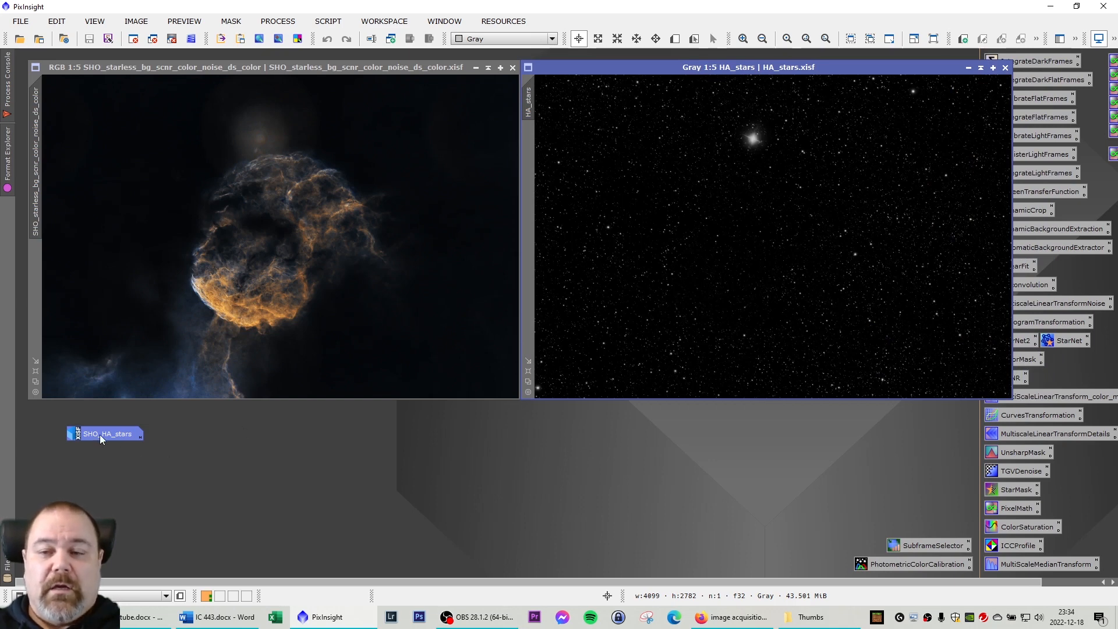
mouse_move(107, 439)
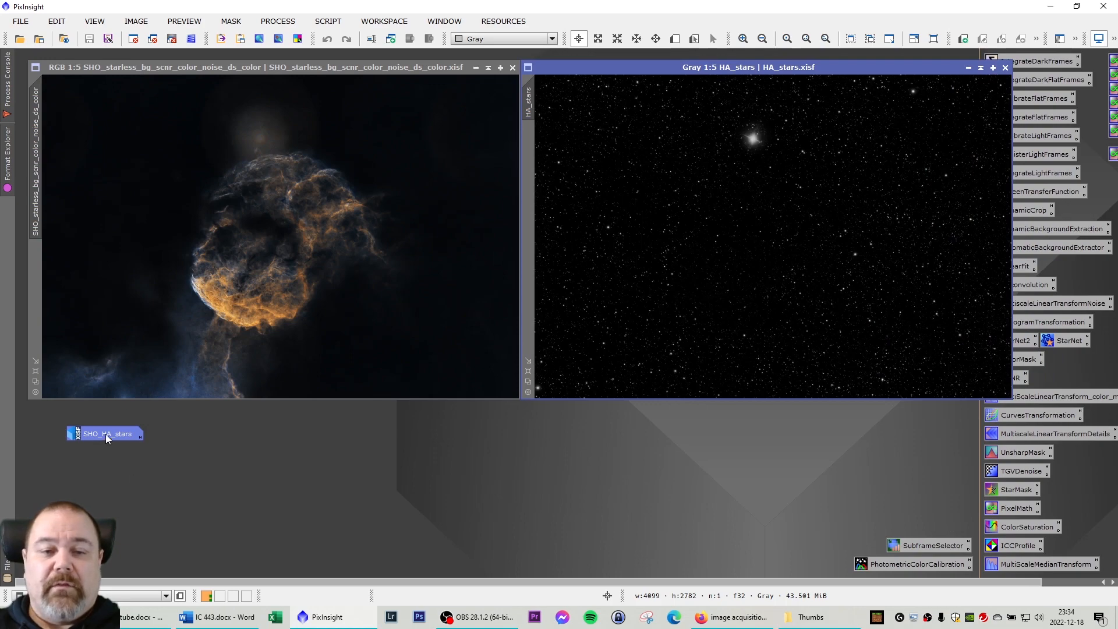
Bring up the combined SHO_HA_stars image showing the nebula with stars restored
double_click(105, 434)
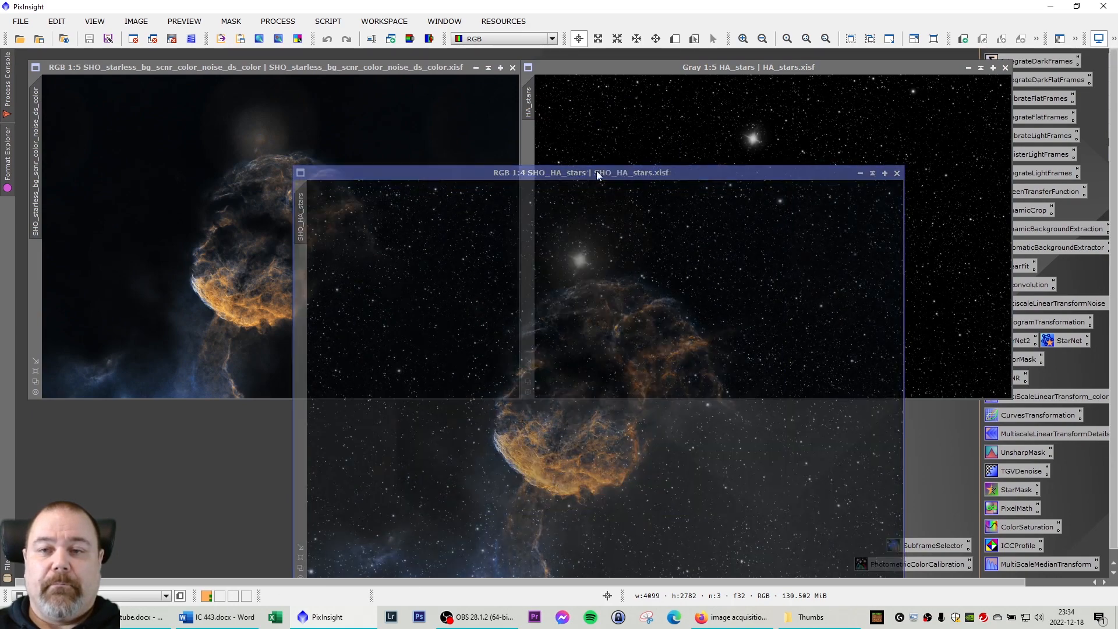
left_click_drag(578, 172, 514, 116)
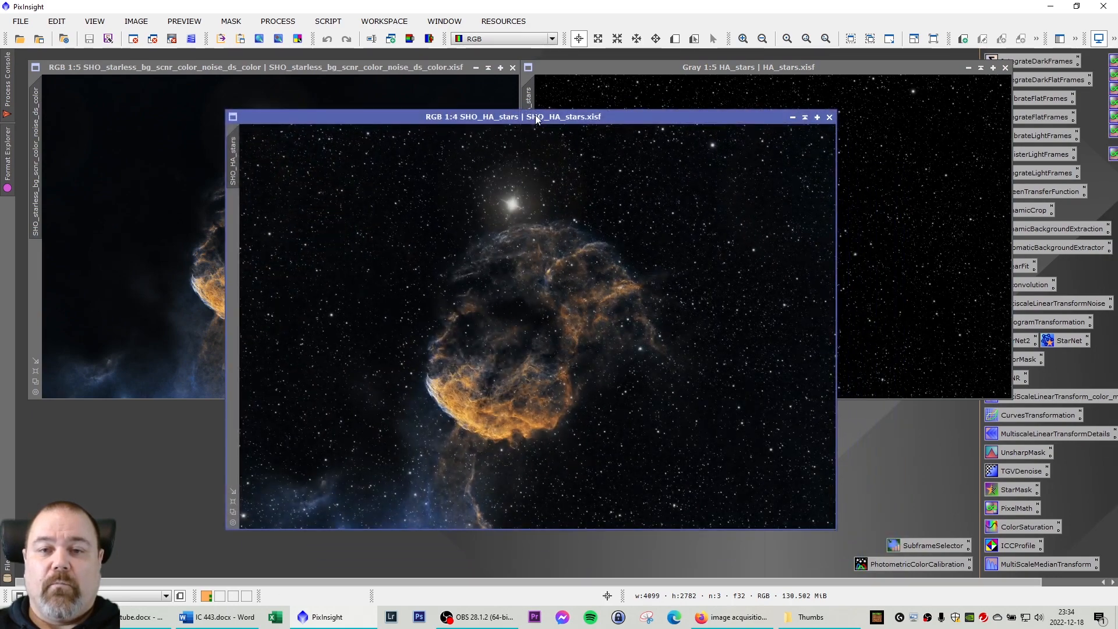
mouse_move(670, 424)
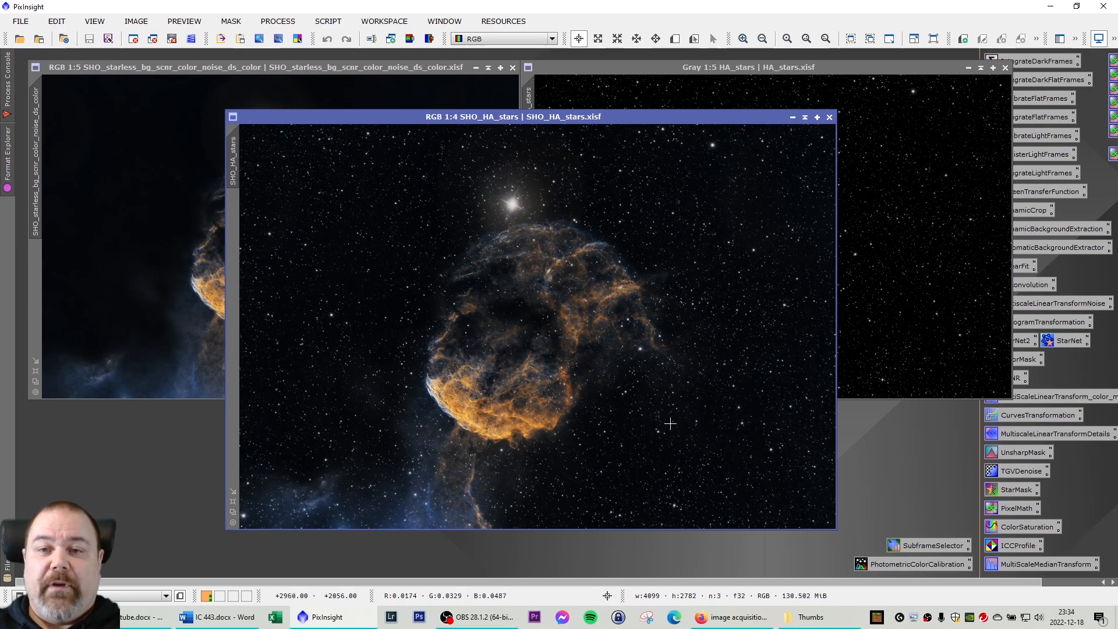
mouse_move(801, 239)
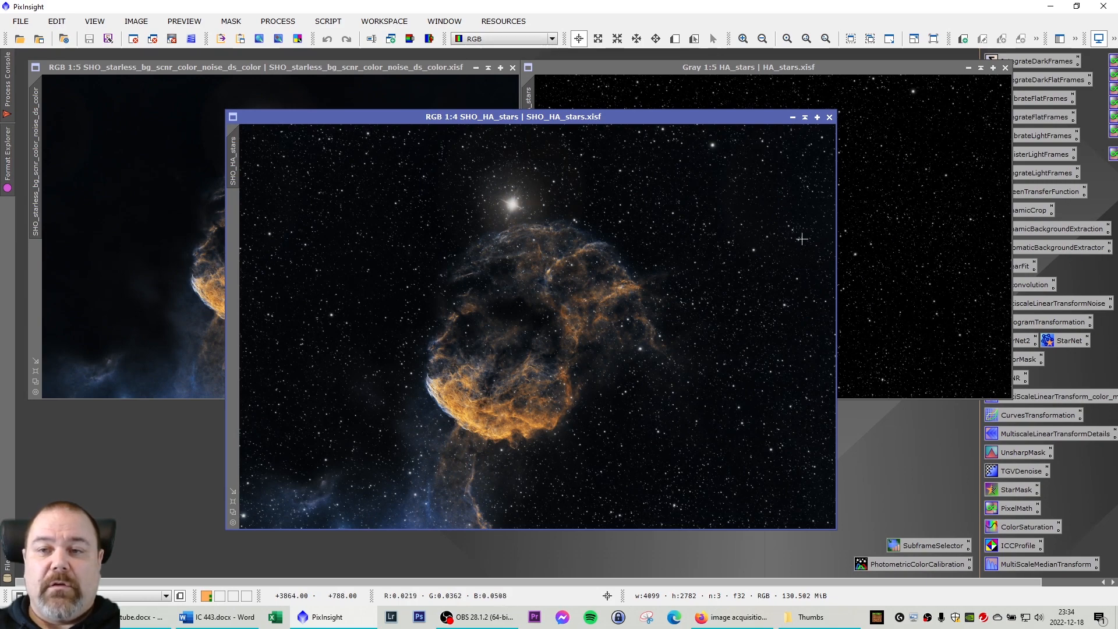
mouse_move(470, 163)
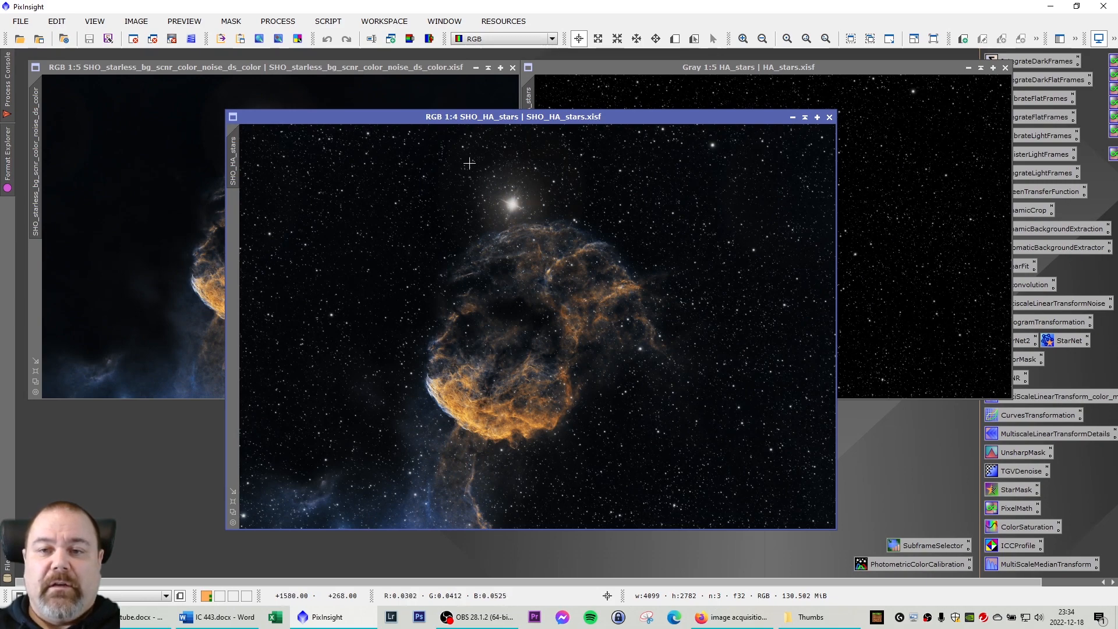
mouse_move(579, 145)
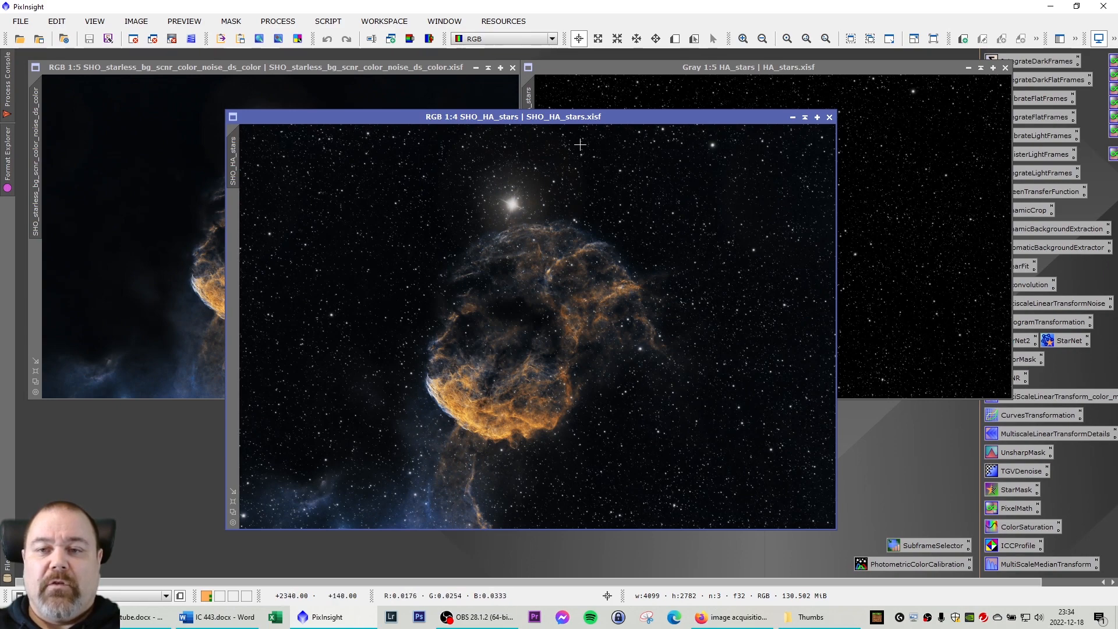
mouse_move(443, 167)
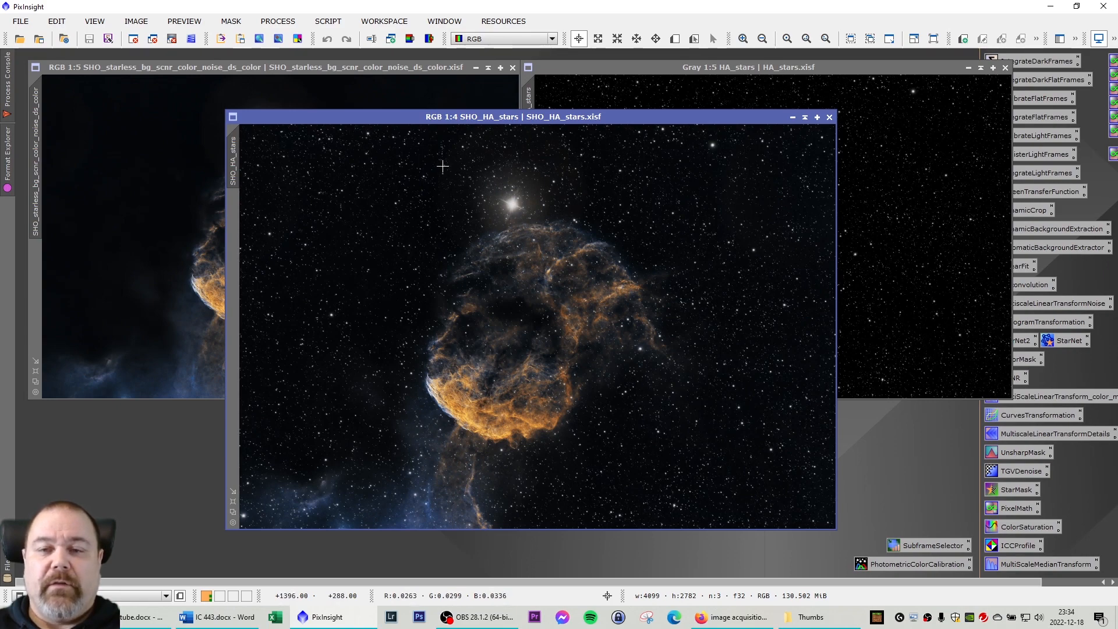
mouse_move(597, 183)
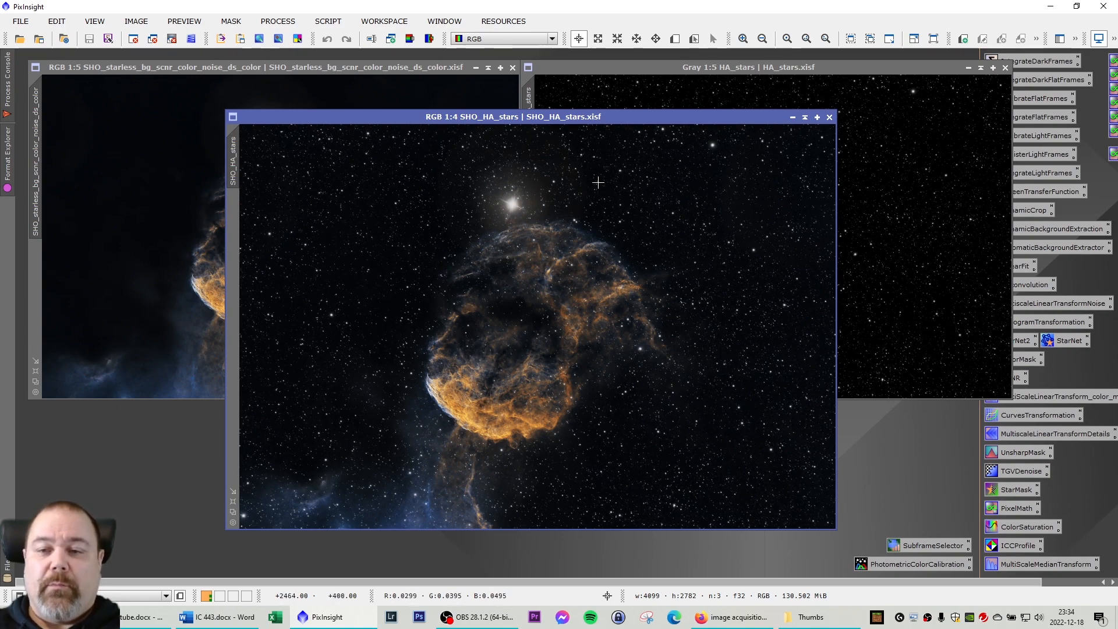
mouse_move(579, 287)
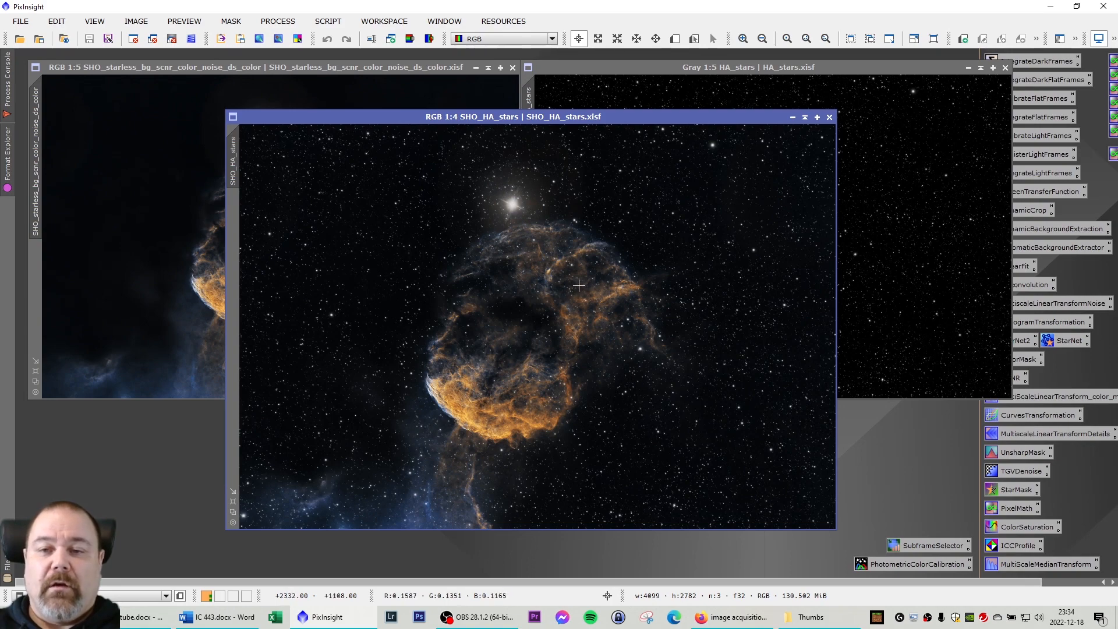
mouse_move(553, 240)
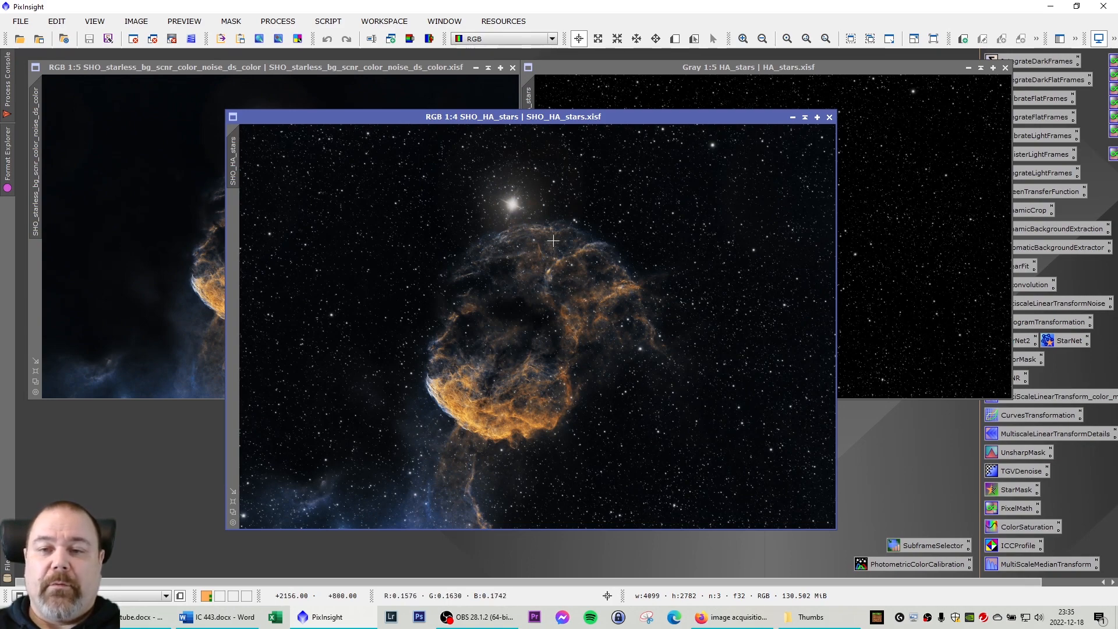
mouse_move(435, 179)
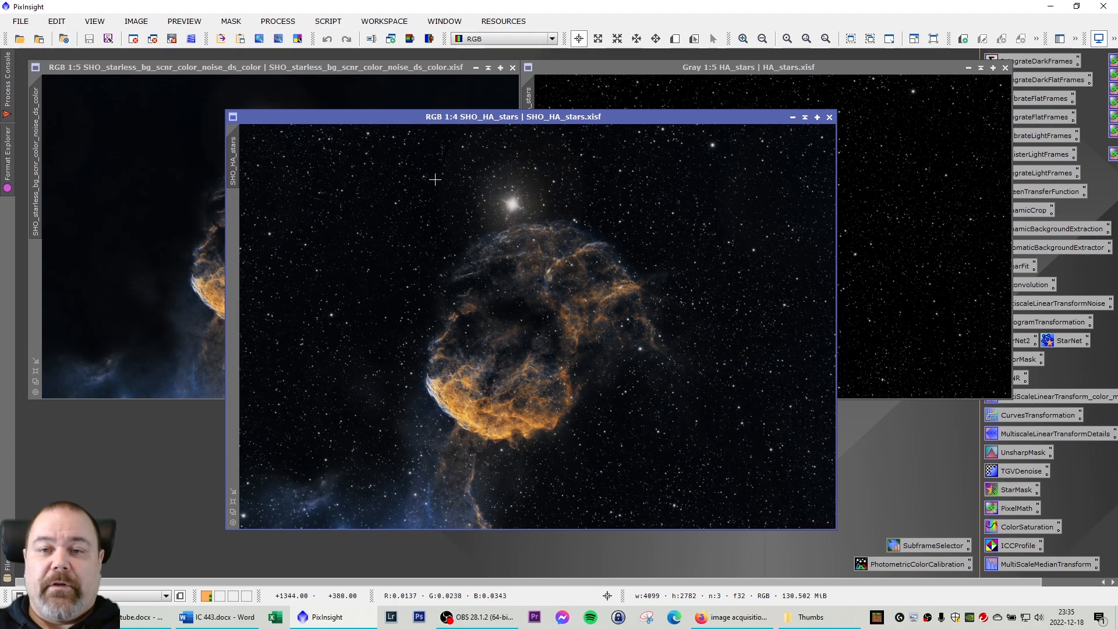
mouse_move(647, 213)
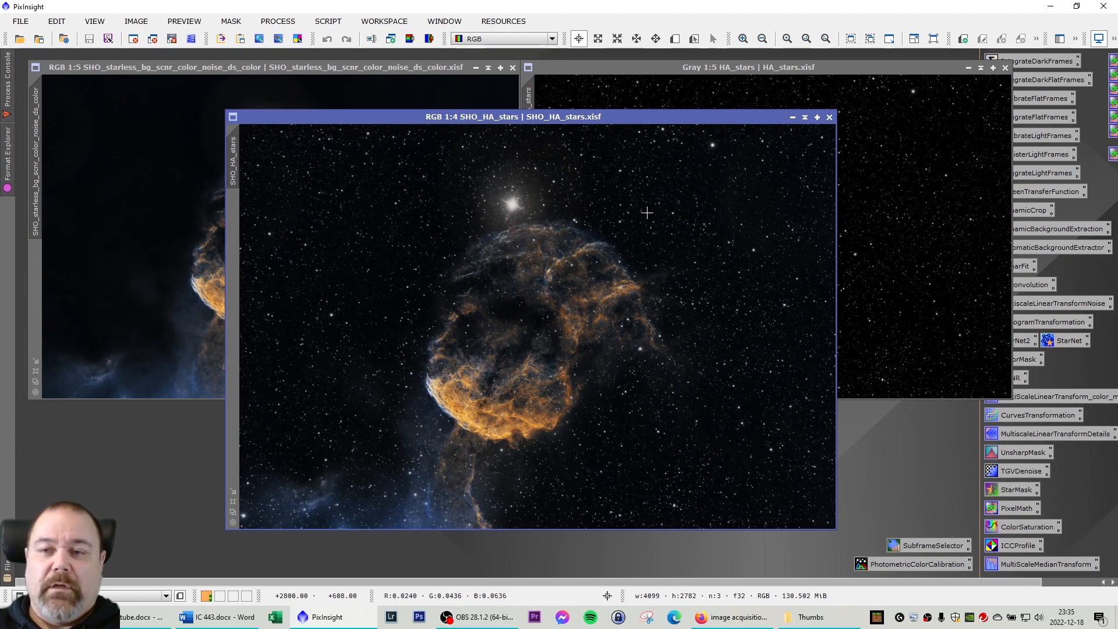
mouse_move(800, 228)
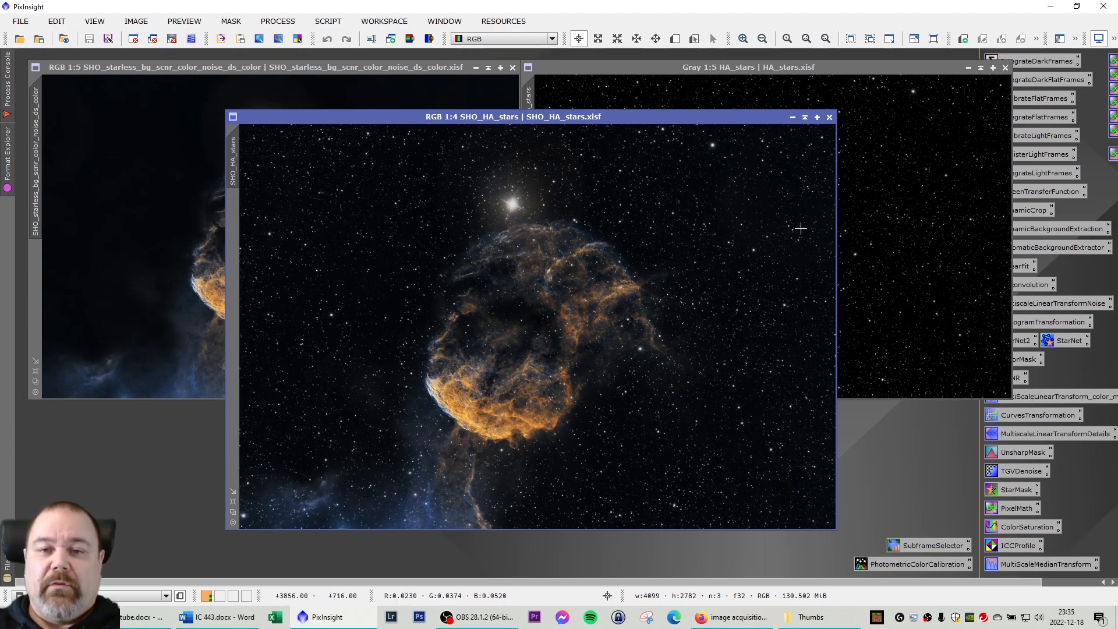
mouse_move(582, 232)
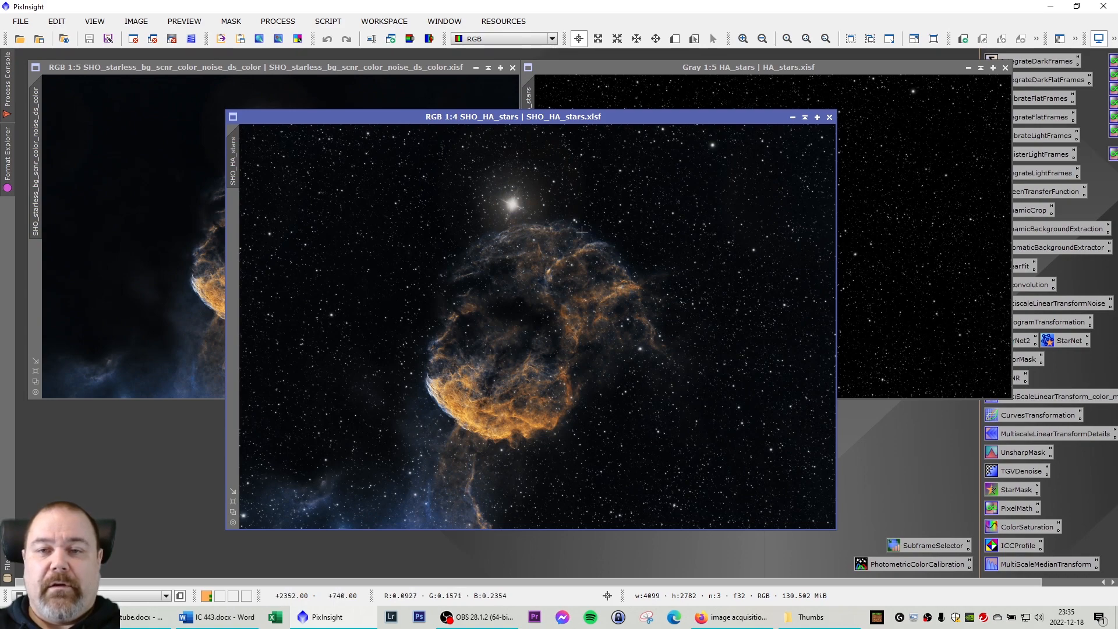
mouse_move(497, 220)
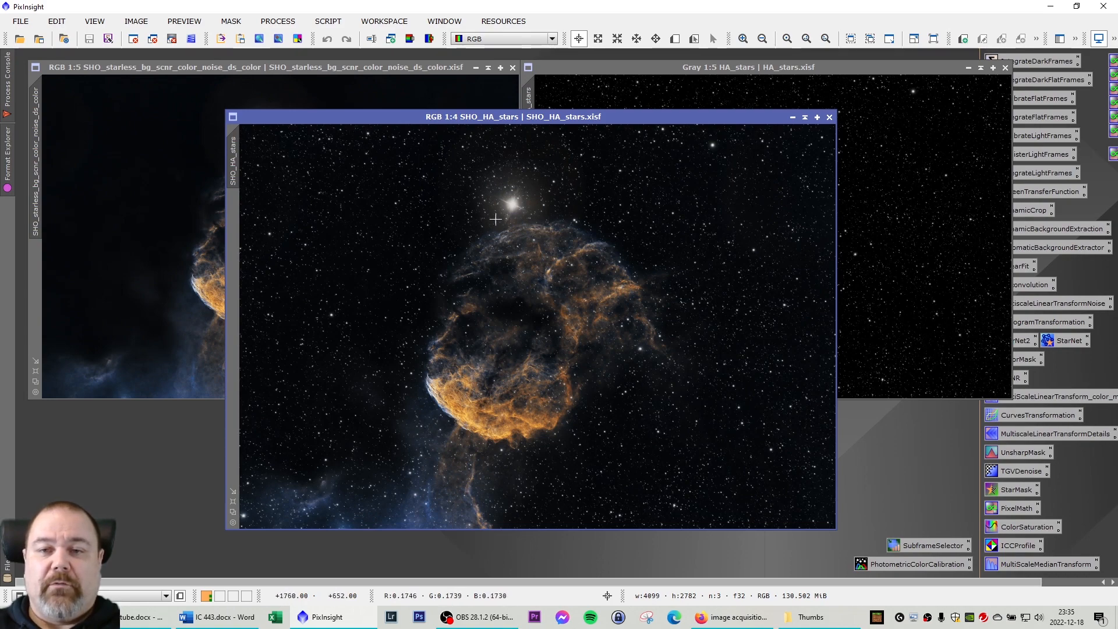
mouse_move(512, 194)
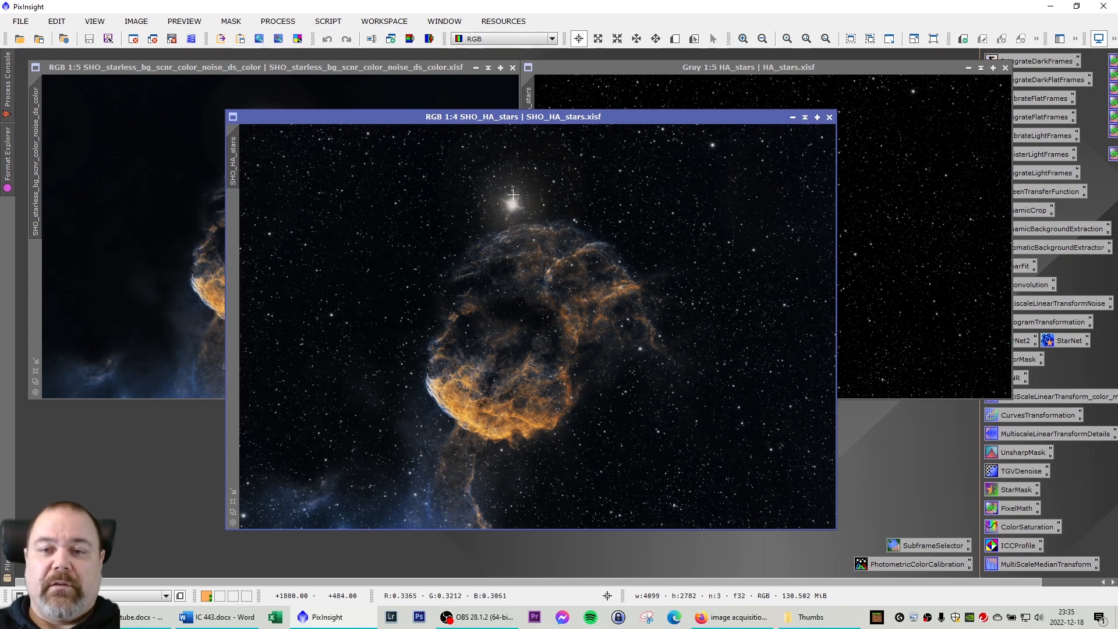
mouse_move(512, 196)
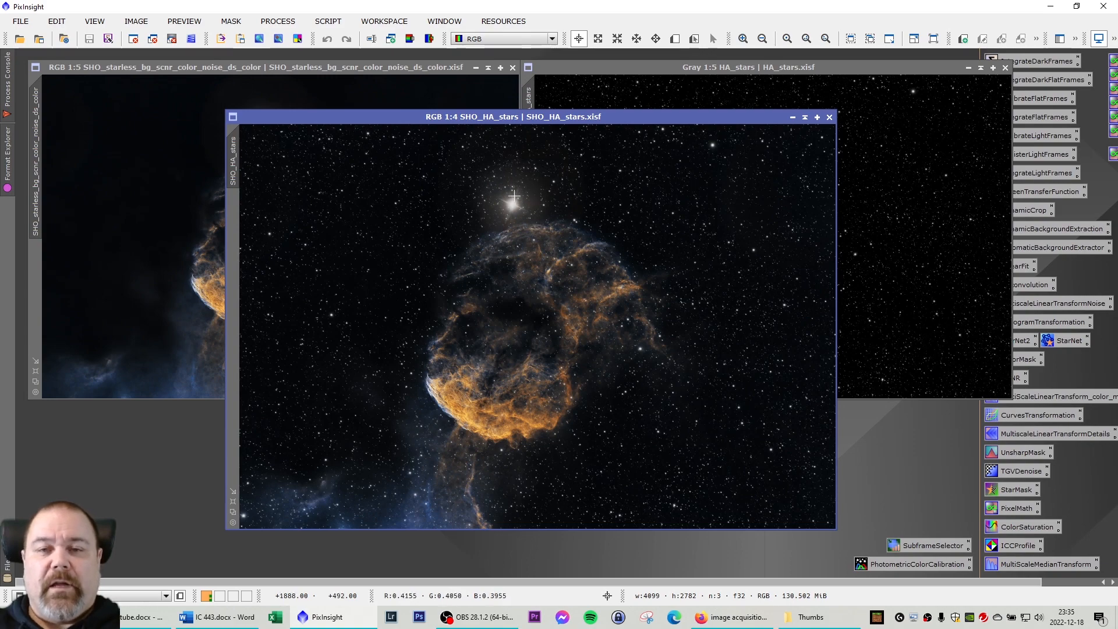
mouse_move(510, 221)
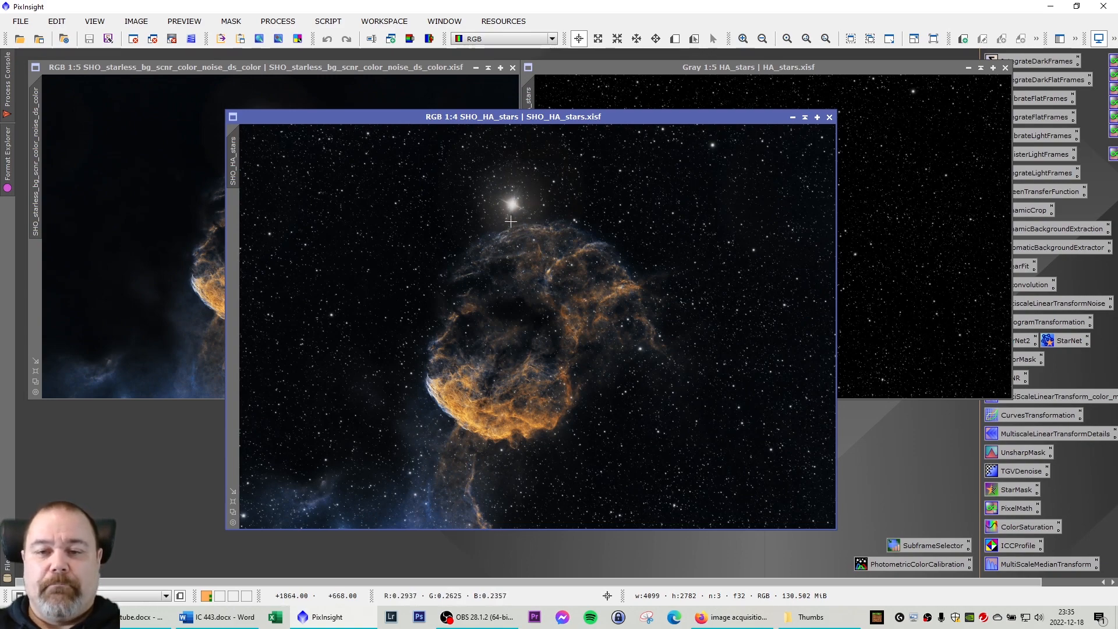
mouse_move(605, 308)
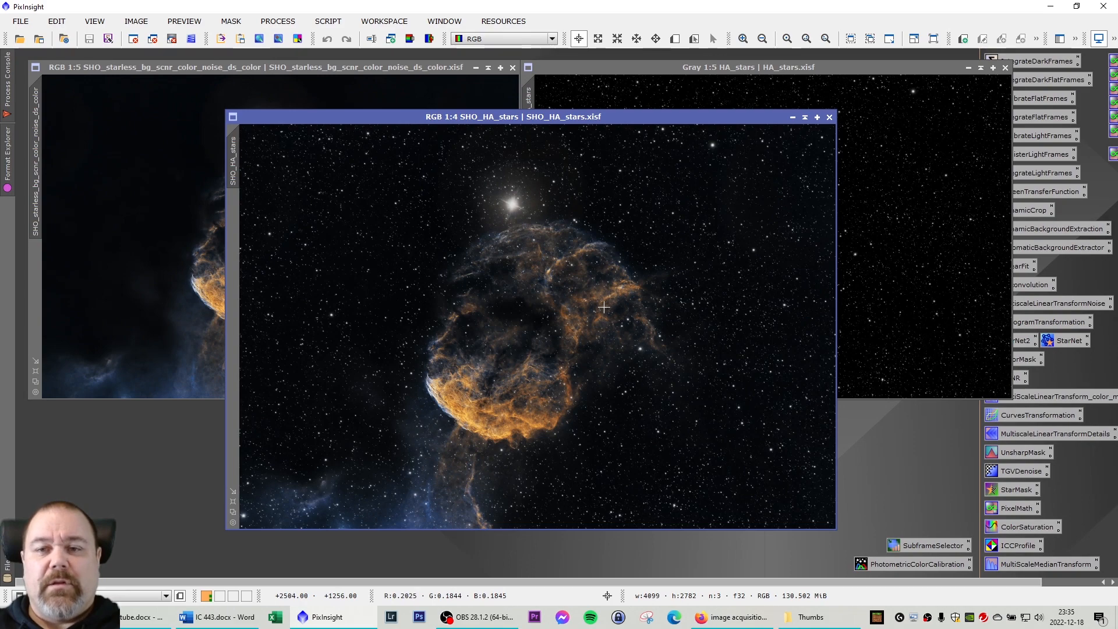
mouse_move(580, 345)
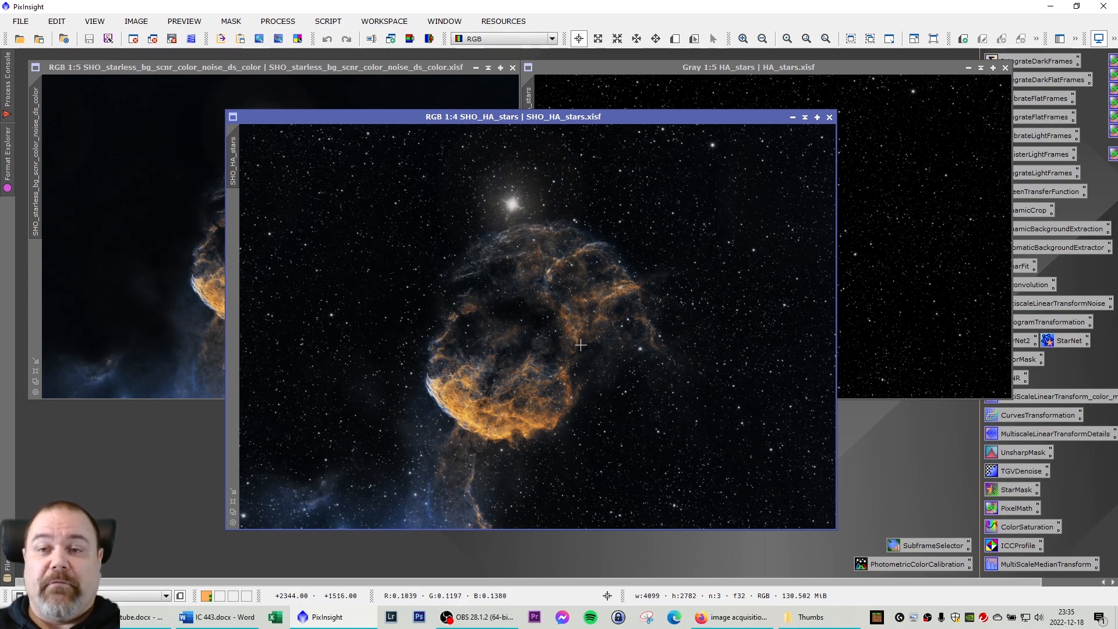
mouse_move(548, 395)
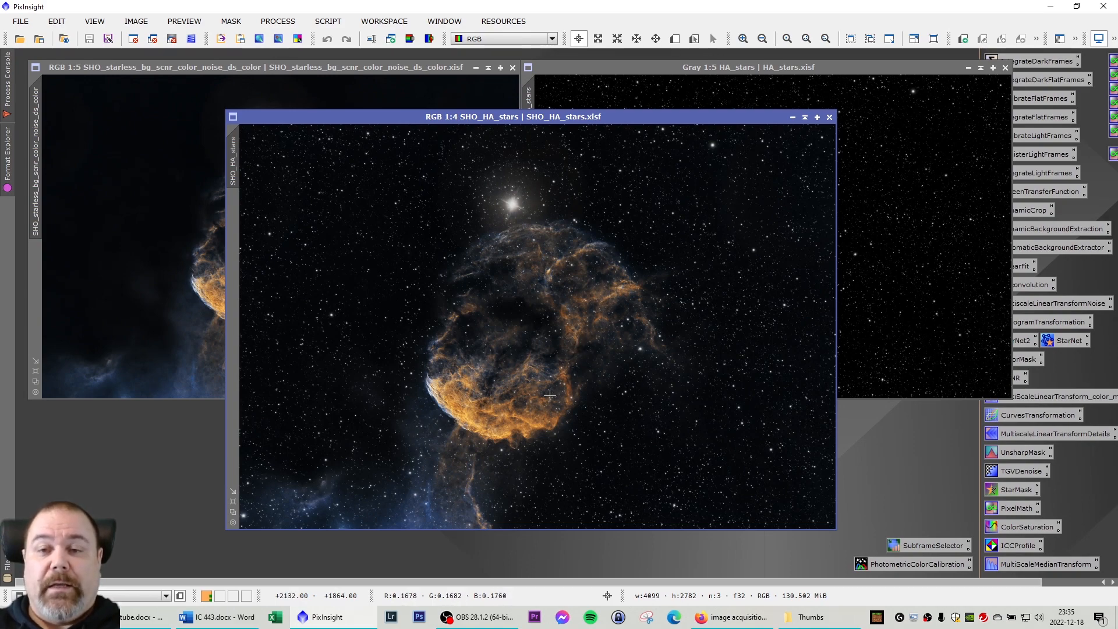
mouse_move(549, 396)
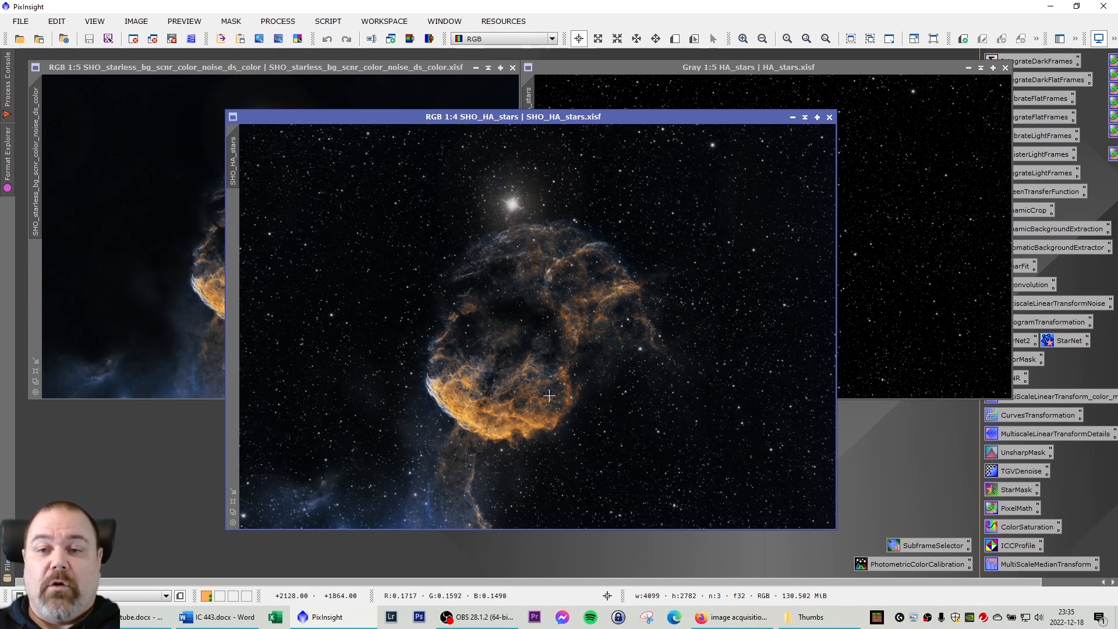
mouse_move(533, 386)
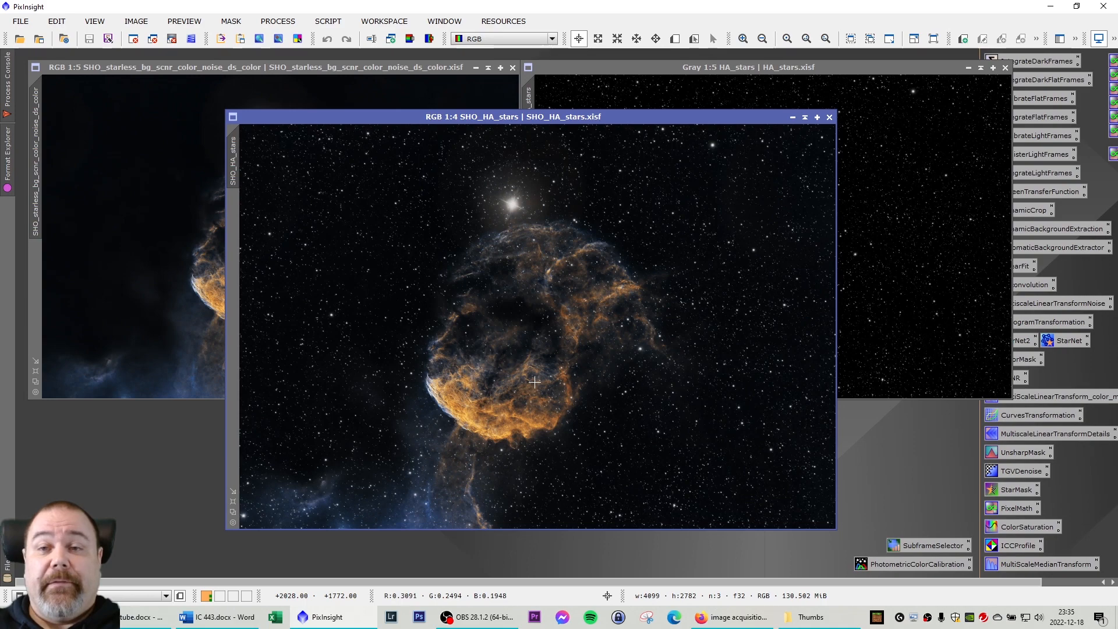
mouse_move(534, 385)
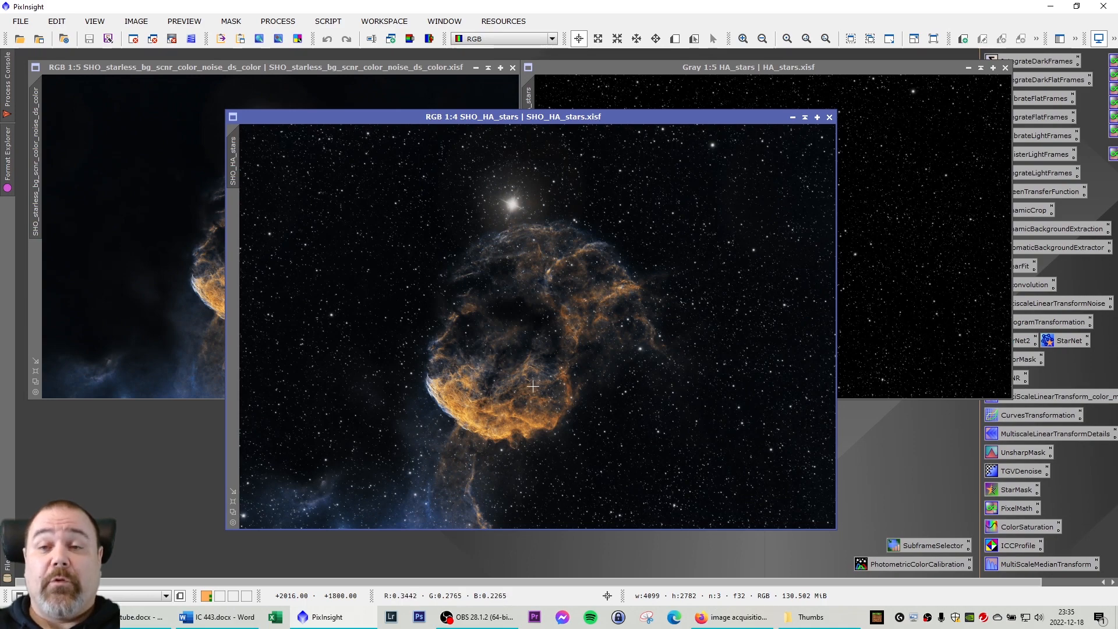
mouse_move(533, 388)
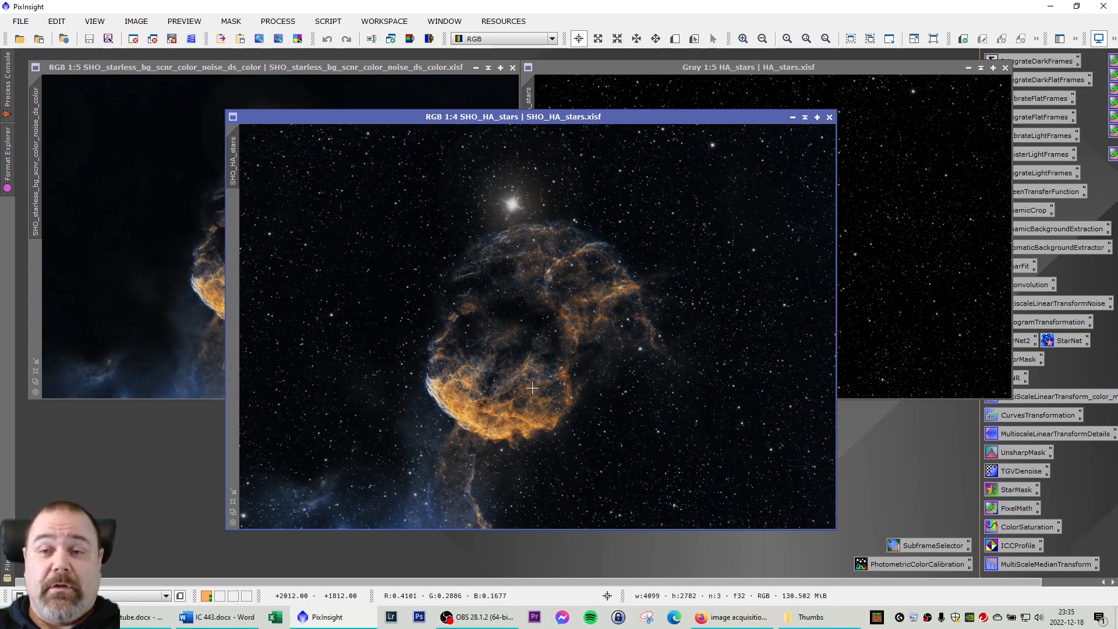
mouse_move(619, 336)
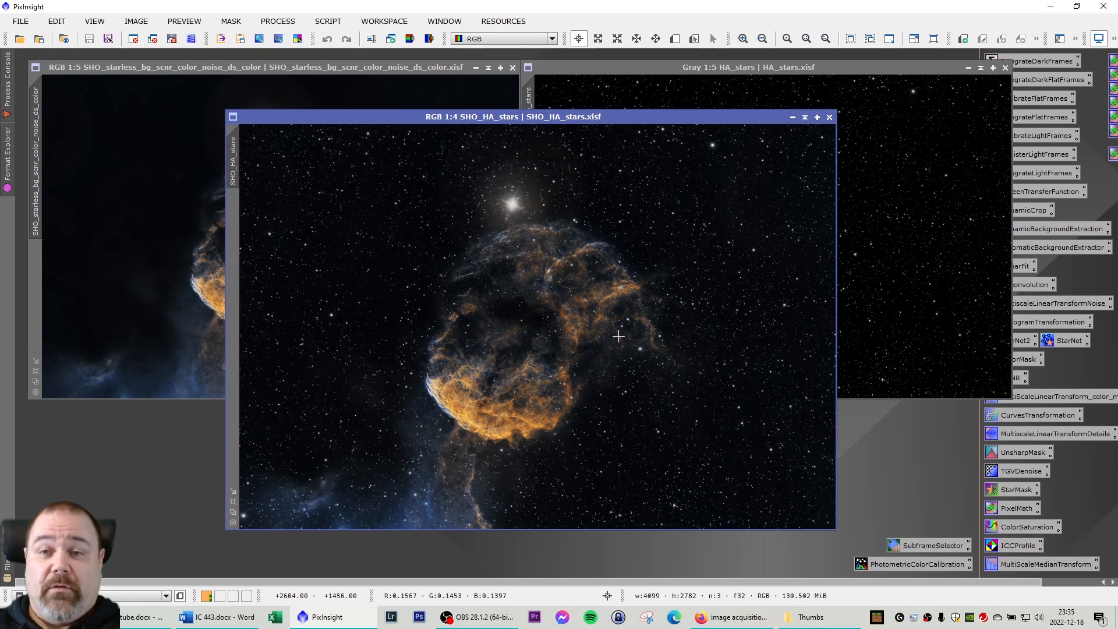
mouse_move(551, 140)
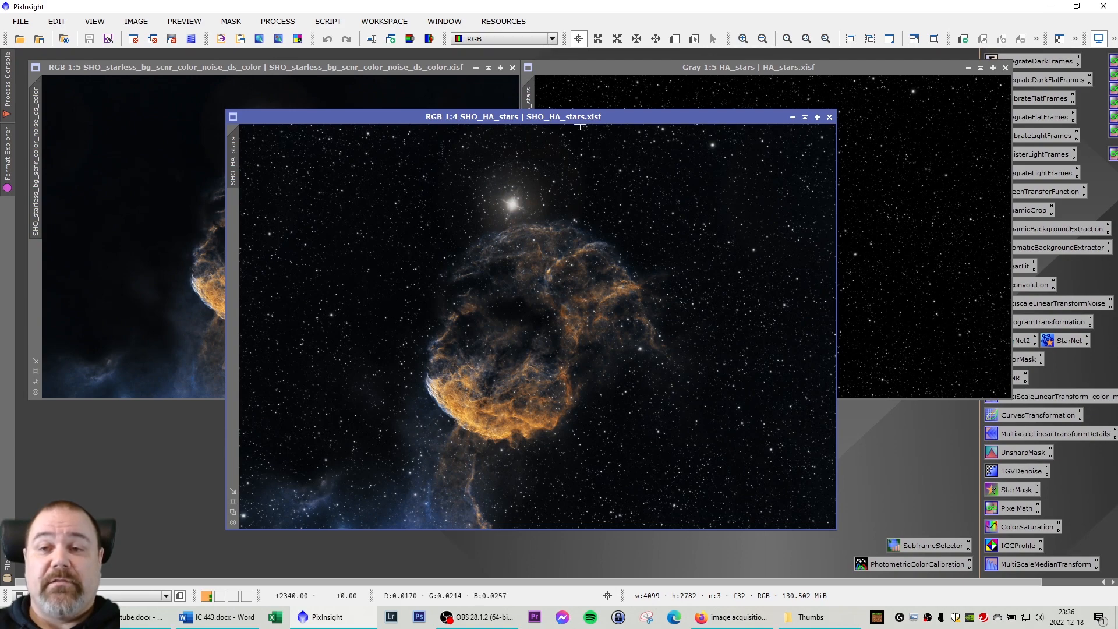
mouse_move(656, 297)
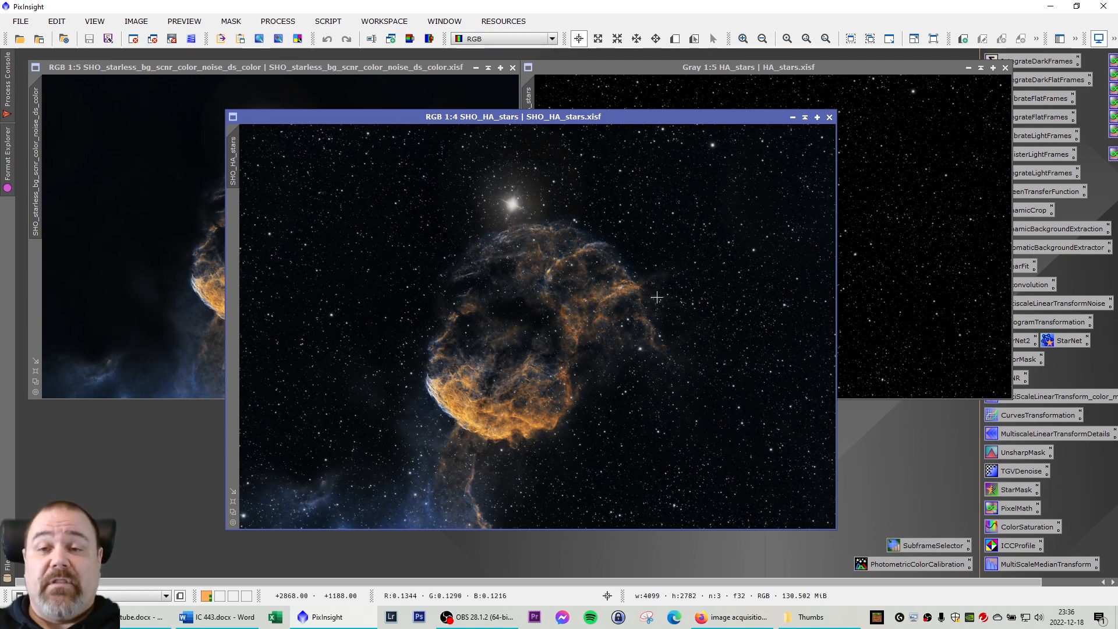
mouse_move(638, 293)
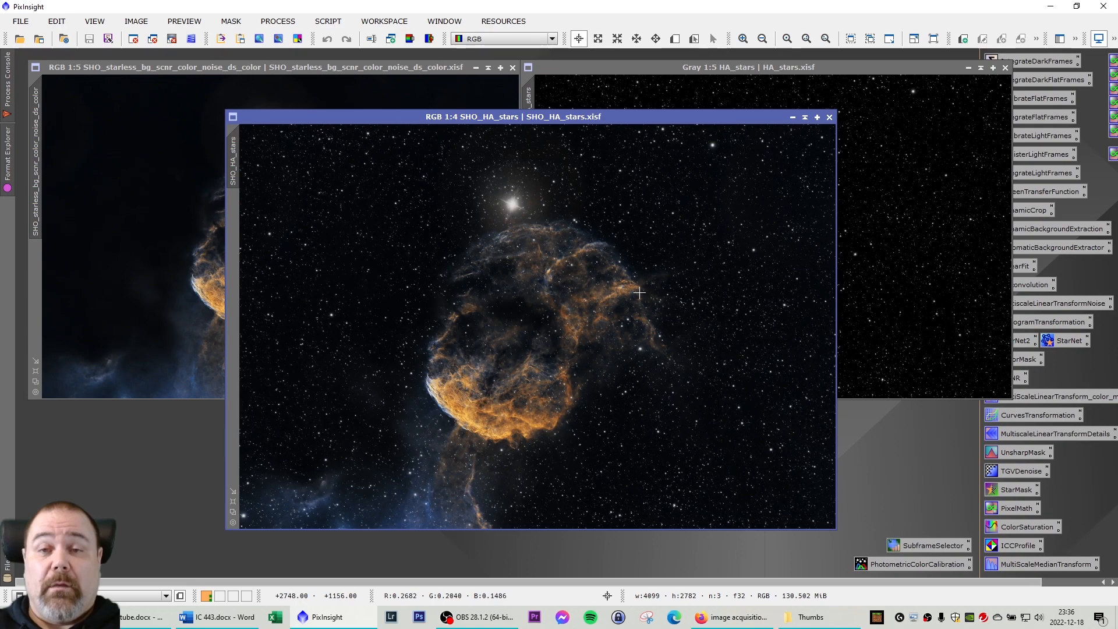
mouse_move(629, 295)
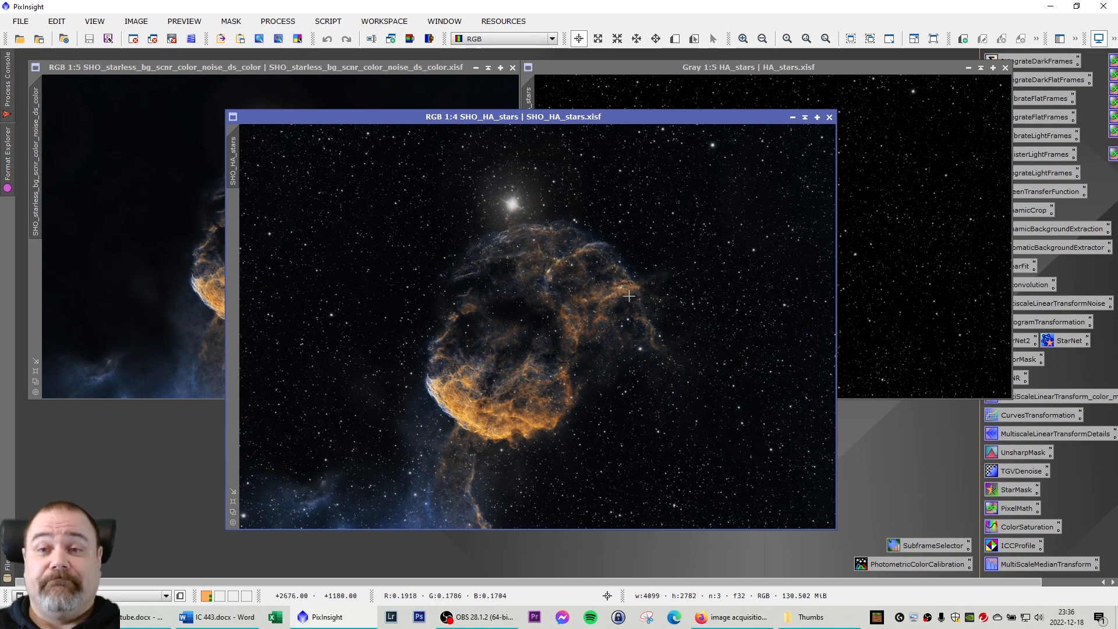